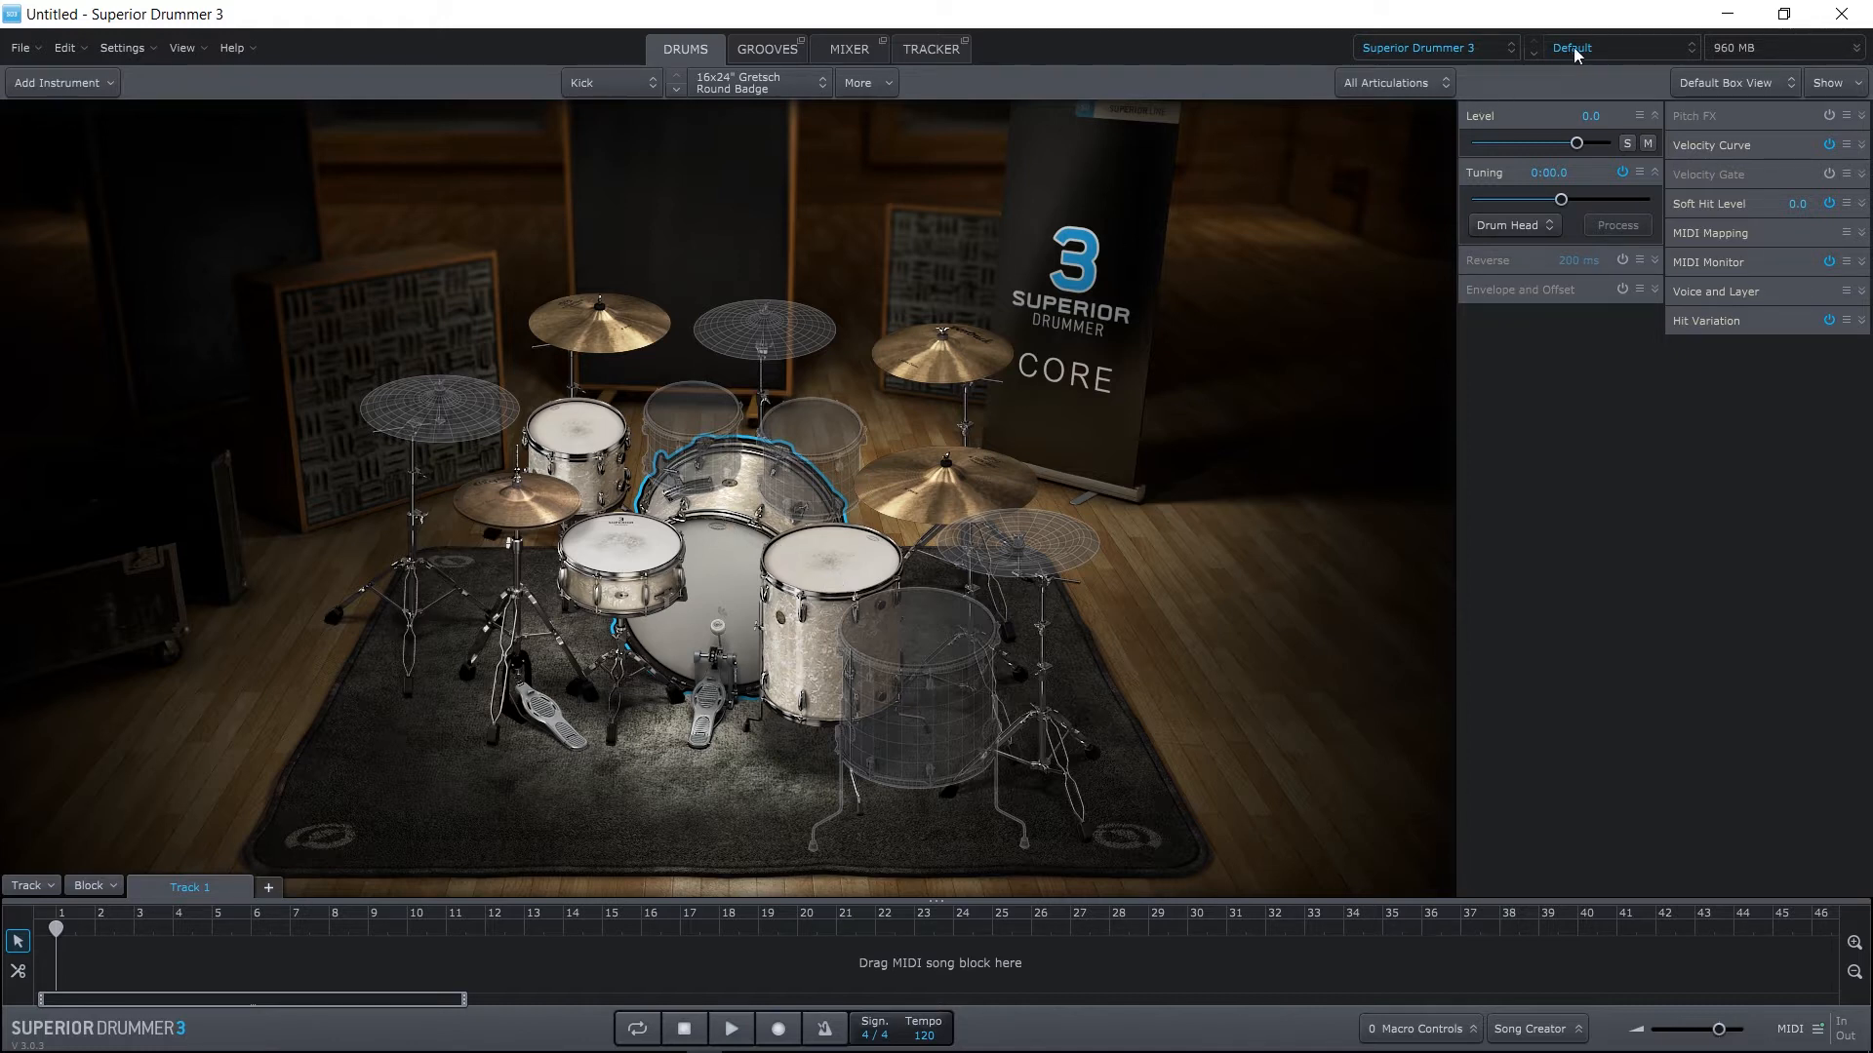
Load the Clean Kits Ludwig Classic Default kit and inspect Racktom 2 and Racktom 1.
{"action": "left_click", "coordinate": [1612, 47]}
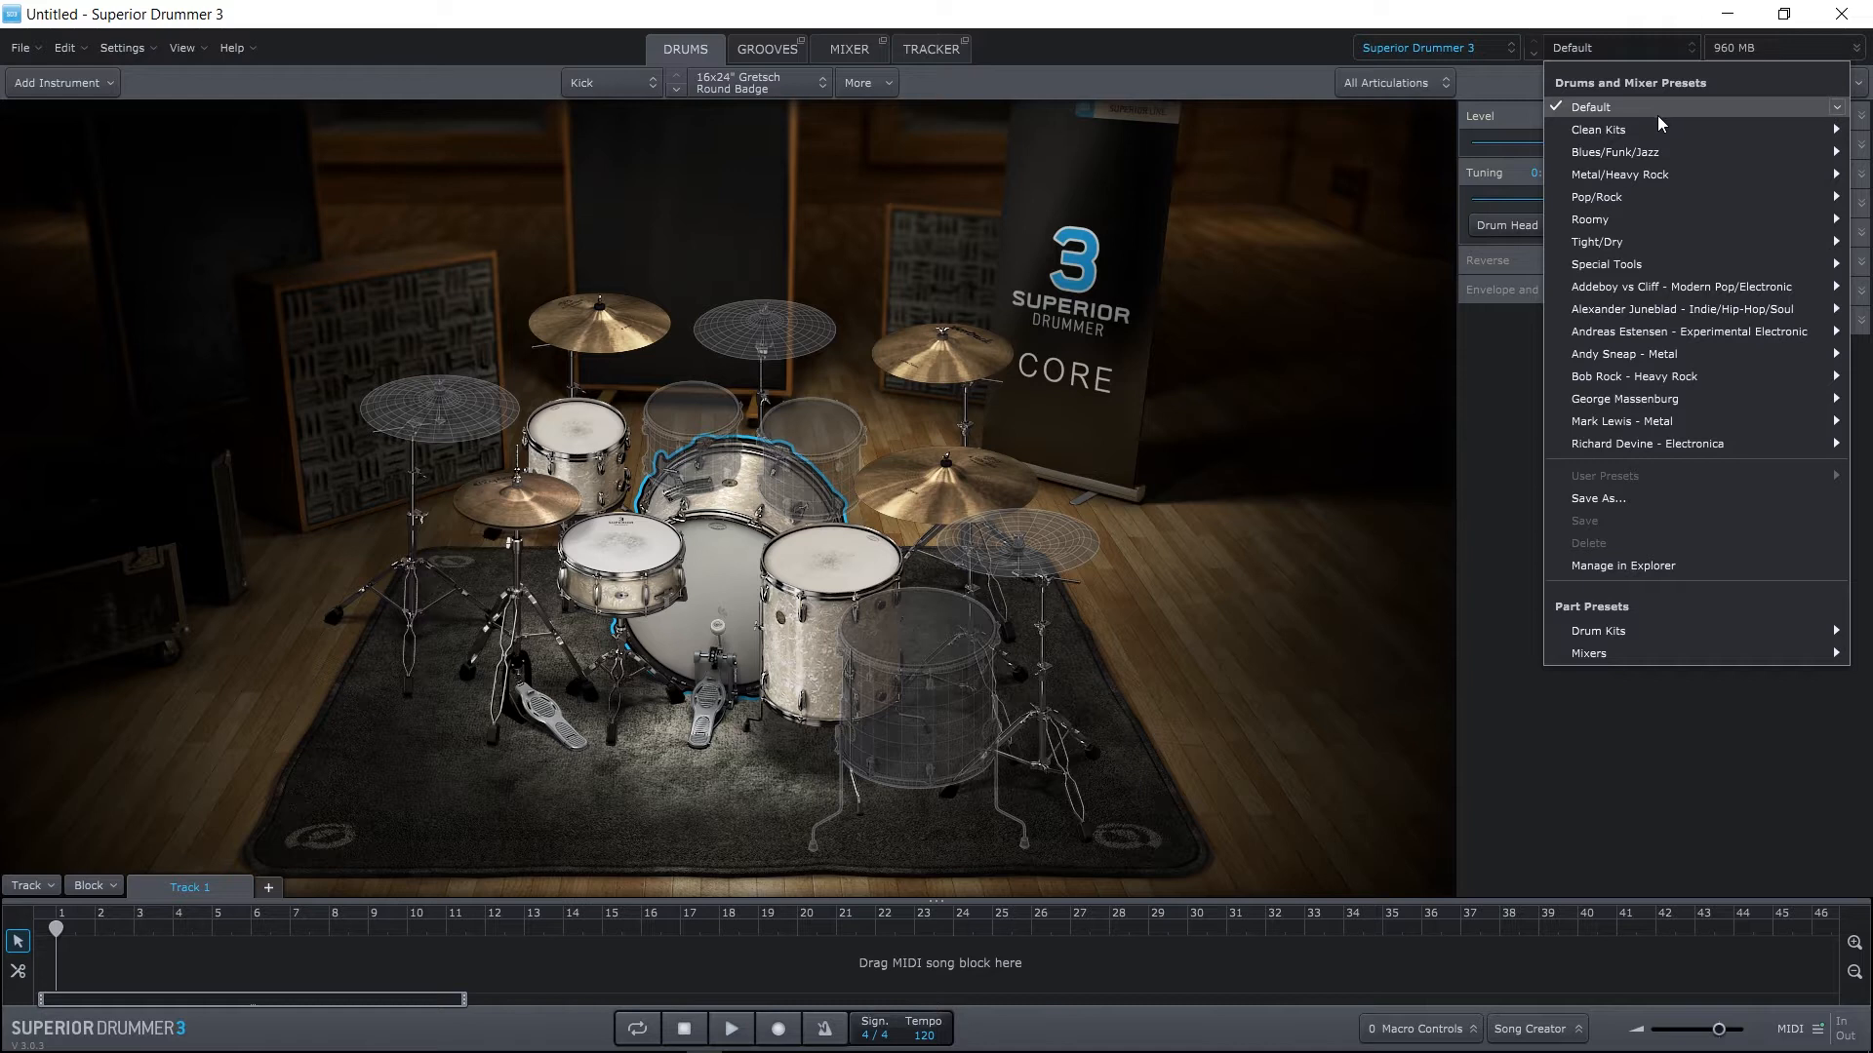
{"action": "mouse_move", "coordinate": [1598, 129]}
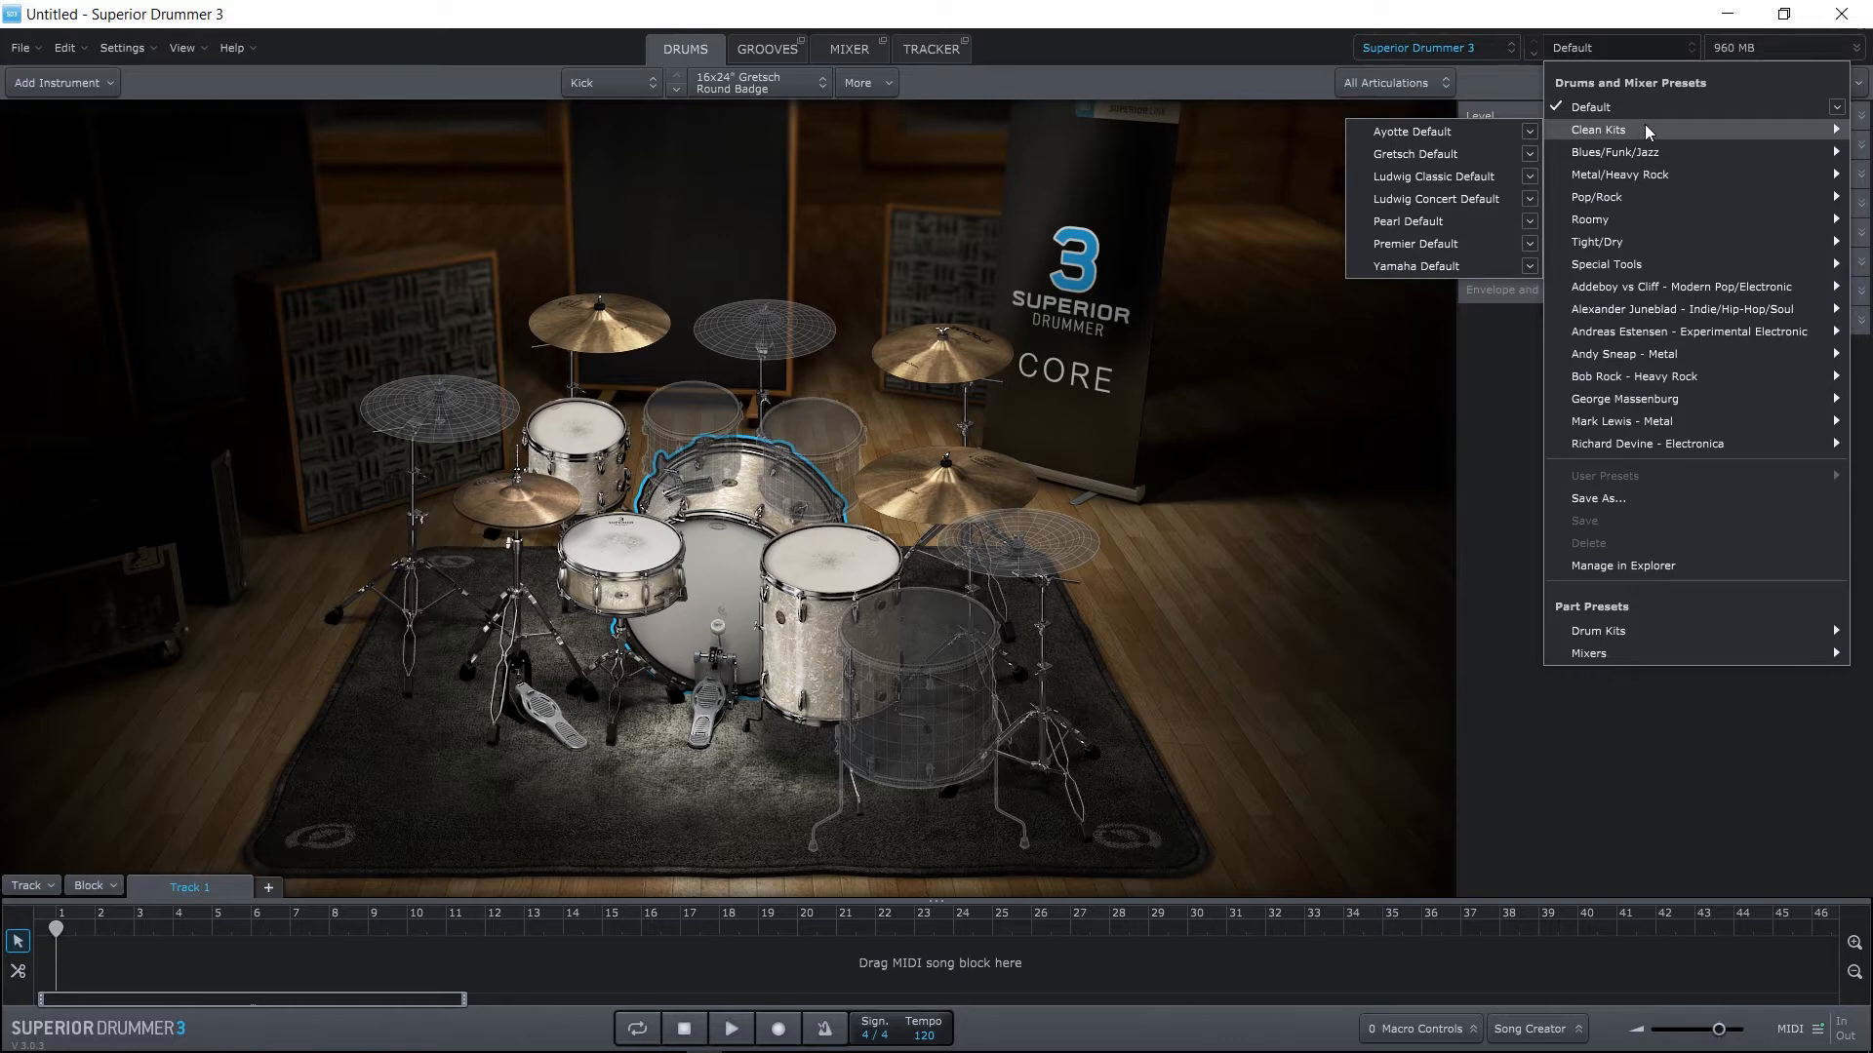
{"action": "mouse_move", "coordinate": [1433, 177]}
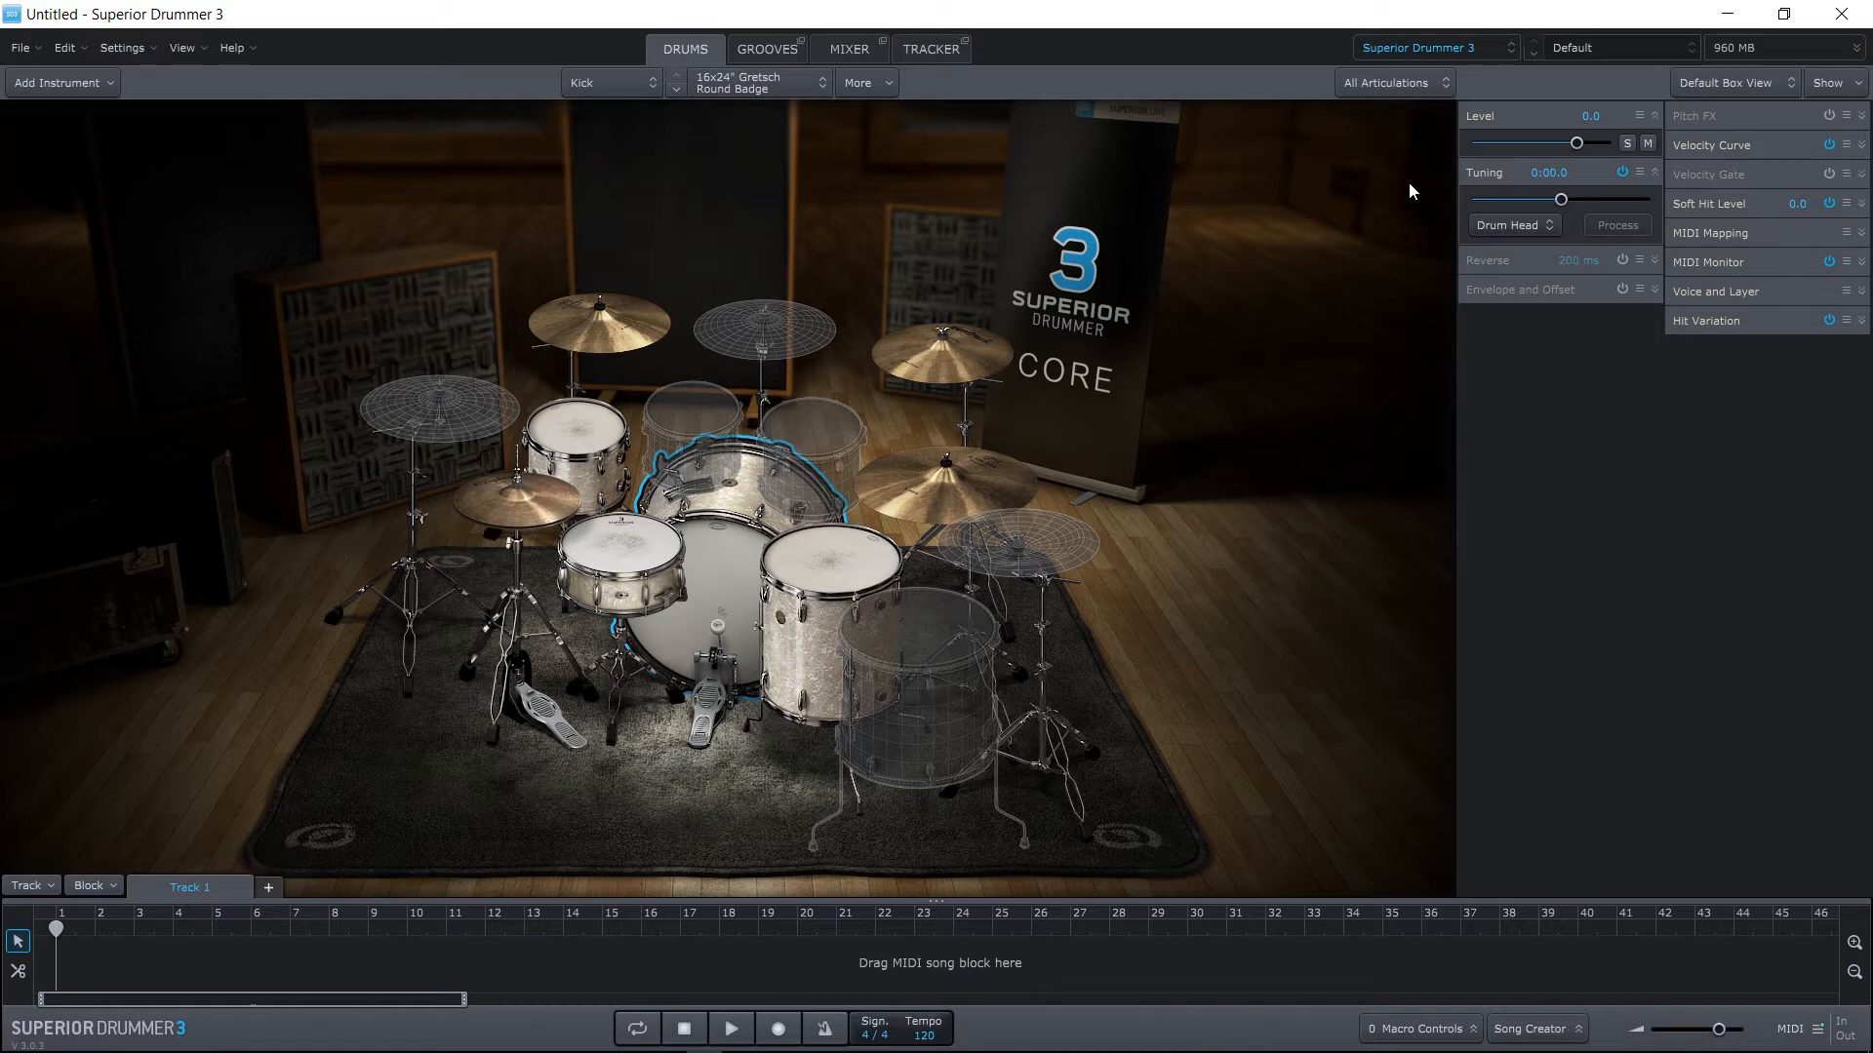
{"action": "left_click", "coordinate": [1613, 47]}
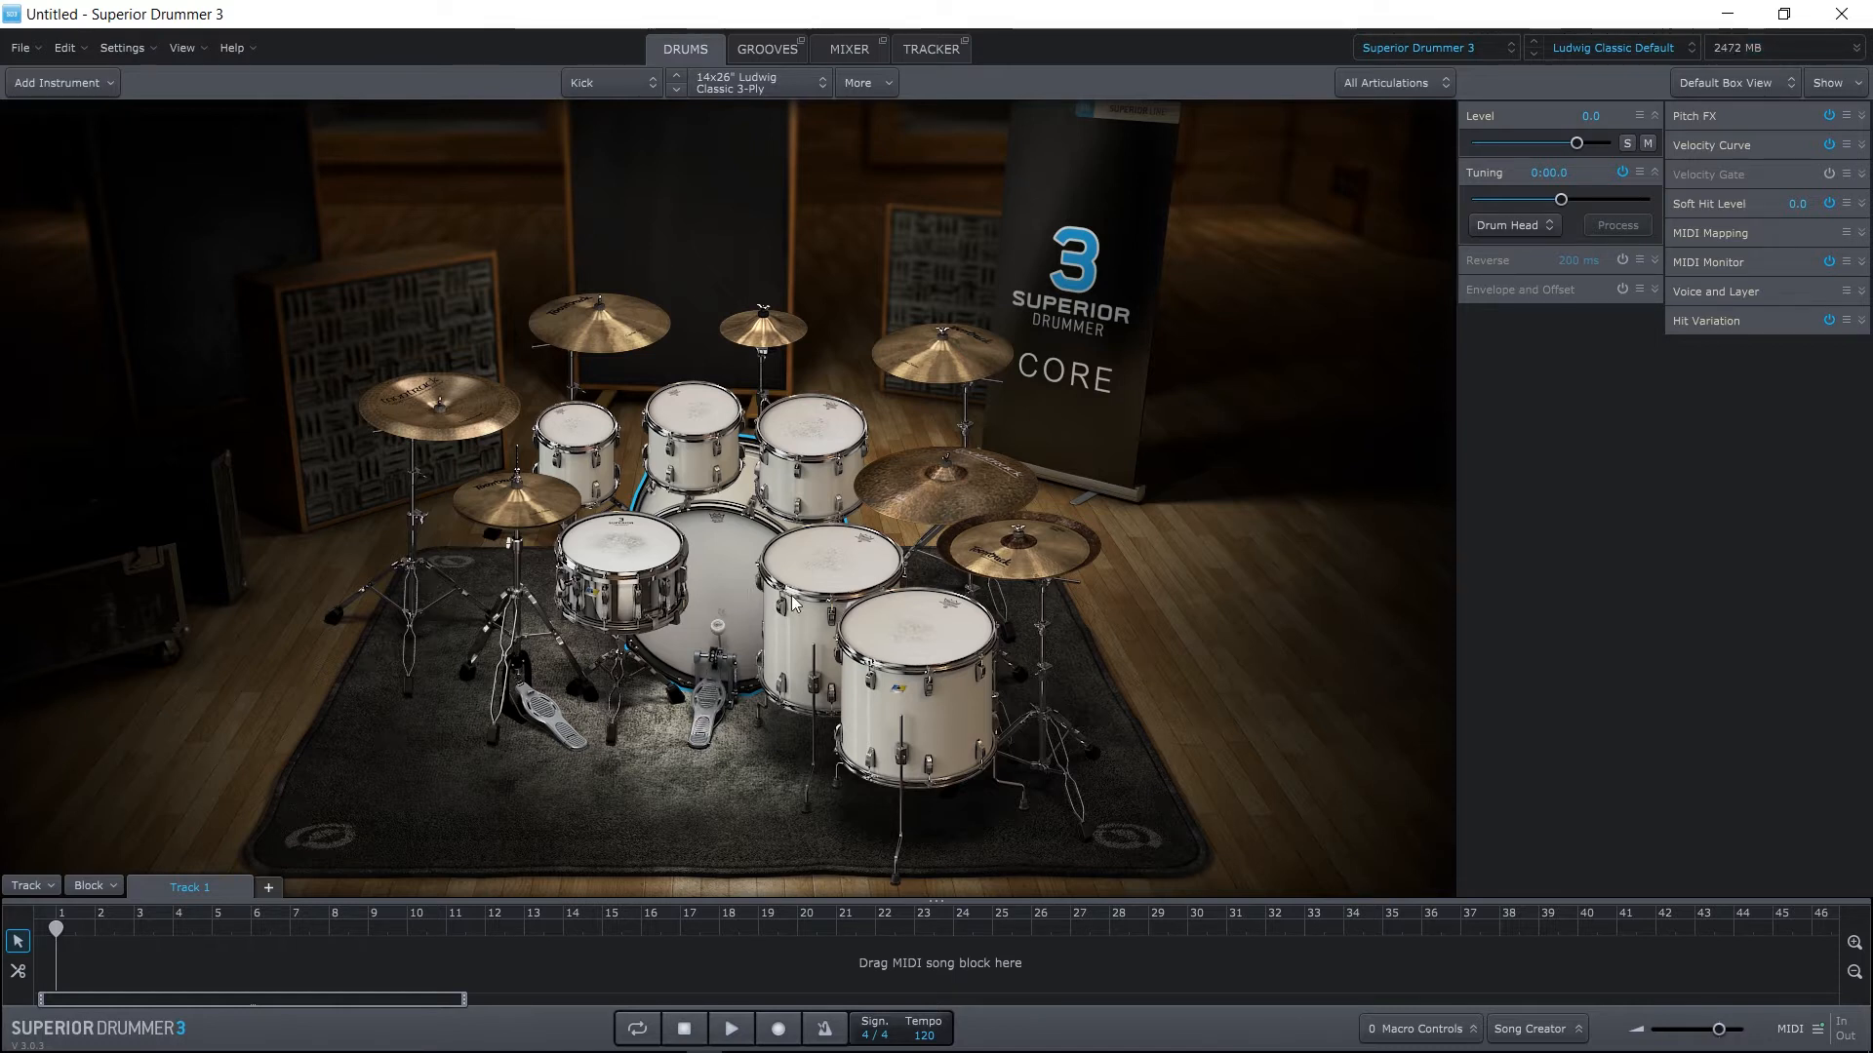
{"action": "left_click", "coordinate": [692, 441]}
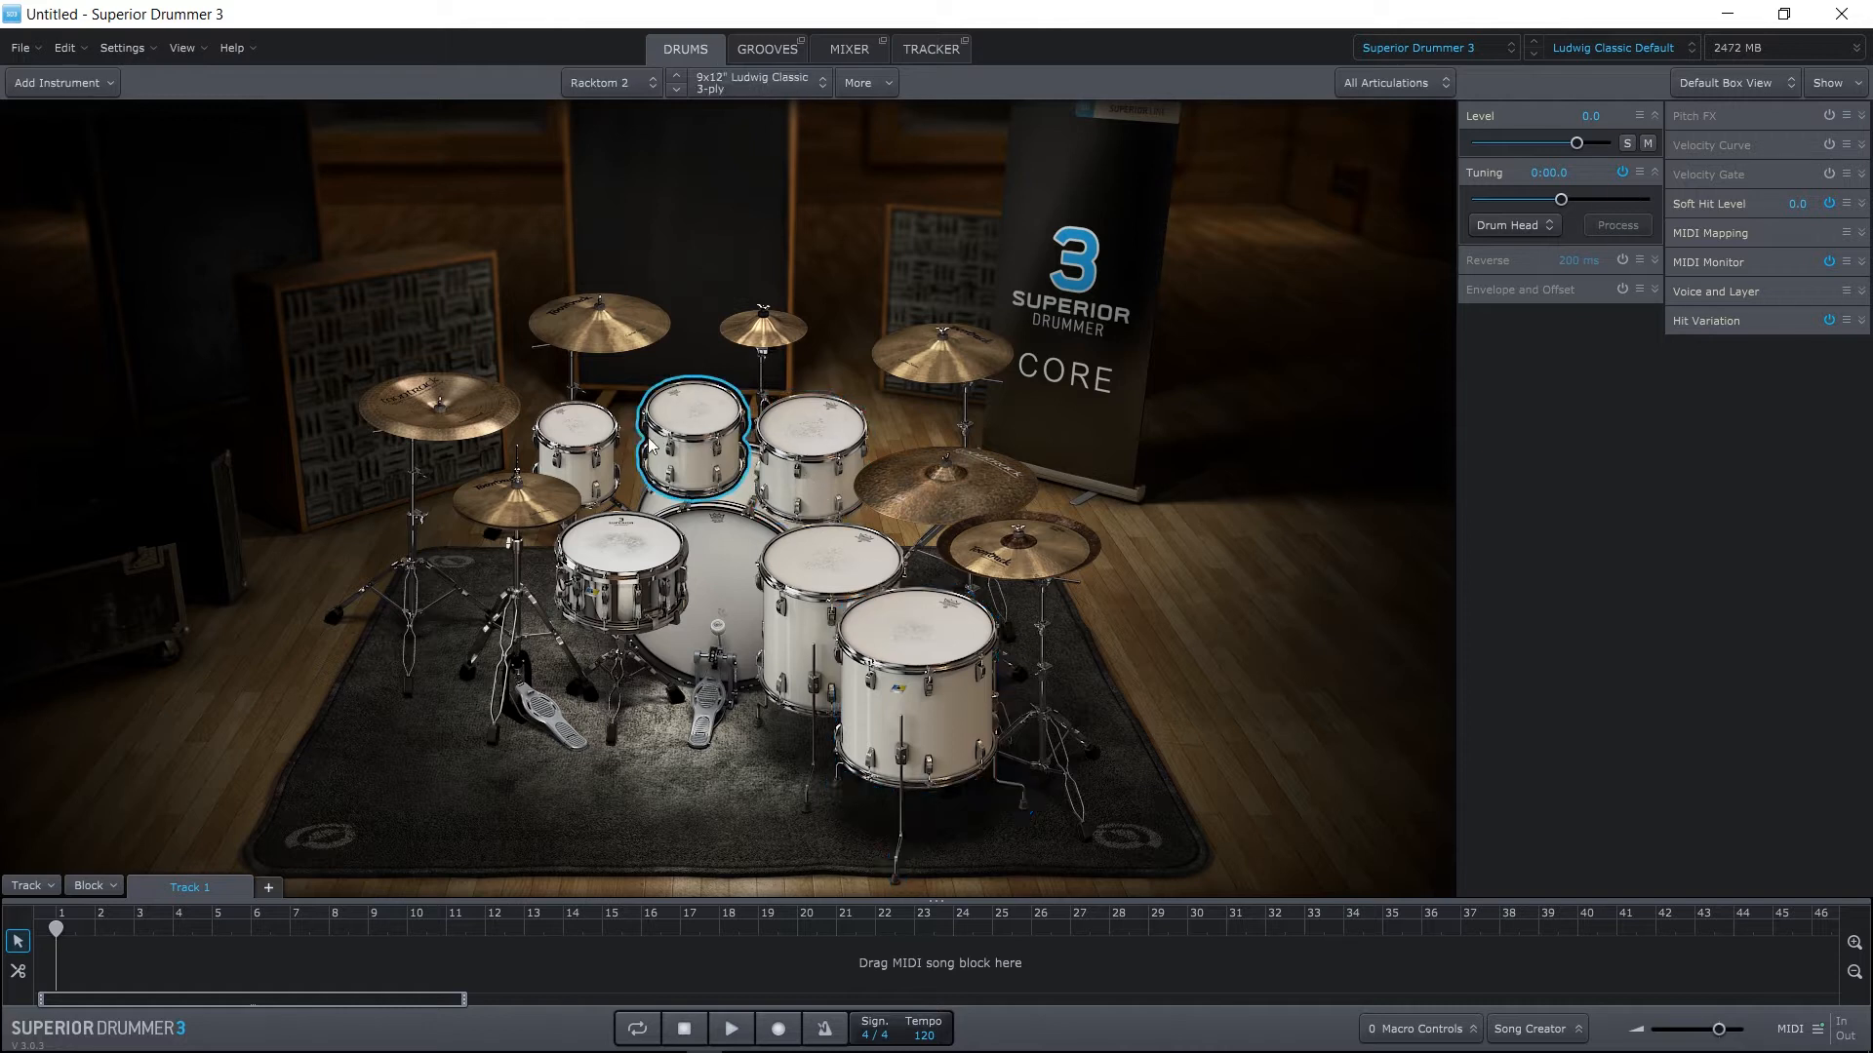
{"action": "left_click", "coordinate": [578, 441]}
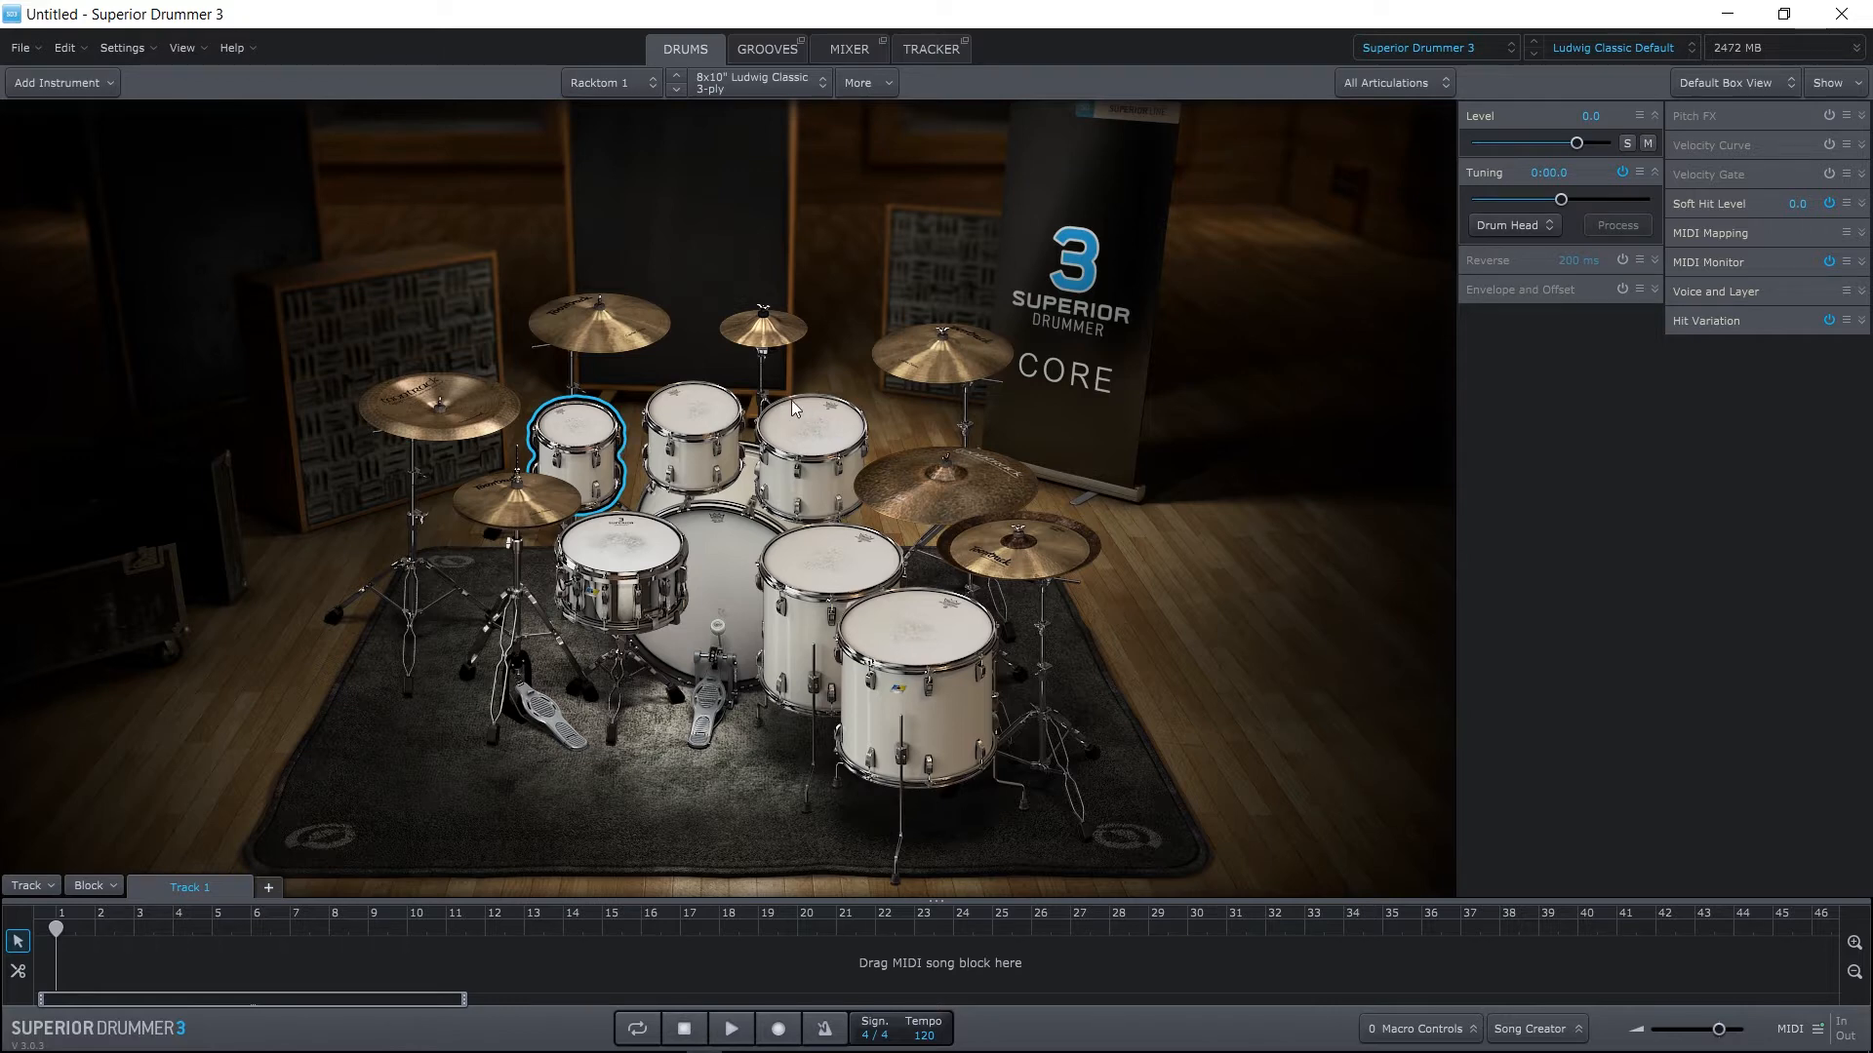
Switch to the MIXER tab to show the kit's 13 mic channels and 6 buses.
{"action": "left_click", "coordinate": [846, 48]}
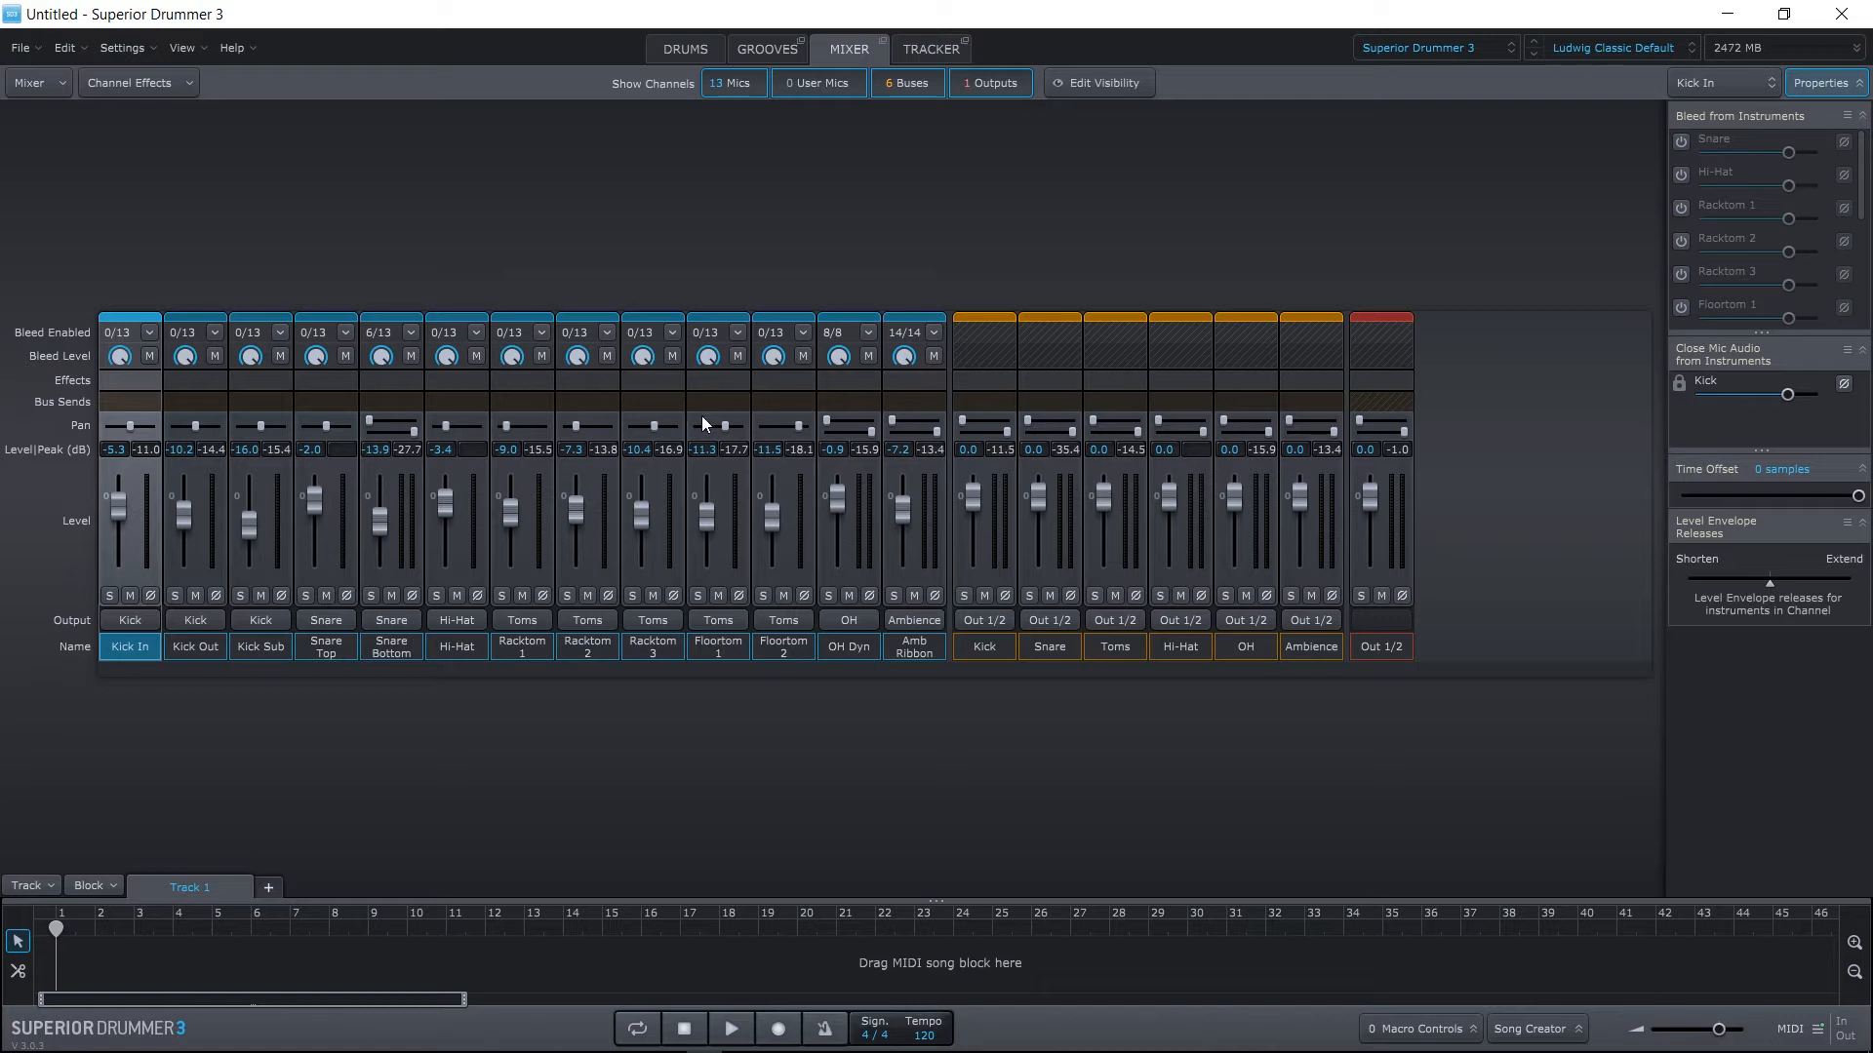
{"action": "mouse_move", "coordinate": [643, 547]}
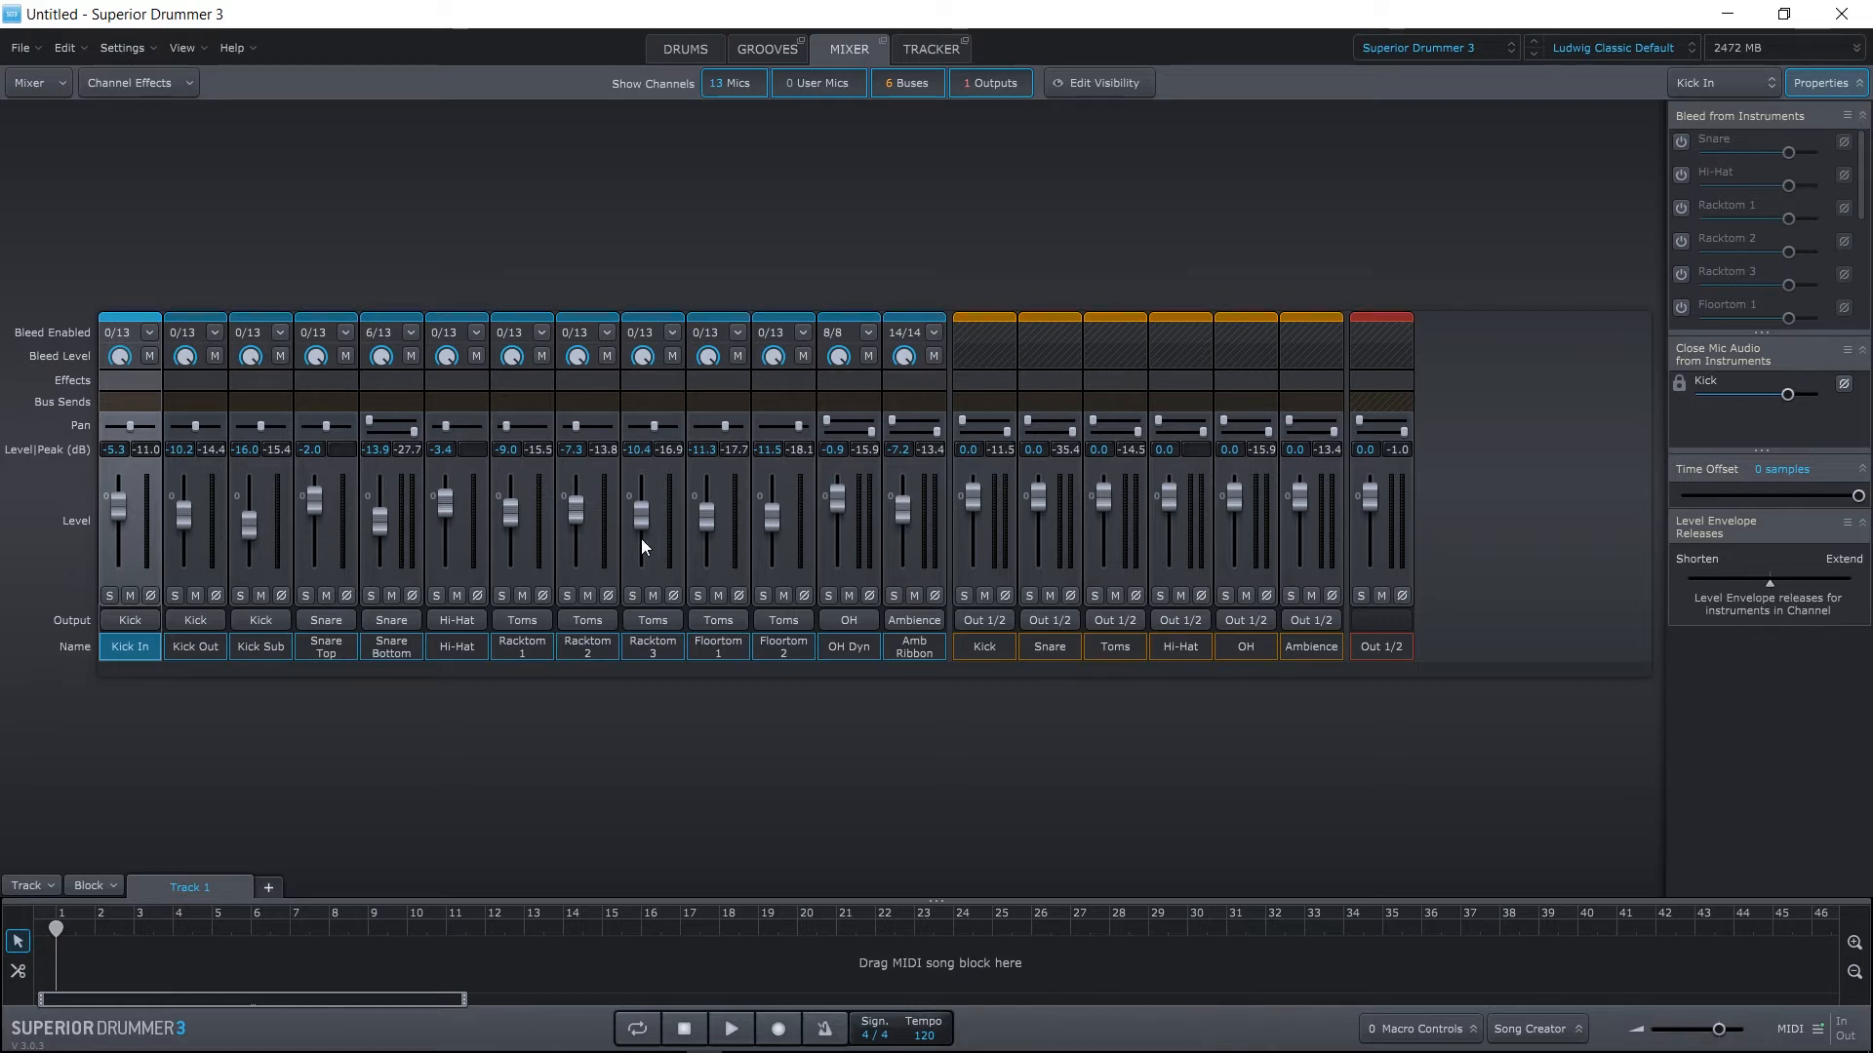
{"action": "mouse_move", "coordinate": [642, 547]}
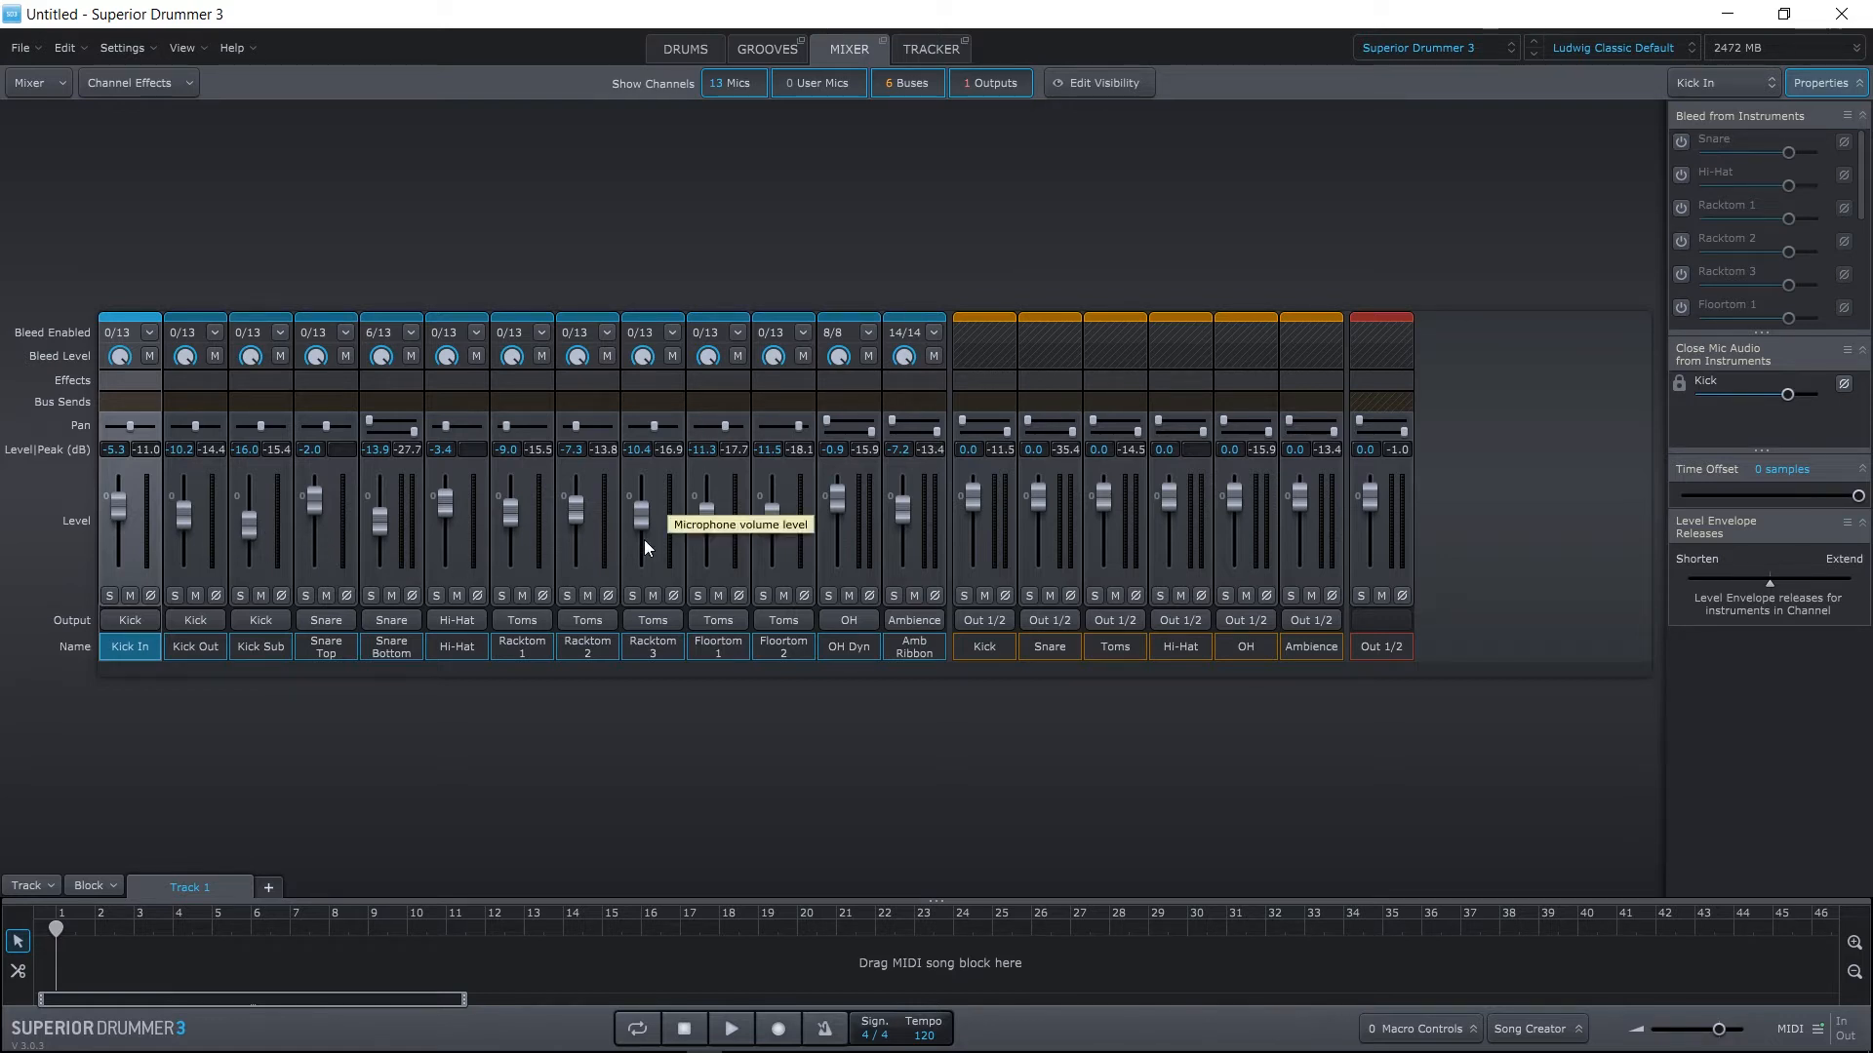
{"action": "mouse_move", "coordinate": [866, 518]}
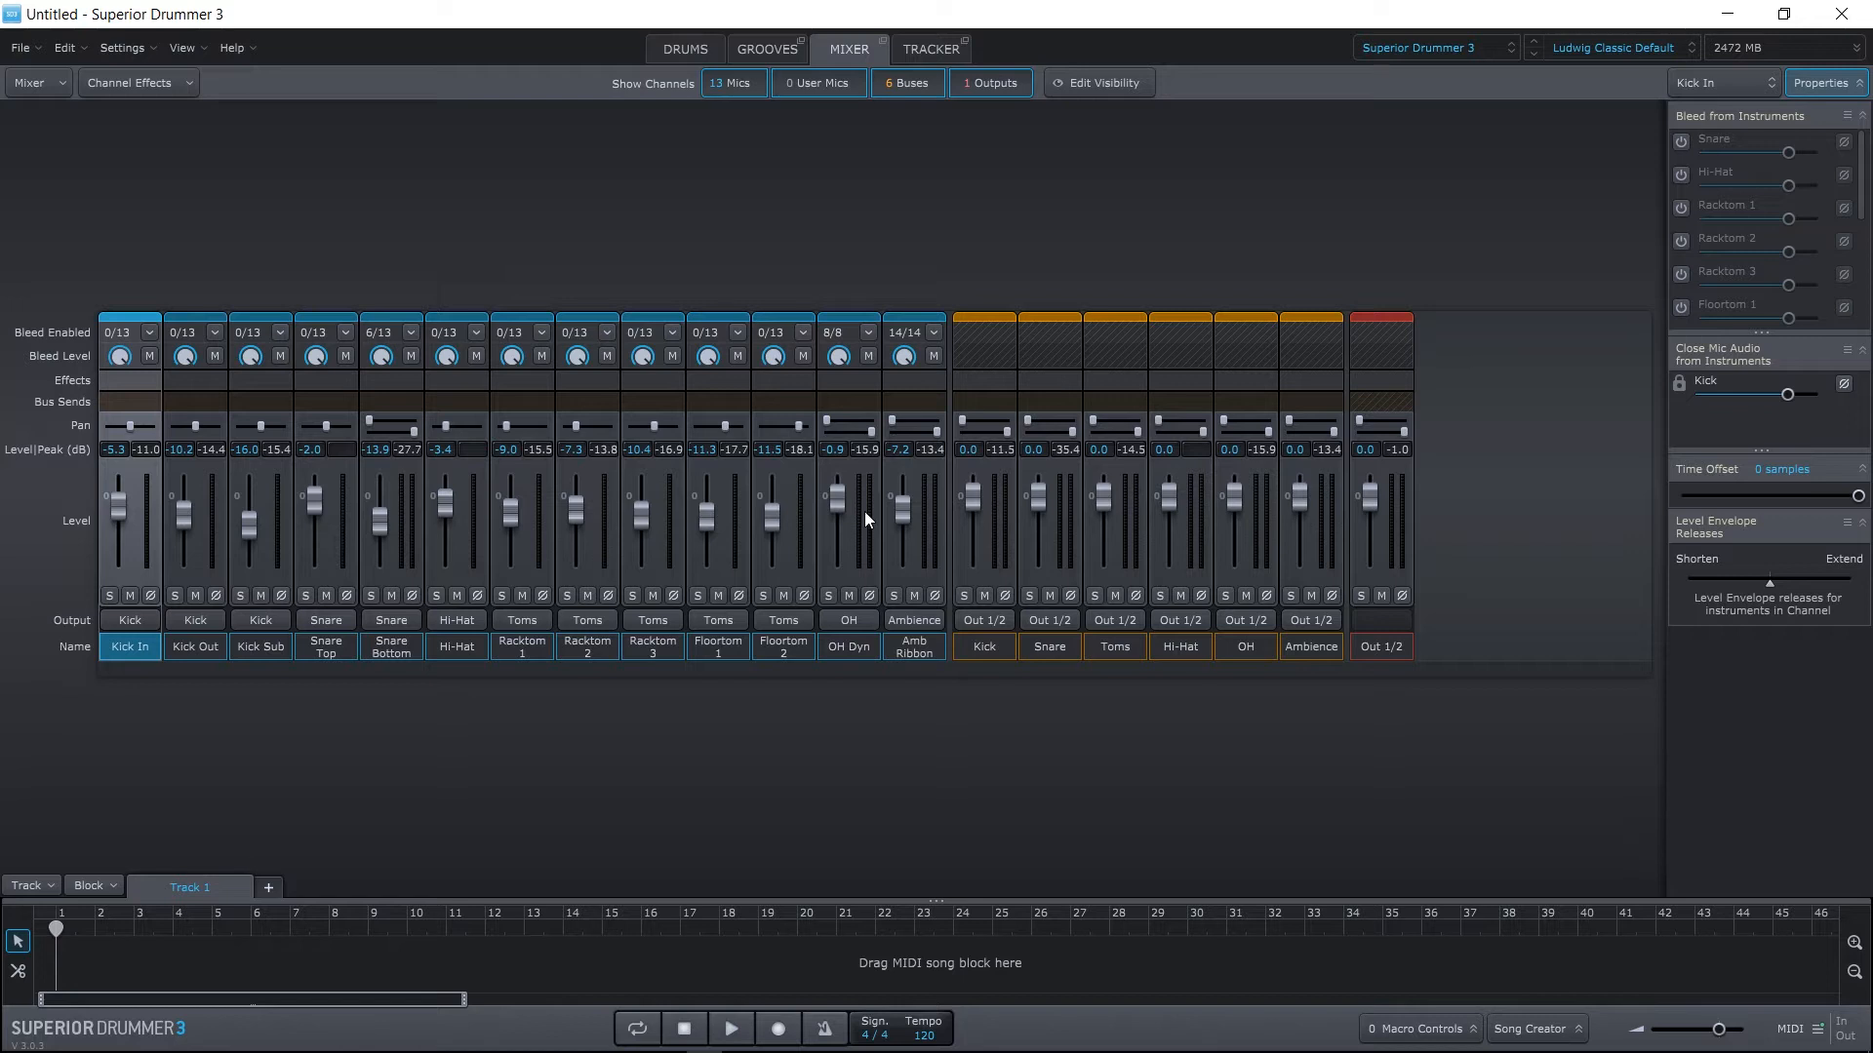
{"action": "mouse_move", "coordinate": [996, 579]}
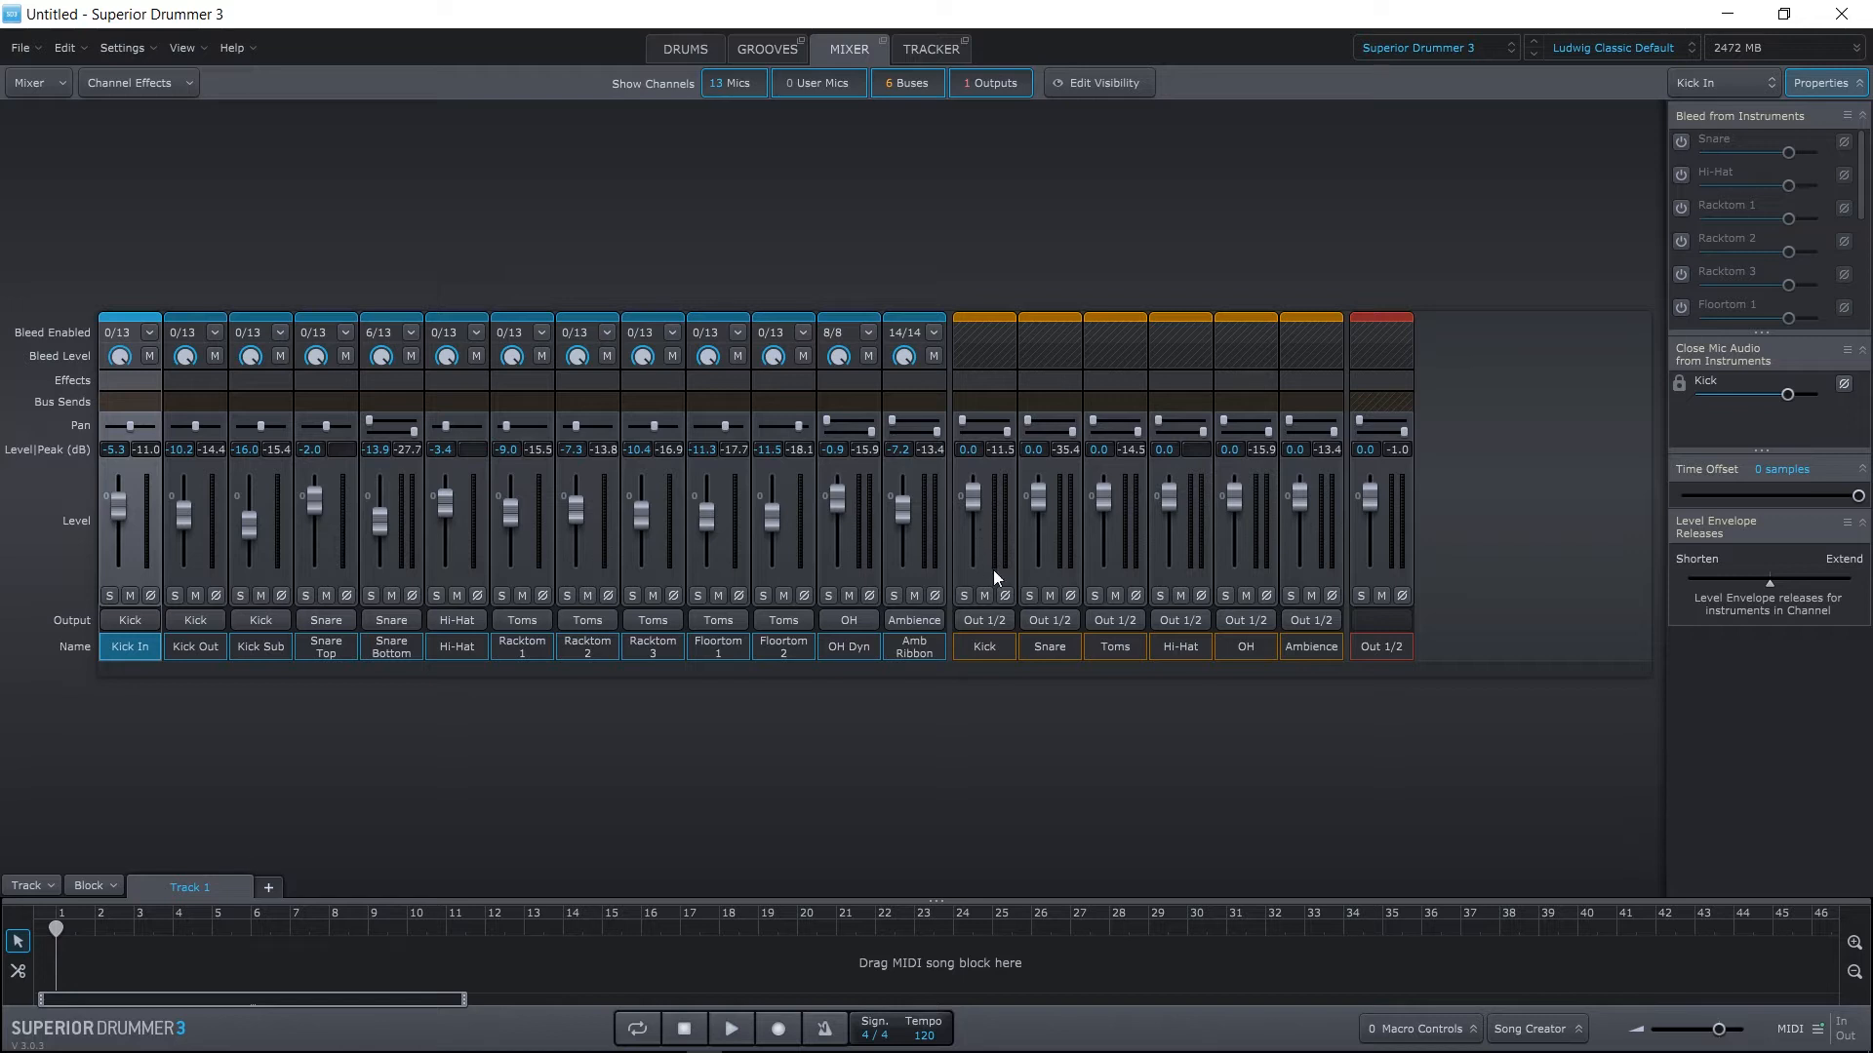
{"action": "mouse_move", "coordinate": [1051, 639]}
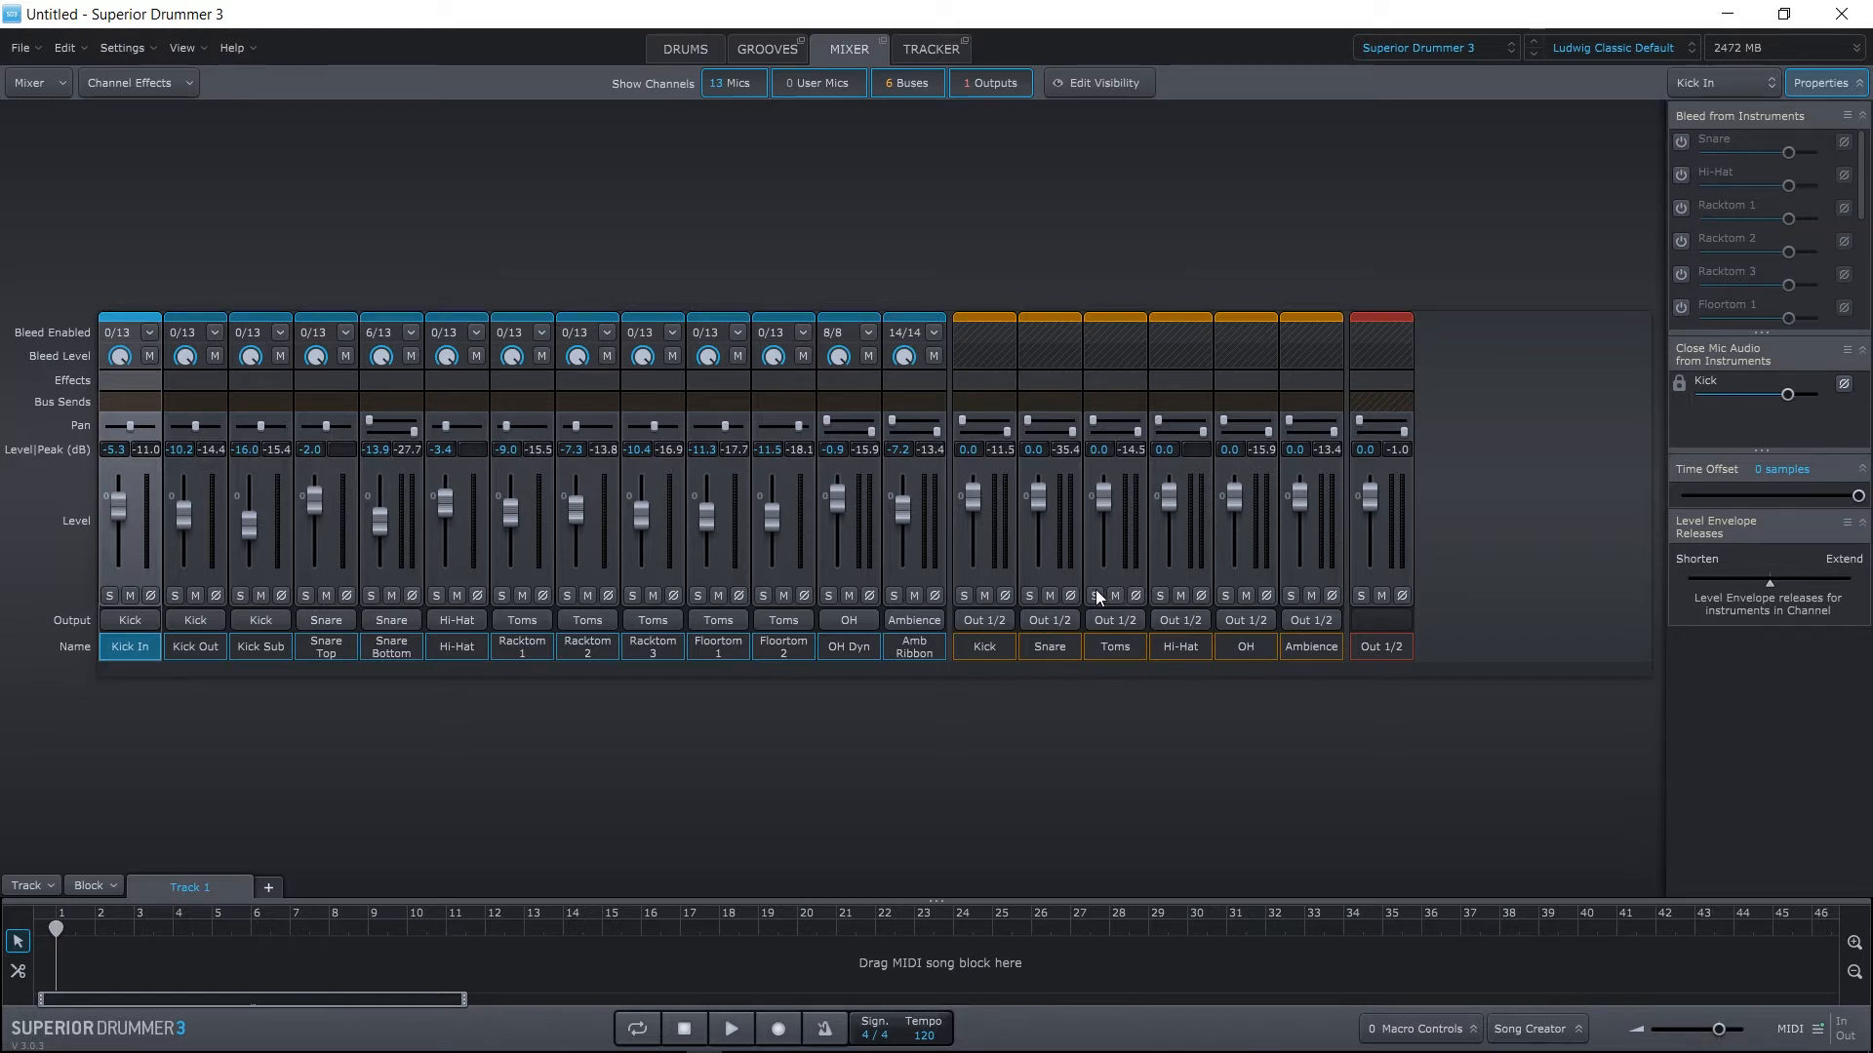
{"action": "mouse_move", "coordinate": [1054, 581]}
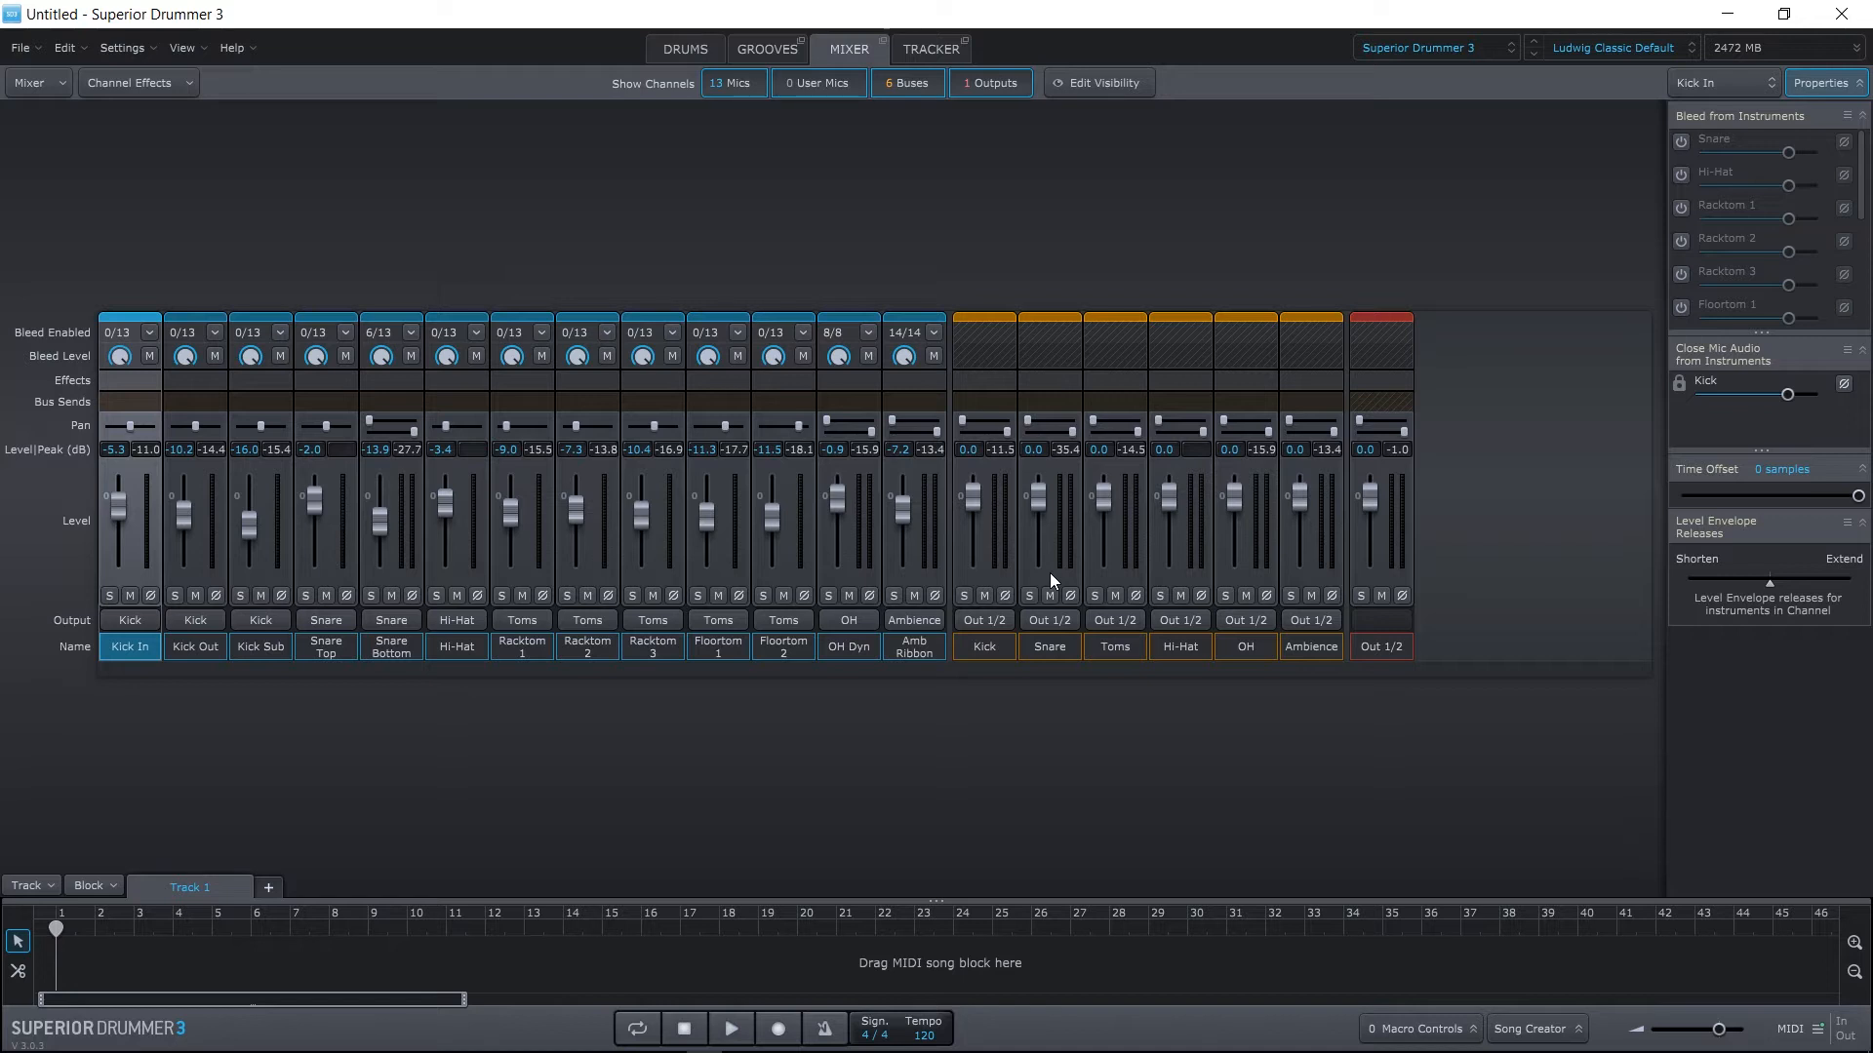
{"action": "mouse_move", "coordinate": [1638, 57]}
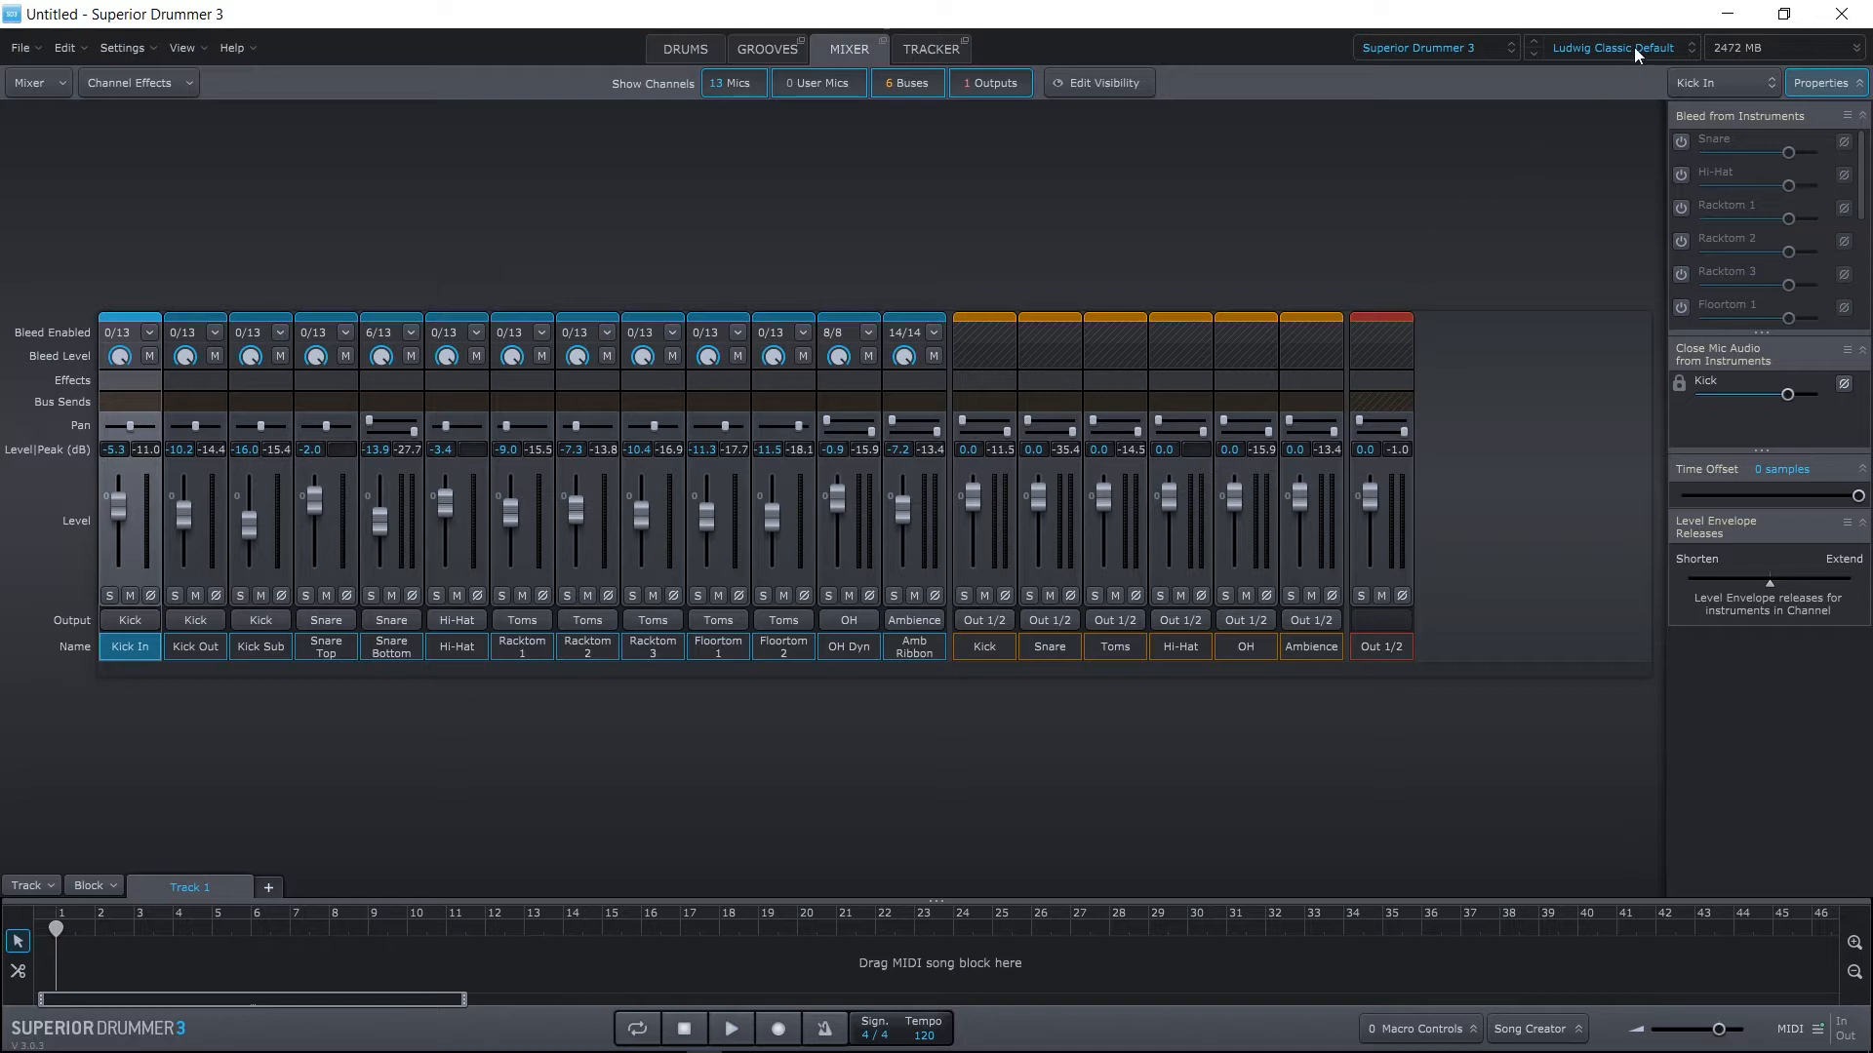
Open the drum and mixer preset list to browse the Addeboy vs Cliff presets.
{"action": "left_click", "coordinate": [1612, 48]}
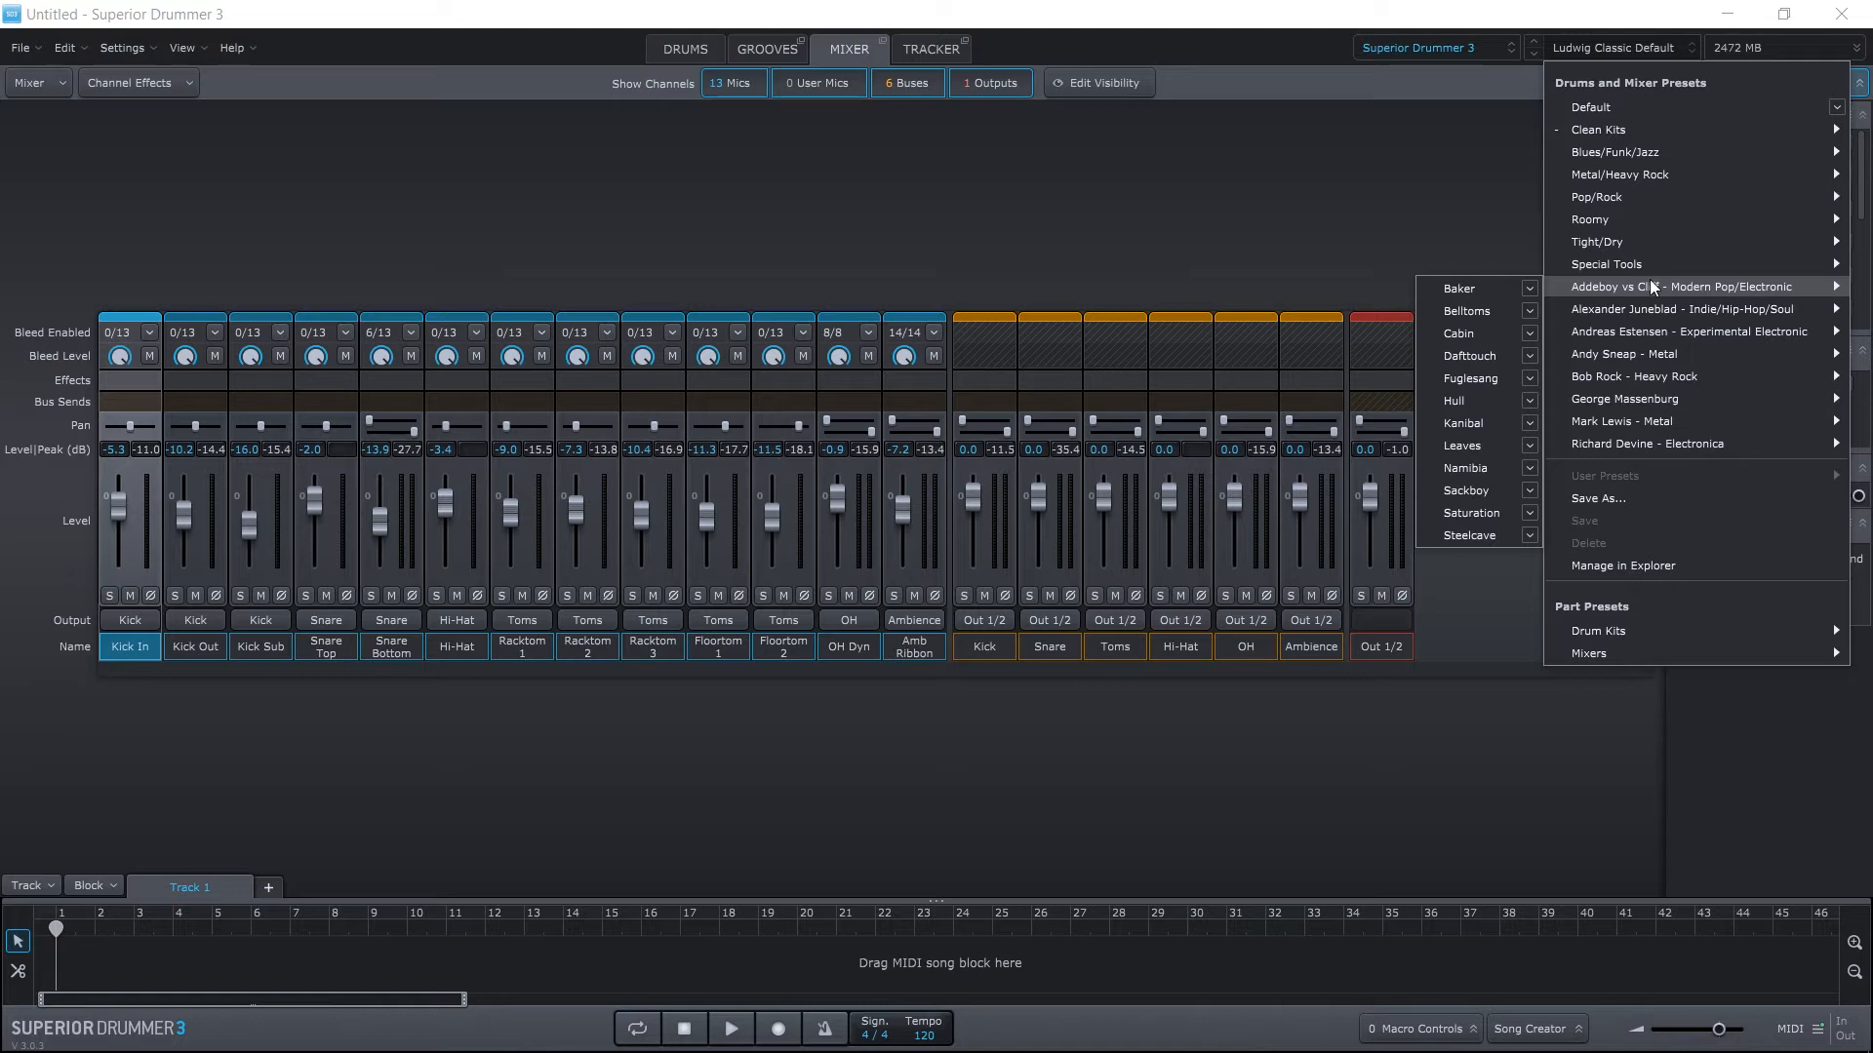
{"action": "mouse_move", "coordinate": [1656, 314]}
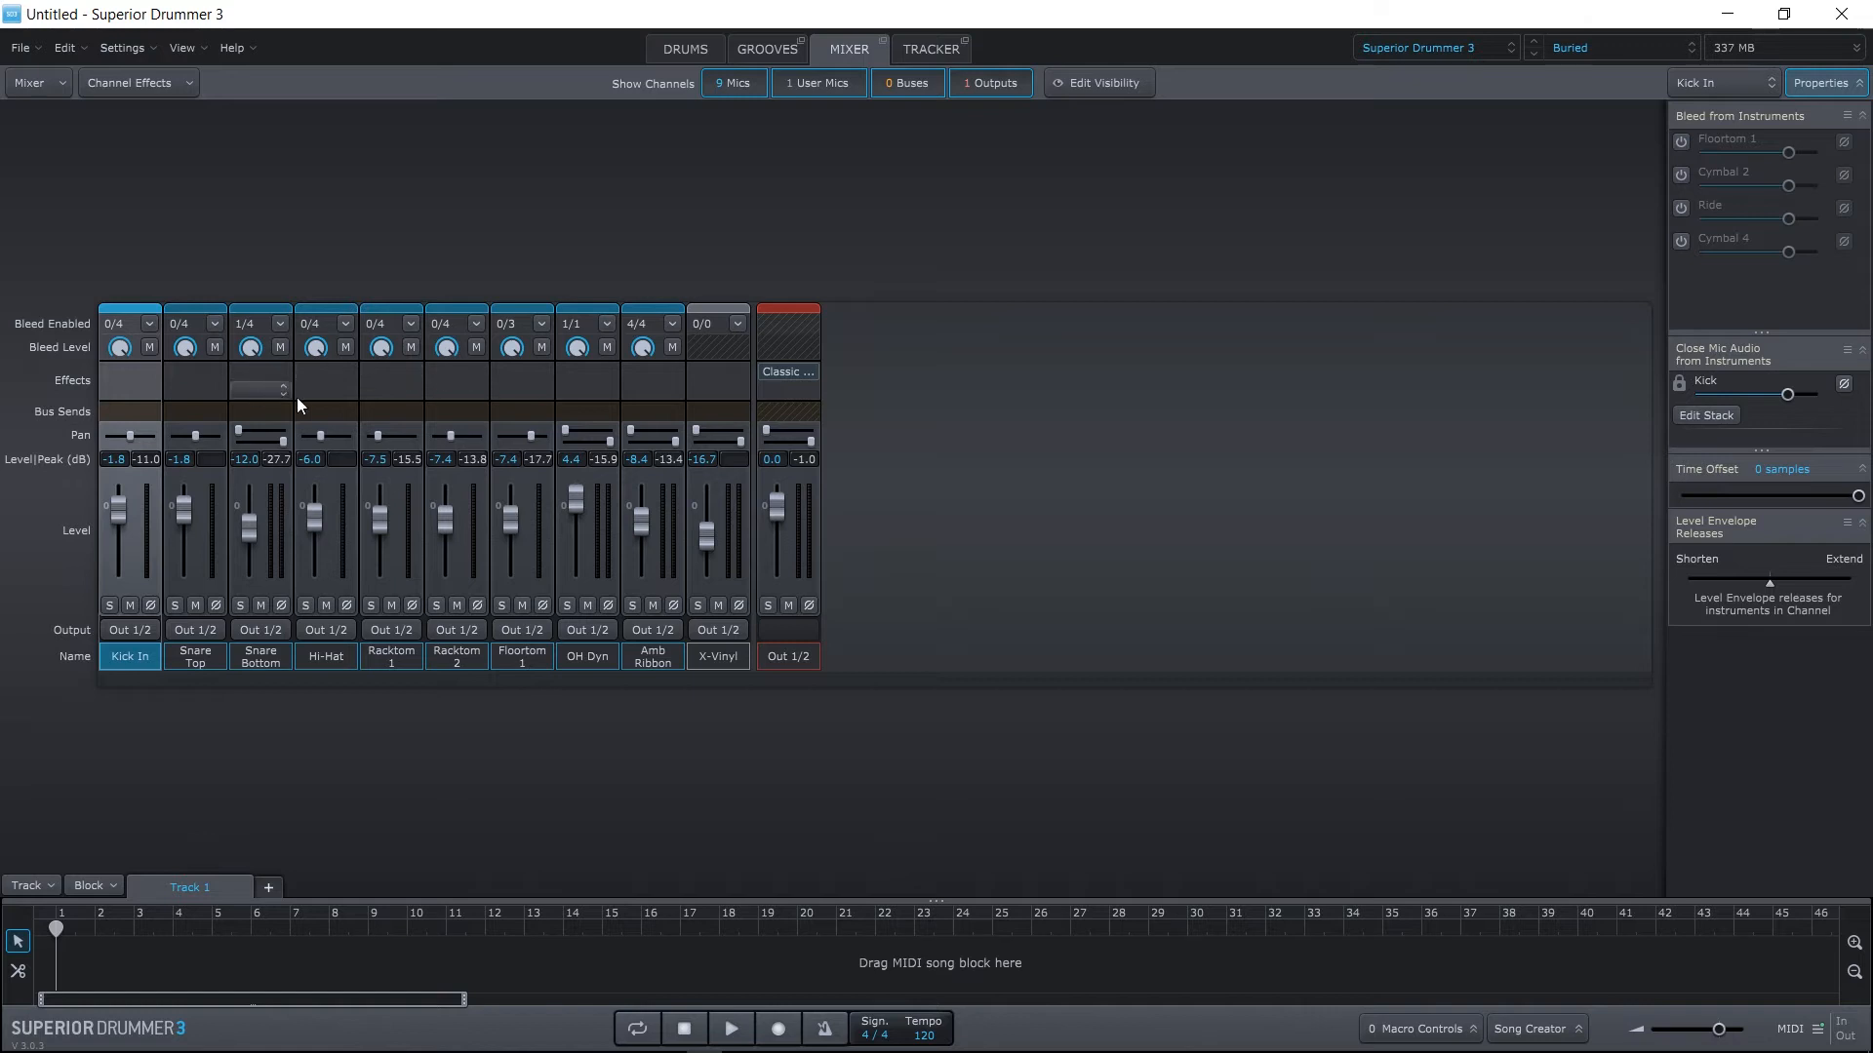
{"action": "mouse_move", "coordinate": [787, 372]}
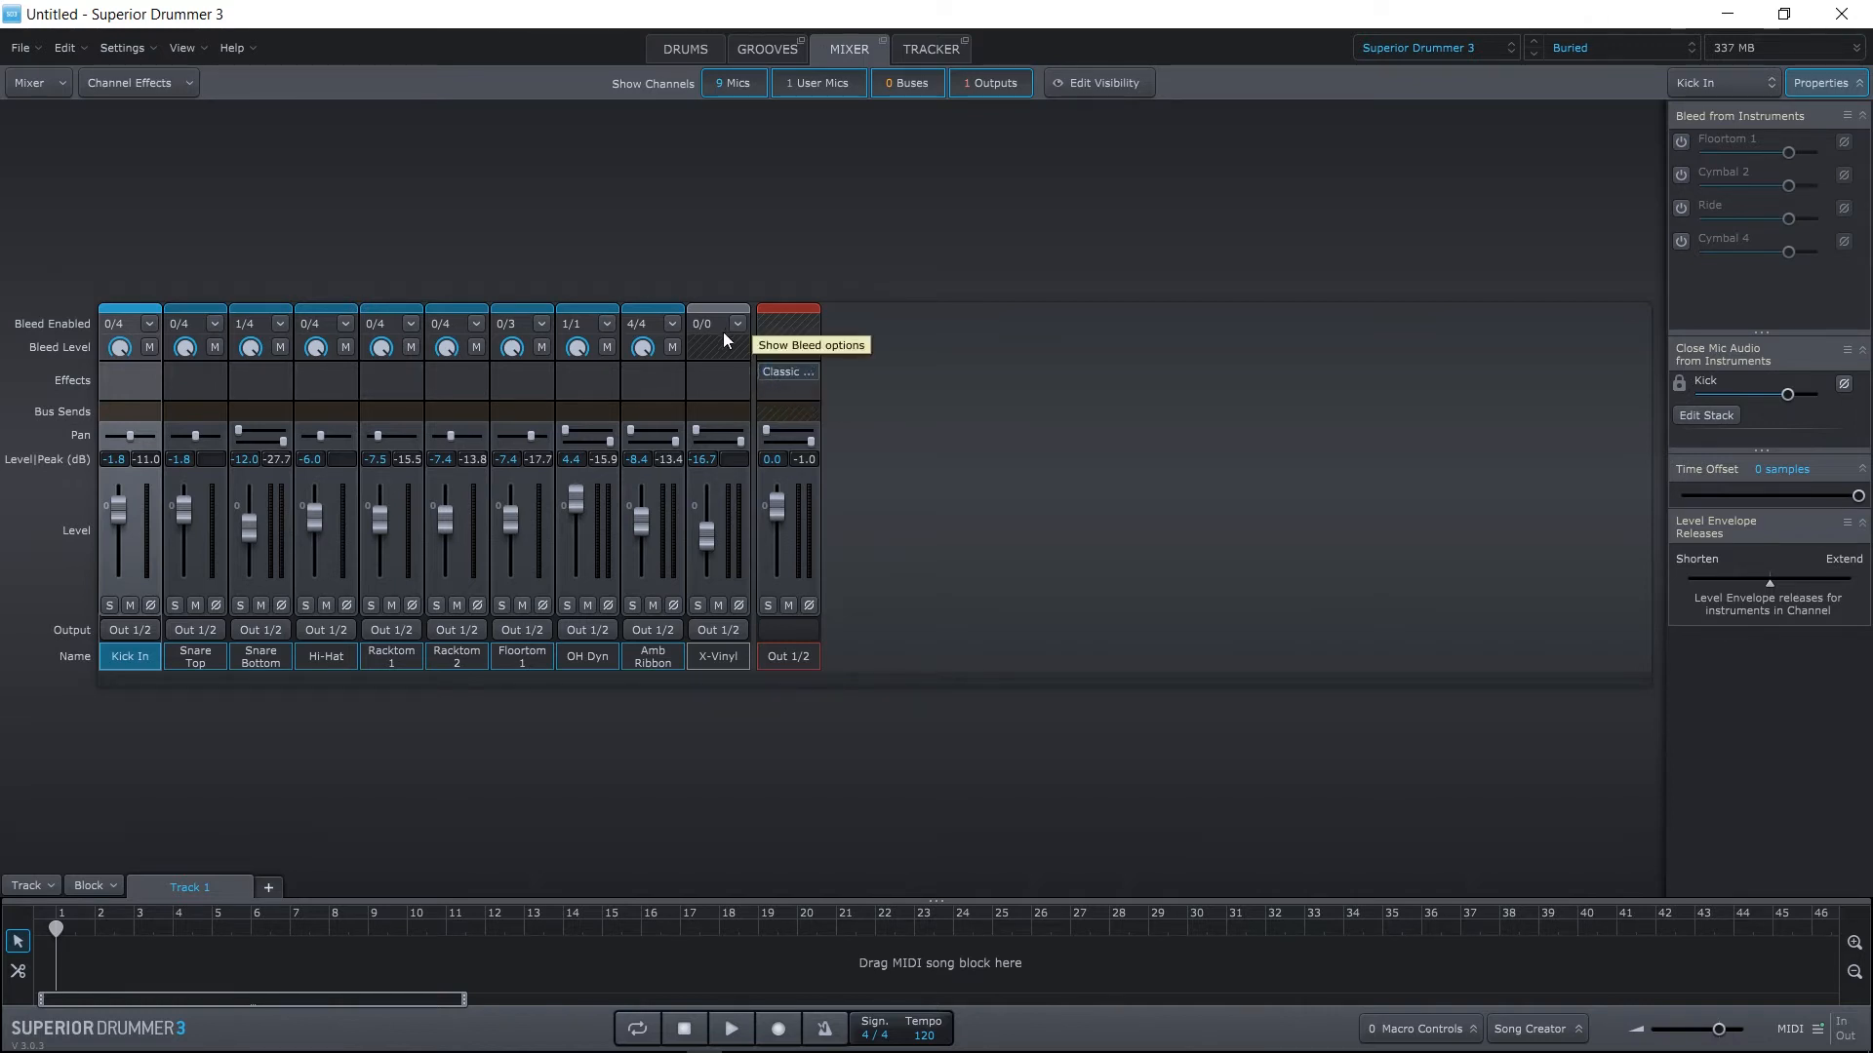
{"action": "mouse_move", "coordinate": [738, 585]}
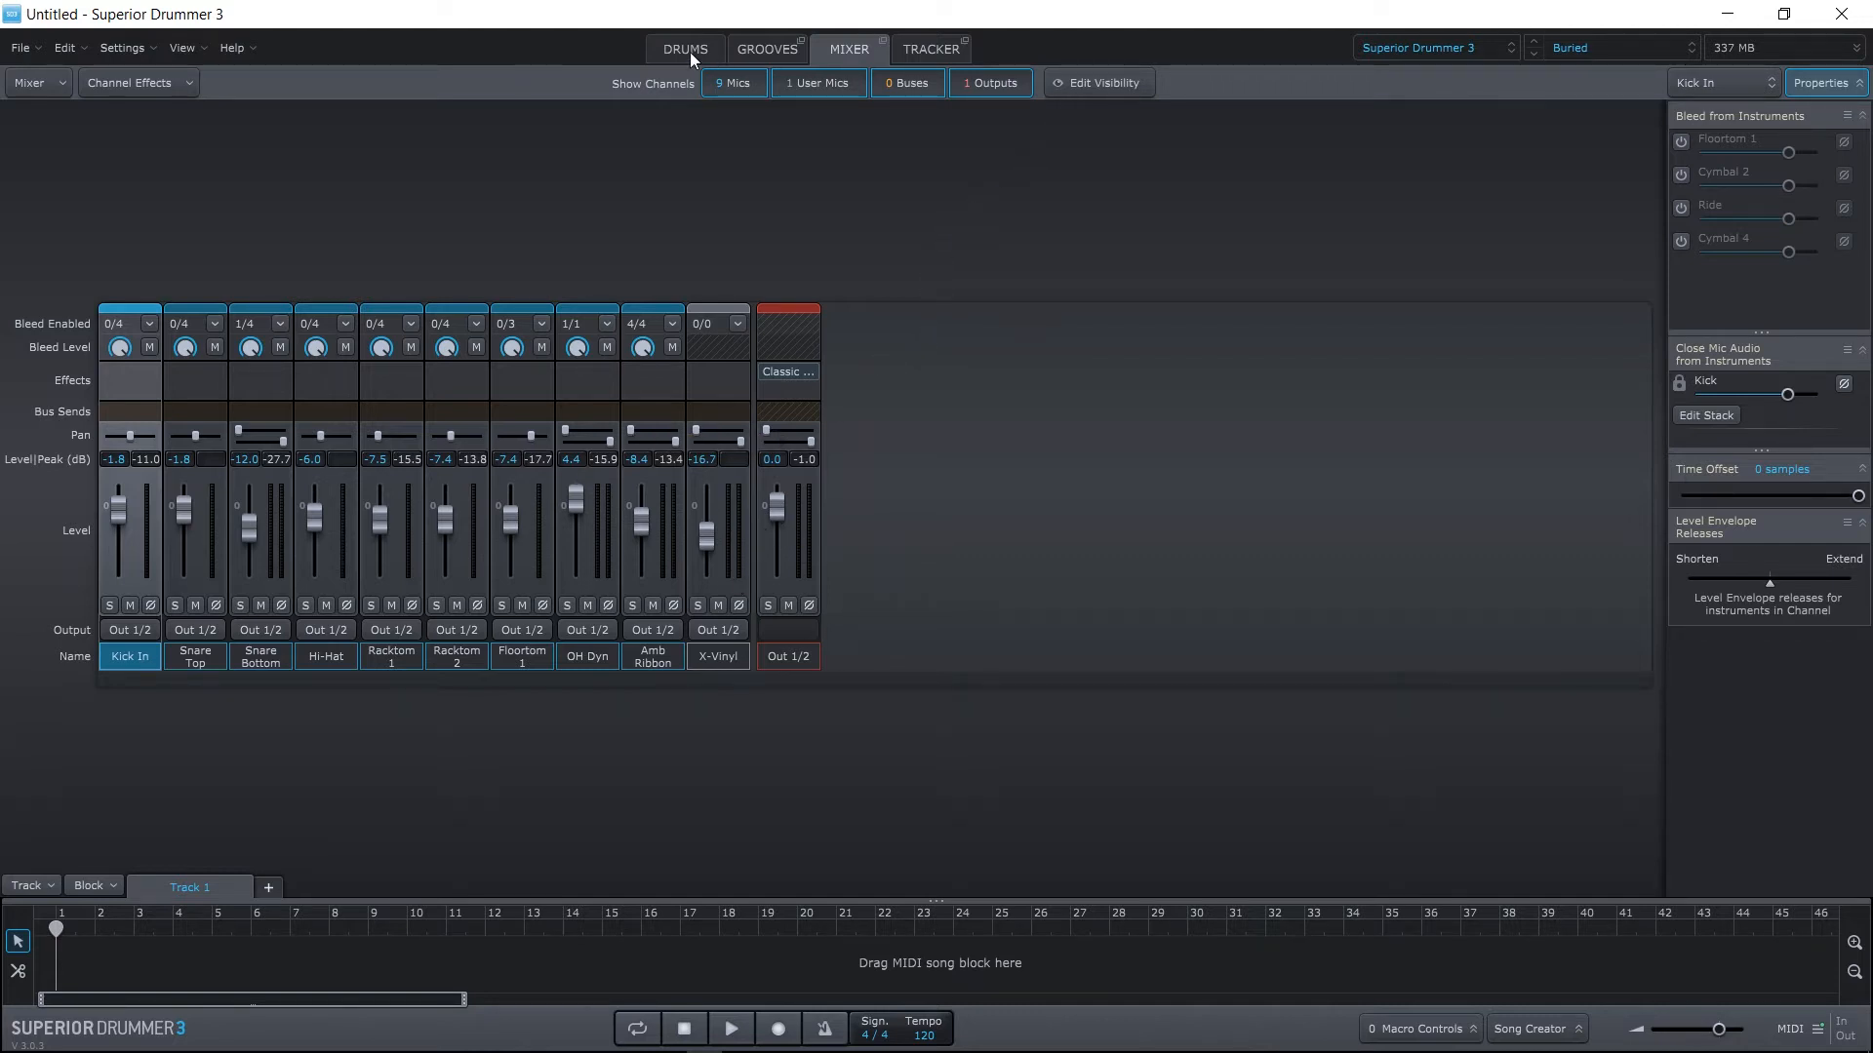
Return to the DRUMS kit view and inspect the snare and Racktom 3.
{"action": "left_click", "coordinate": [684, 47]}
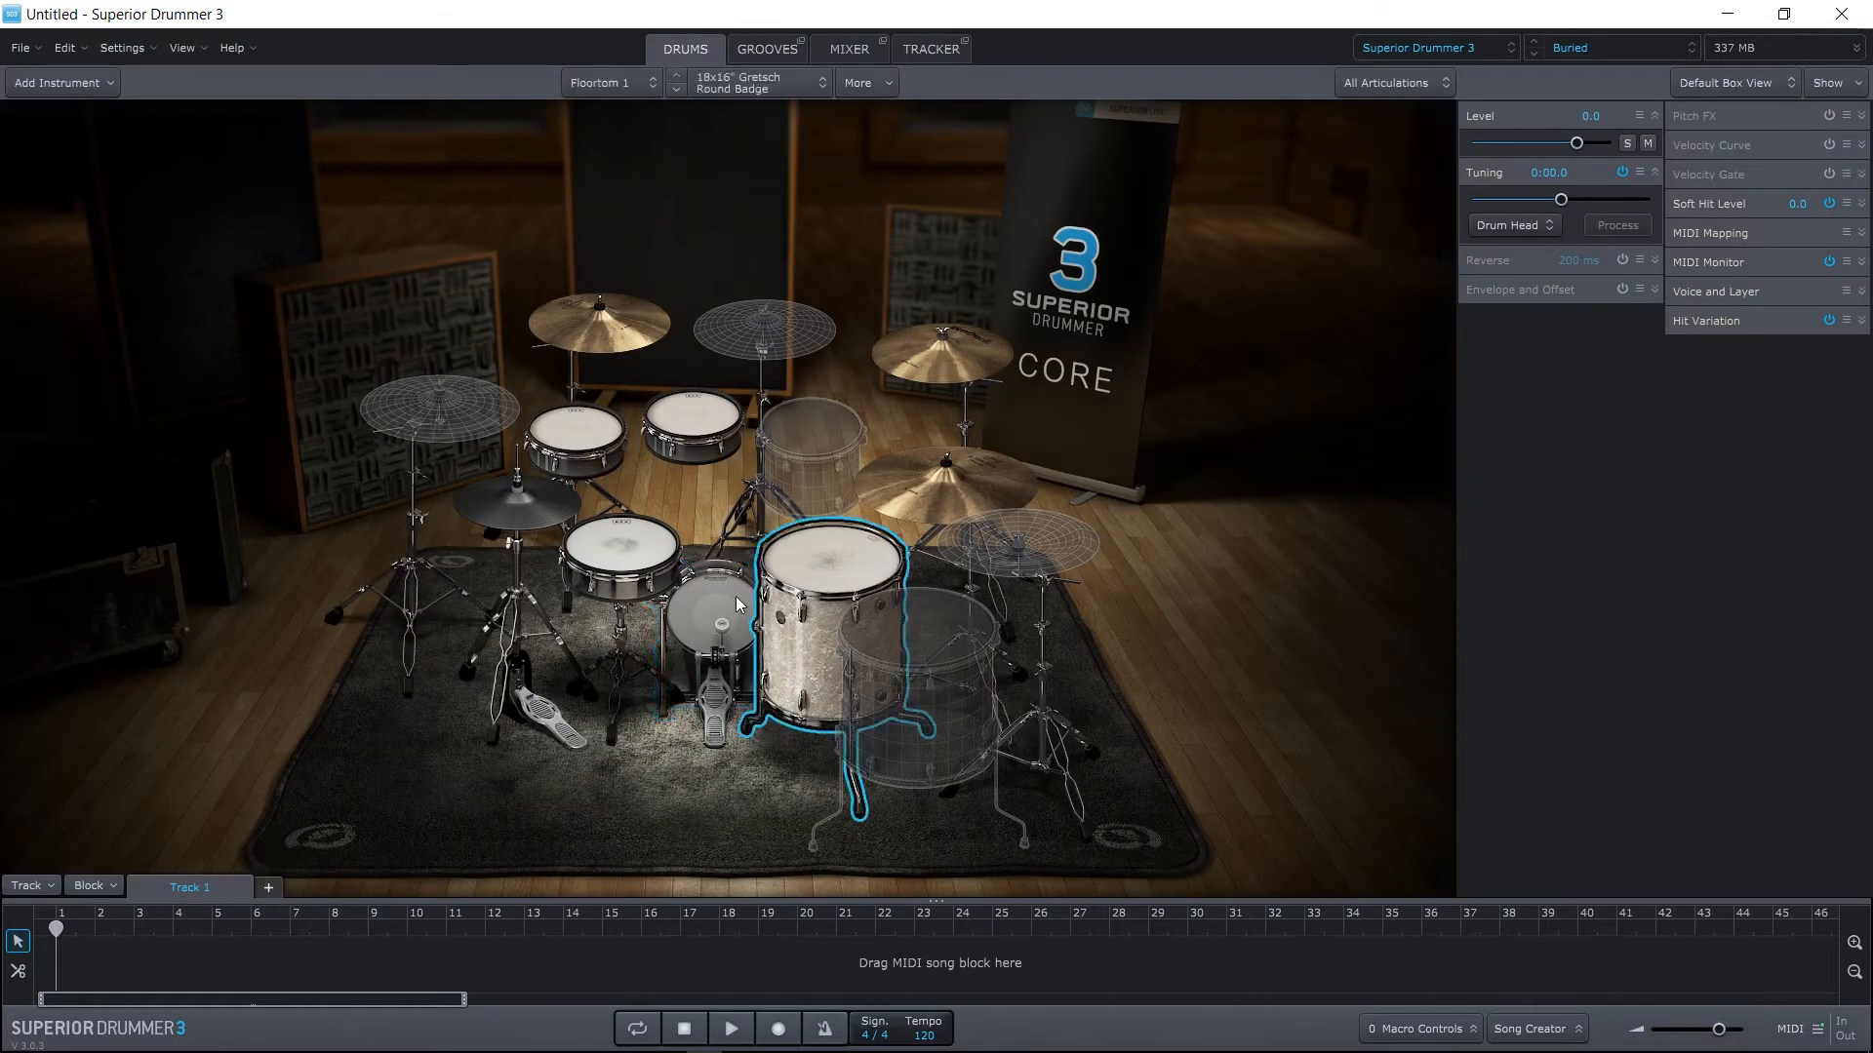
{"action": "left_click", "coordinate": [621, 562]}
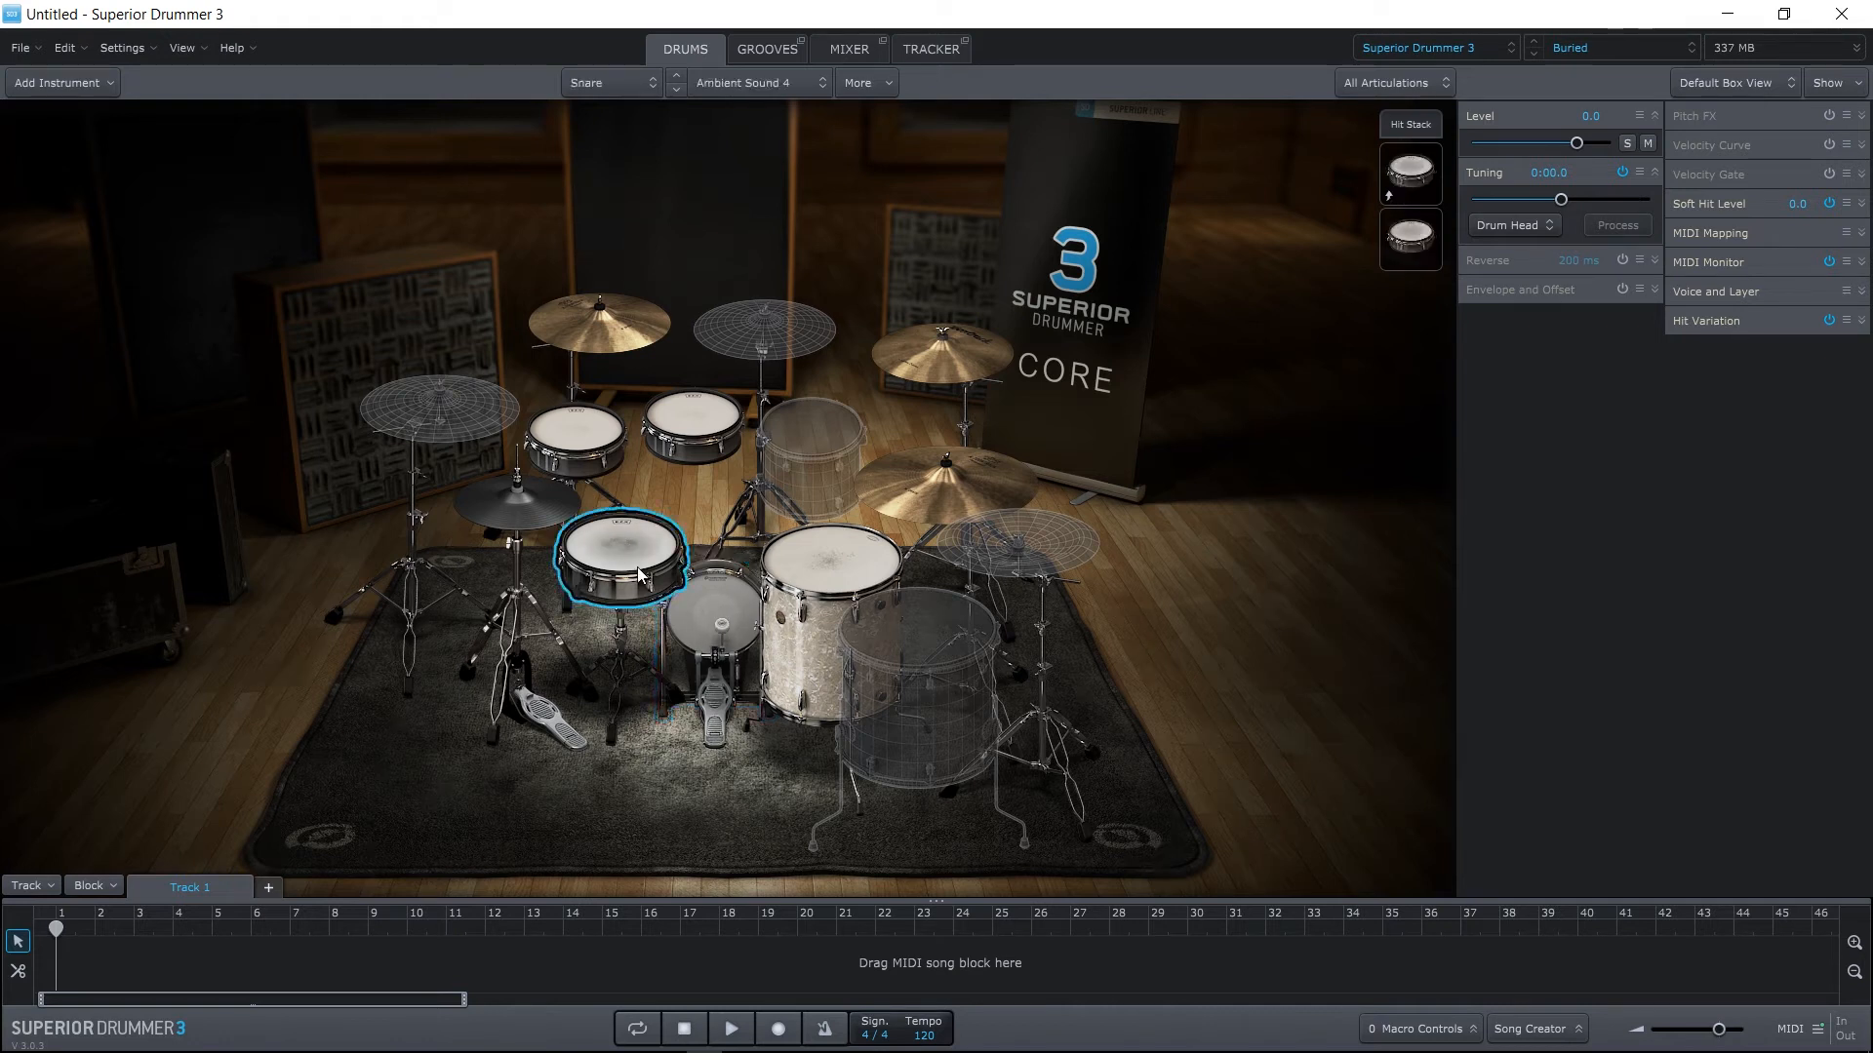
{"action": "left_click", "coordinate": [692, 424]}
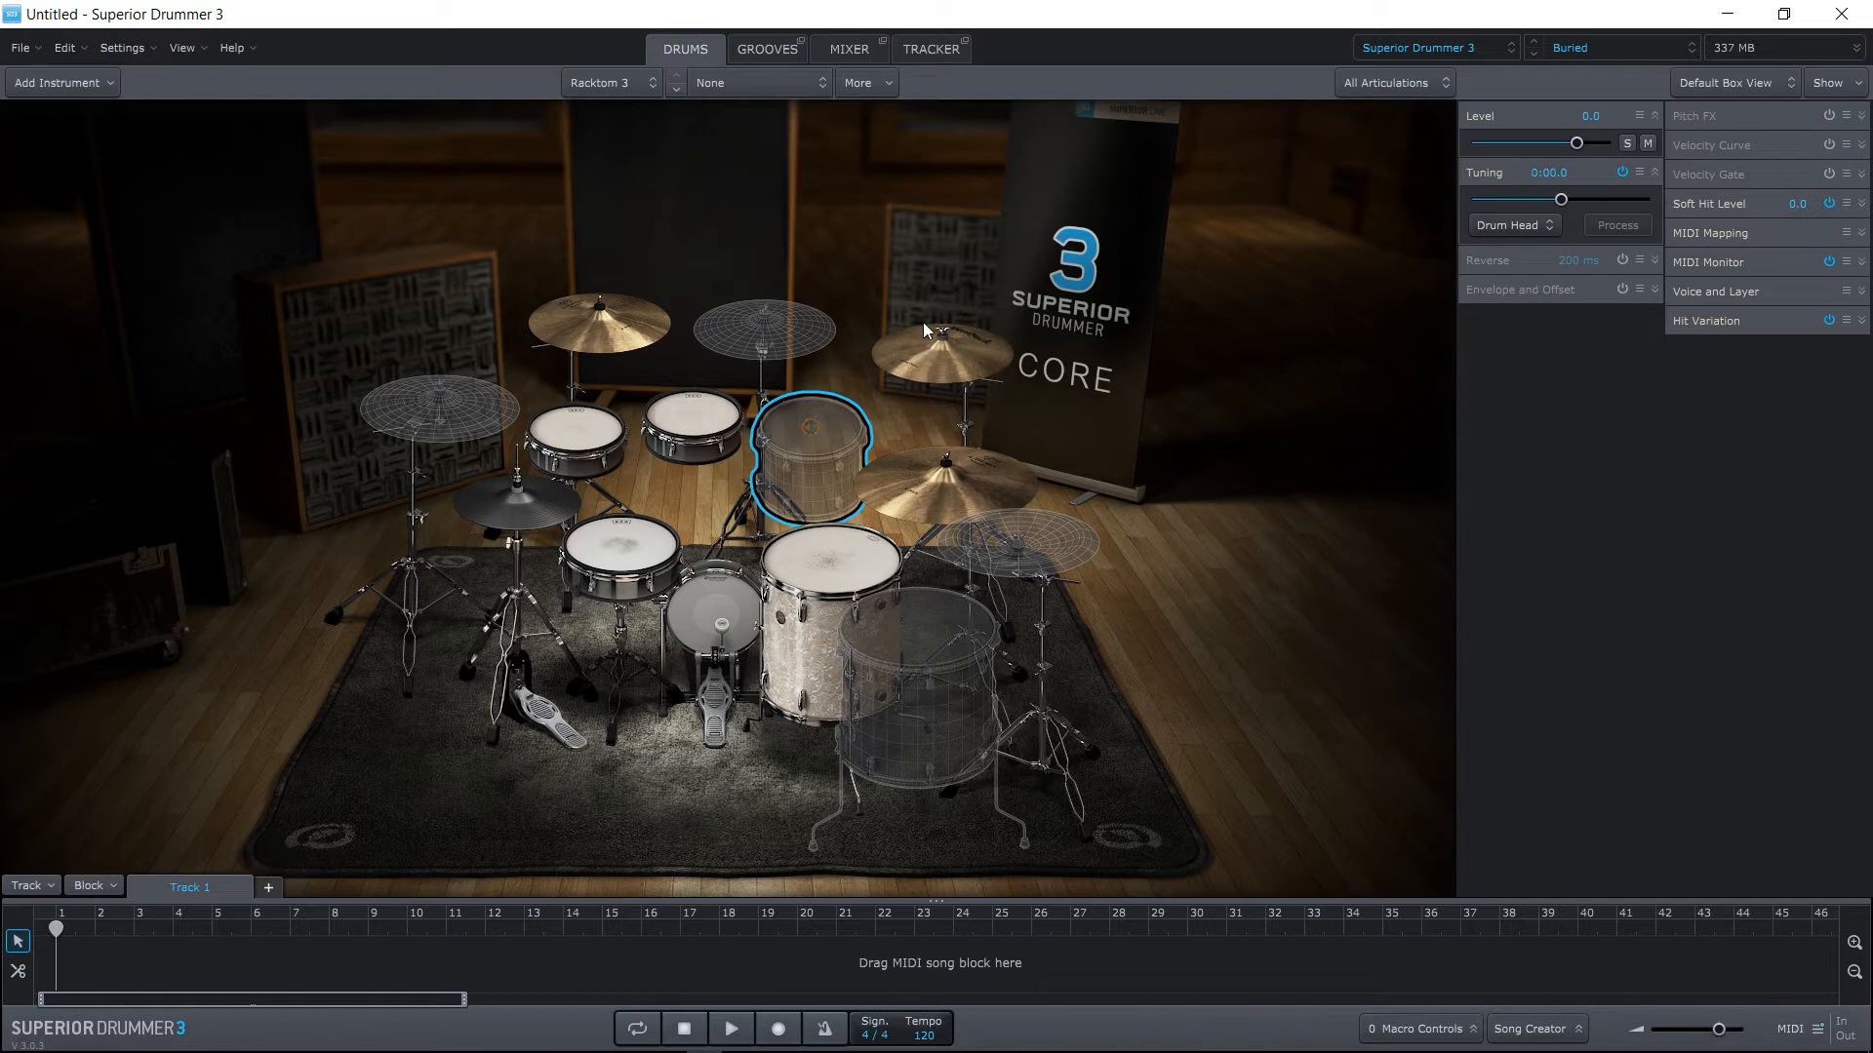
{"action": "mouse_move", "coordinate": [1645, 63]}
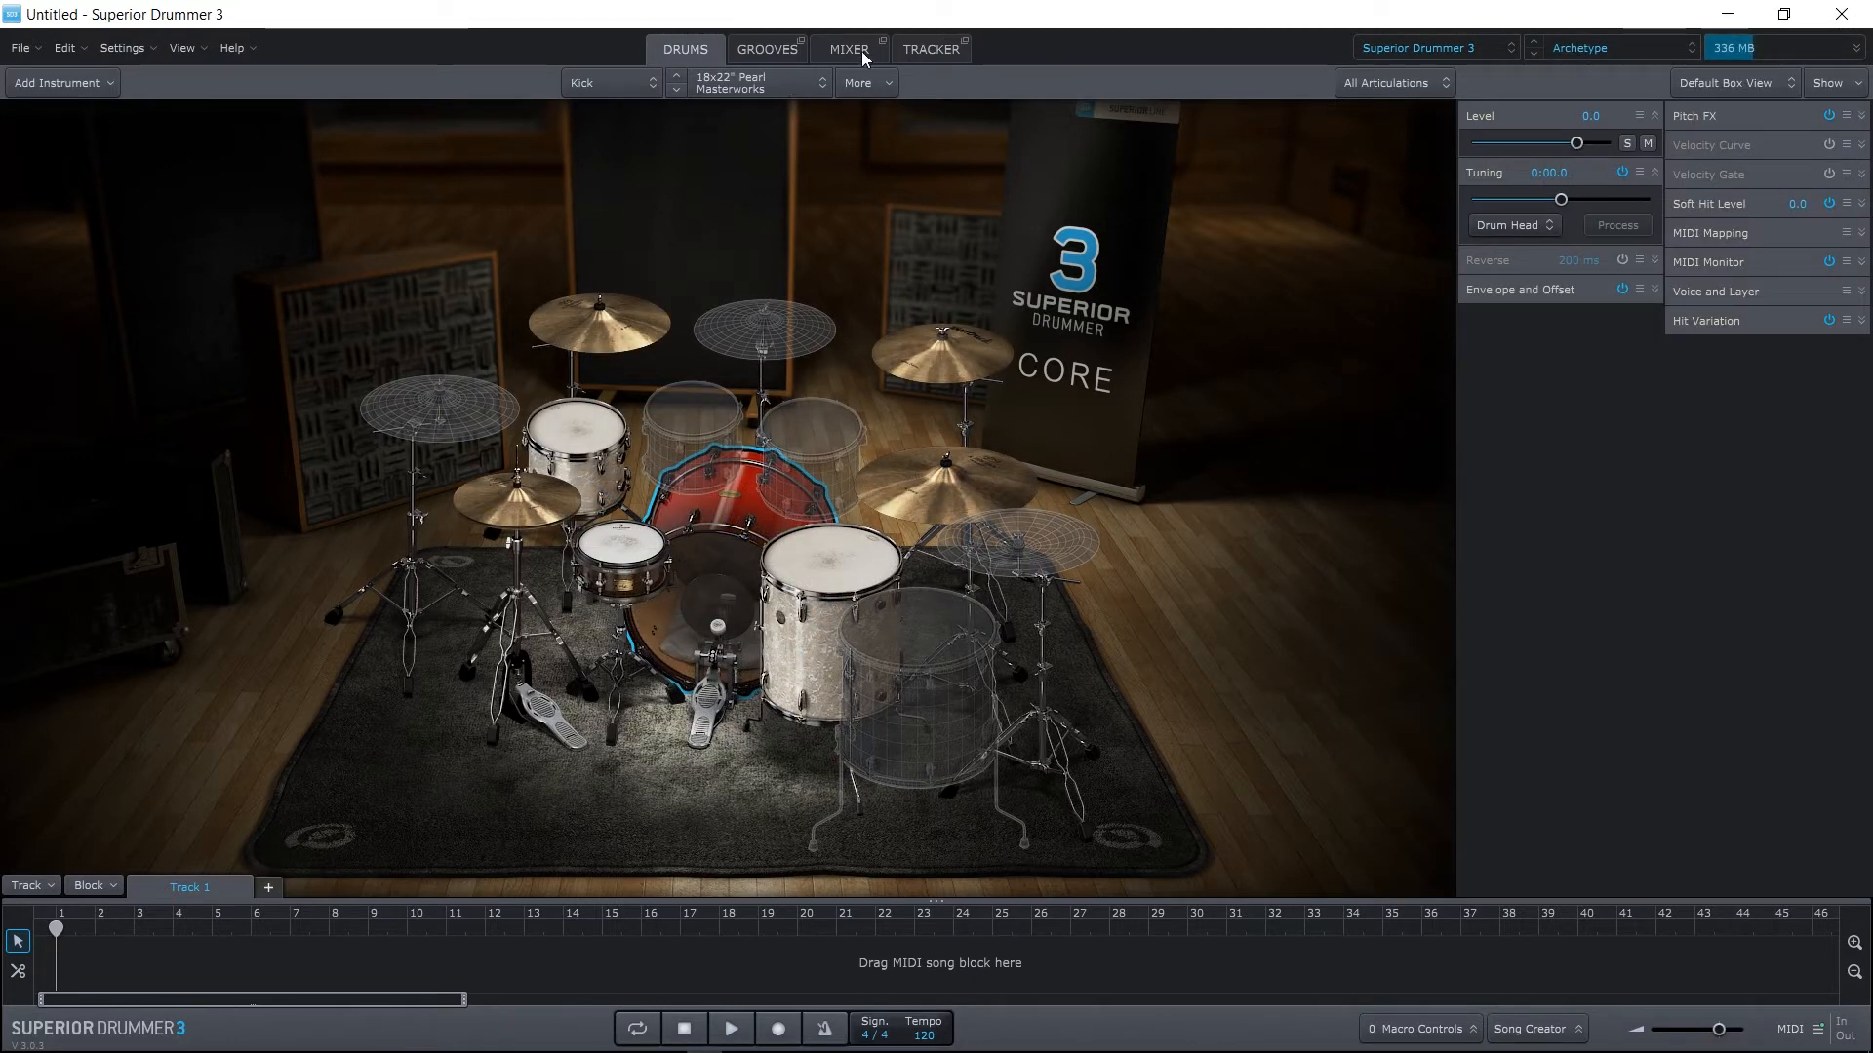
{"action": "left_click", "coordinate": [847, 49]}
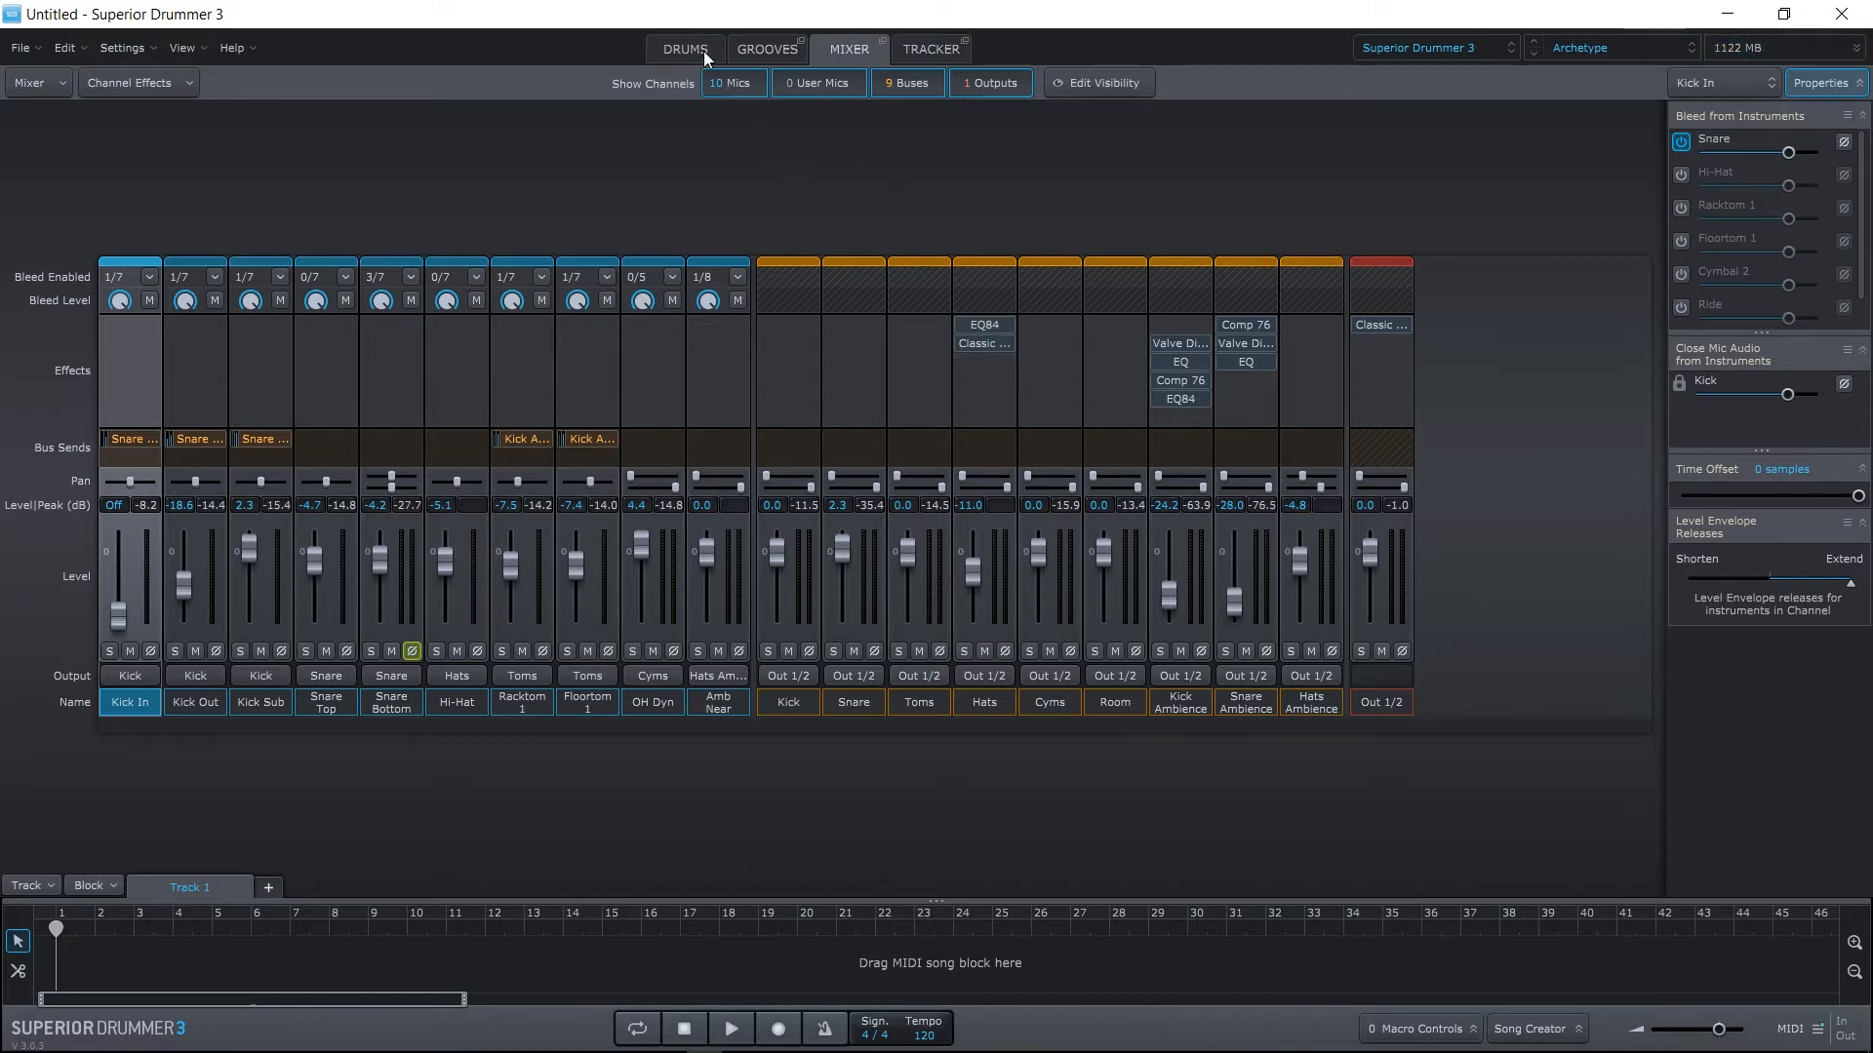
{"action": "left_click", "coordinate": [685, 49]}
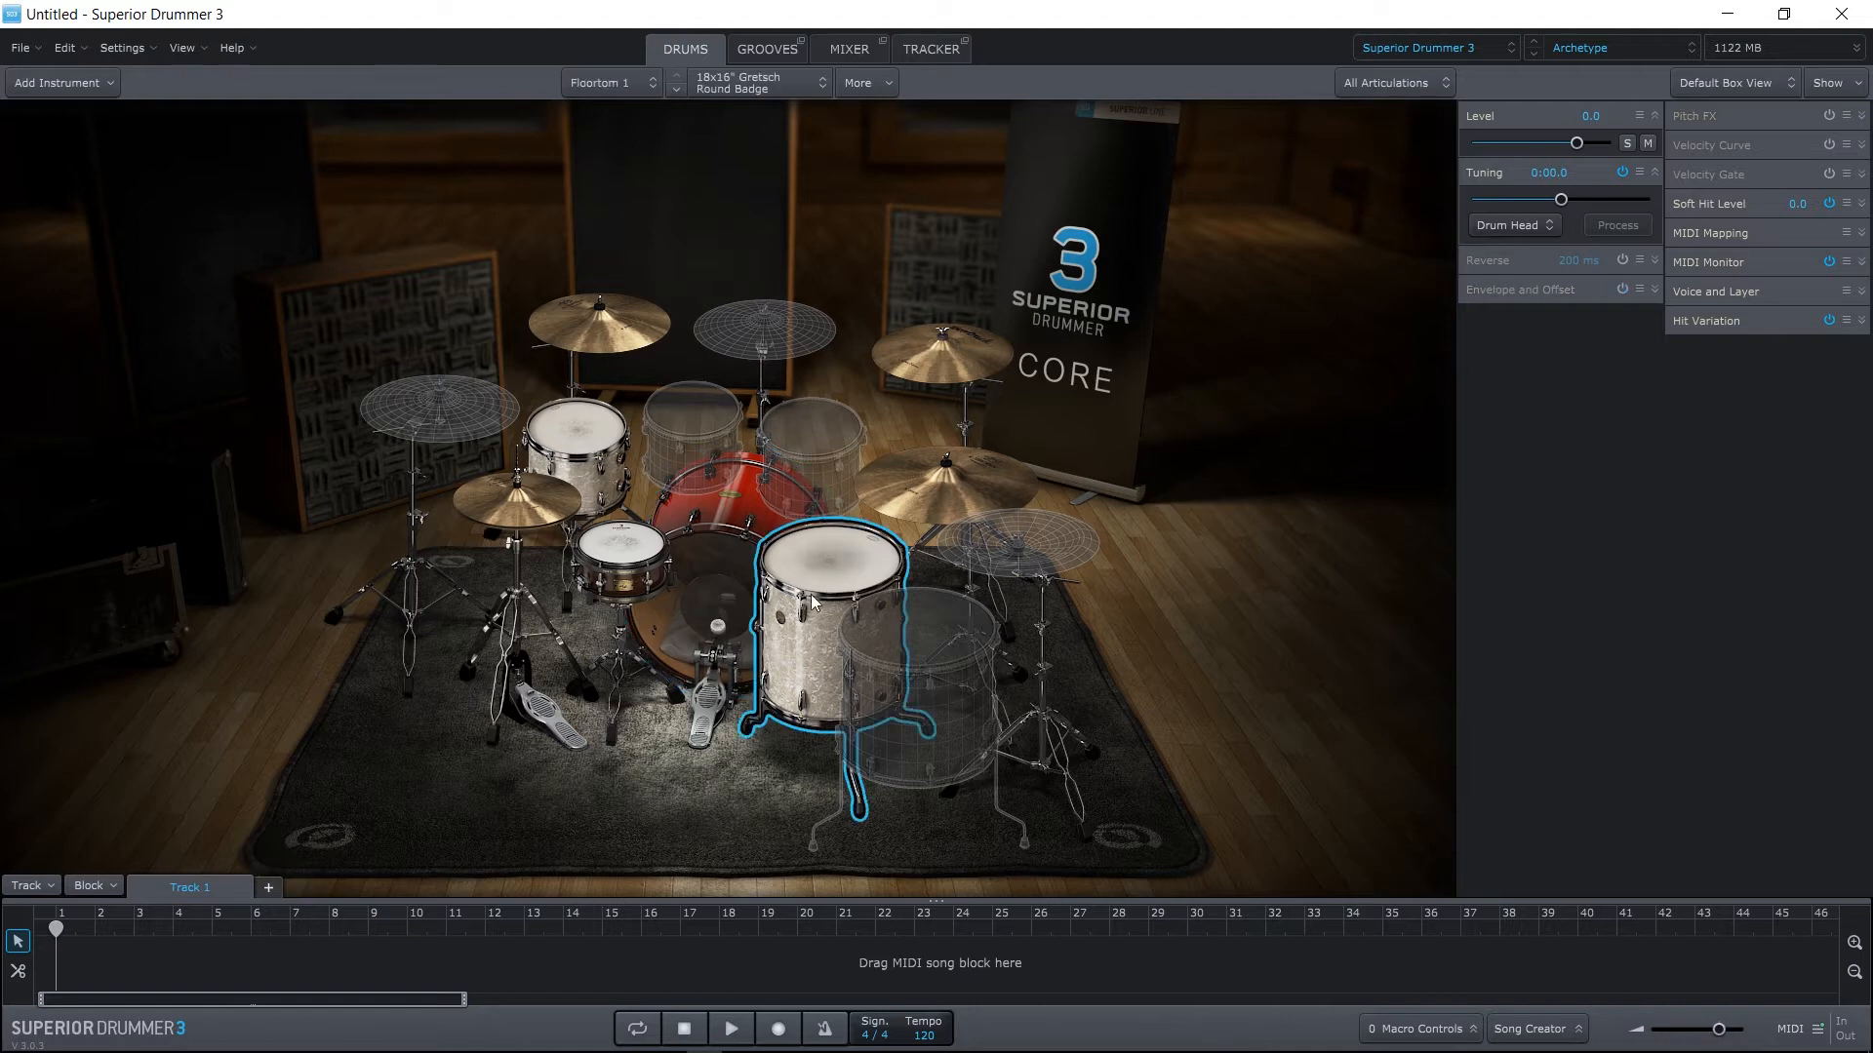
{"action": "left_click", "coordinate": [514, 495]}
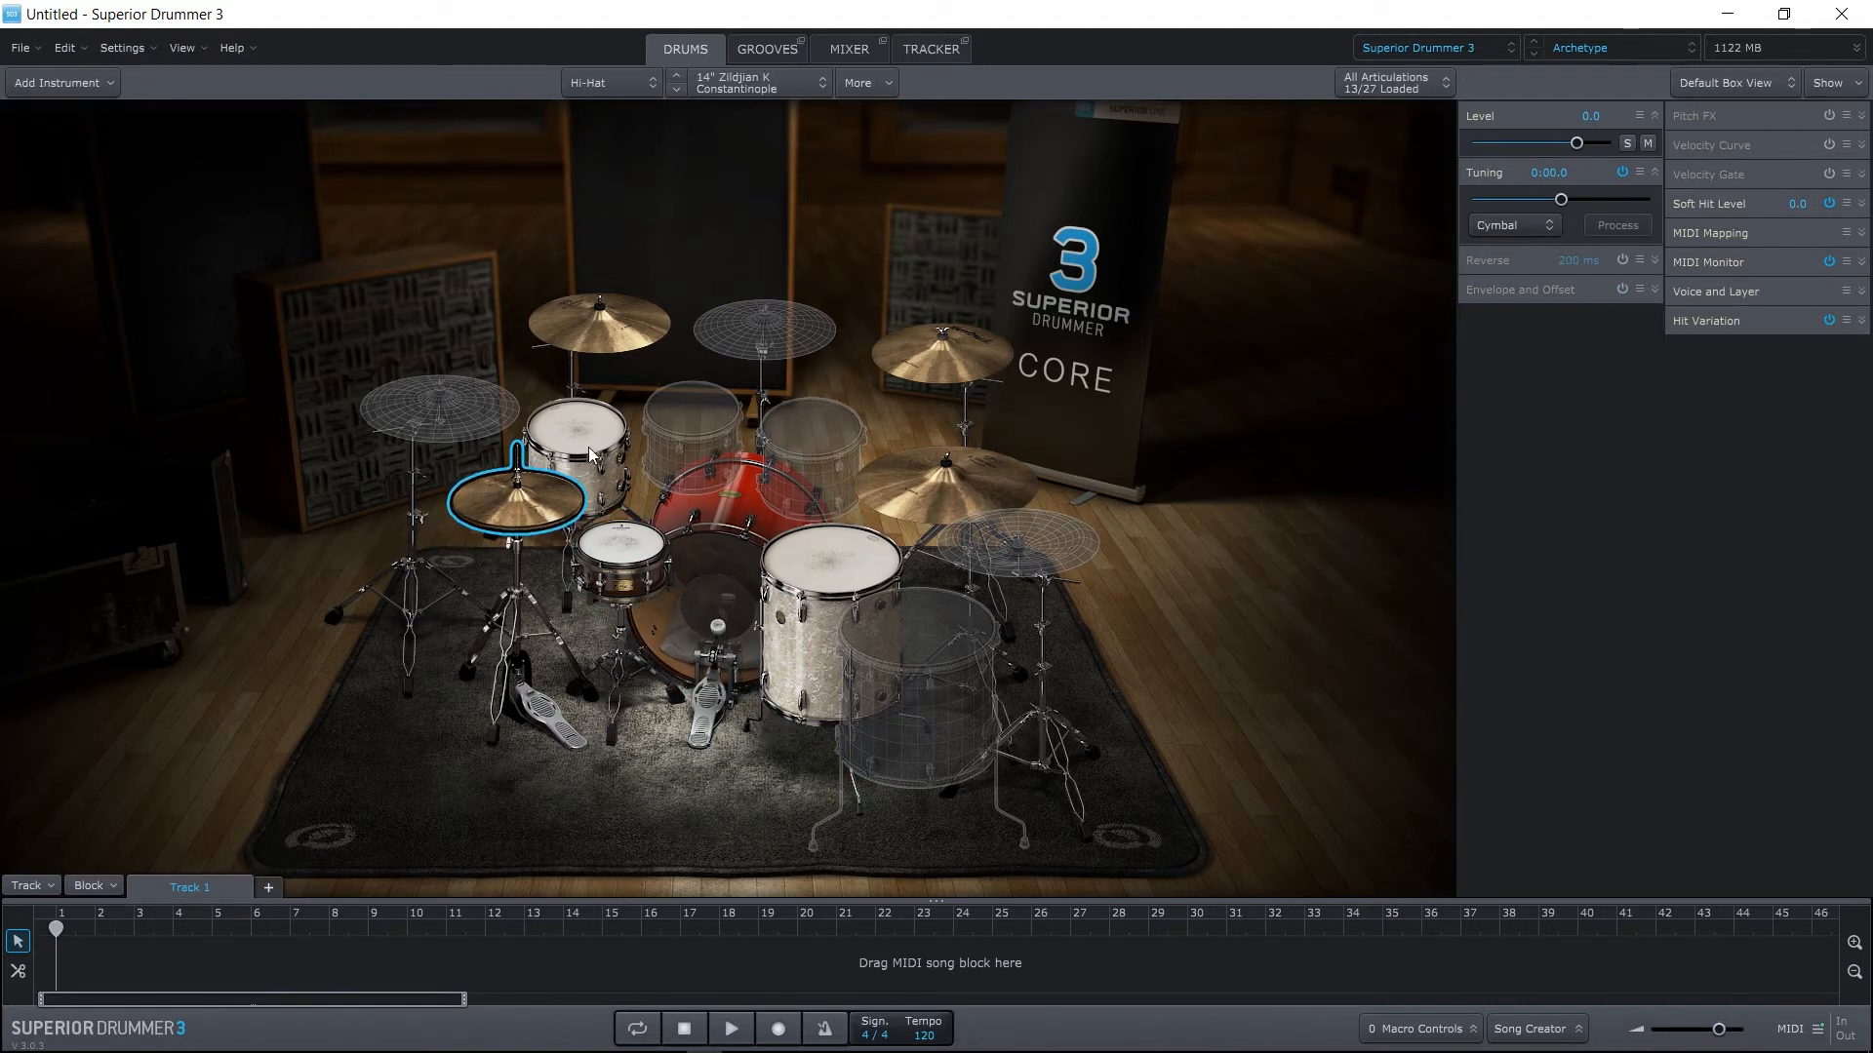
Preview the Verse 01 groove, drag it to Track 1's start, and return to Drums.
{"action": "left_click", "coordinate": [766, 48]}
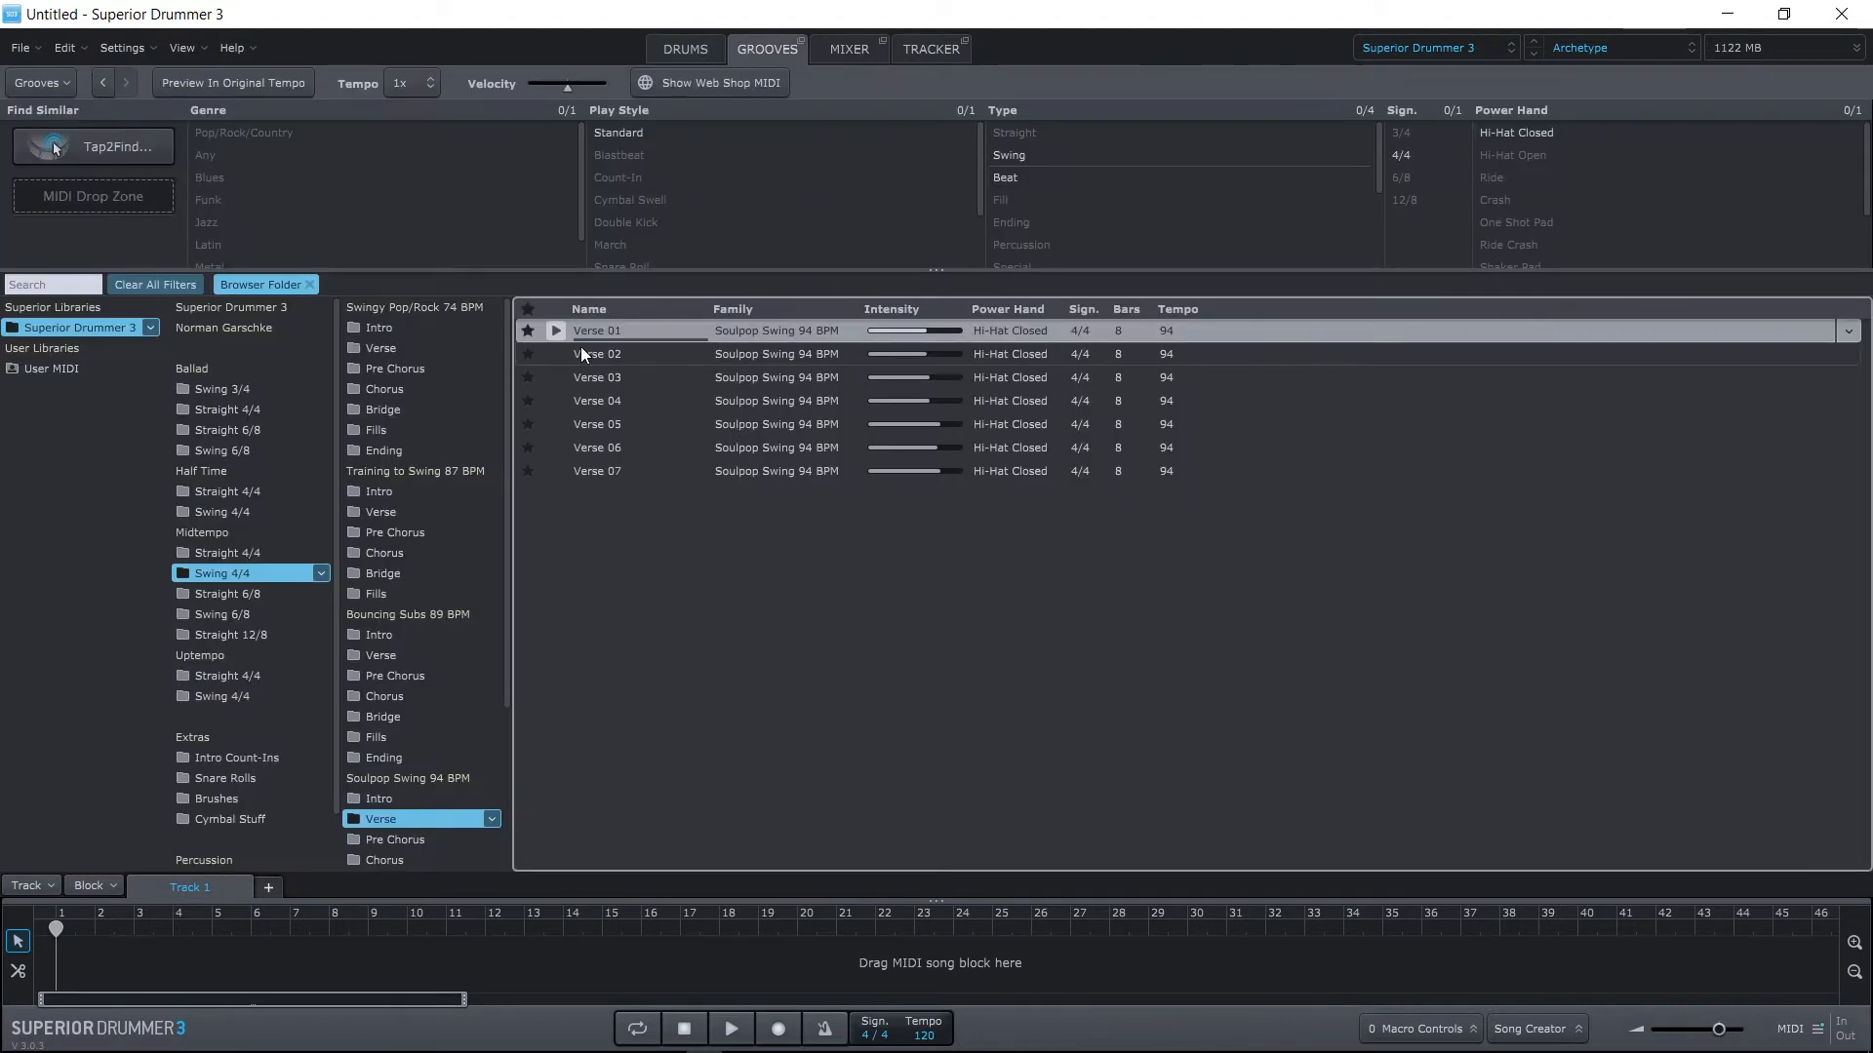
{"action": "left_click", "coordinate": [554, 330]}
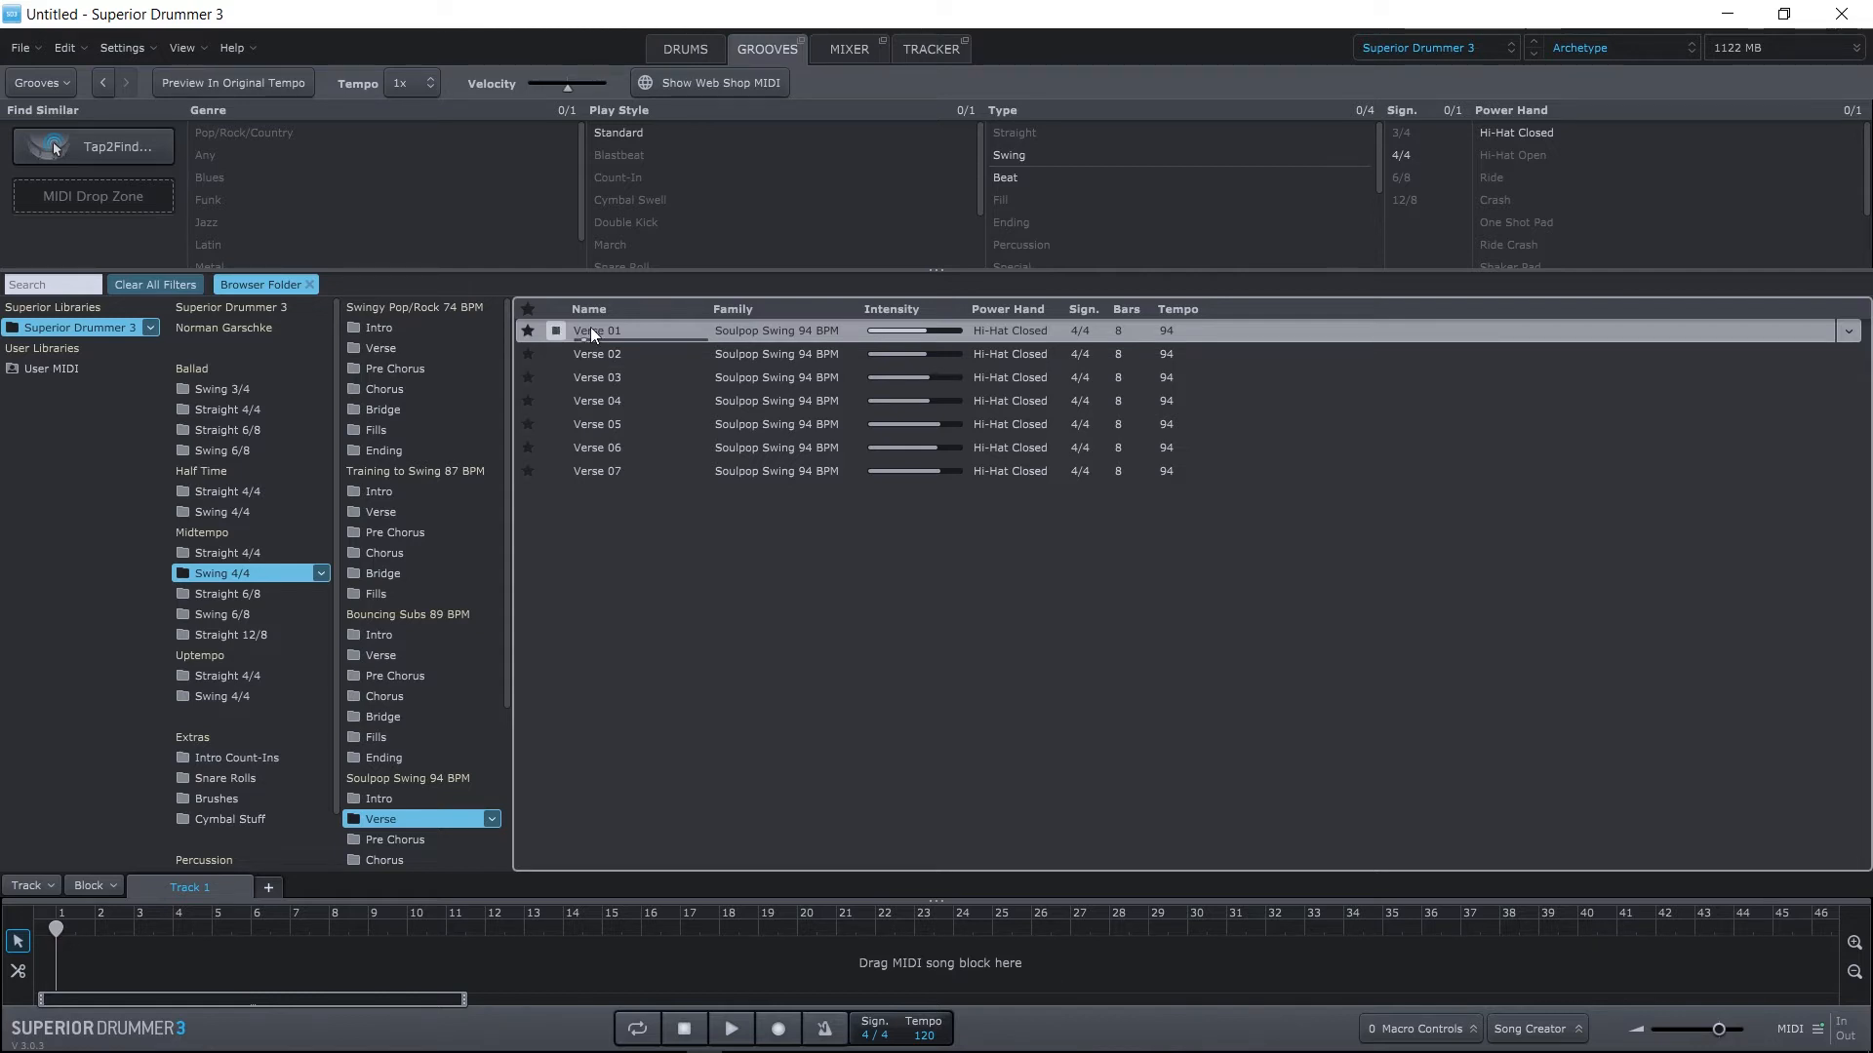
{"action": "left_click_drag", "start_coordinate": [597, 330], "coordinate": [233, 965]}
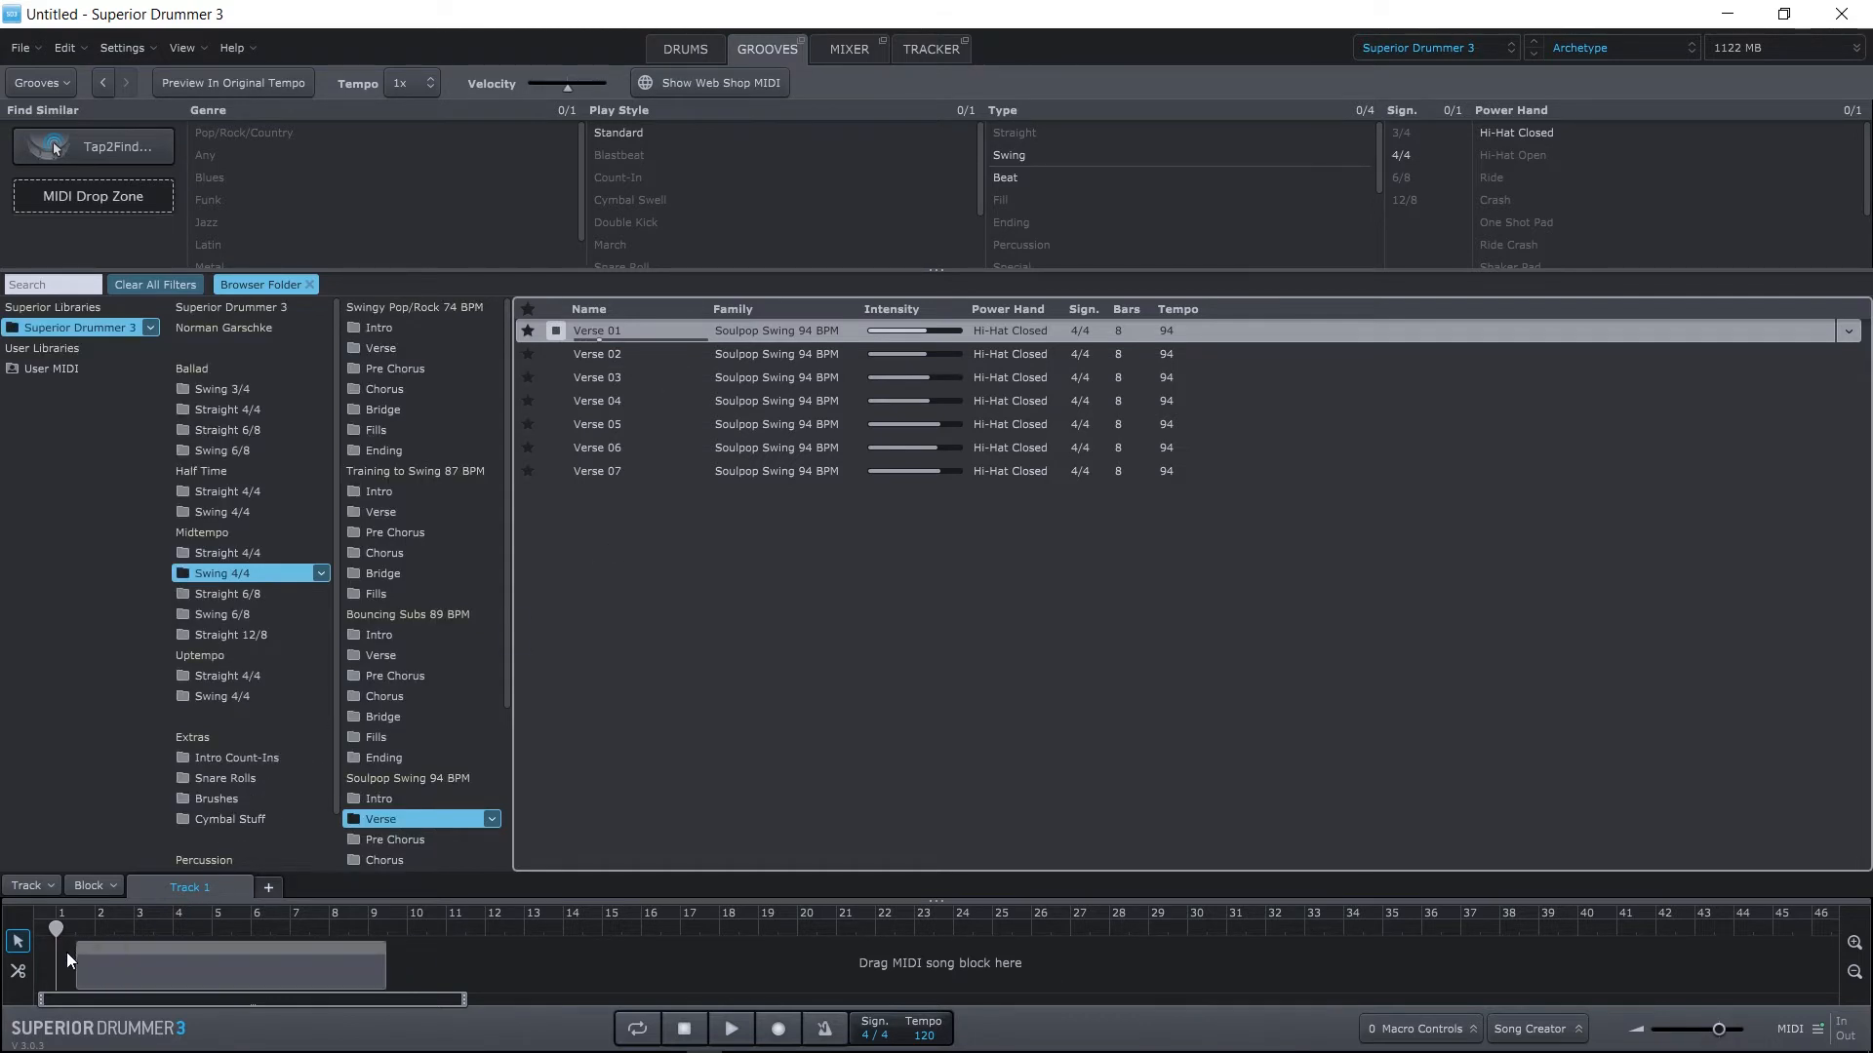
{"action": "left_click", "coordinate": [685, 48]}
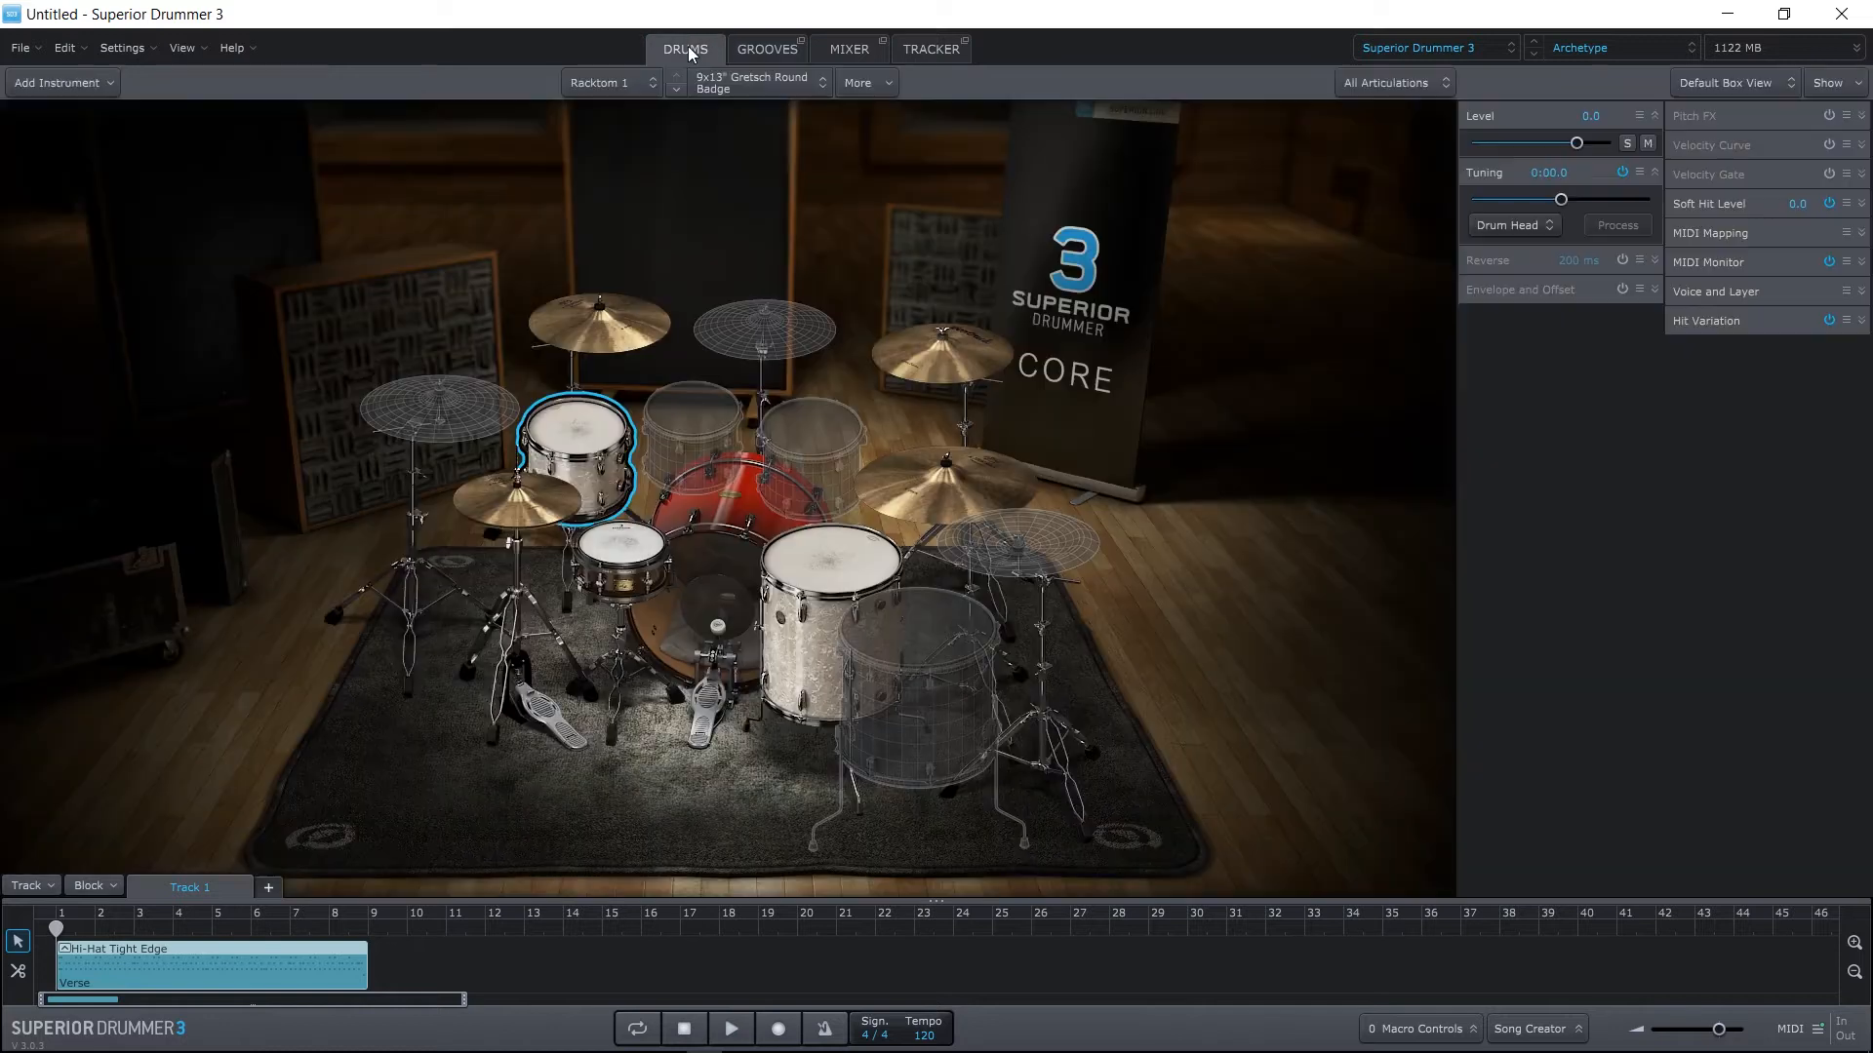
{"action": "left_click", "coordinate": [729, 1028]}
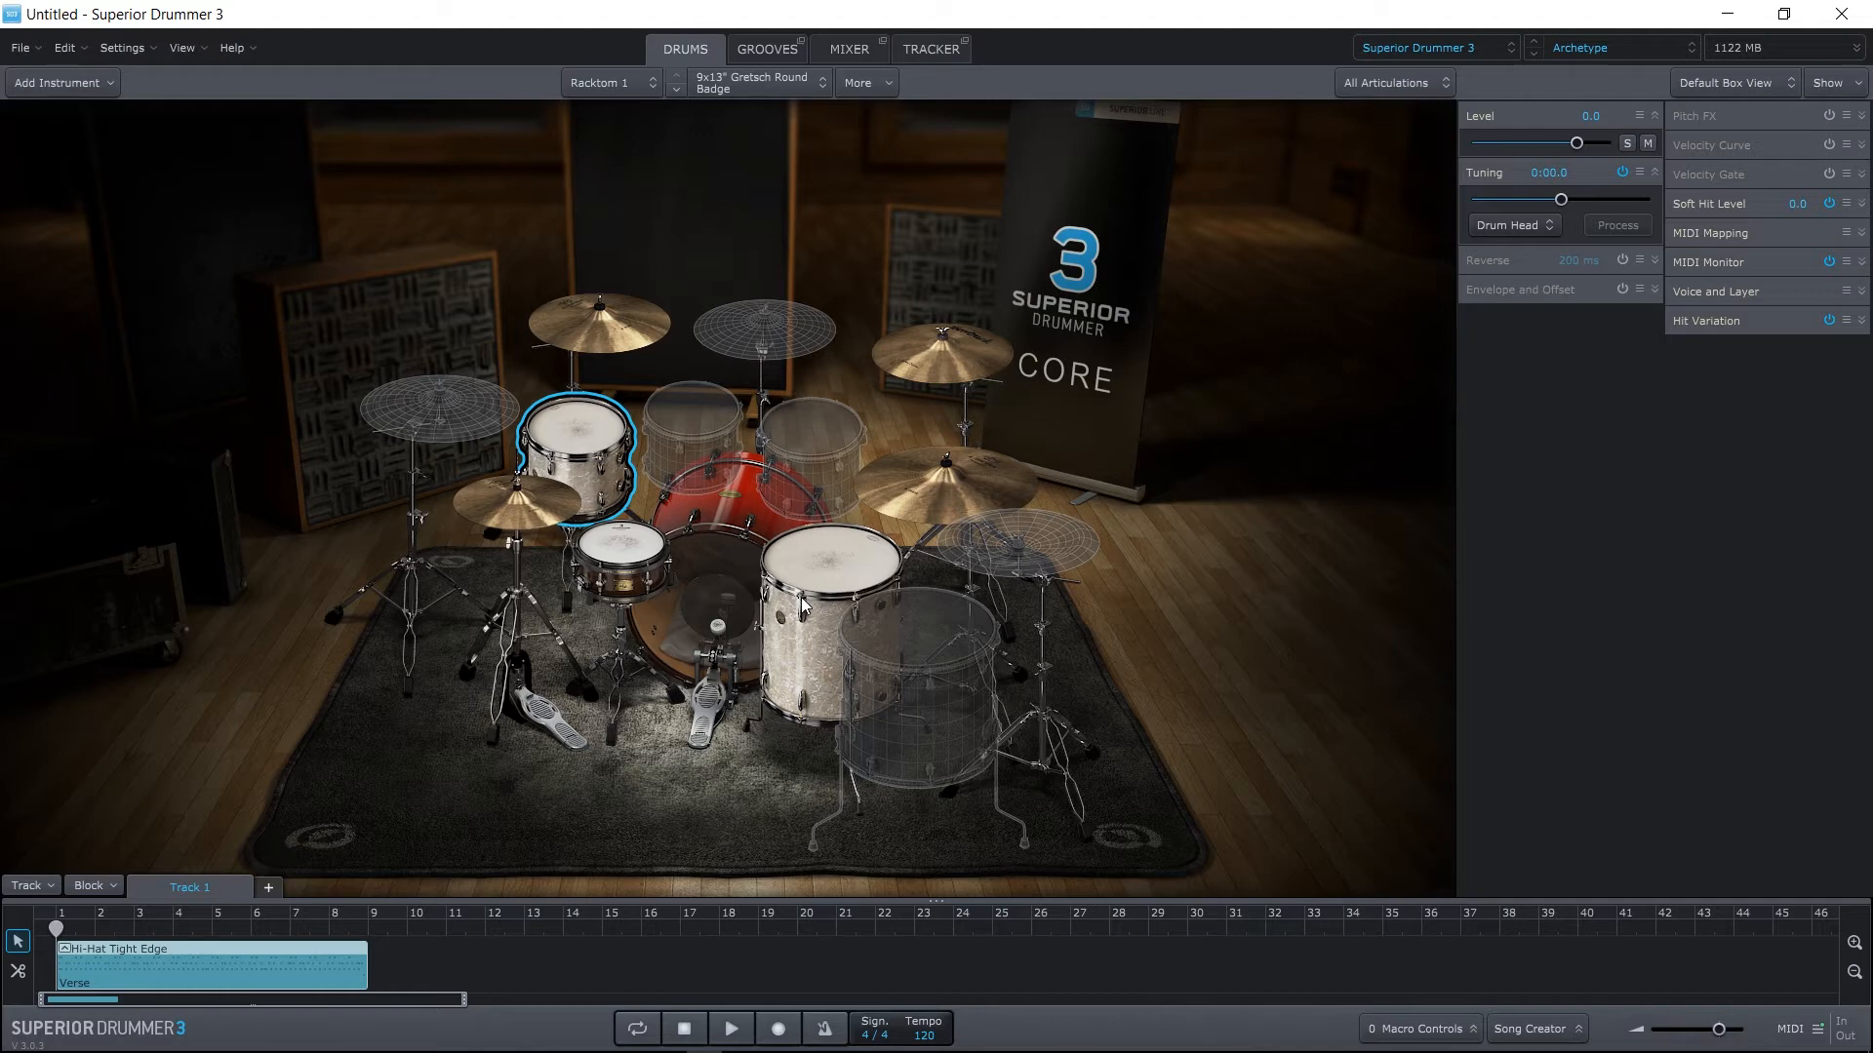
Load the Yamaha Default preset and select its Ludwig Black Beauty snare.
{"action": "left_click", "coordinate": [1615, 47]}
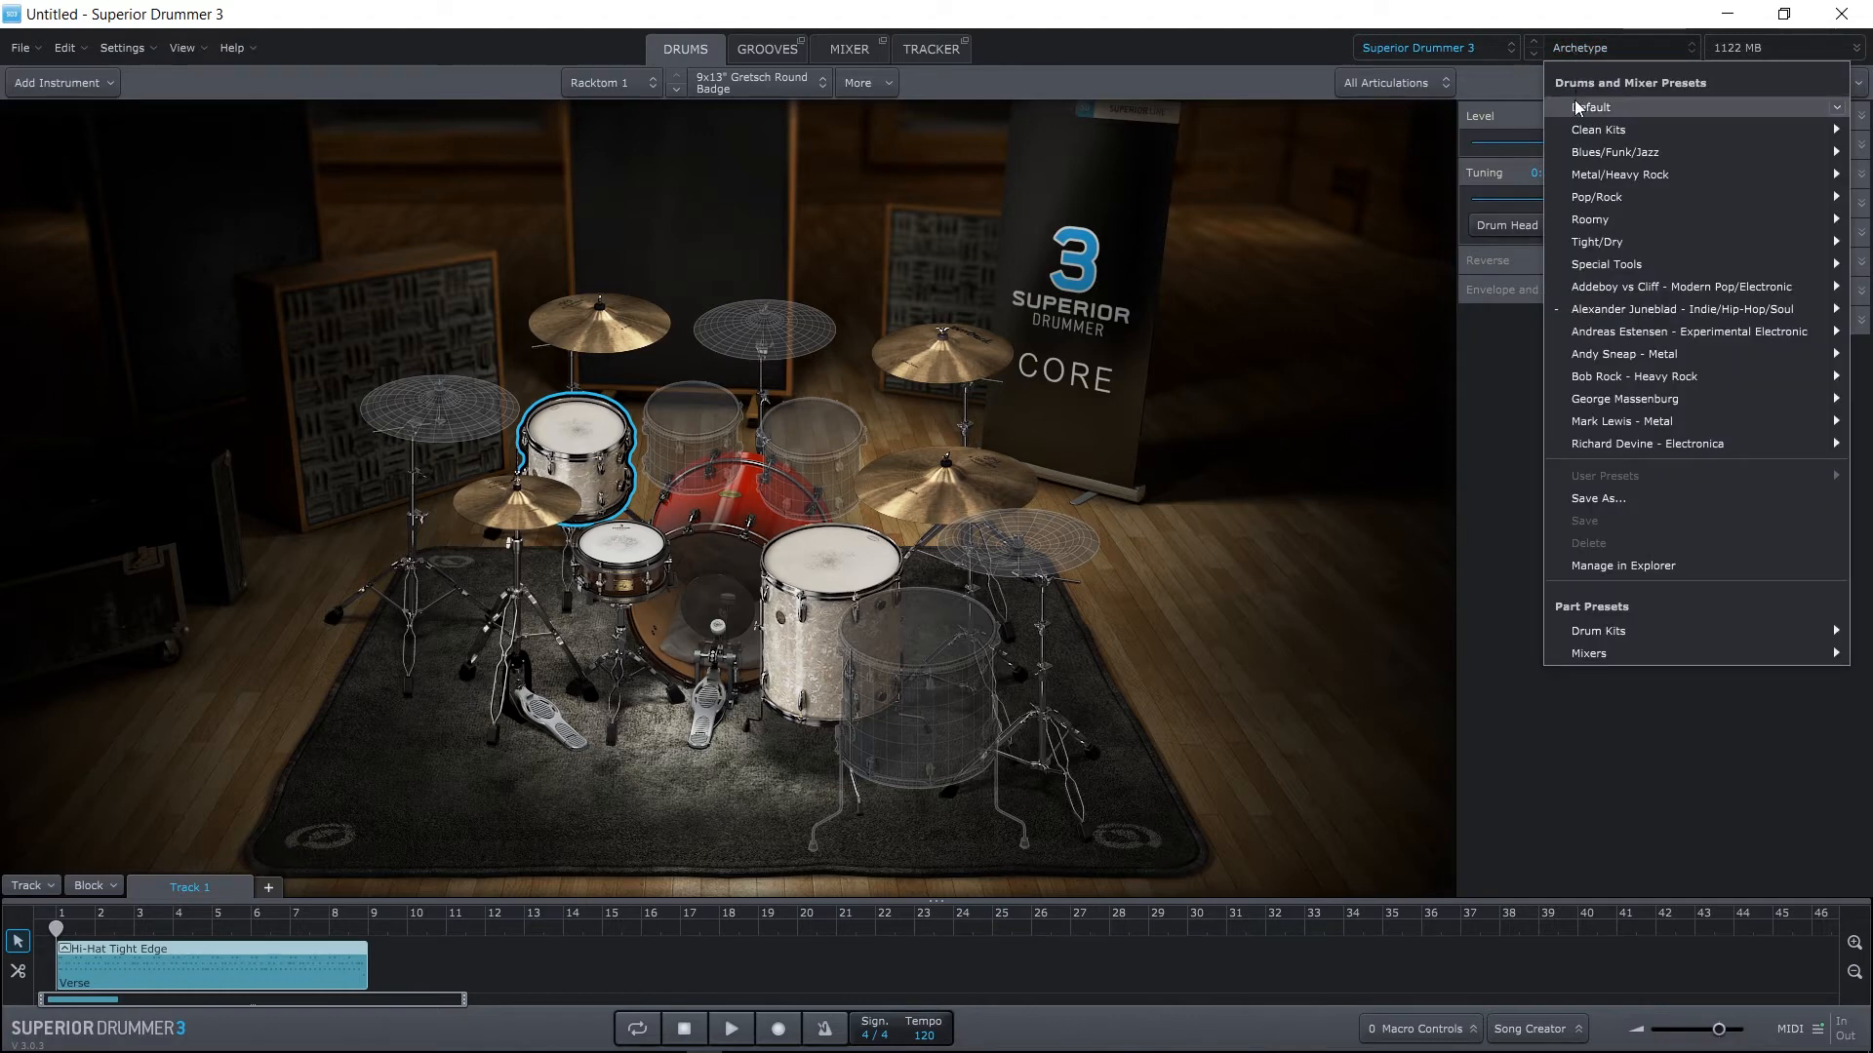
{"action": "mouse_move", "coordinate": [1597, 129]}
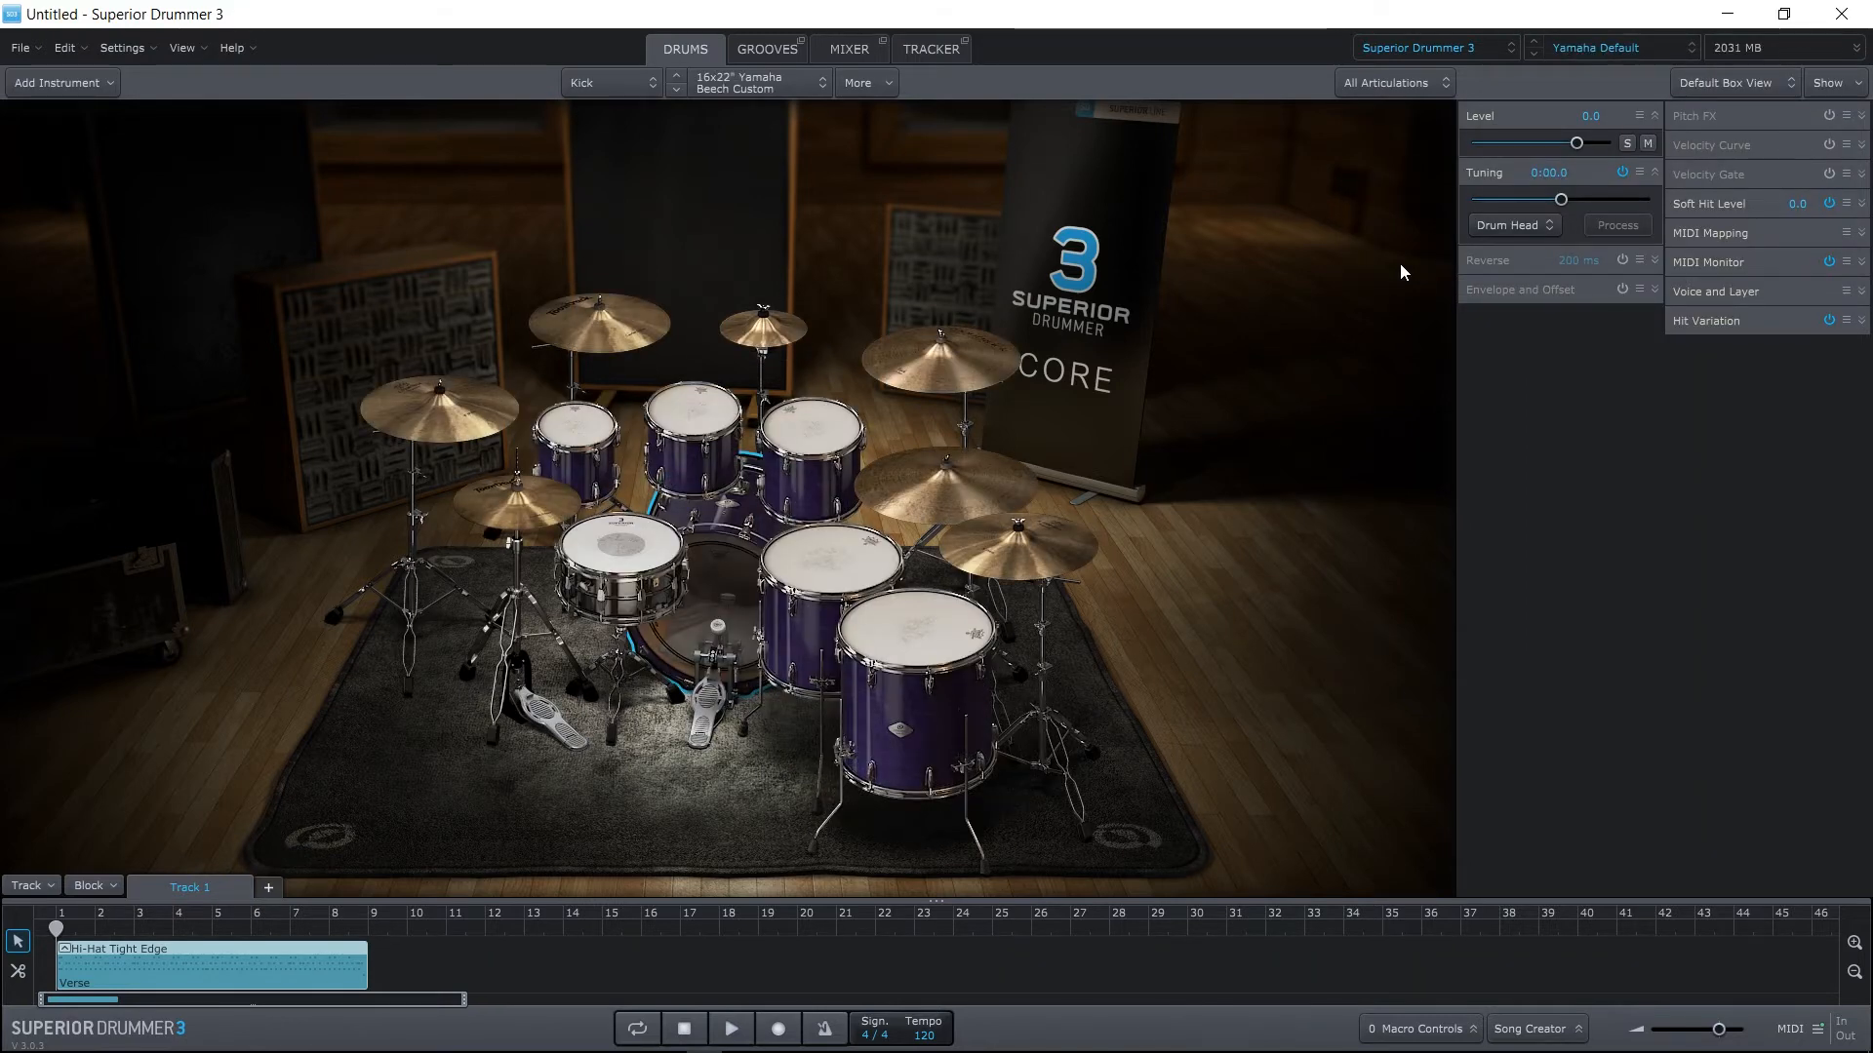
{"action": "mouse_move", "coordinate": [1123, 291]}
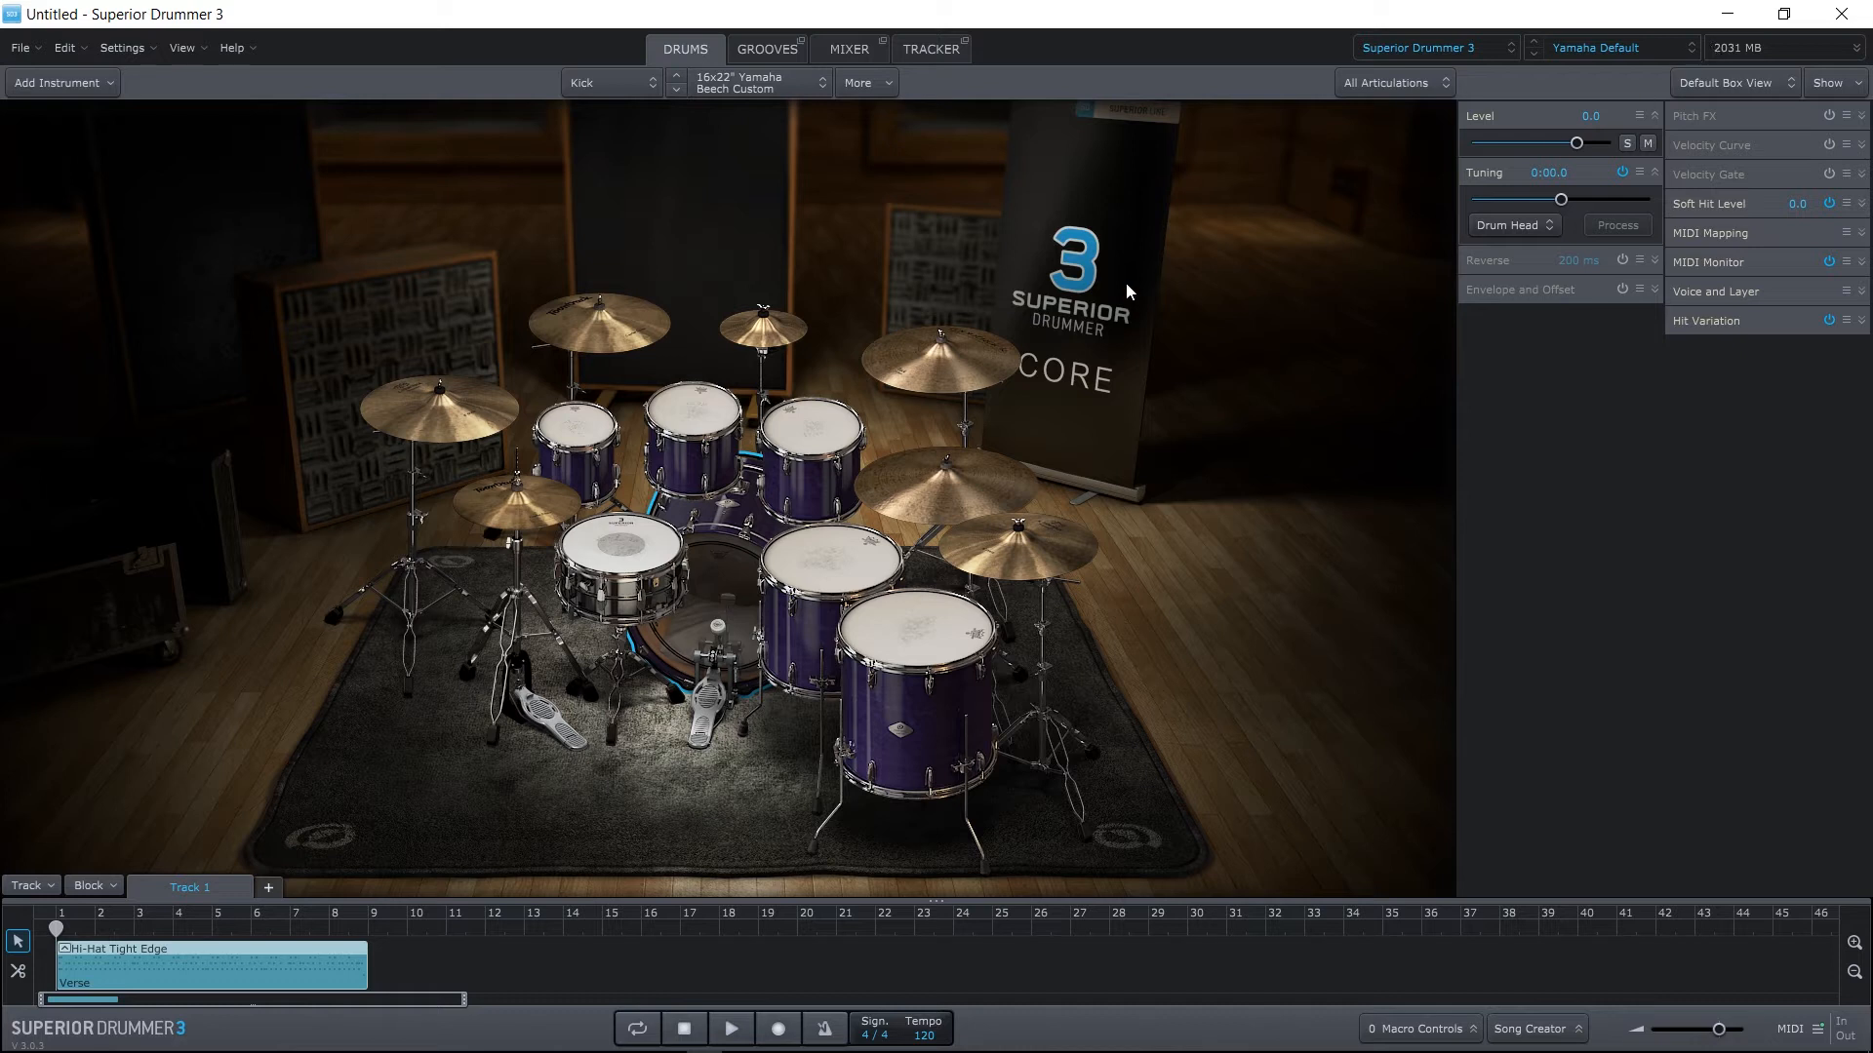
{"action": "mouse_move", "coordinate": [780, 382]}
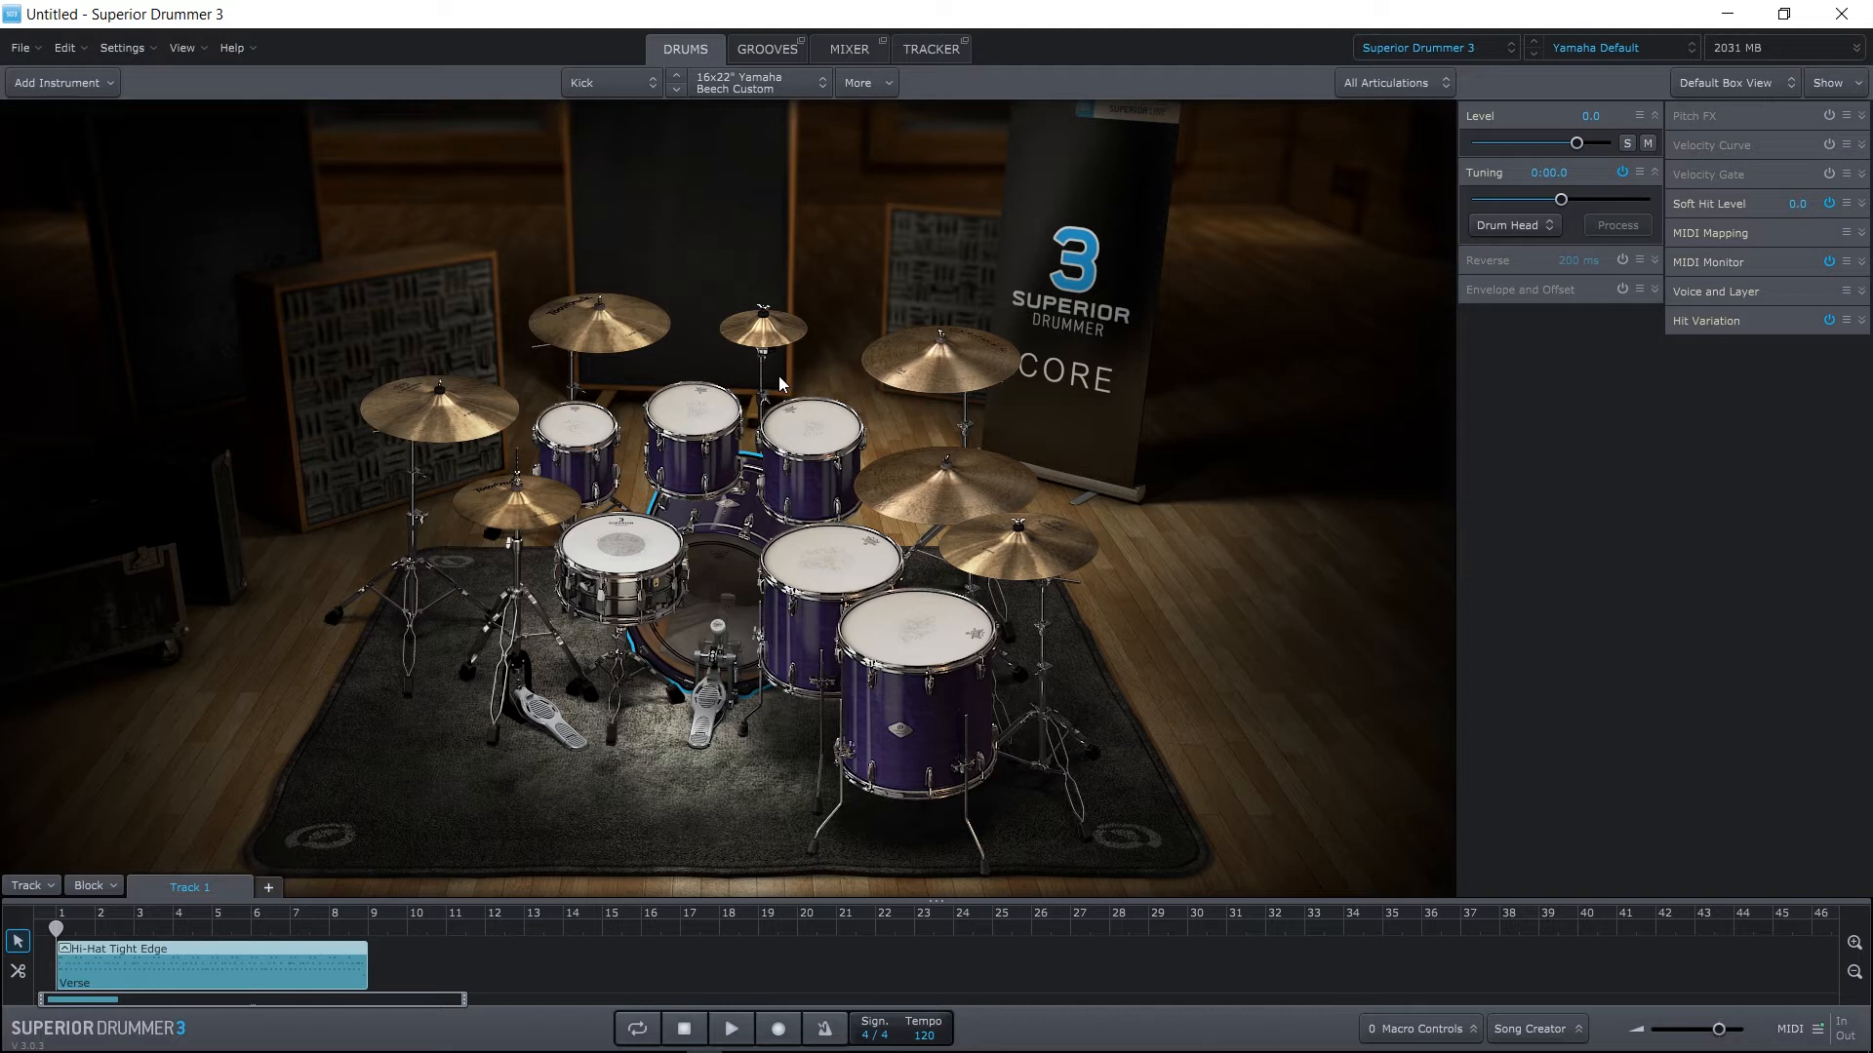
{"action": "mouse_move", "coordinate": [643, 507]}
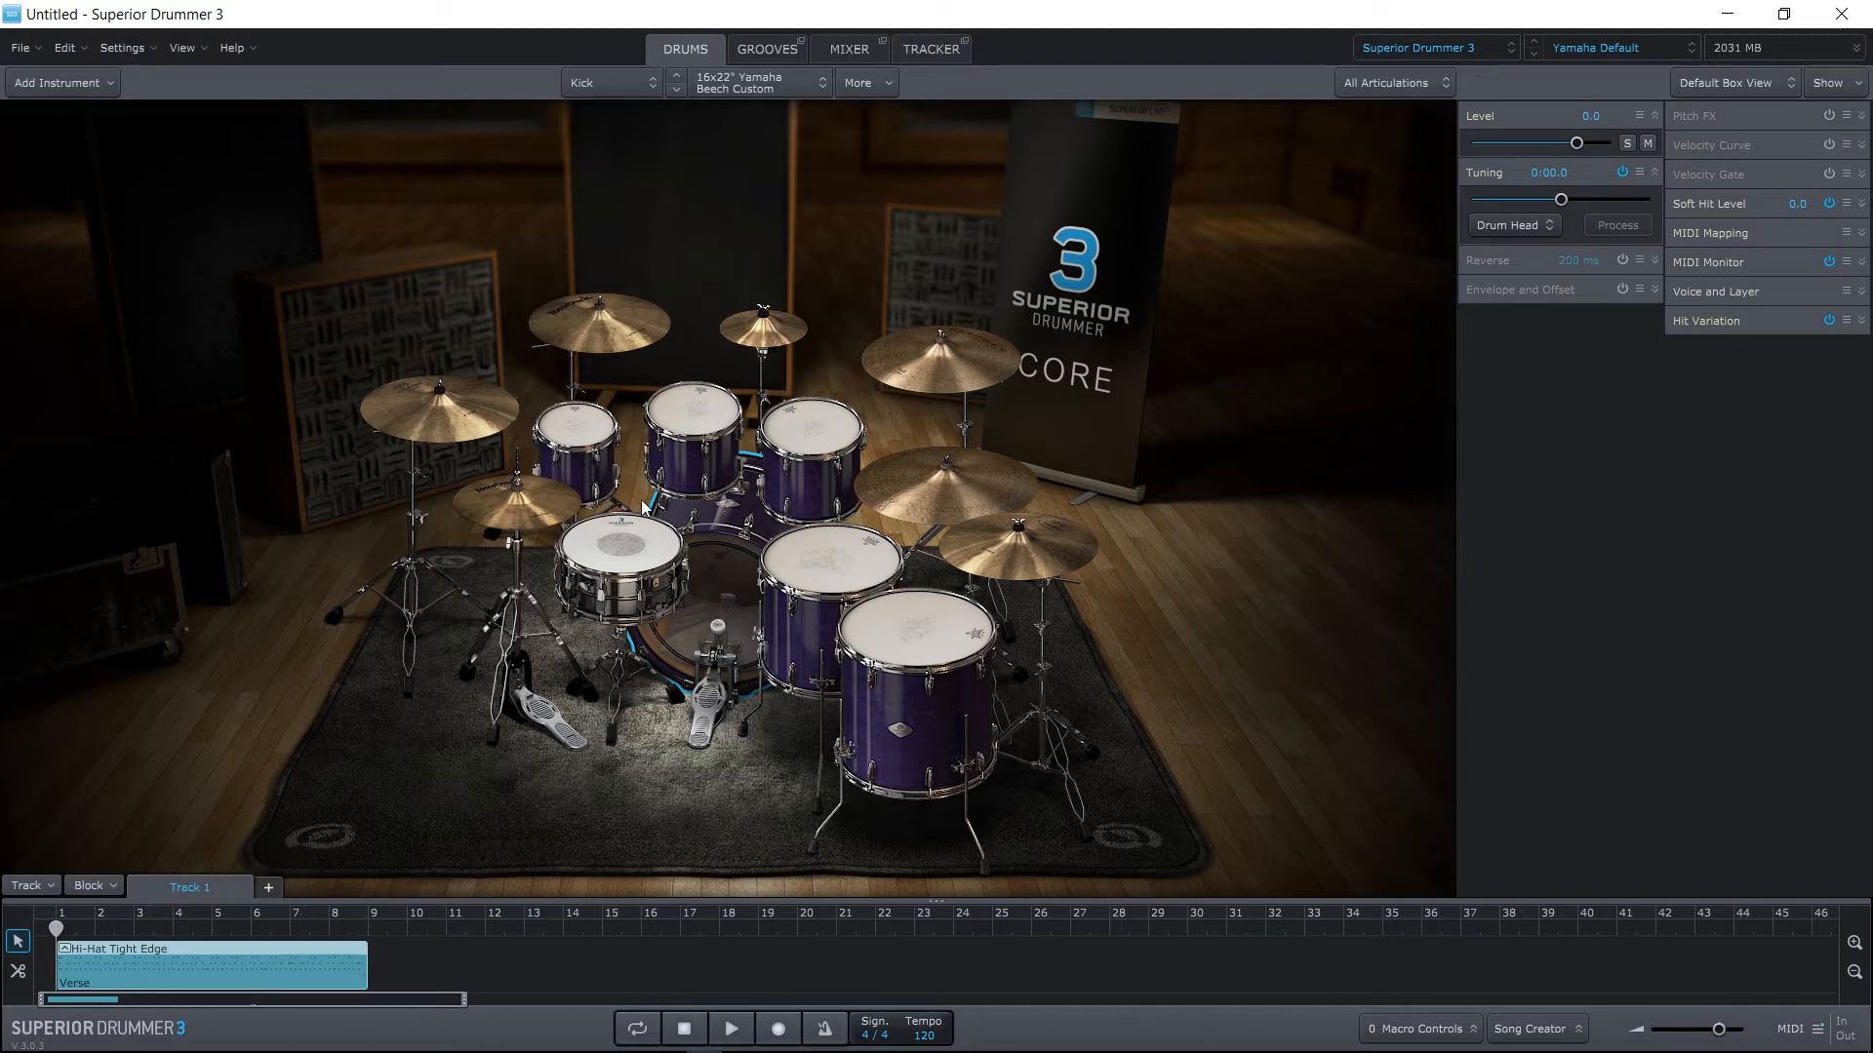
{"action": "left_click", "coordinate": [620, 569]}
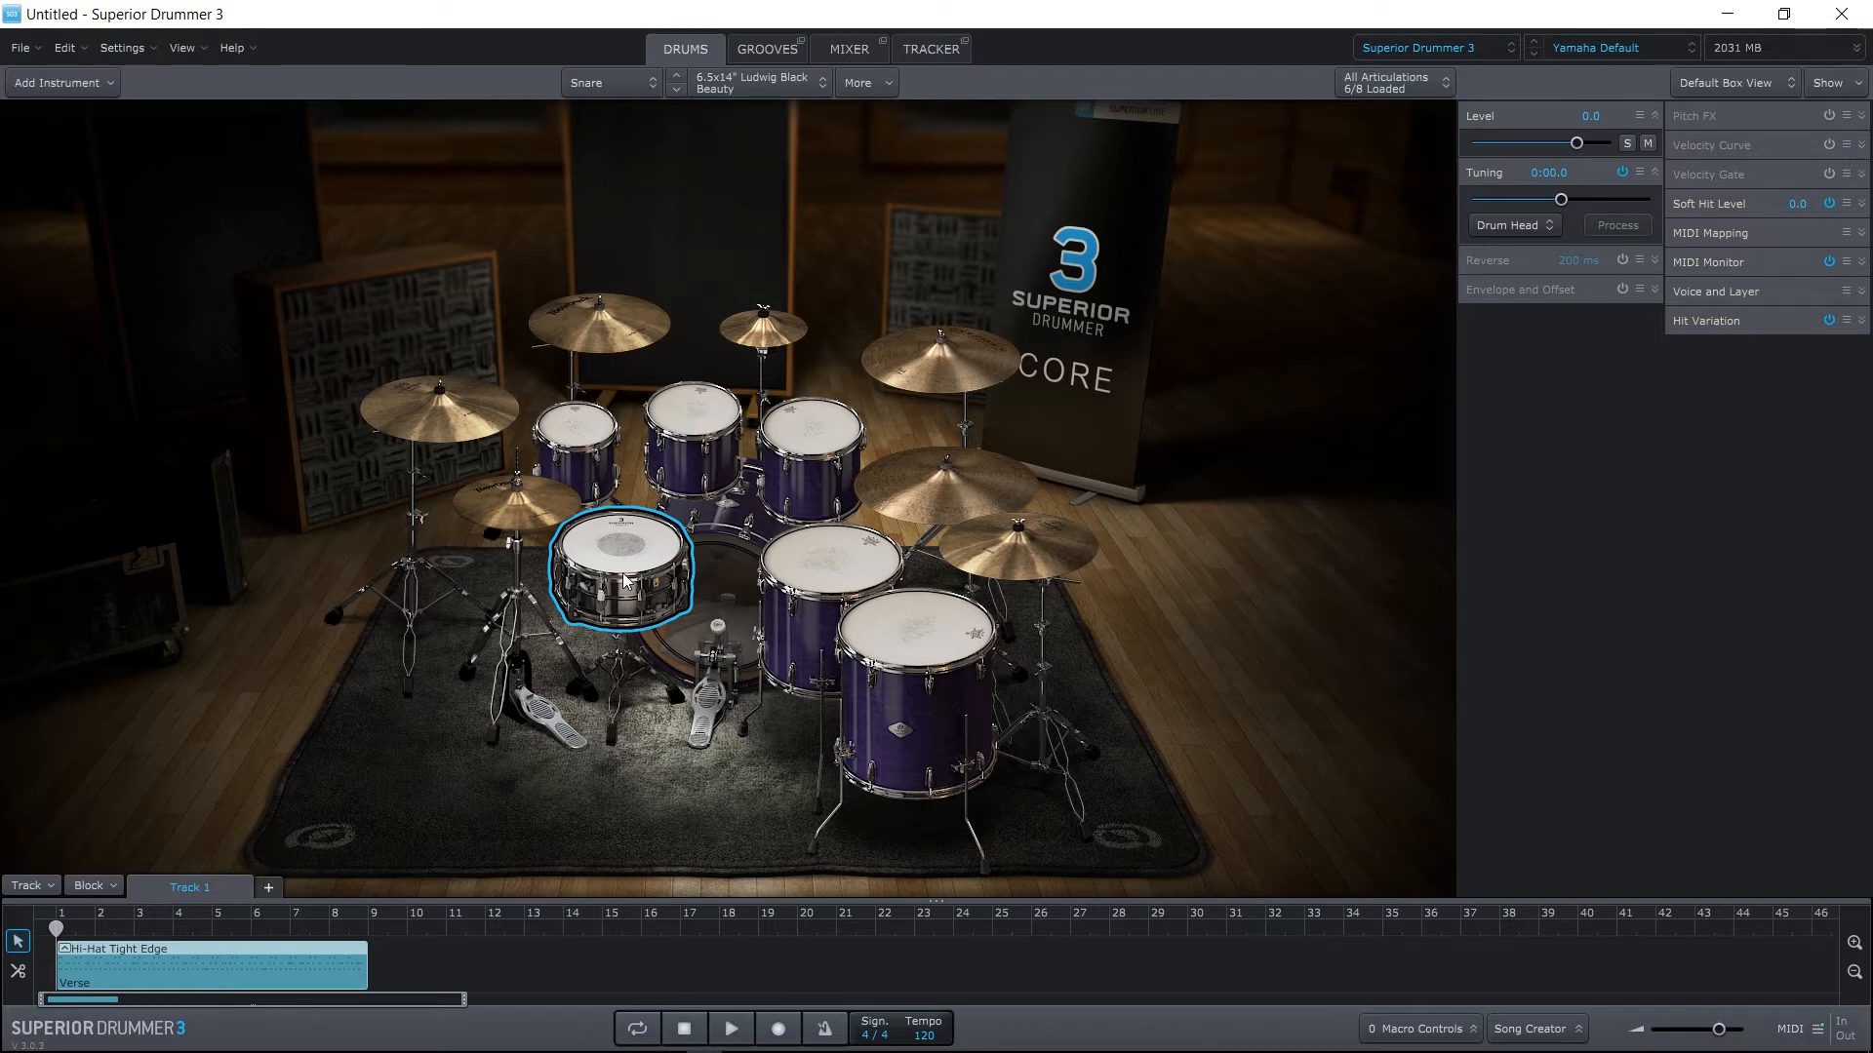
Open the snare model dropdown listing alternatives, with Ludwig Black Beauty checked.
{"action": "left_click", "coordinate": [752, 81]}
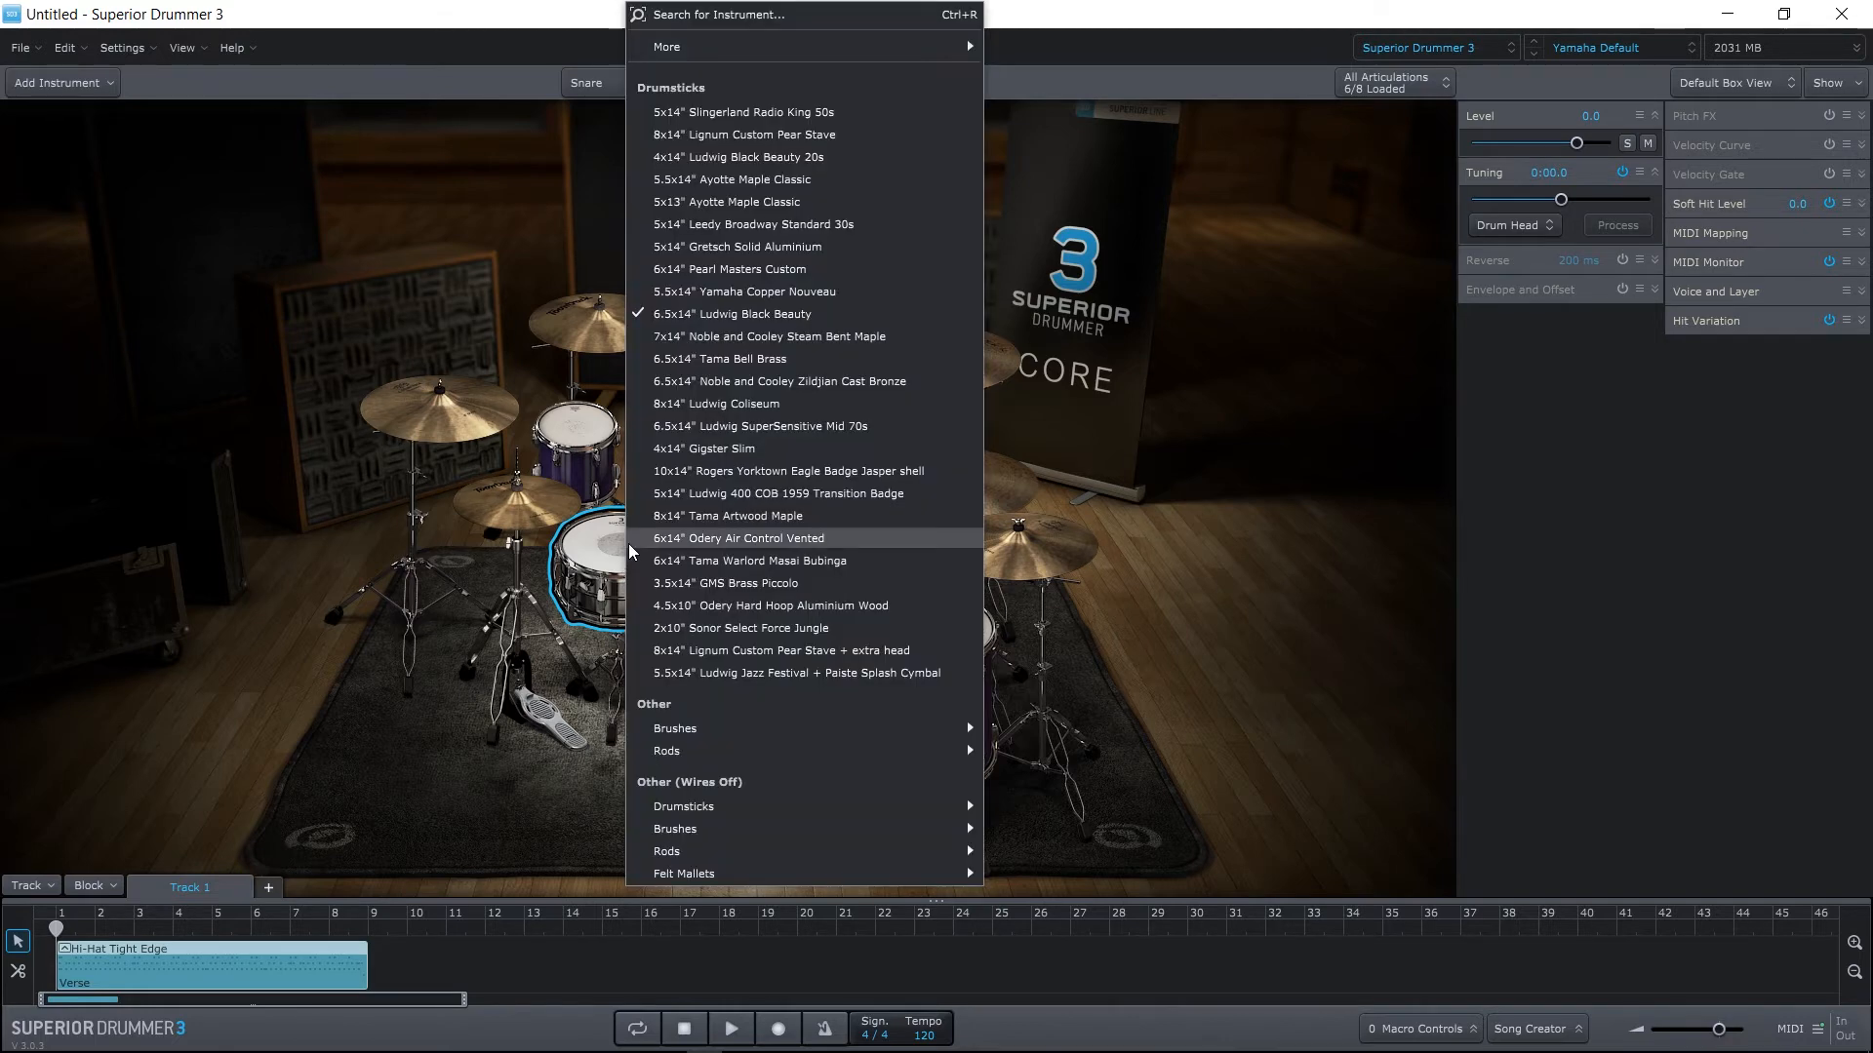
{"action": "mouse_move", "coordinate": [725, 583]}
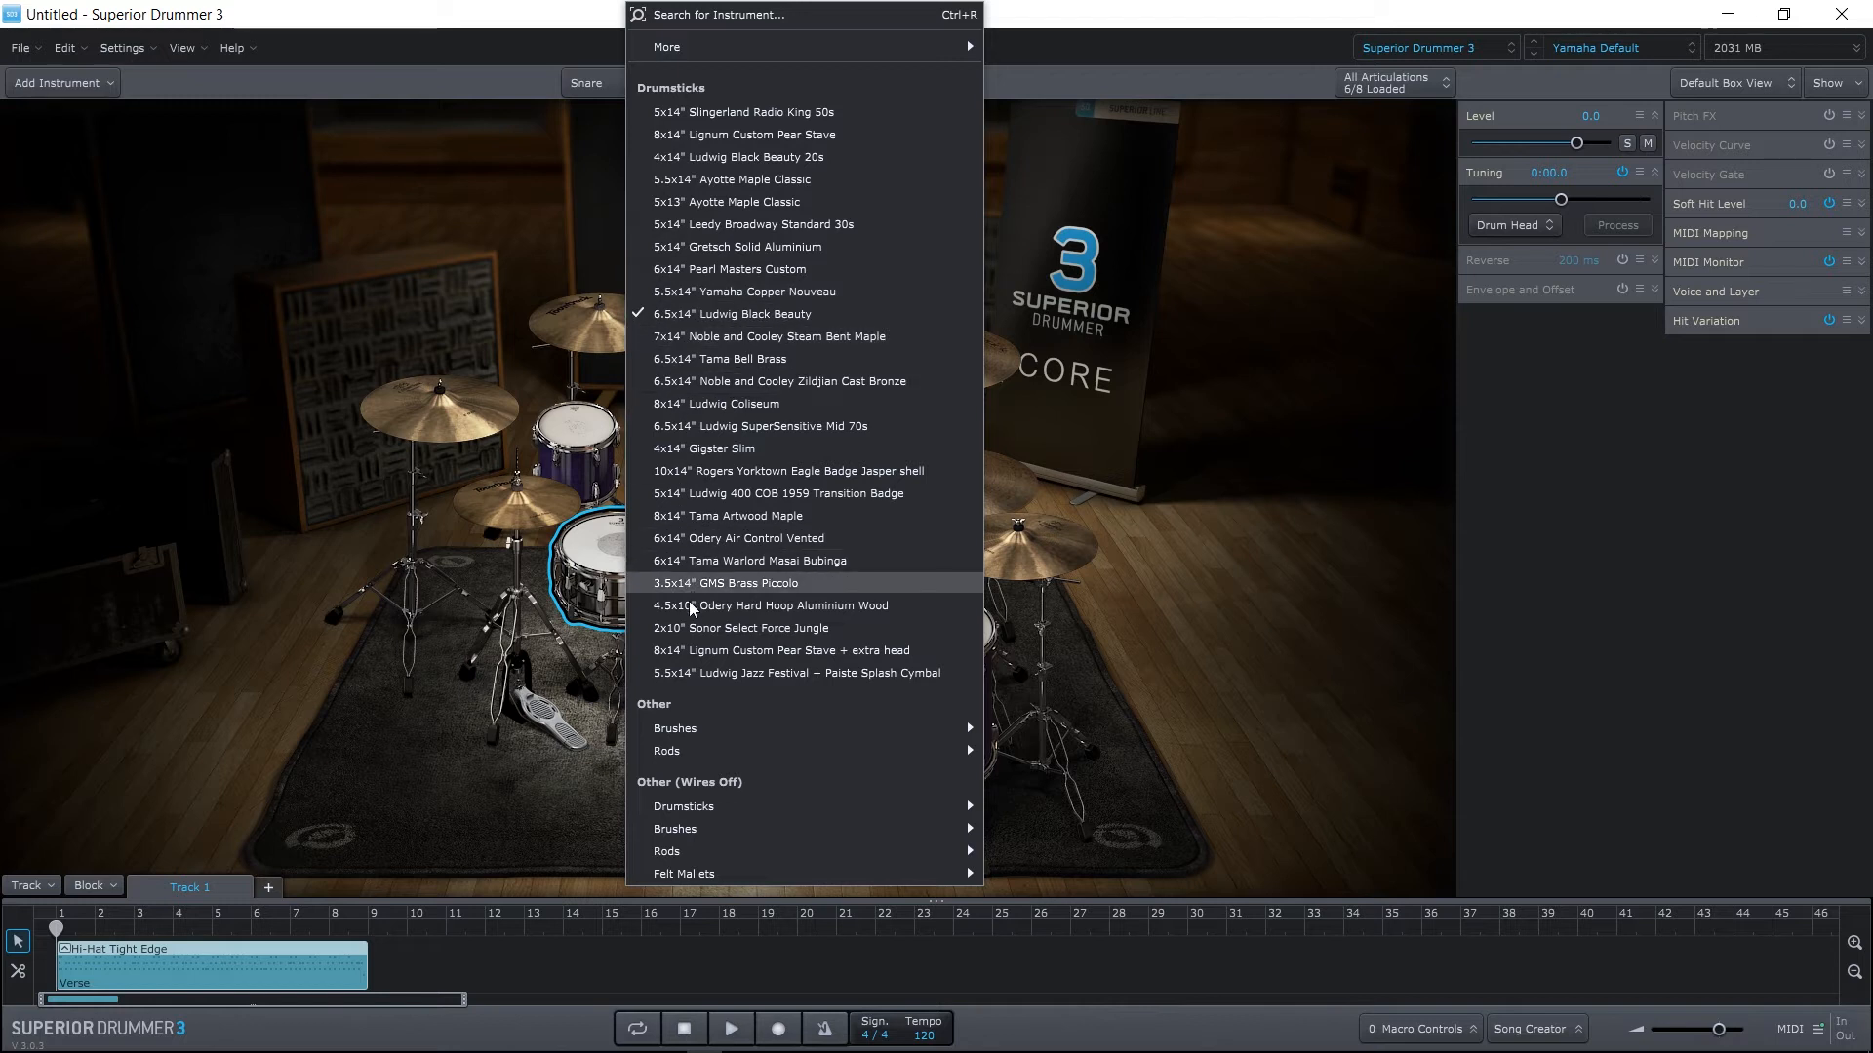
{"action": "mouse_move", "coordinate": [711, 755]}
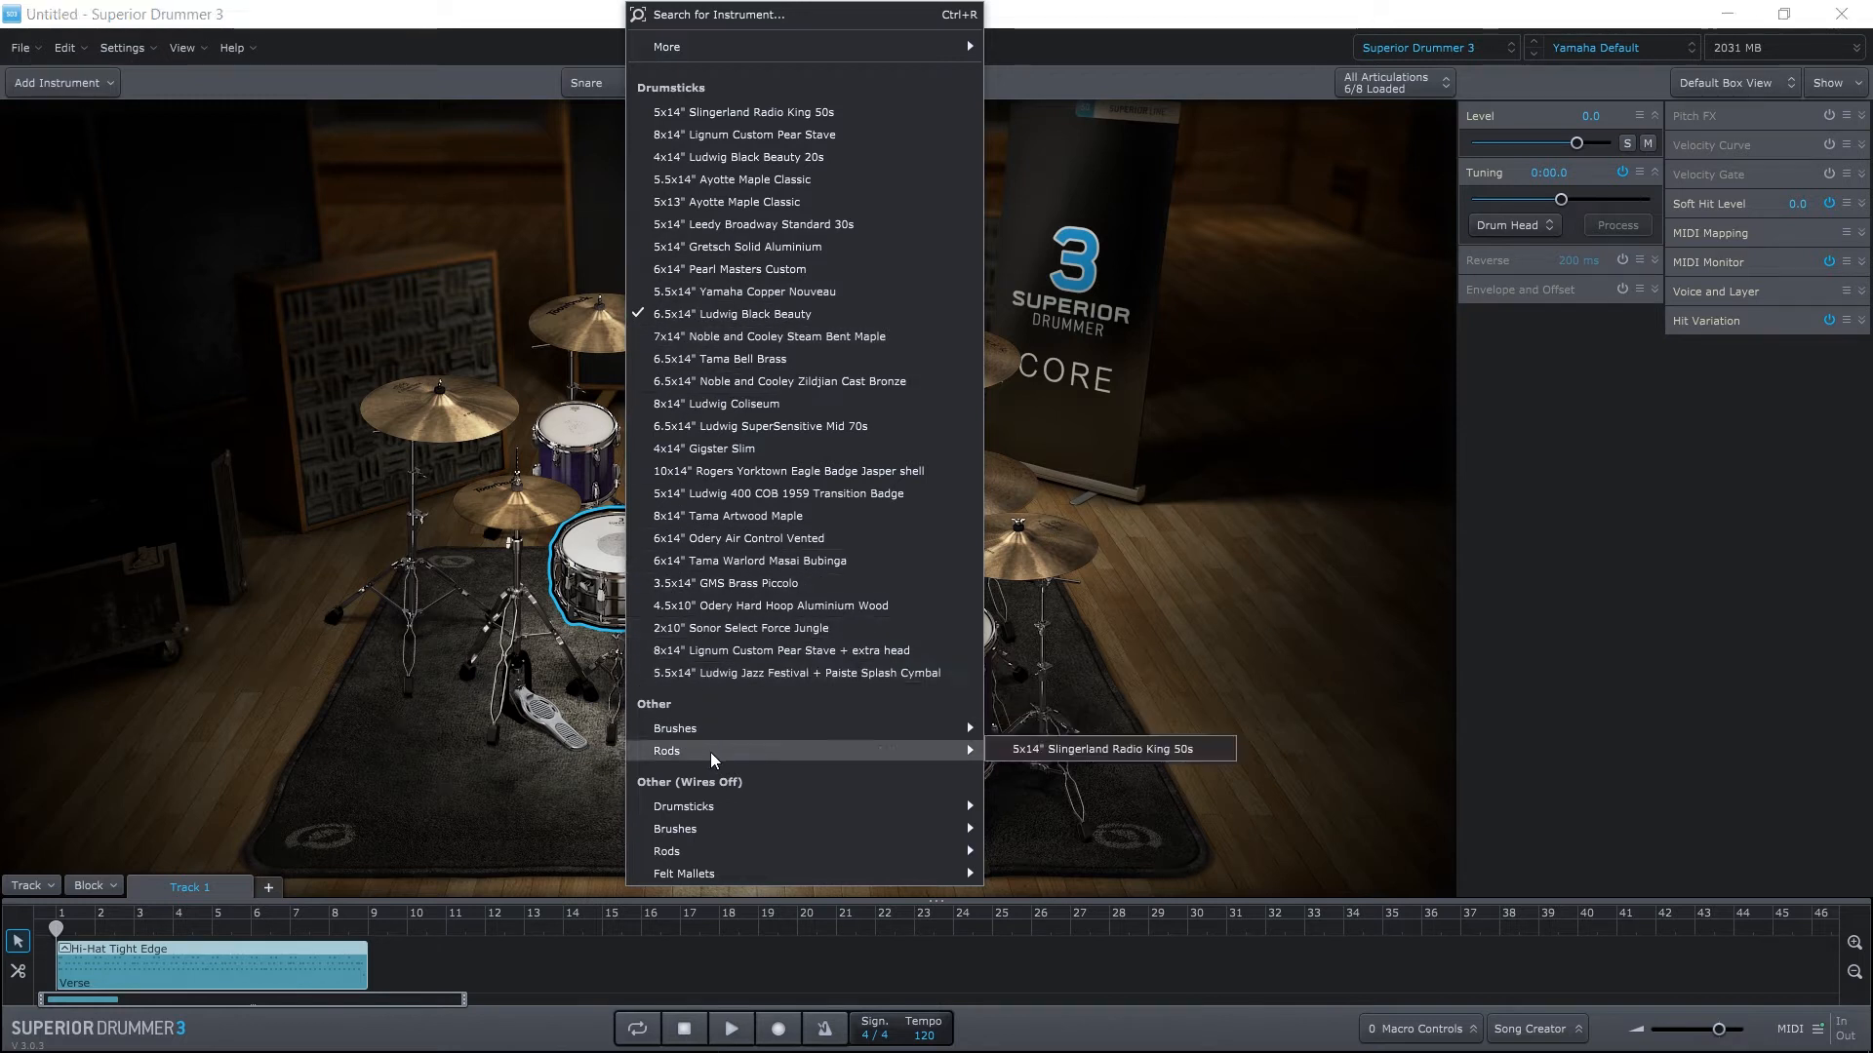
{"action": "mouse_move", "coordinate": [717, 763]}
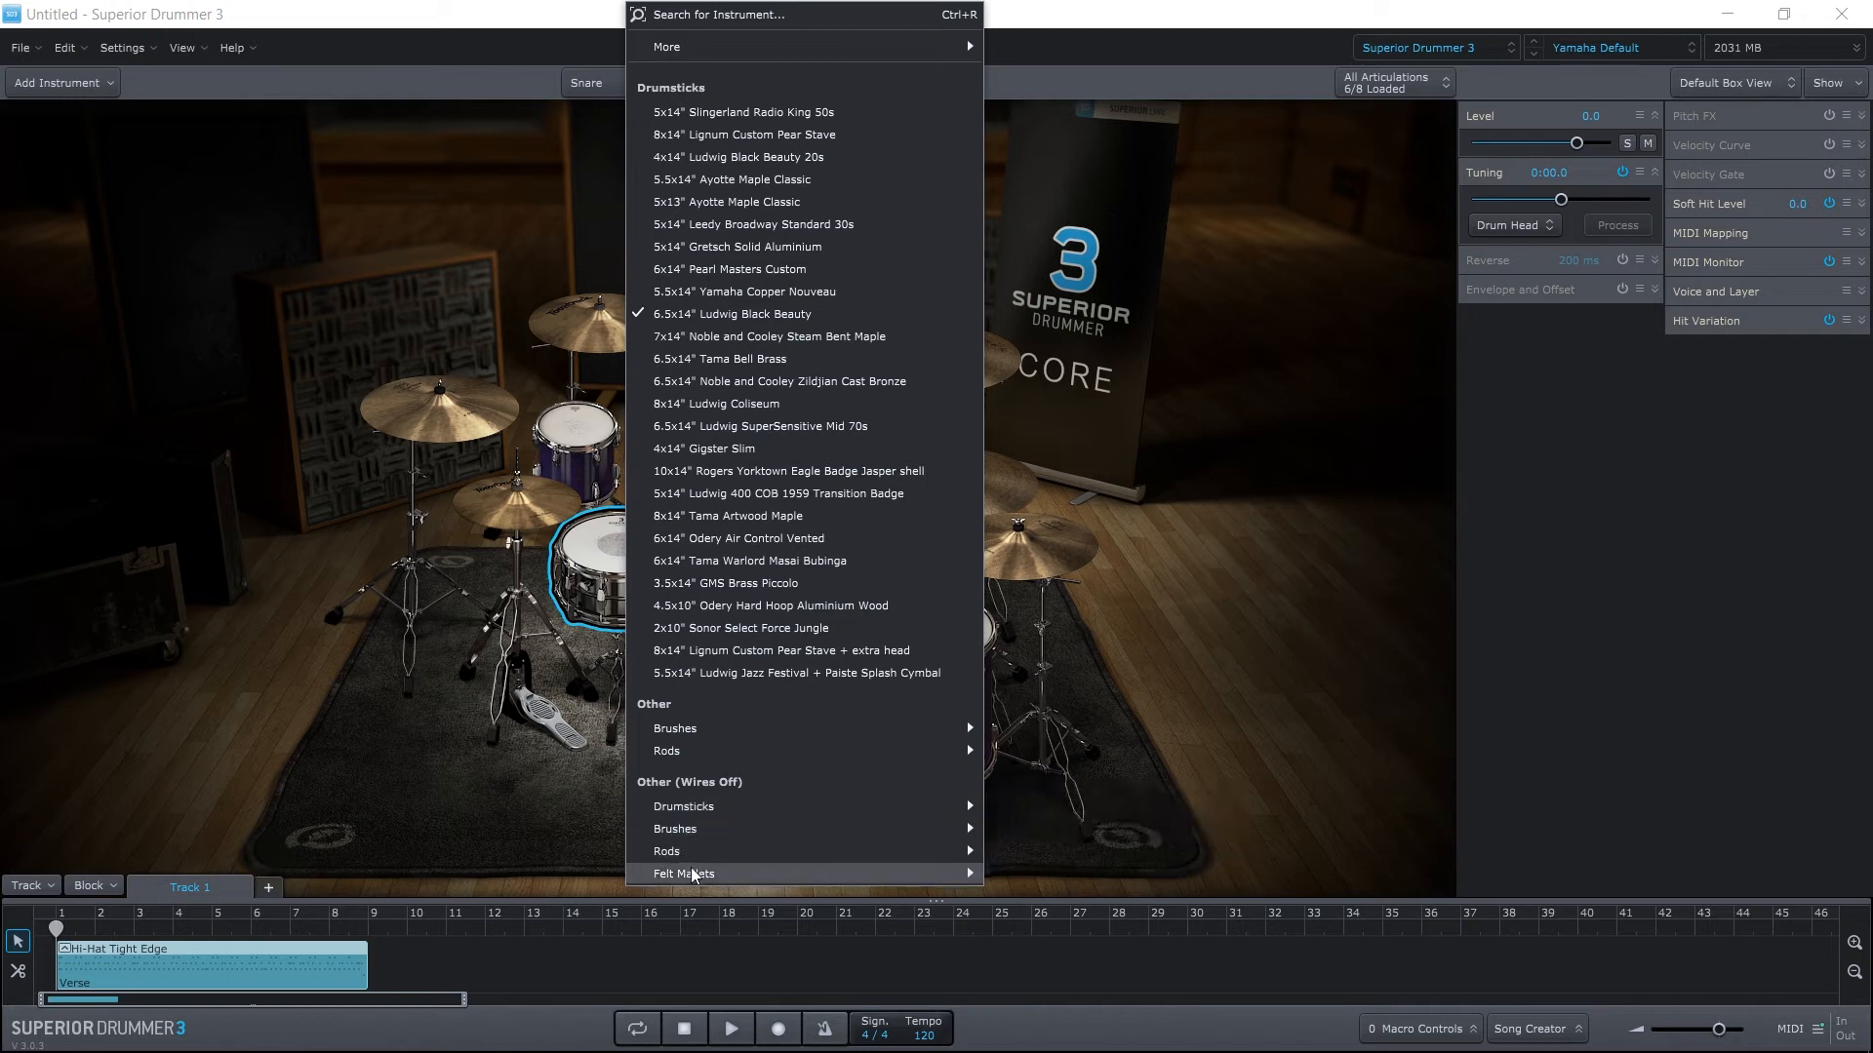
{"action": "mouse_move", "coordinate": [675, 829]}
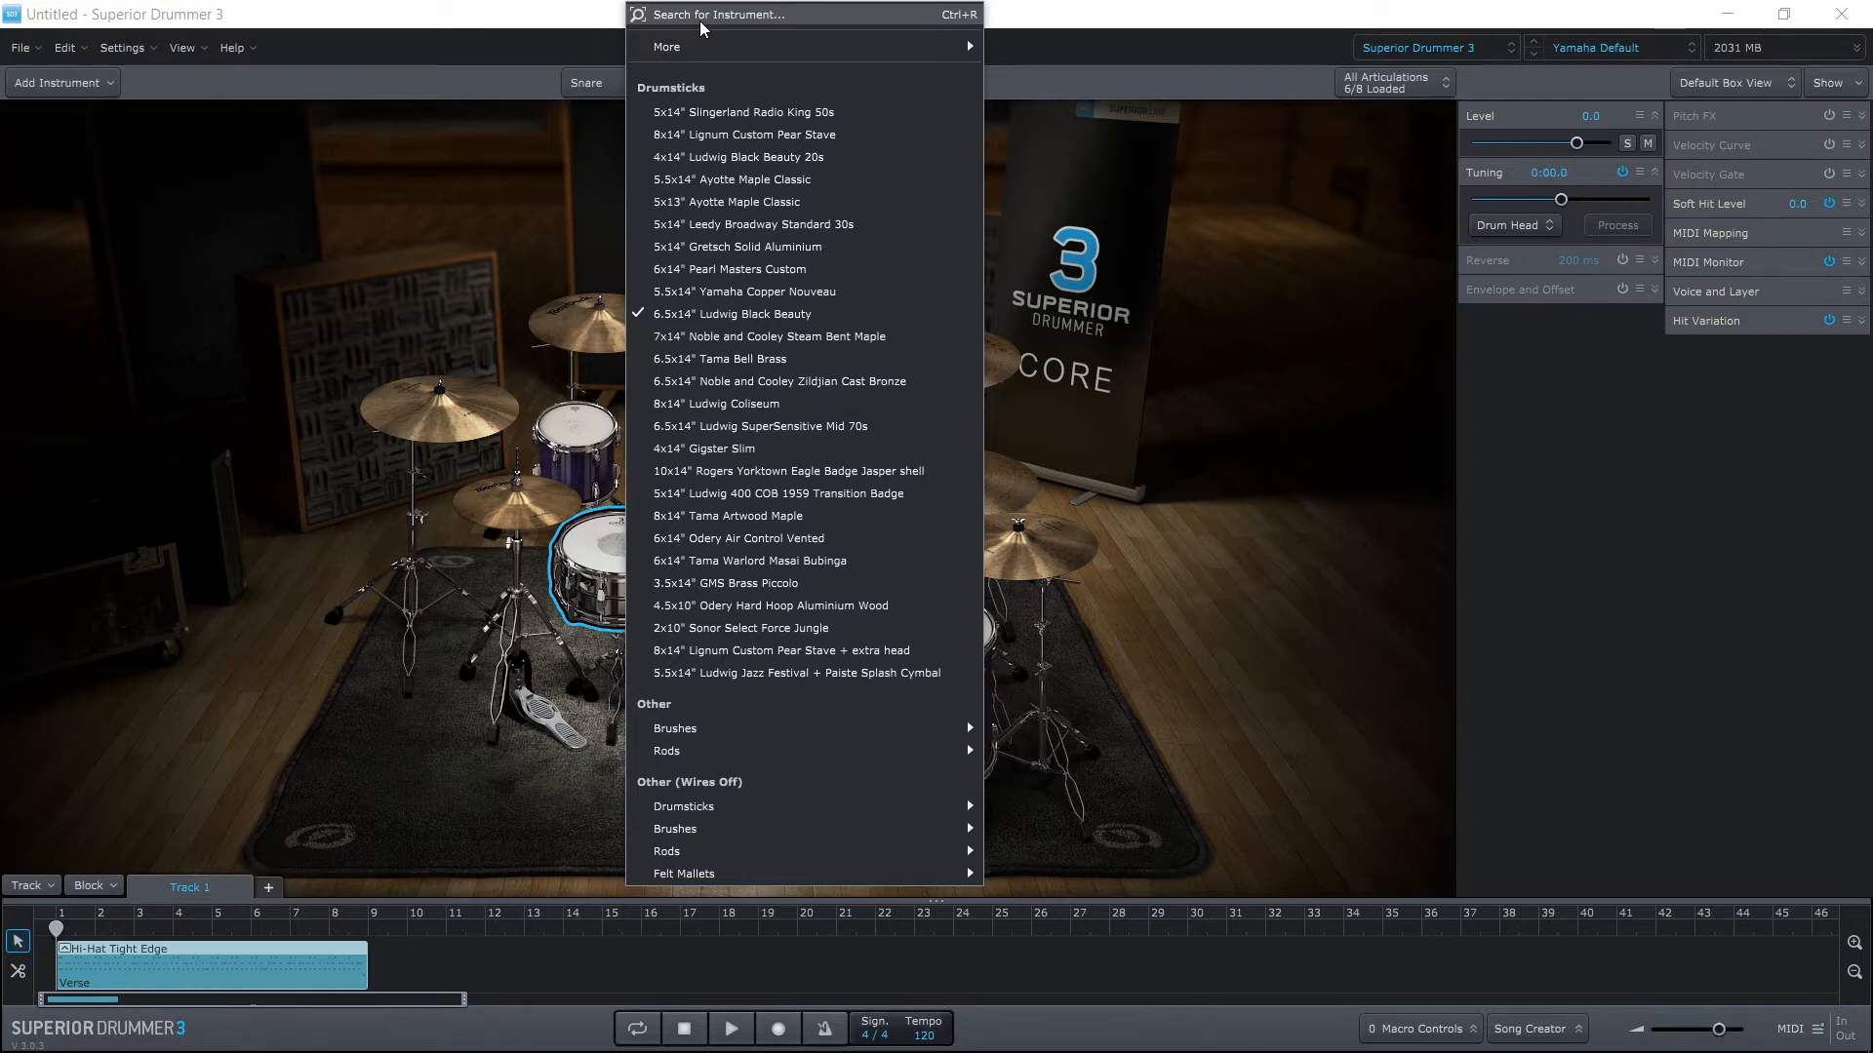
Search snares, preview Rogers Yorktown, pick Tama Warlord Masai Bubinga, and show More load options.
{"action": "left_click", "coordinate": [716, 12]}
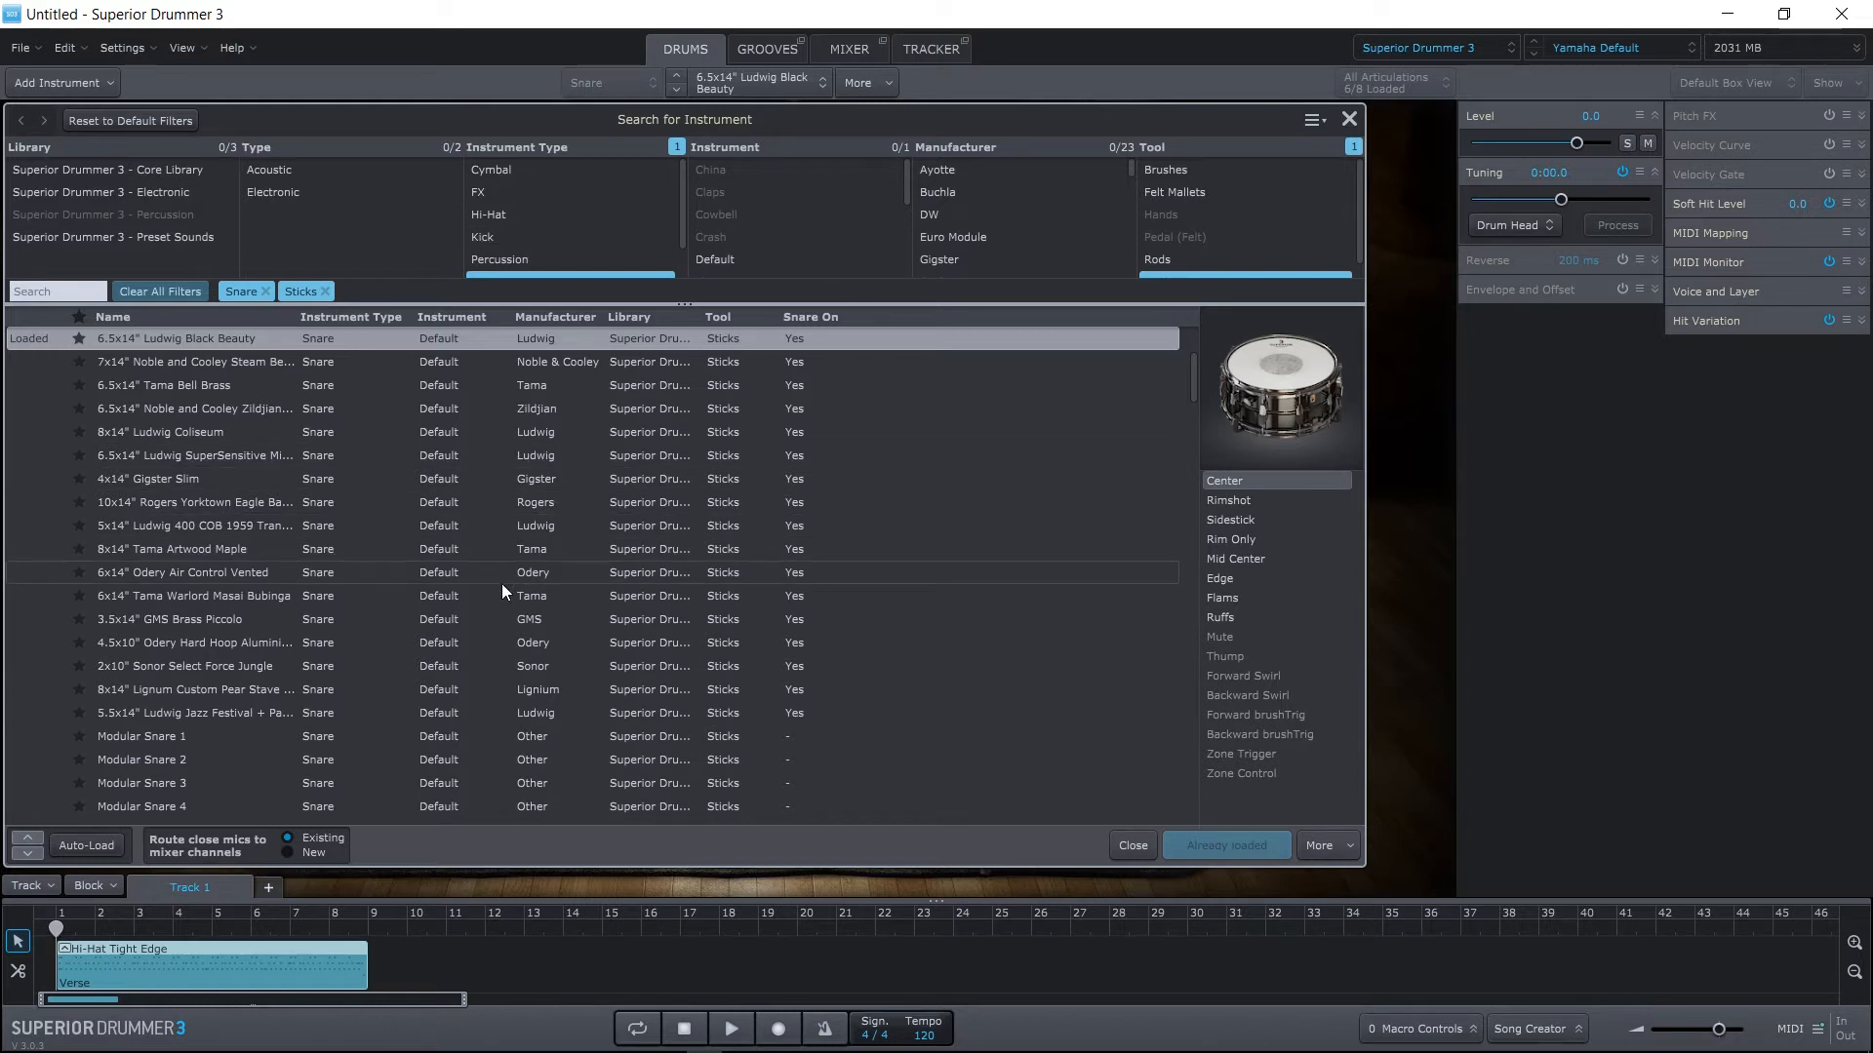
{"action": "mouse_move", "coordinate": [368, 580]}
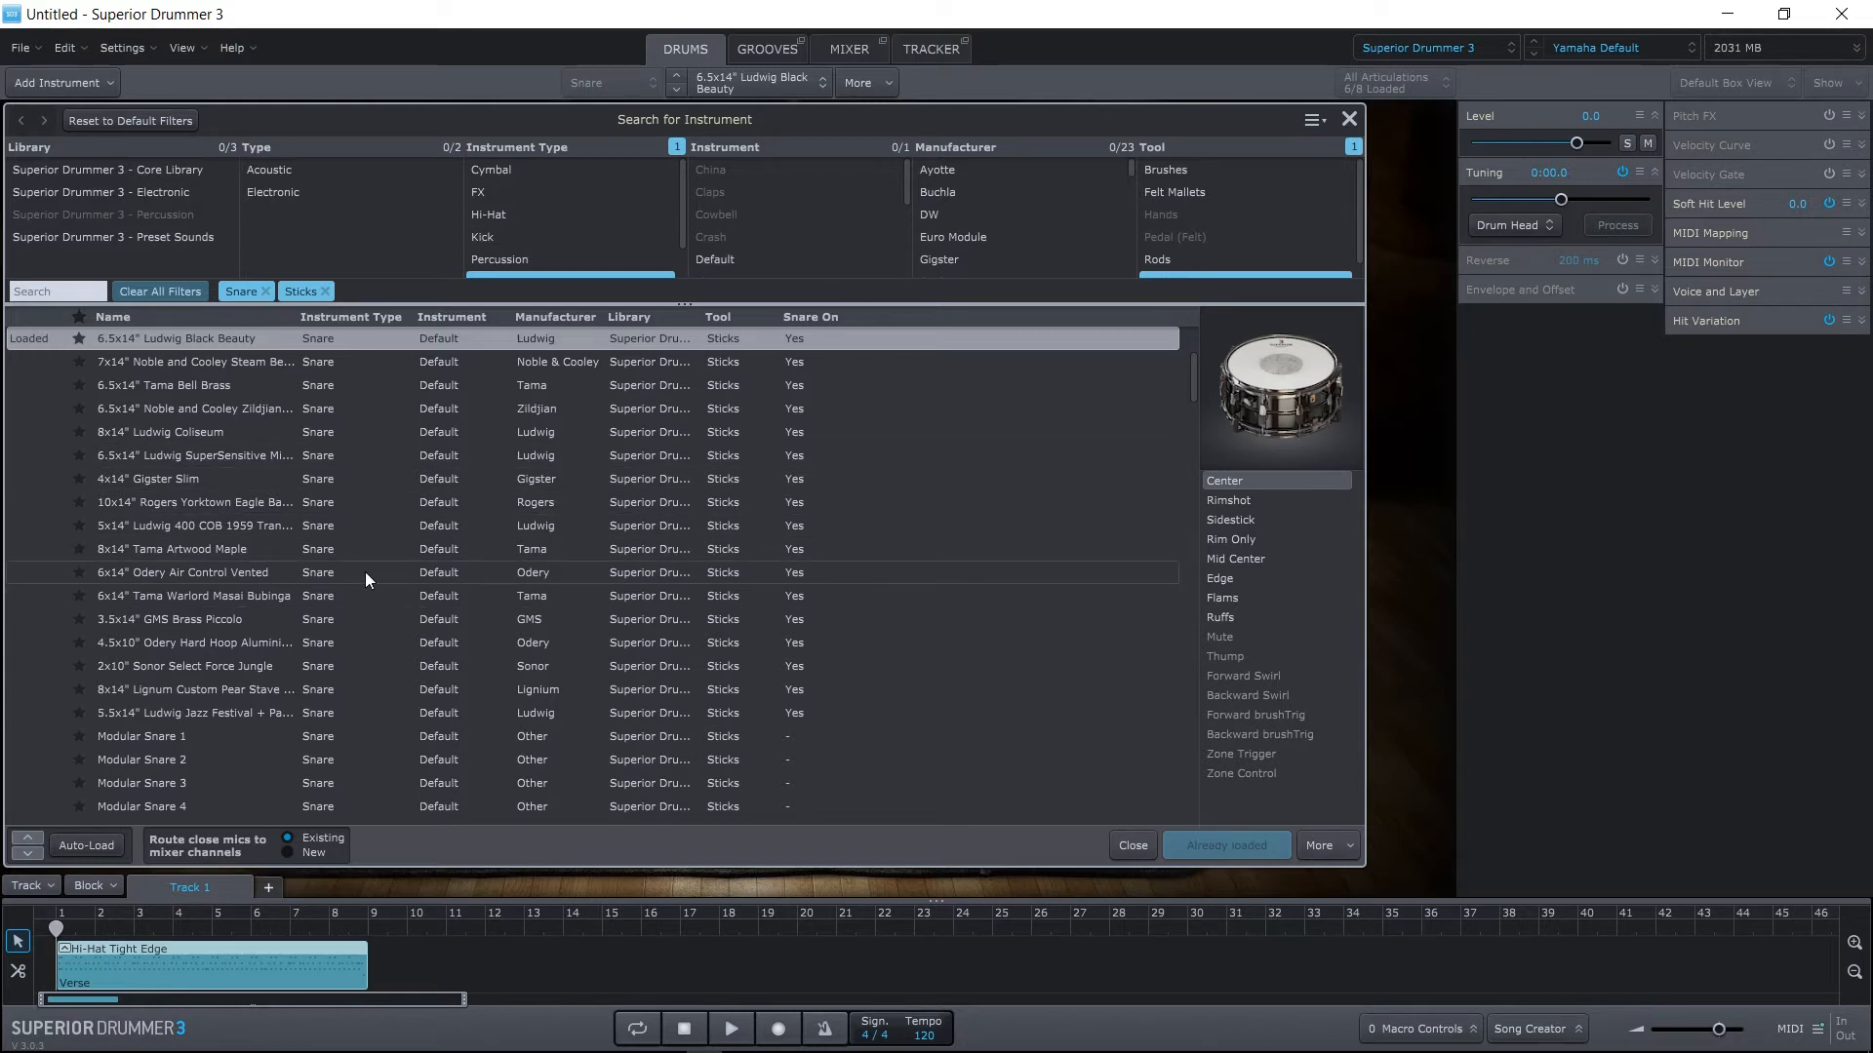
{"action": "left_click", "coordinate": [191, 501]}
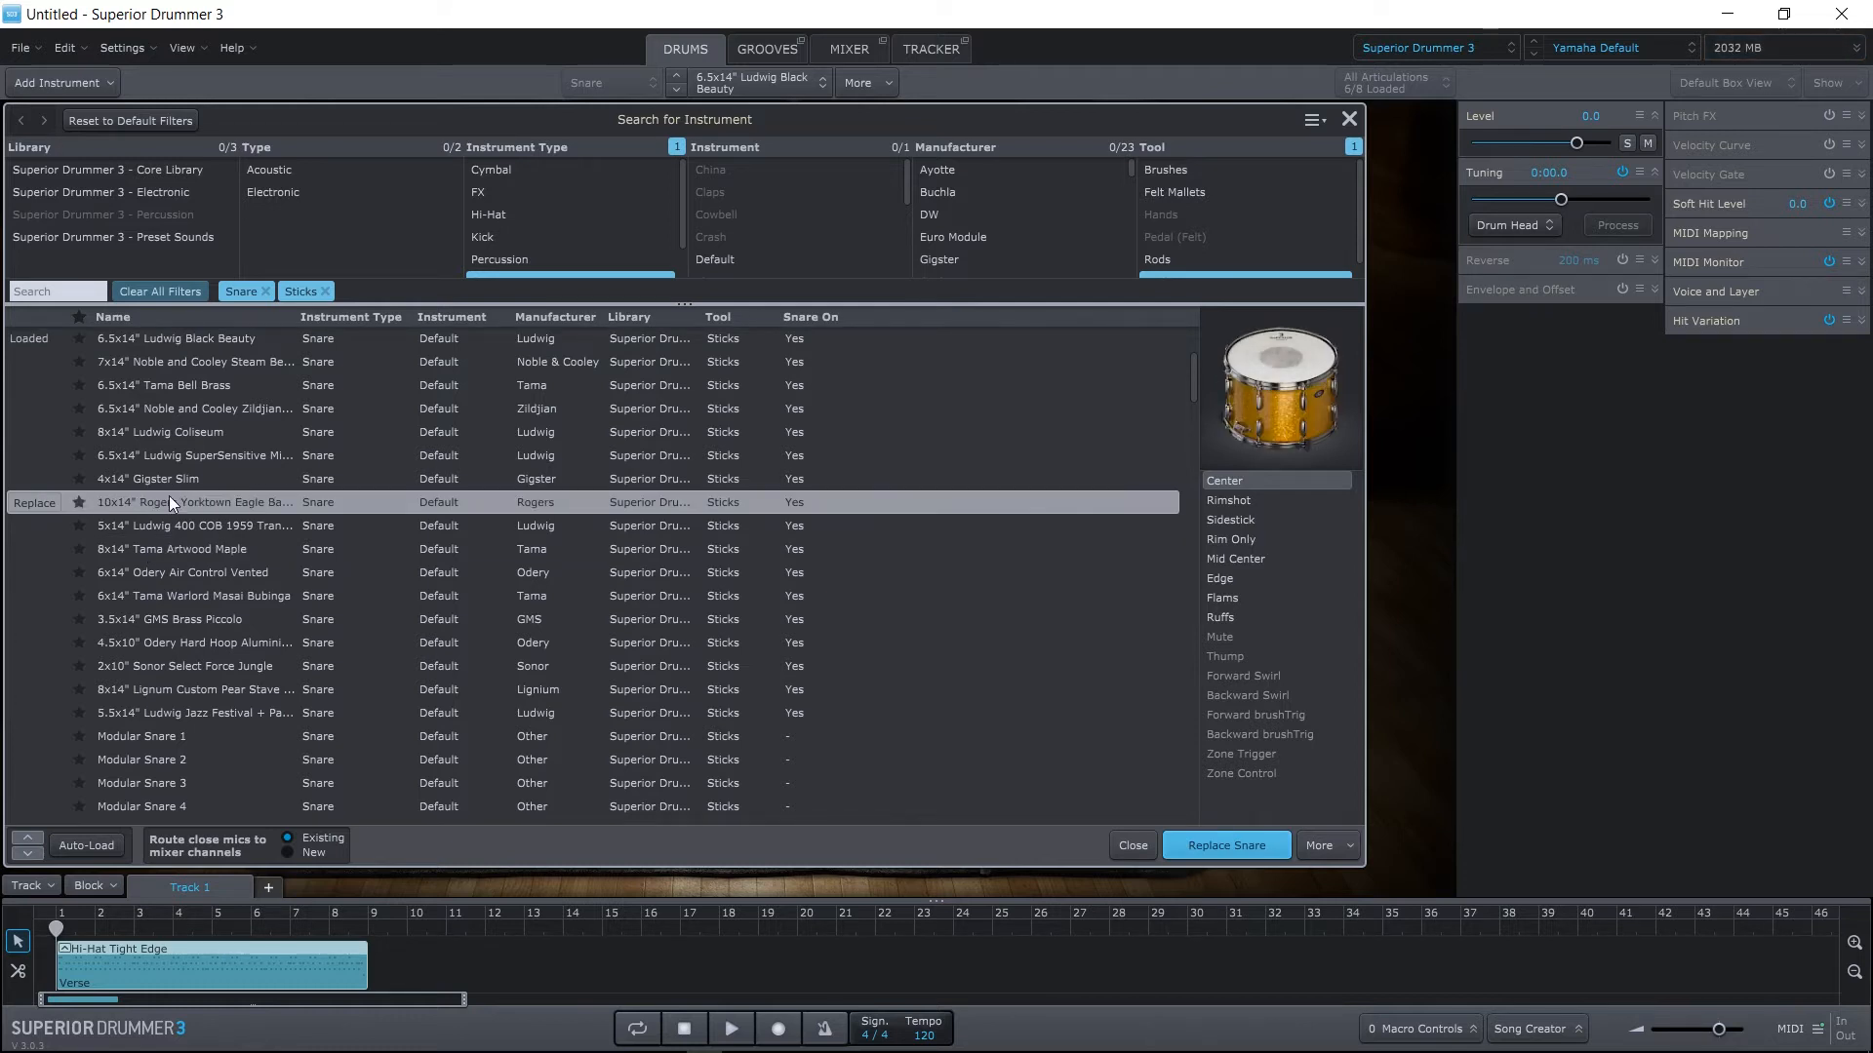
{"action": "left_click", "coordinate": [191, 596]}
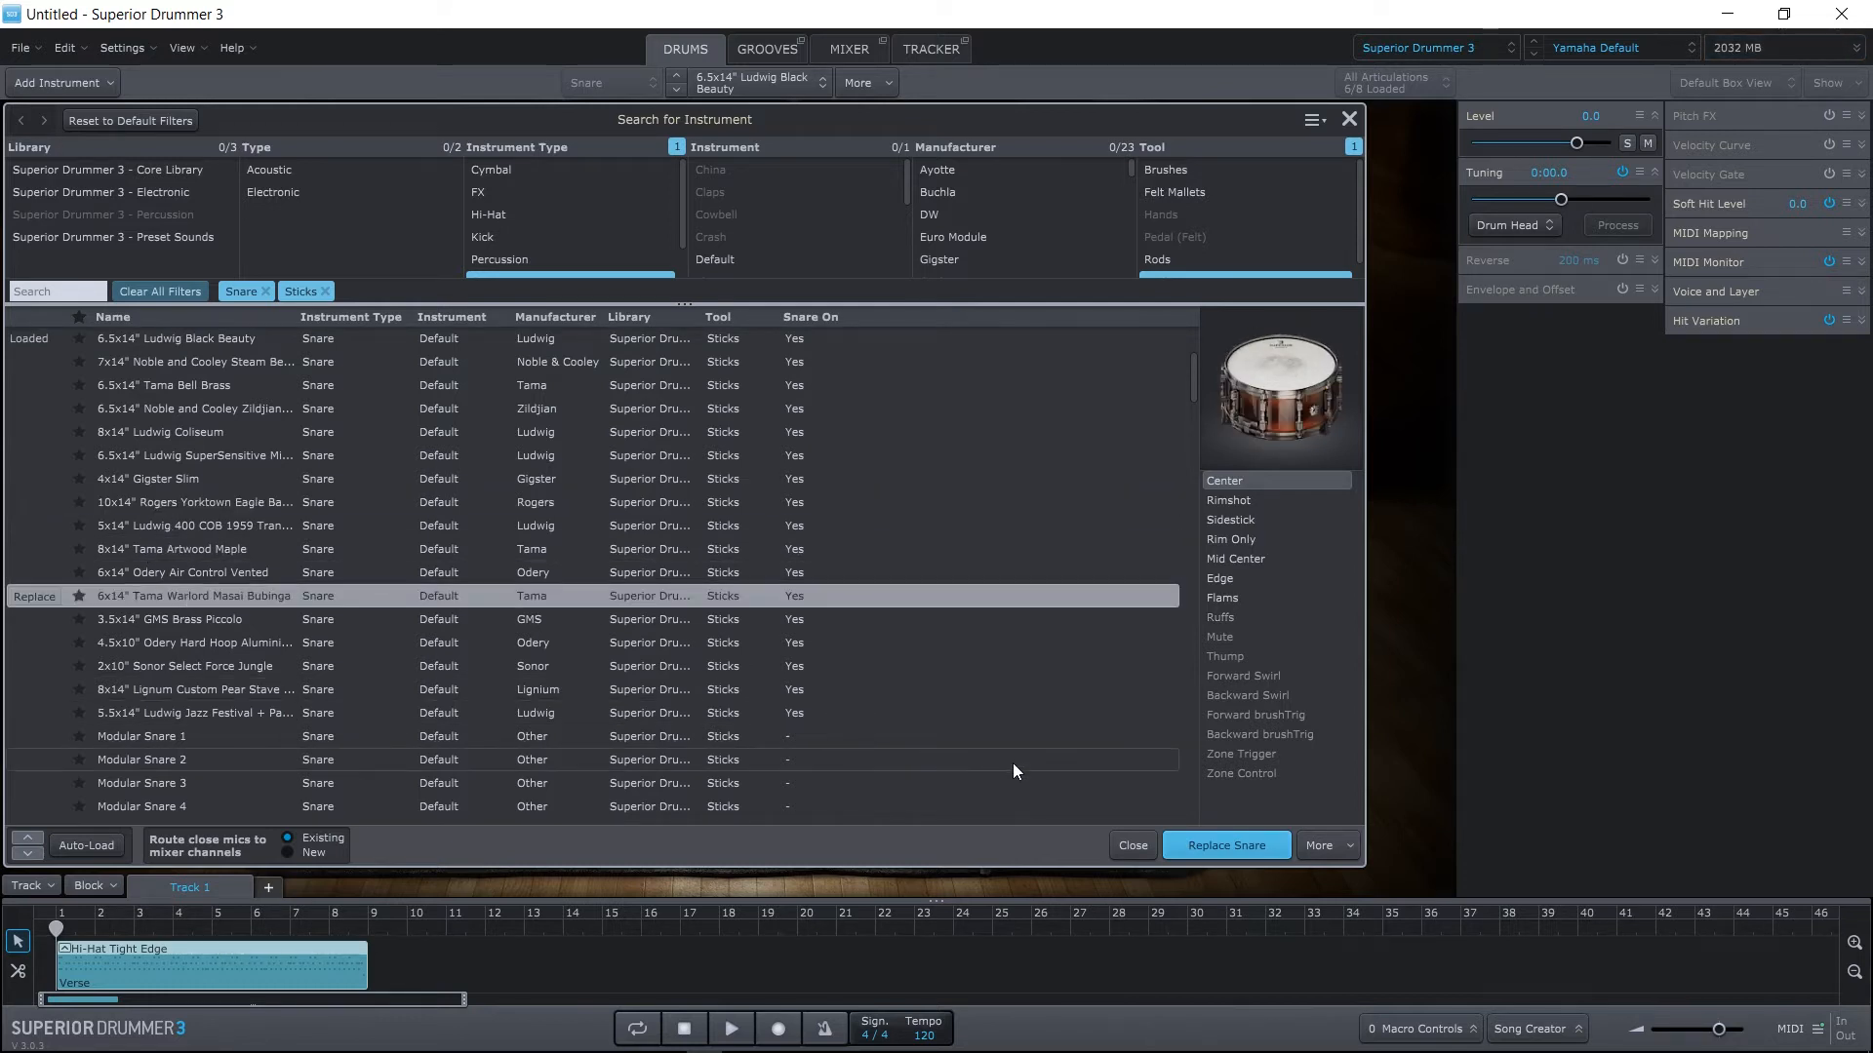
{"action": "left_click", "coordinate": [1318, 845]}
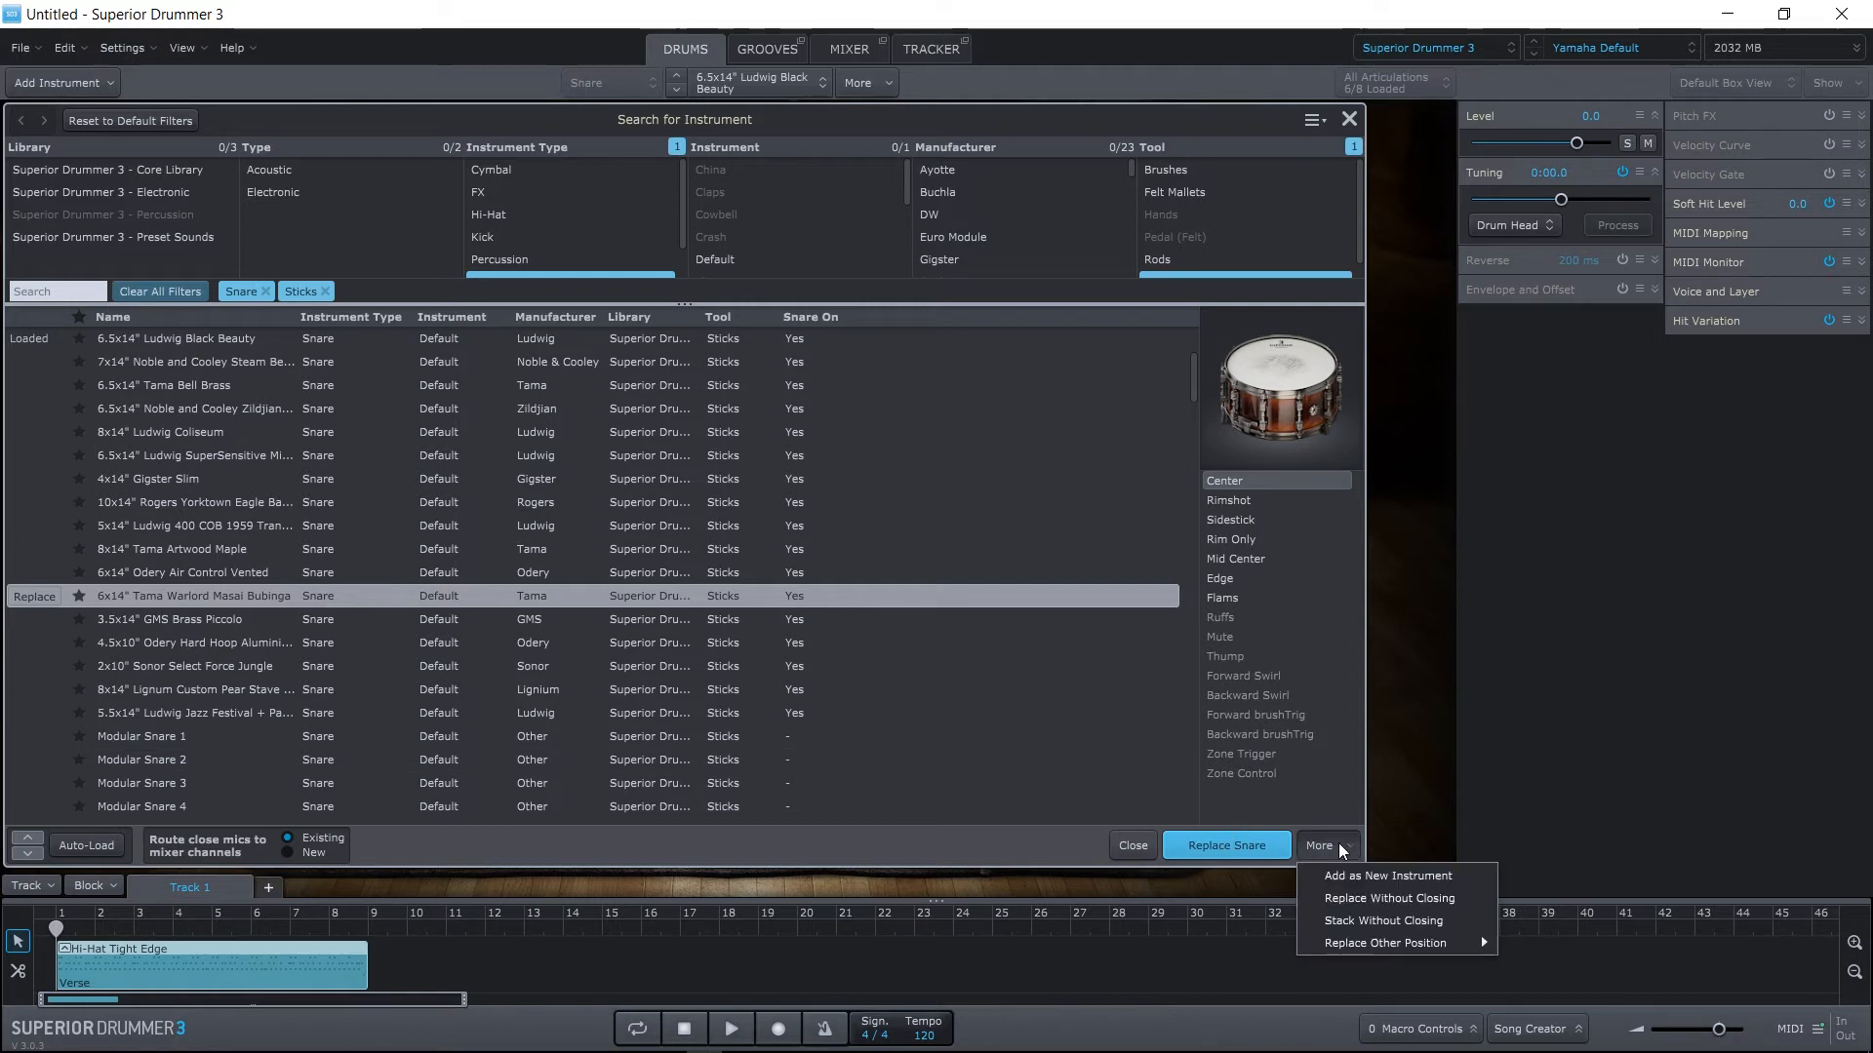
{"action": "mouse_move", "coordinate": [1383, 919]}
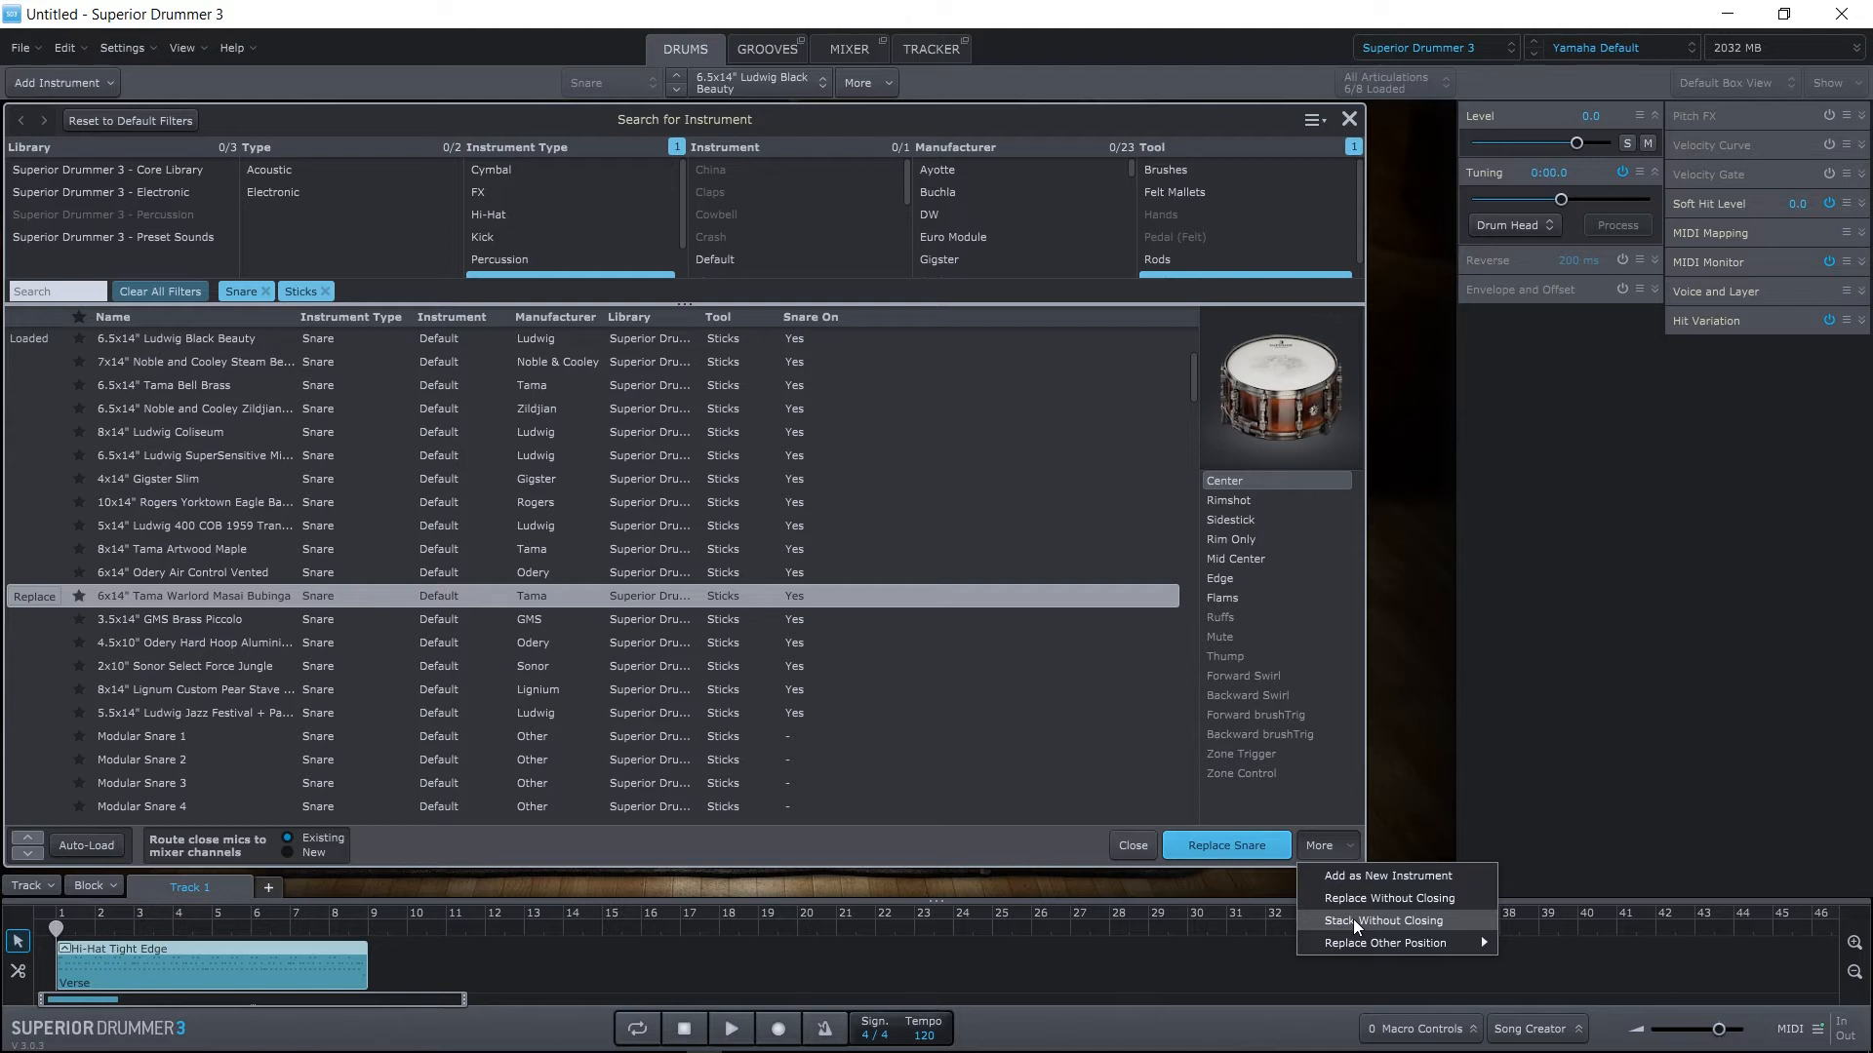
{"action": "mouse_move", "coordinate": [1385, 876]}
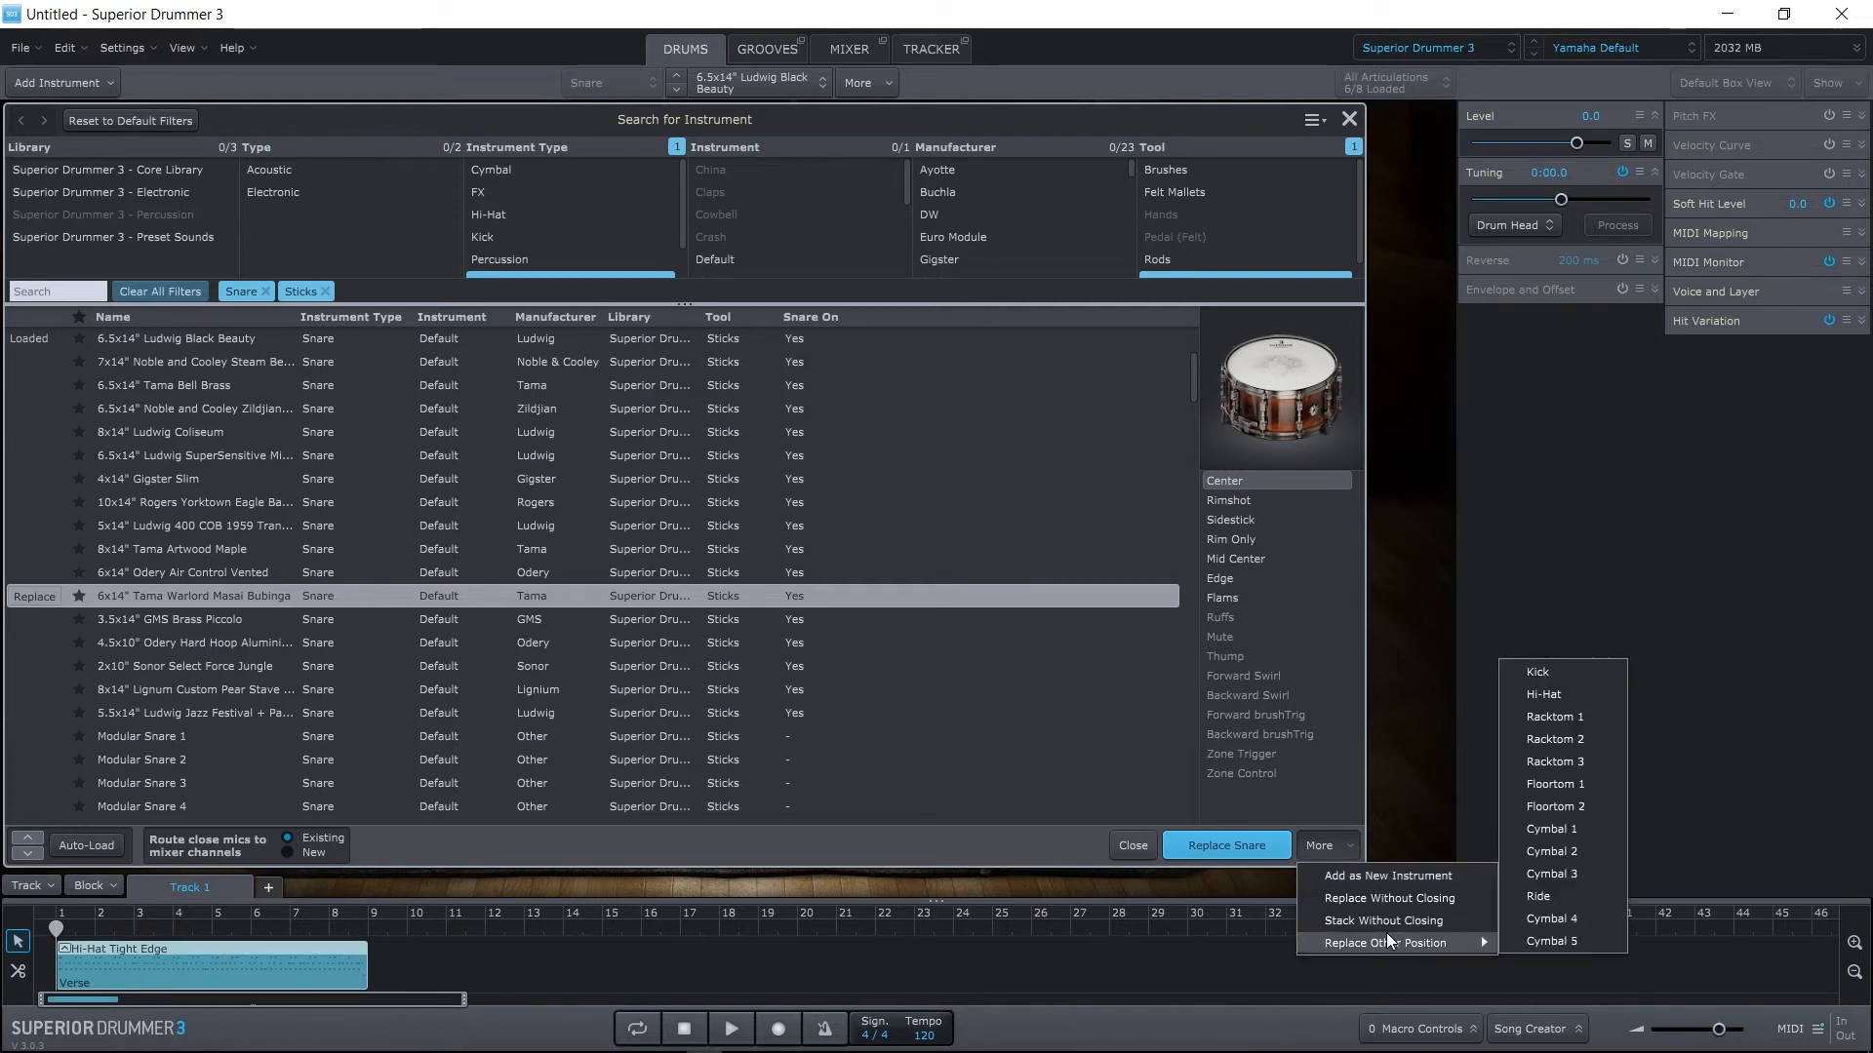
{"action": "mouse_move", "coordinate": [1385, 943]}
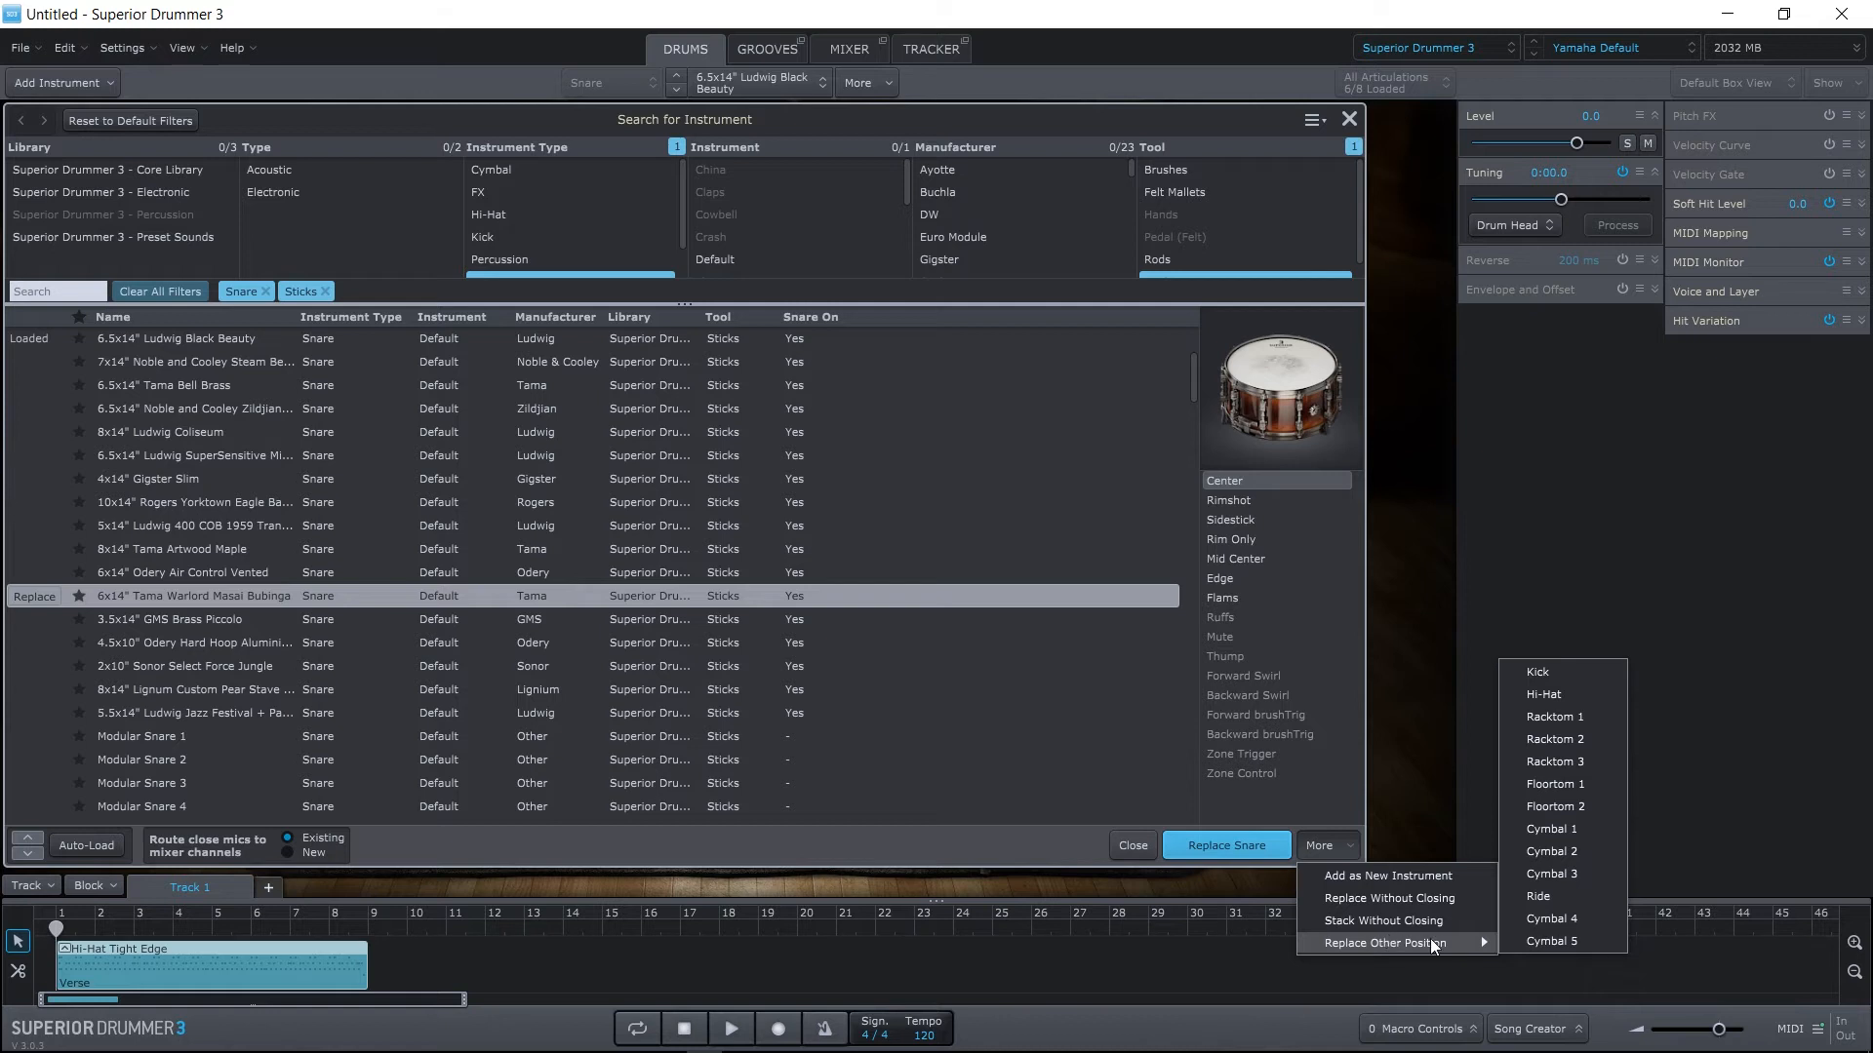
{"action": "mouse_move", "coordinate": [1552, 873]}
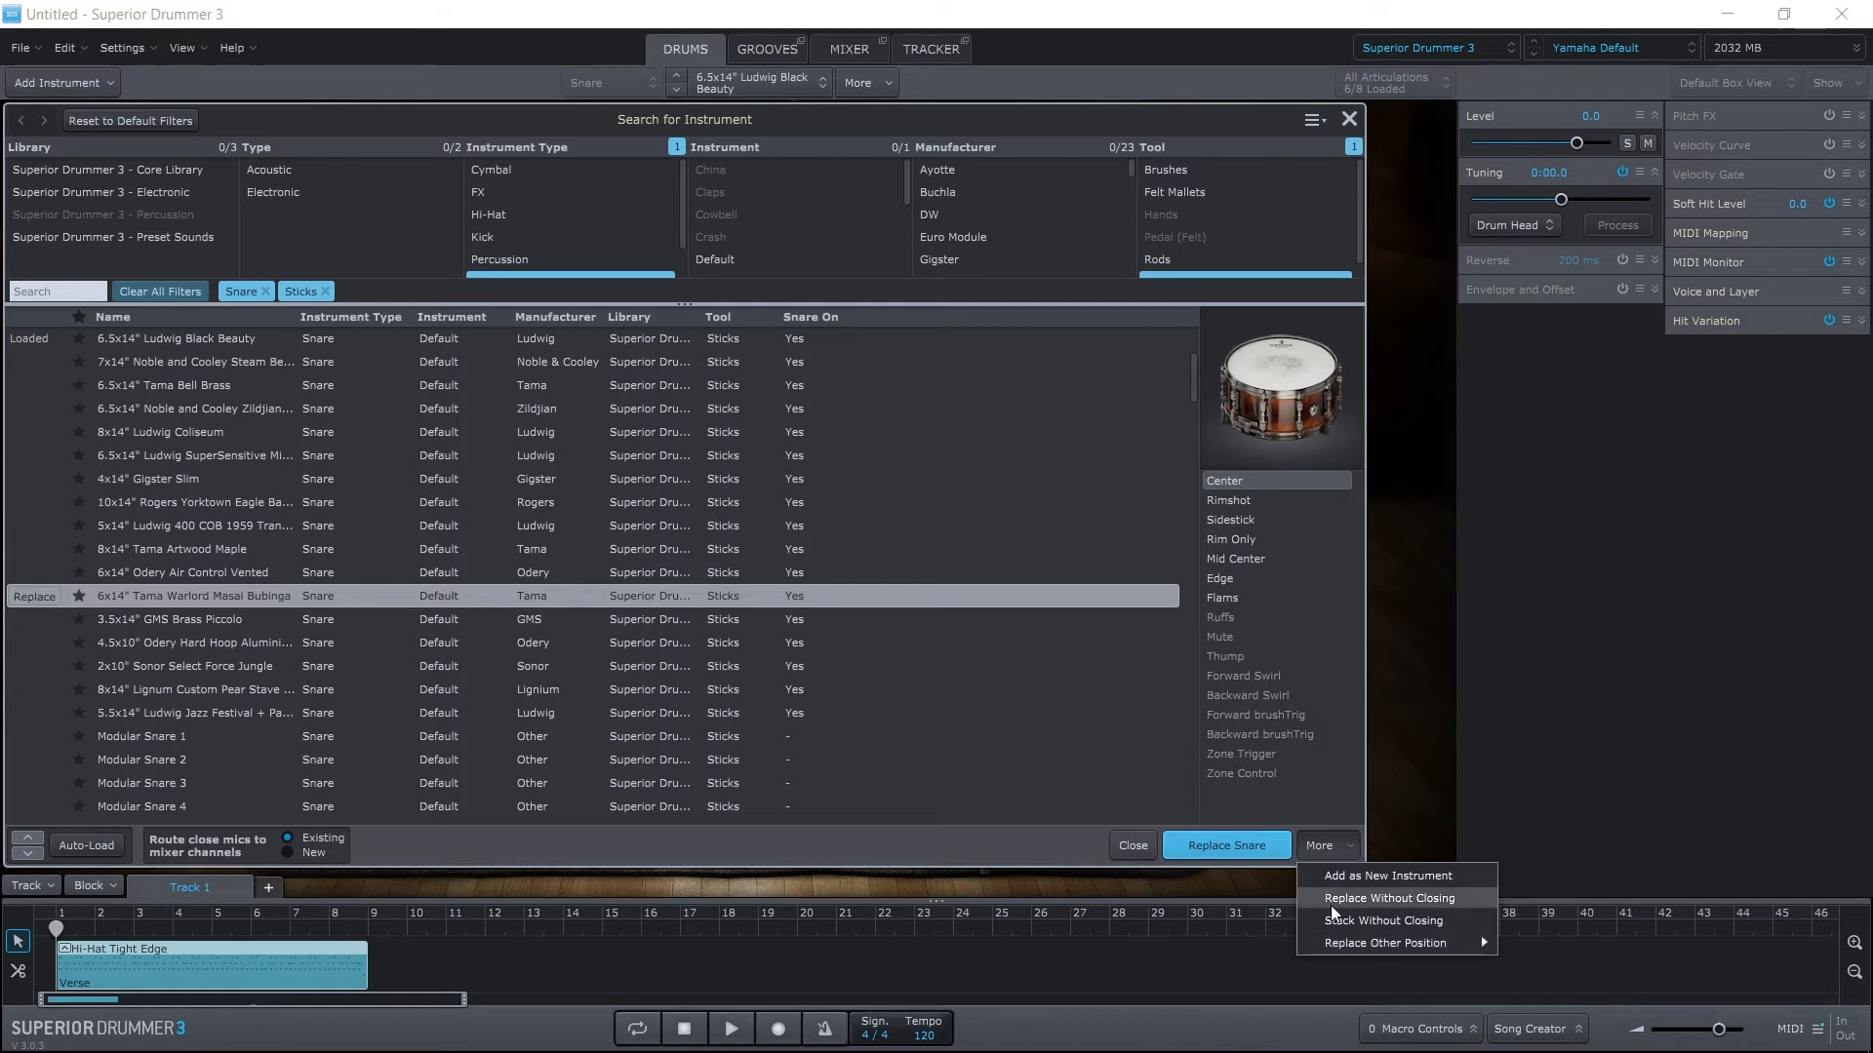
Layer the Tama snare with the Ludwig Black Beauty and view the Black Beauty layer.
{"action": "left_click", "coordinate": [1383, 920]}
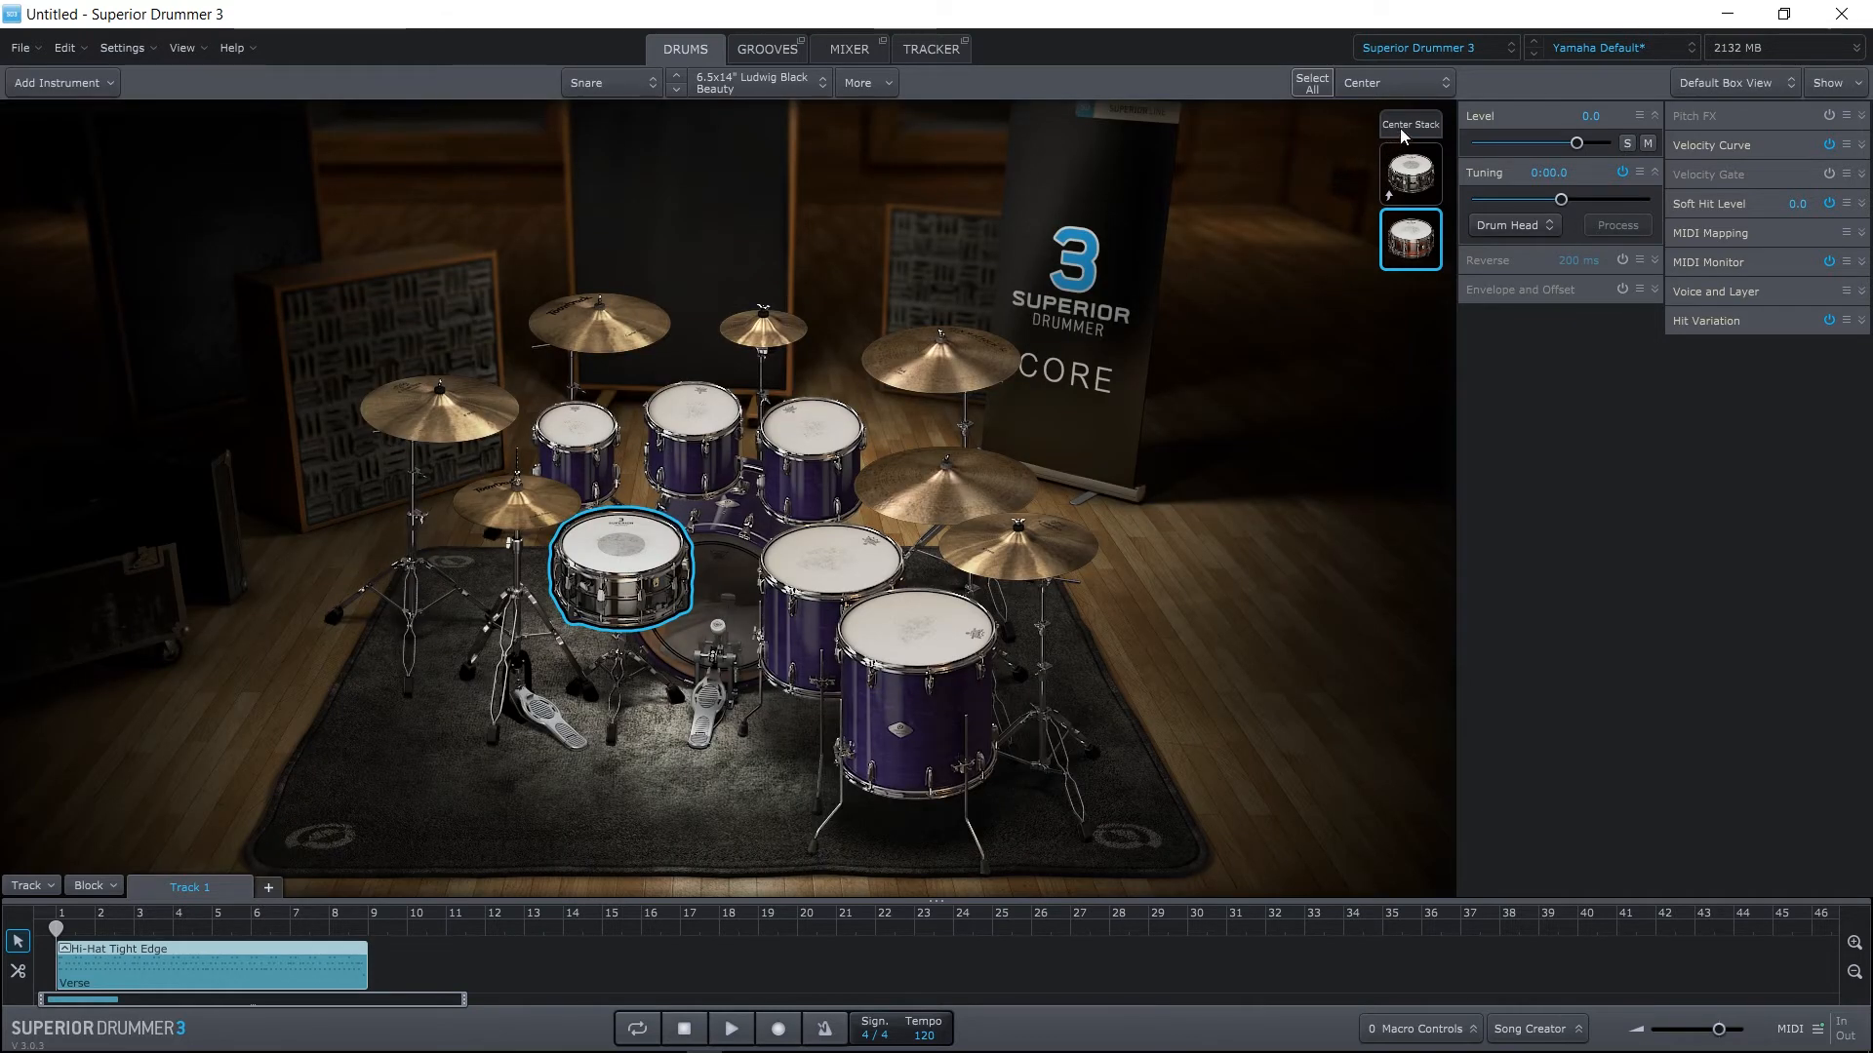
{"action": "left_click", "coordinate": [1409, 172]}
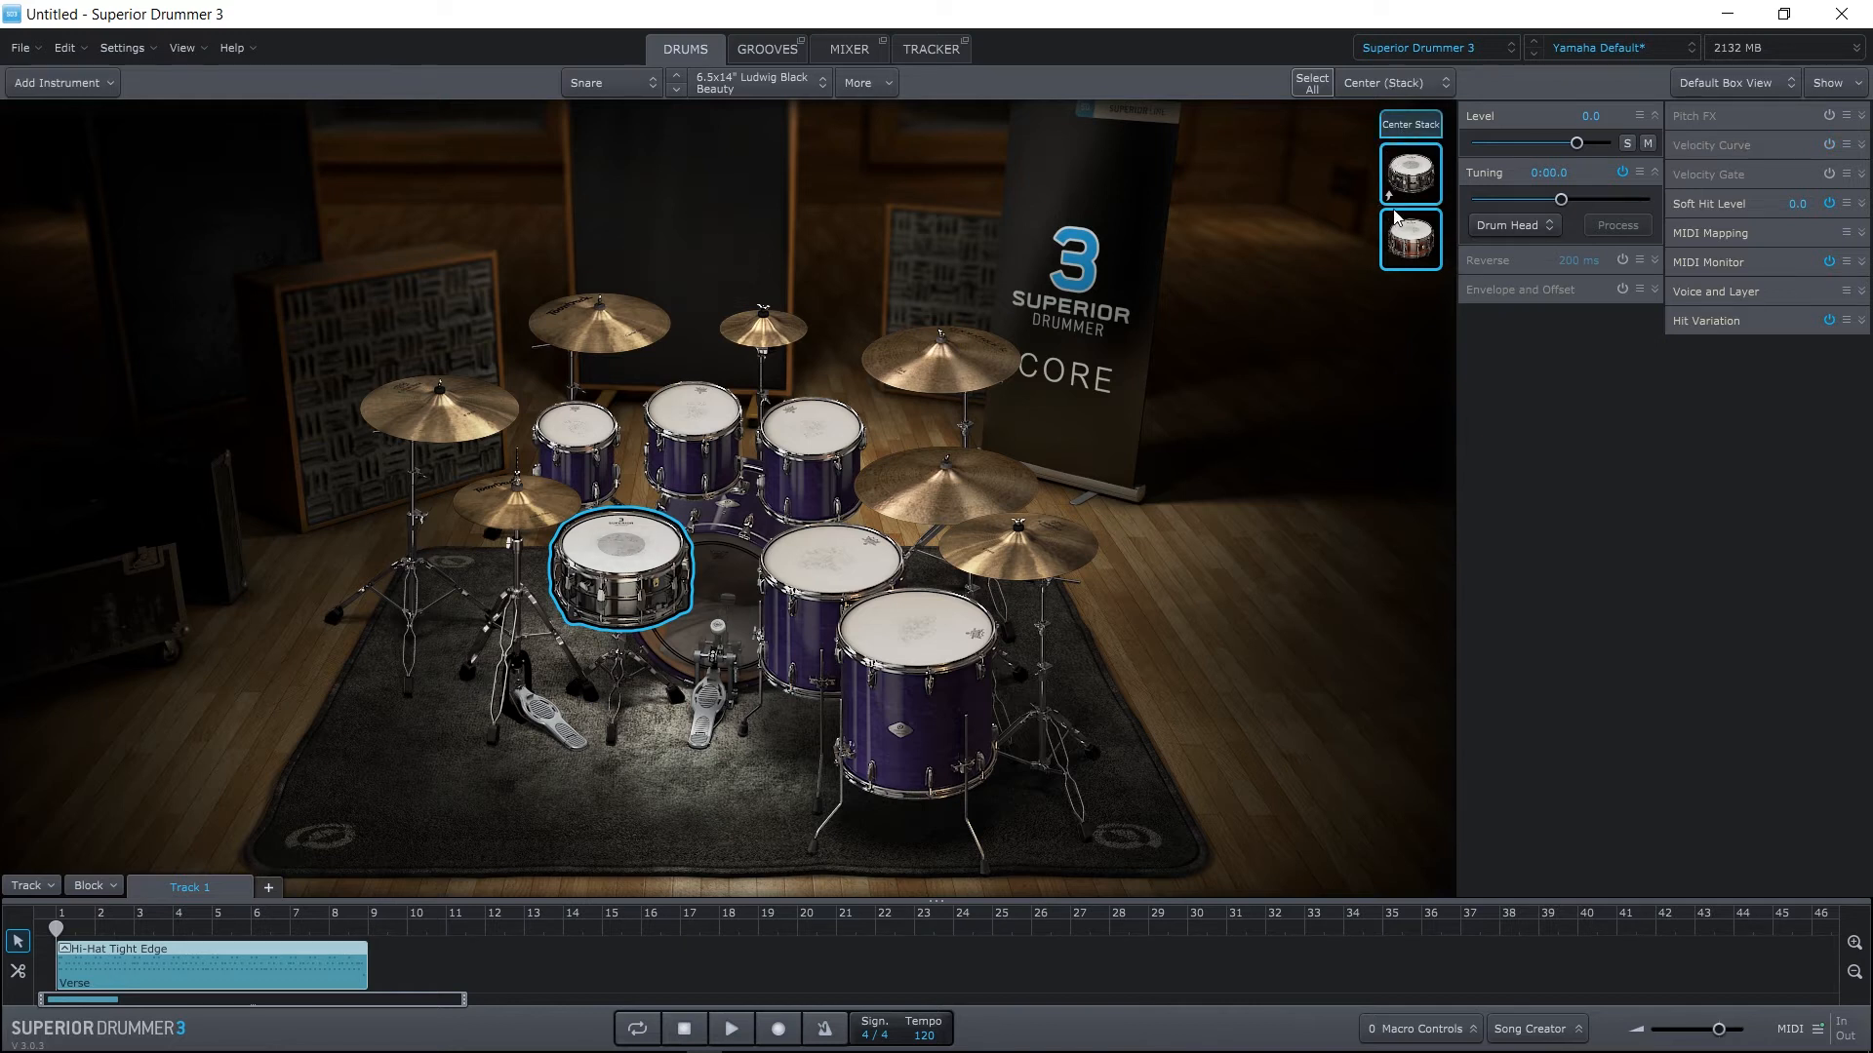
{"action": "mouse_move", "coordinate": [1409, 239]}
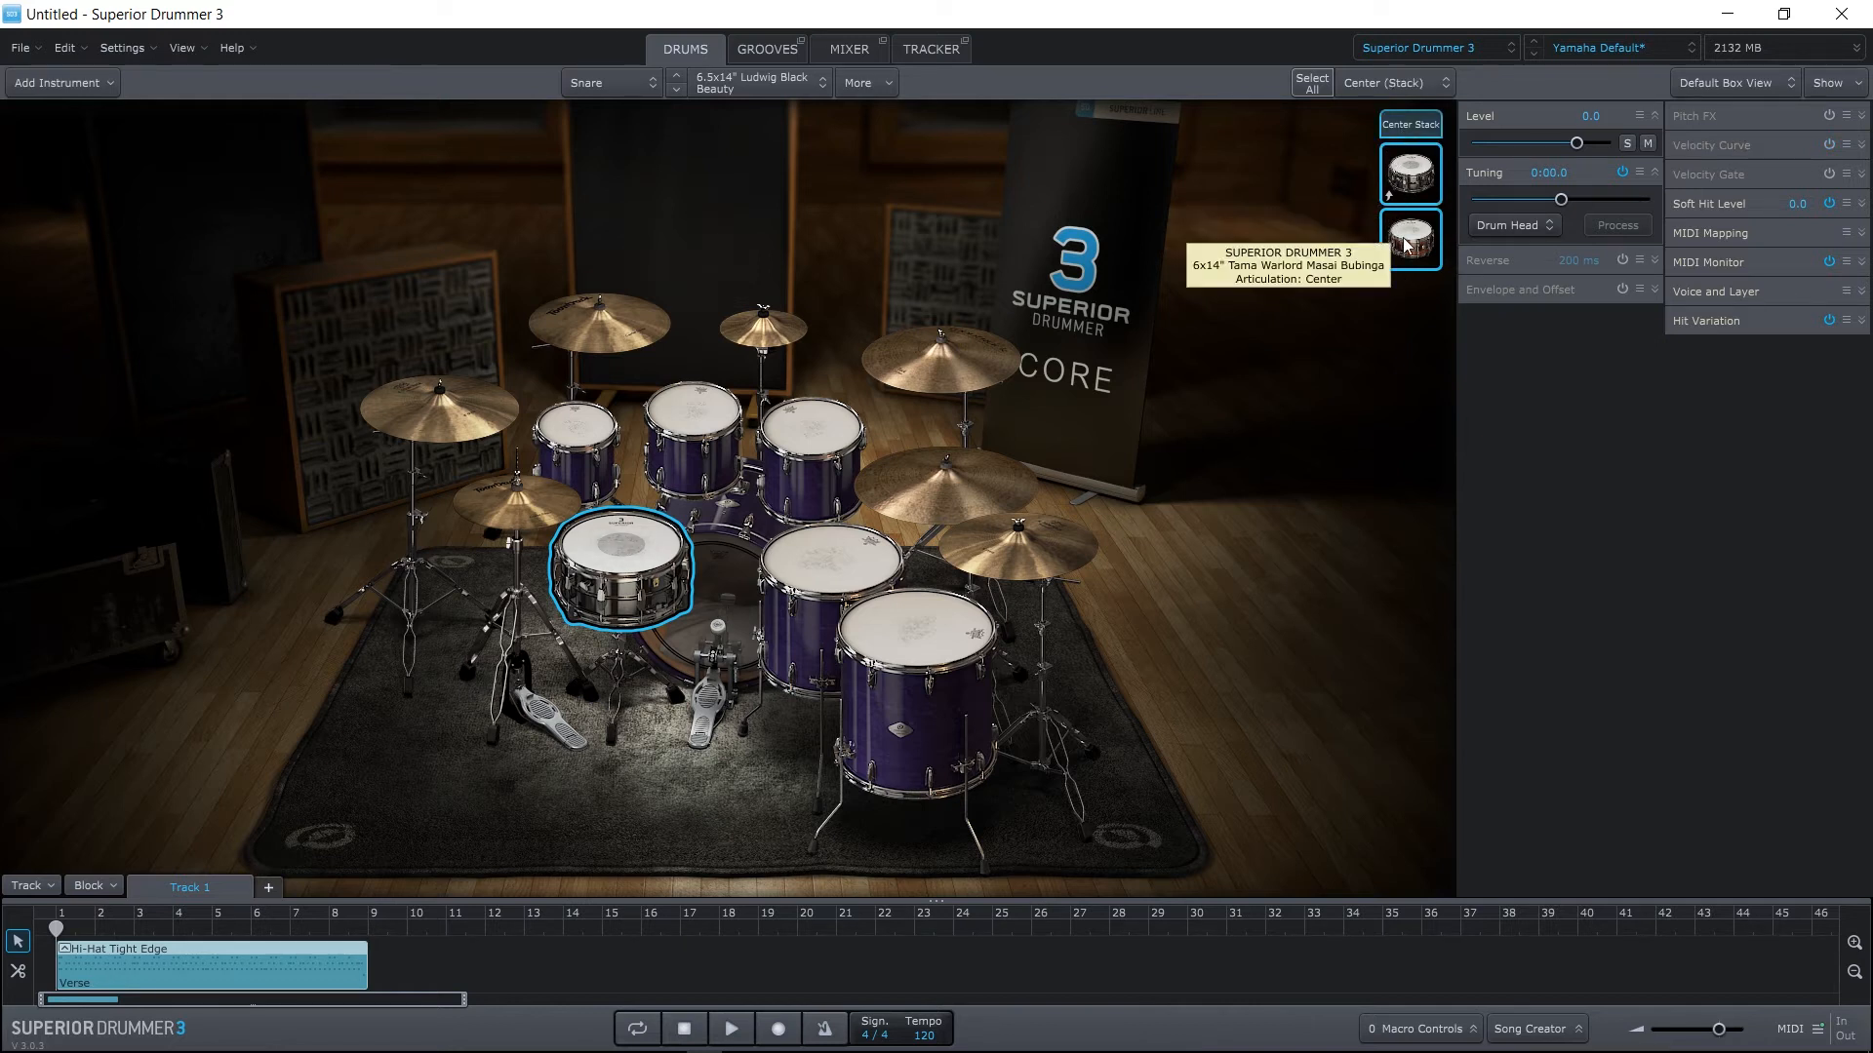
{"action": "left_click", "coordinate": [1409, 174]}
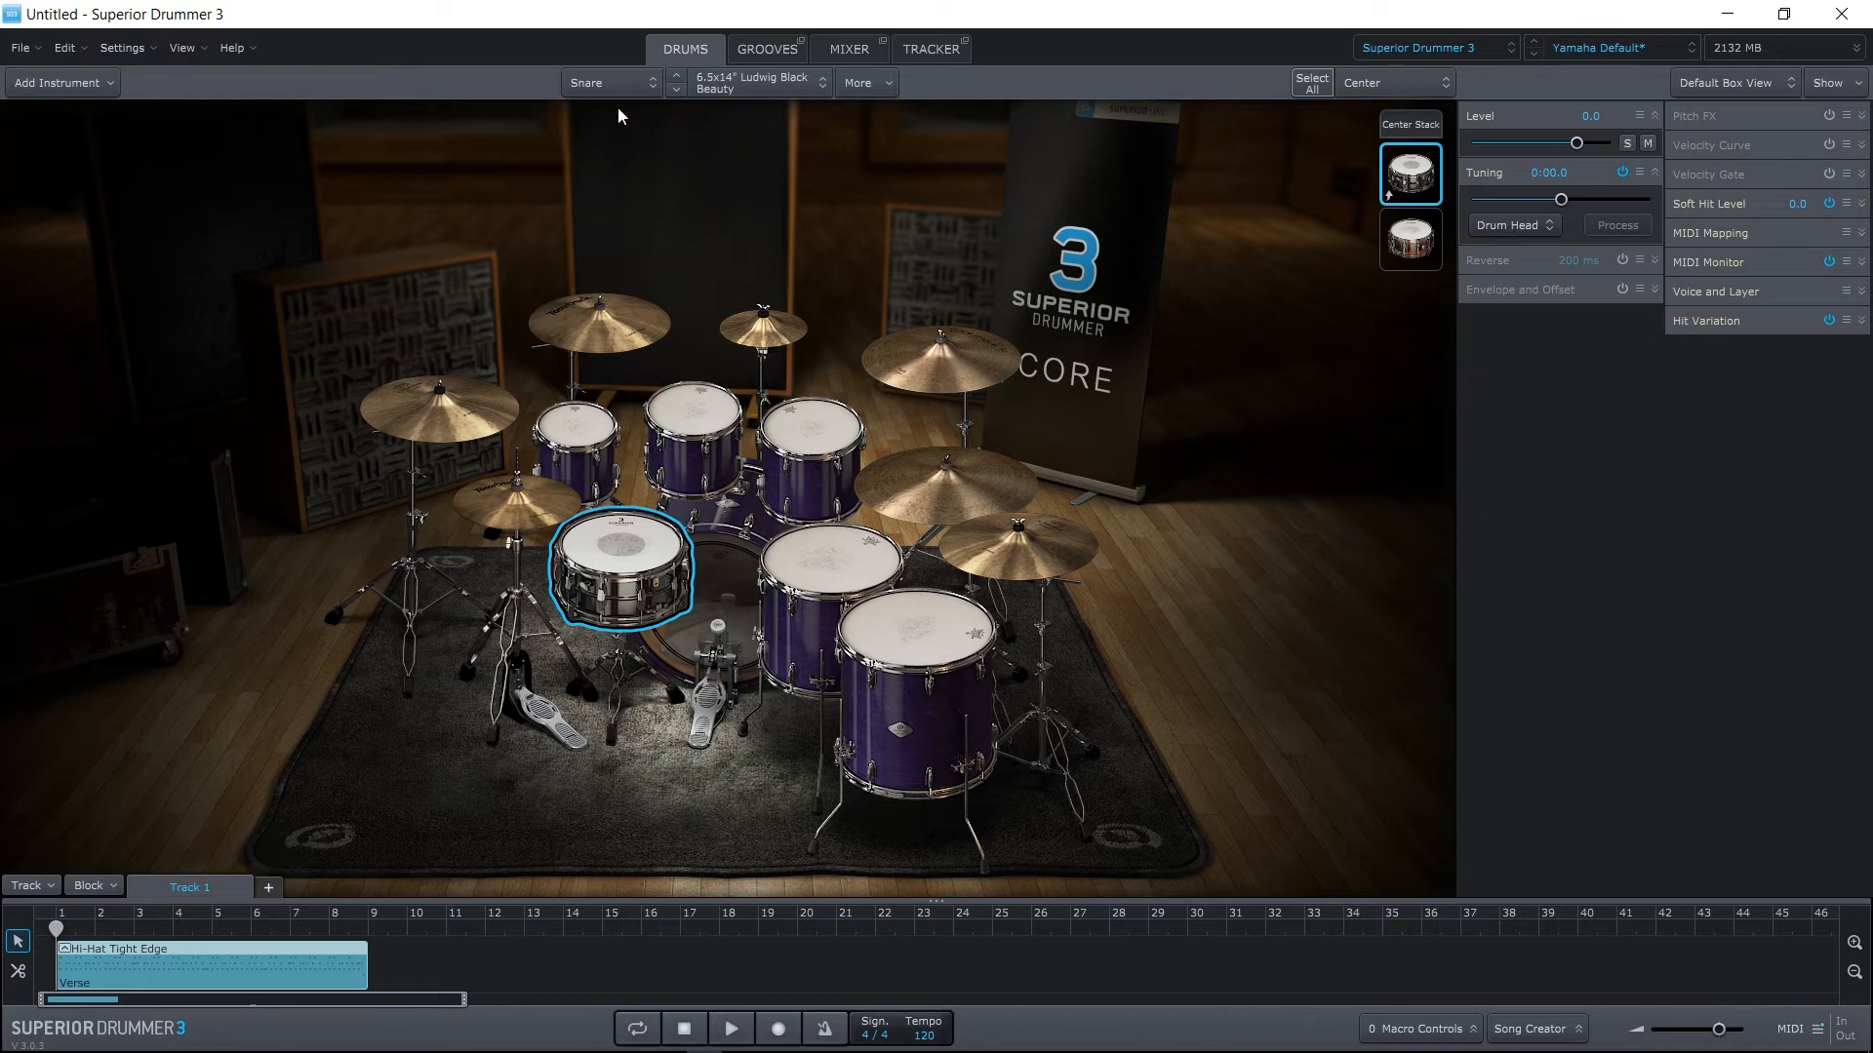
Switch the instrument slot from Floortom 1 to Kick and open its kick model list.
{"action": "left_click", "coordinate": [608, 81]}
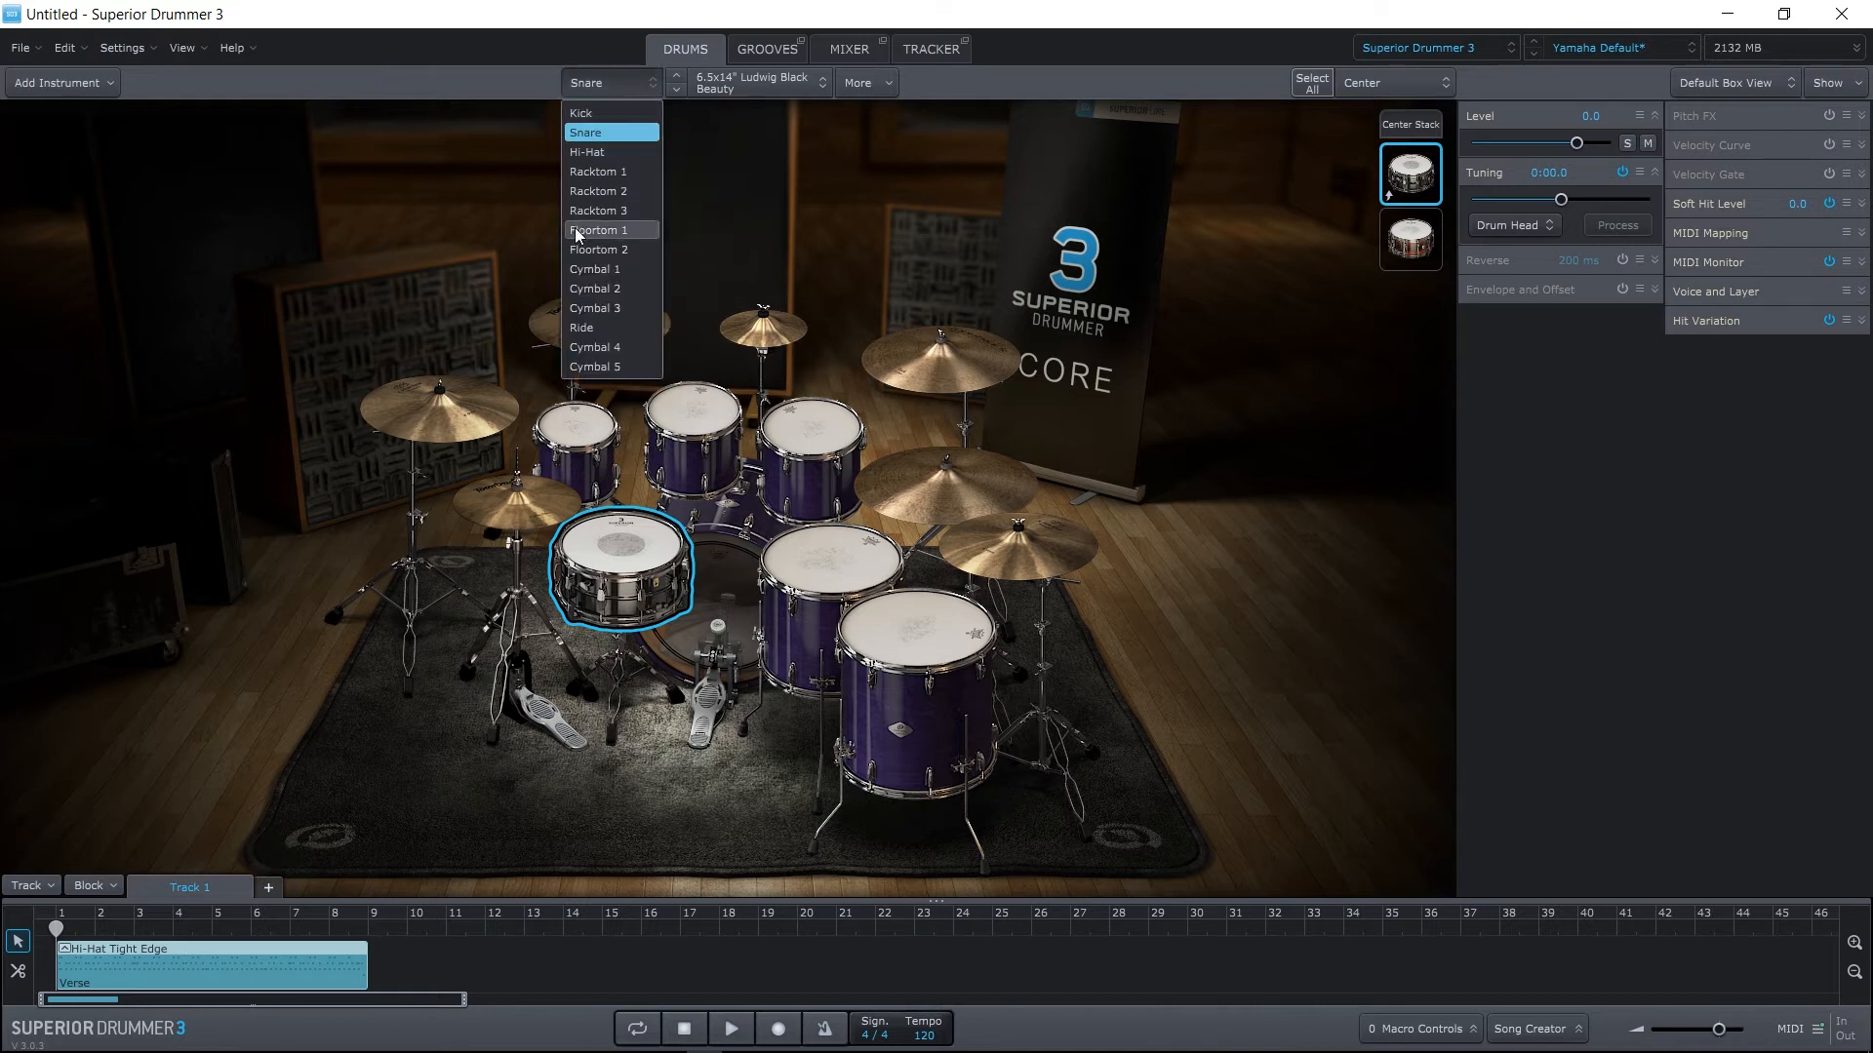
{"action": "mouse_move", "coordinate": [816, 573]}
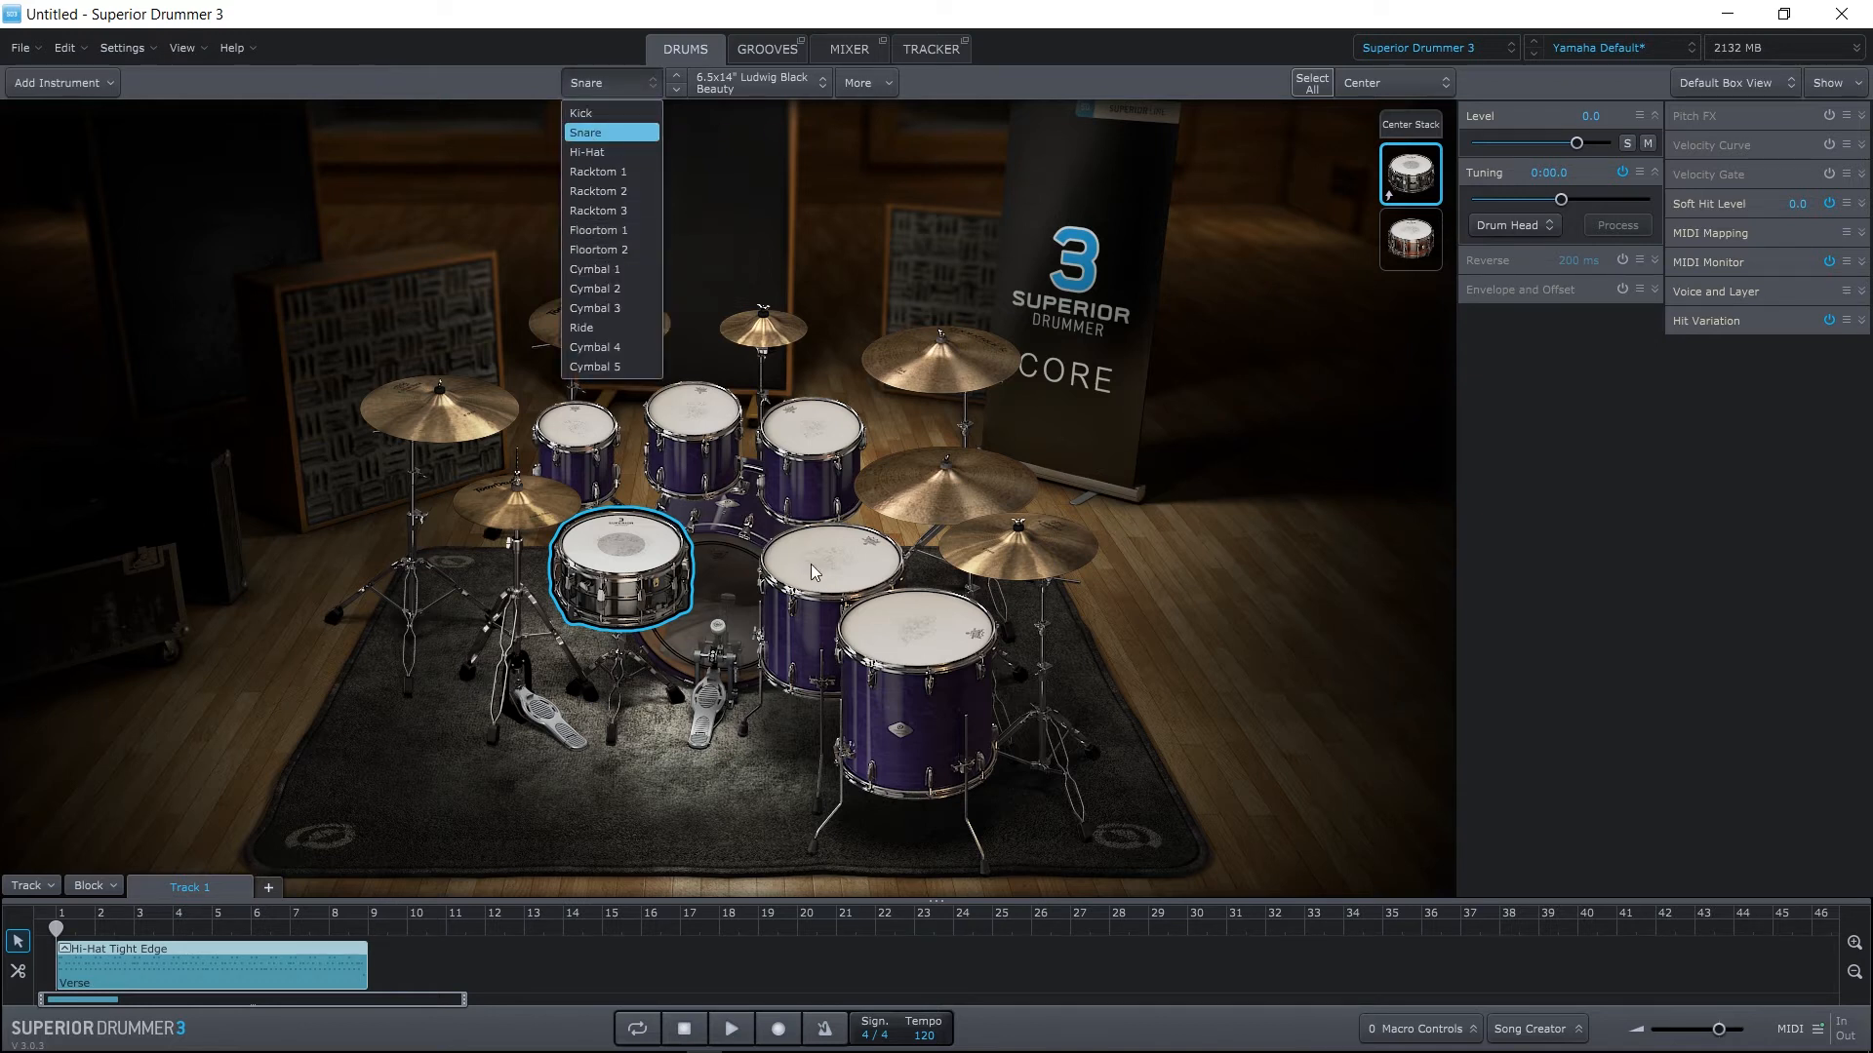
{"action": "left_click", "coordinate": [597, 229]}
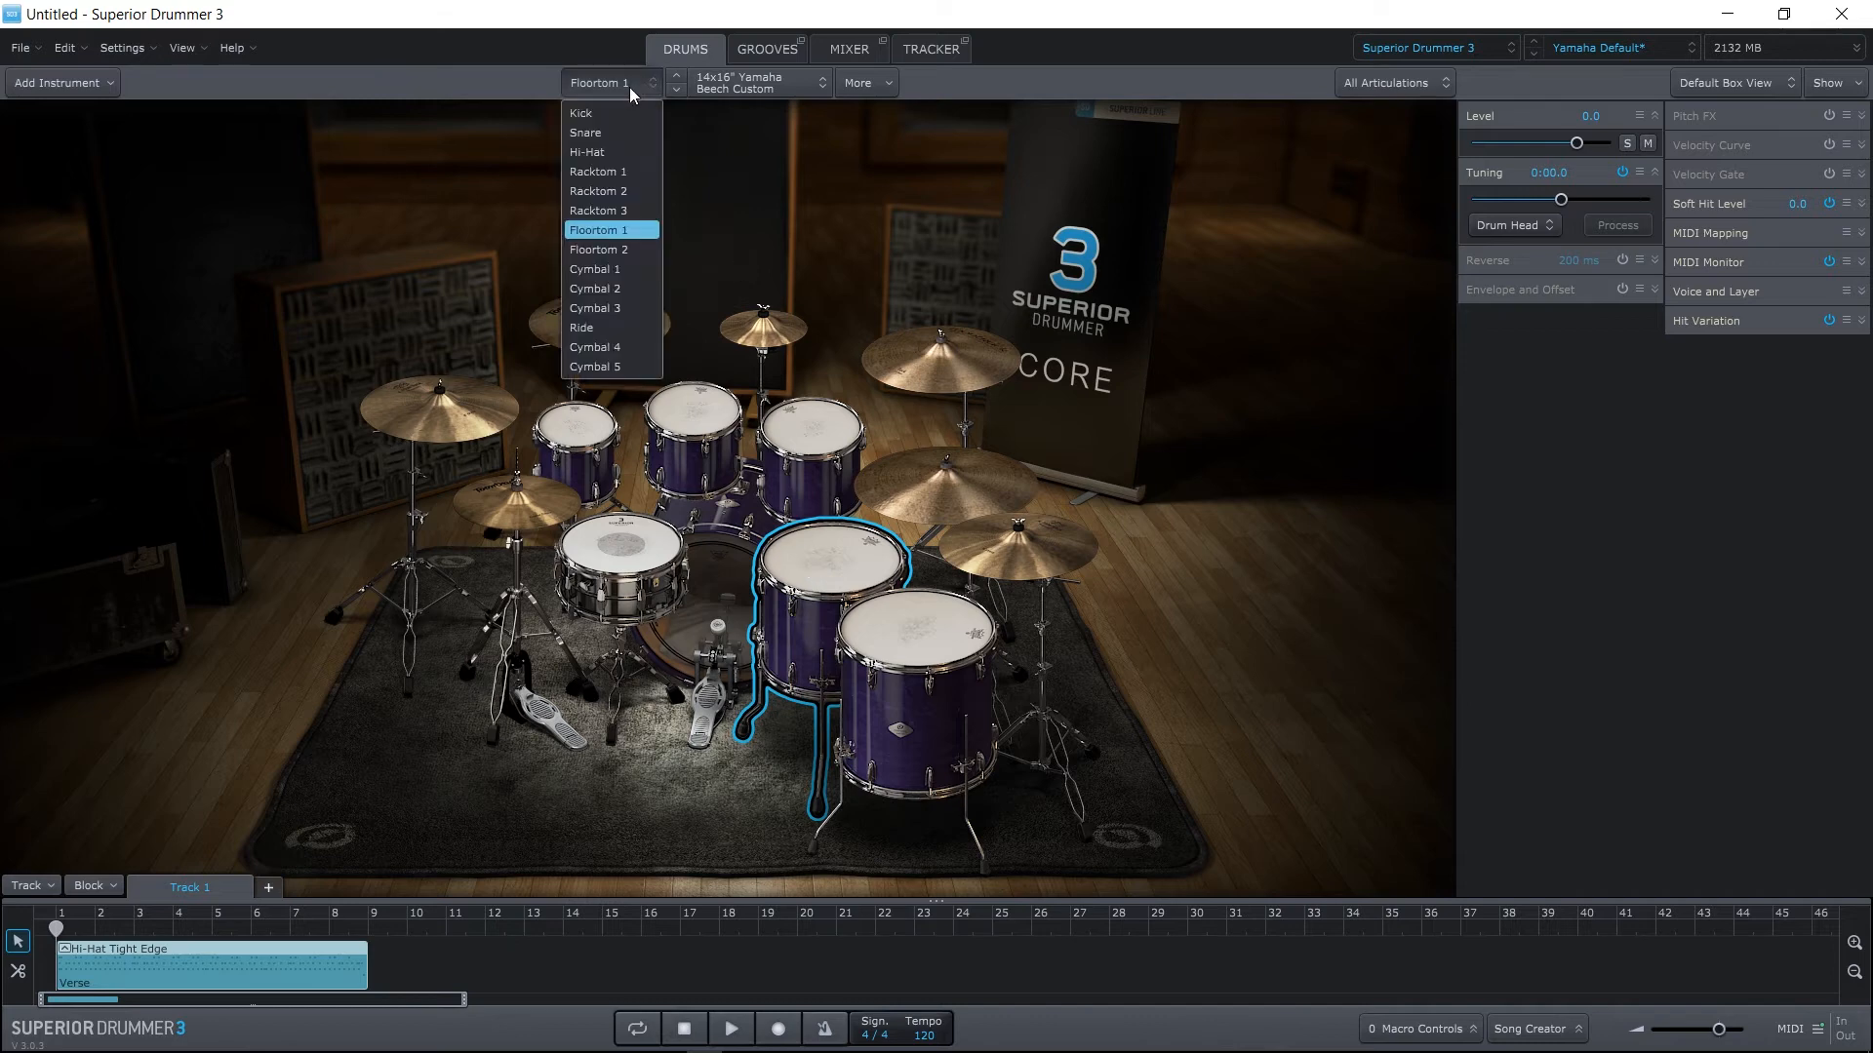
{"action": "left_click", "coordinate": [580, 112]}
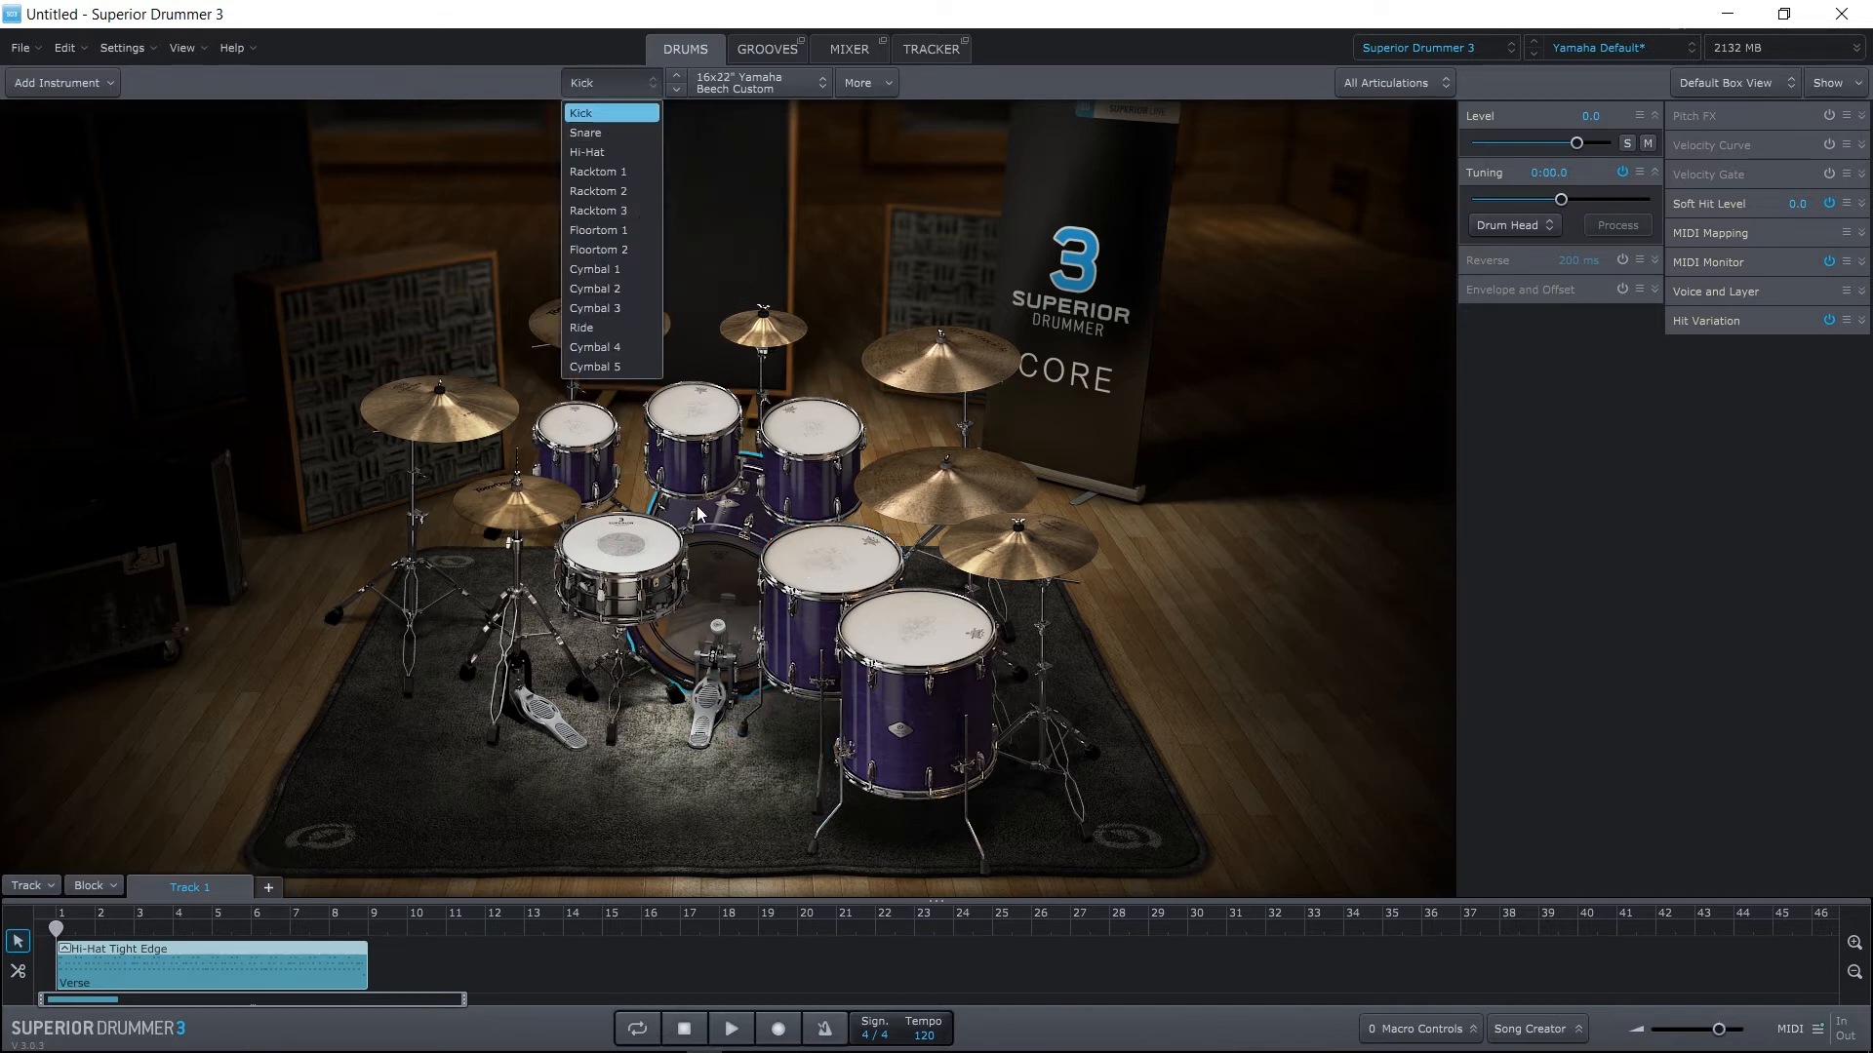
{"action": "left_click", "coordinate": [757, 82]}
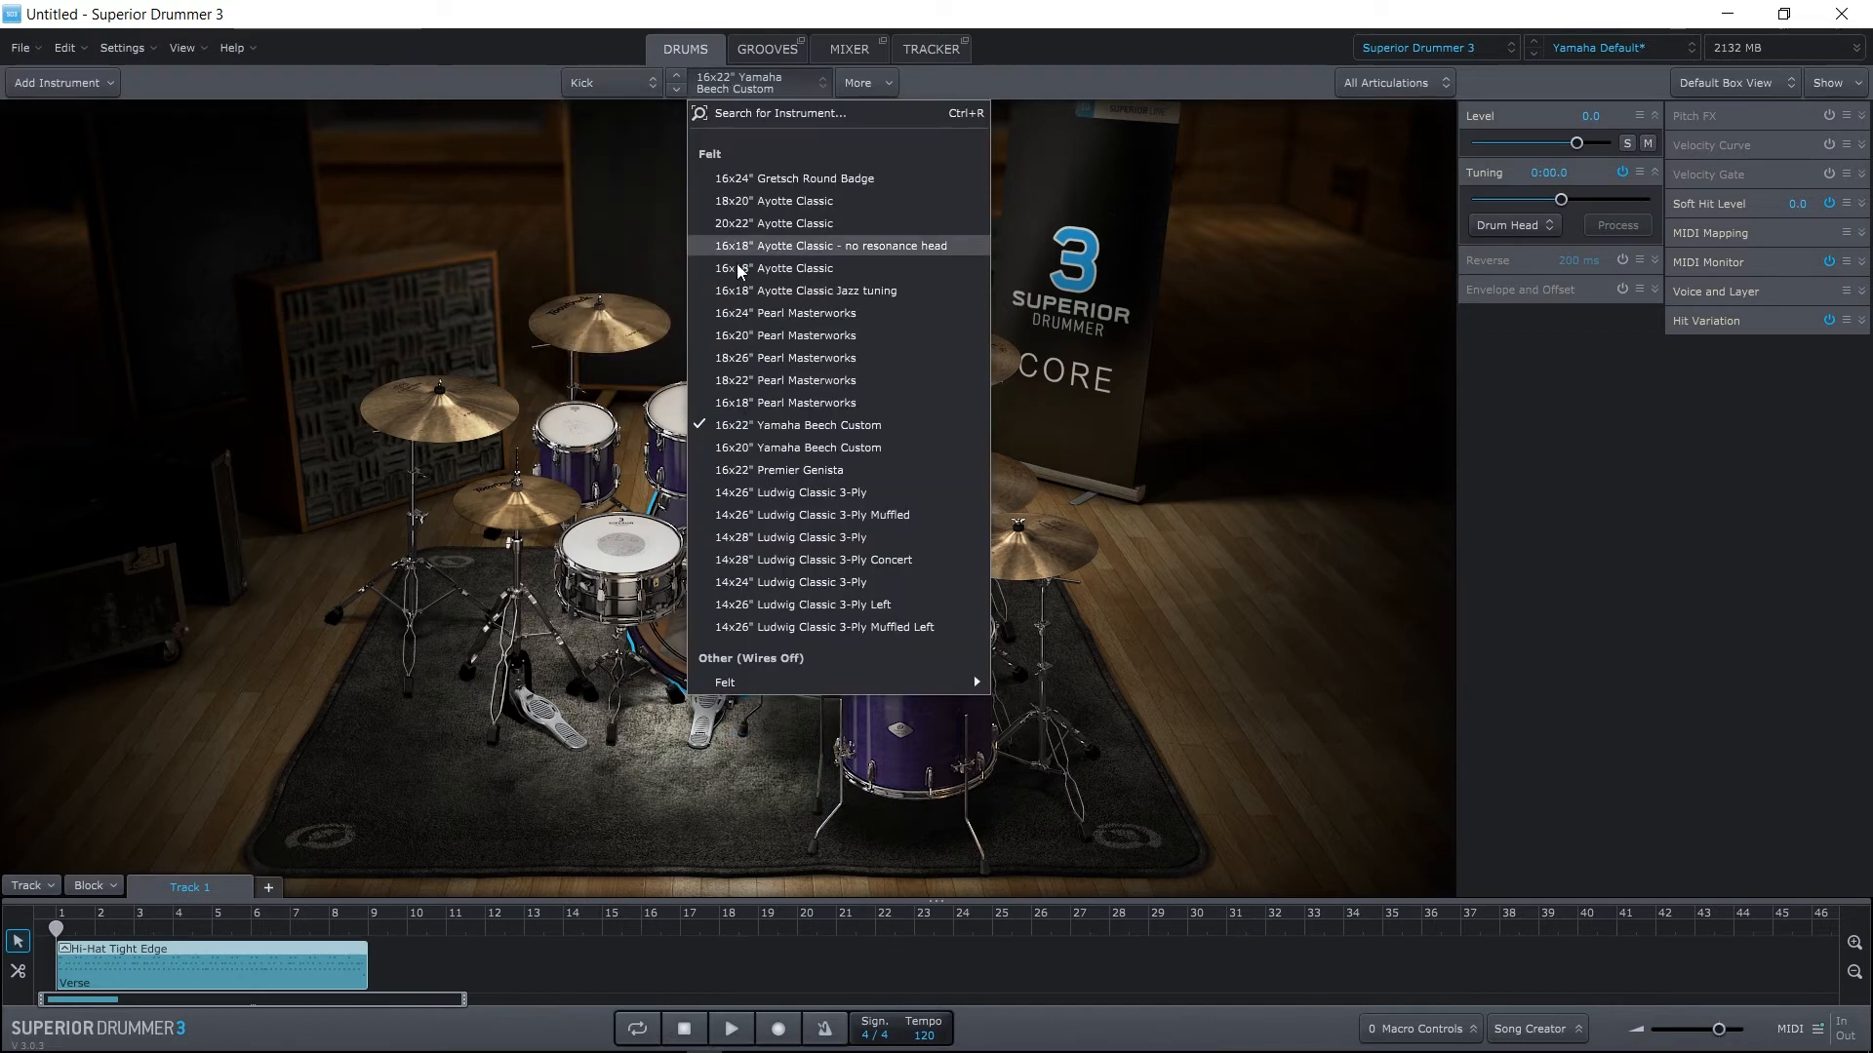
{"action": "mouse_move", "coordinate": [784, 314]}
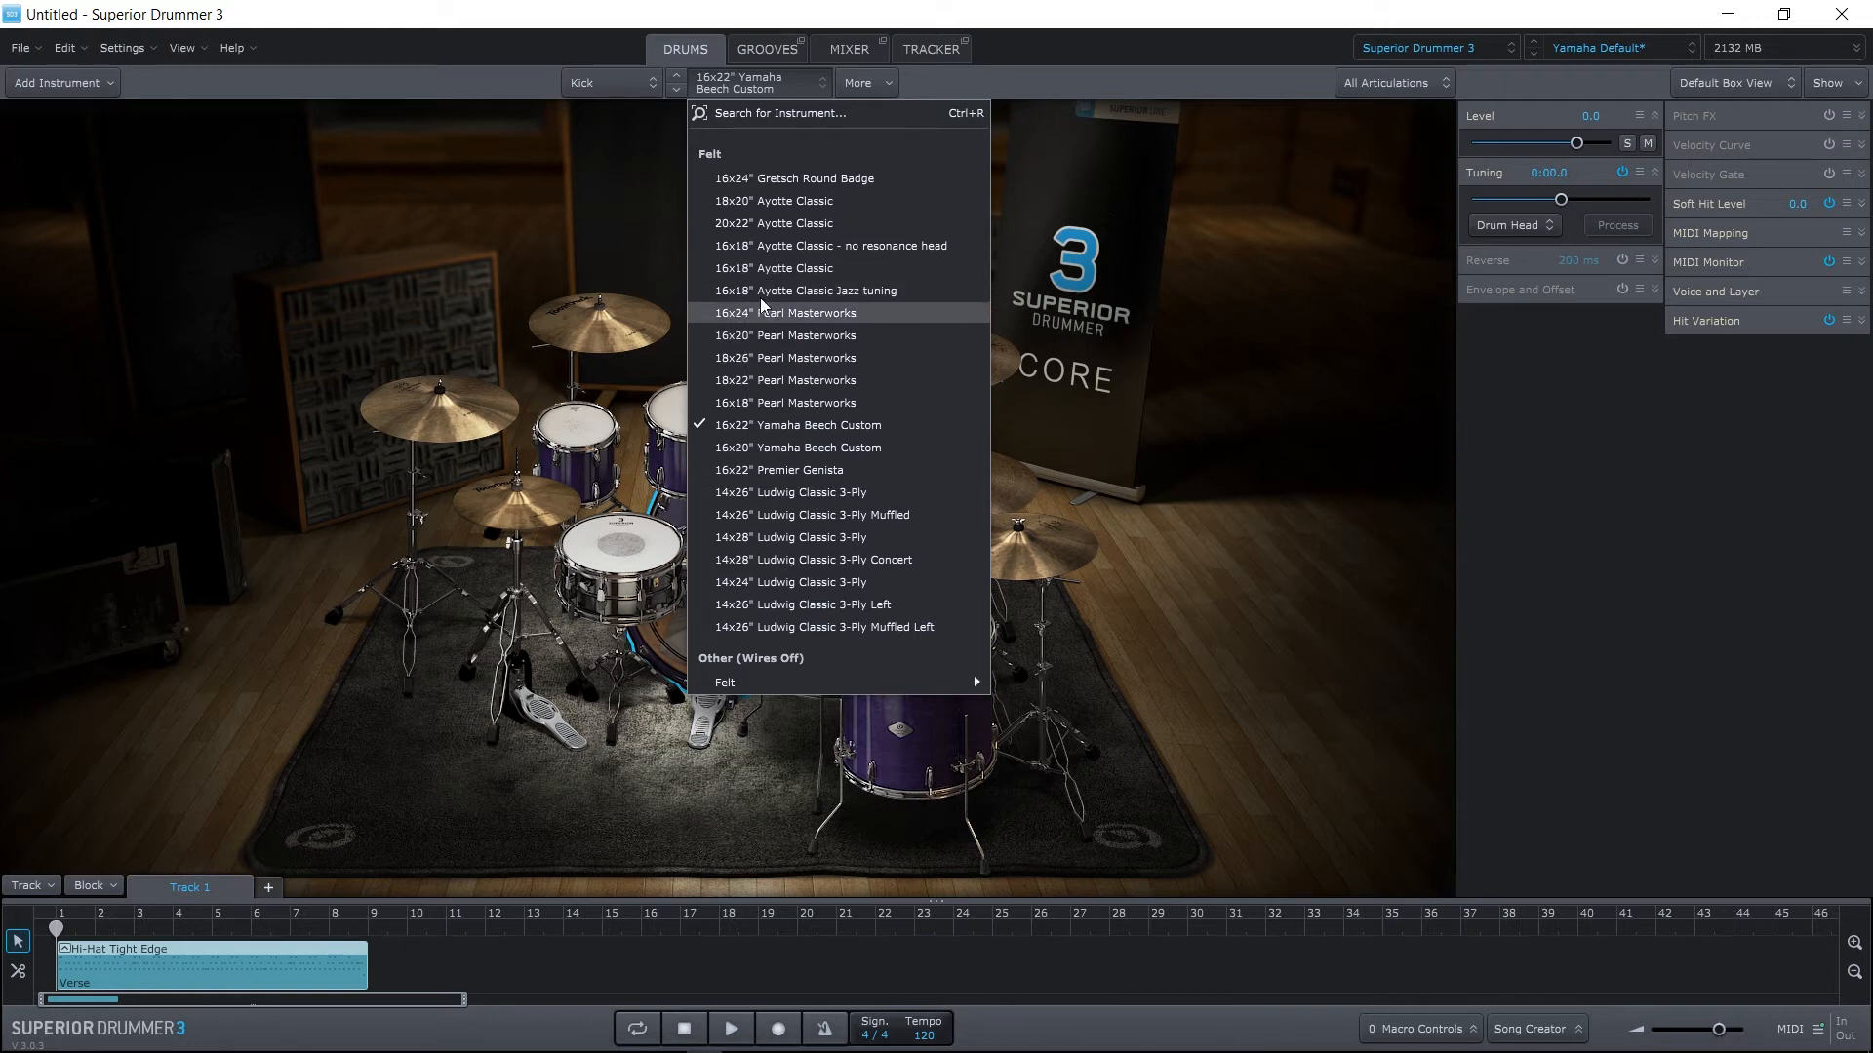
{"action": "mouse_move", "coordinate": [830, 470]}
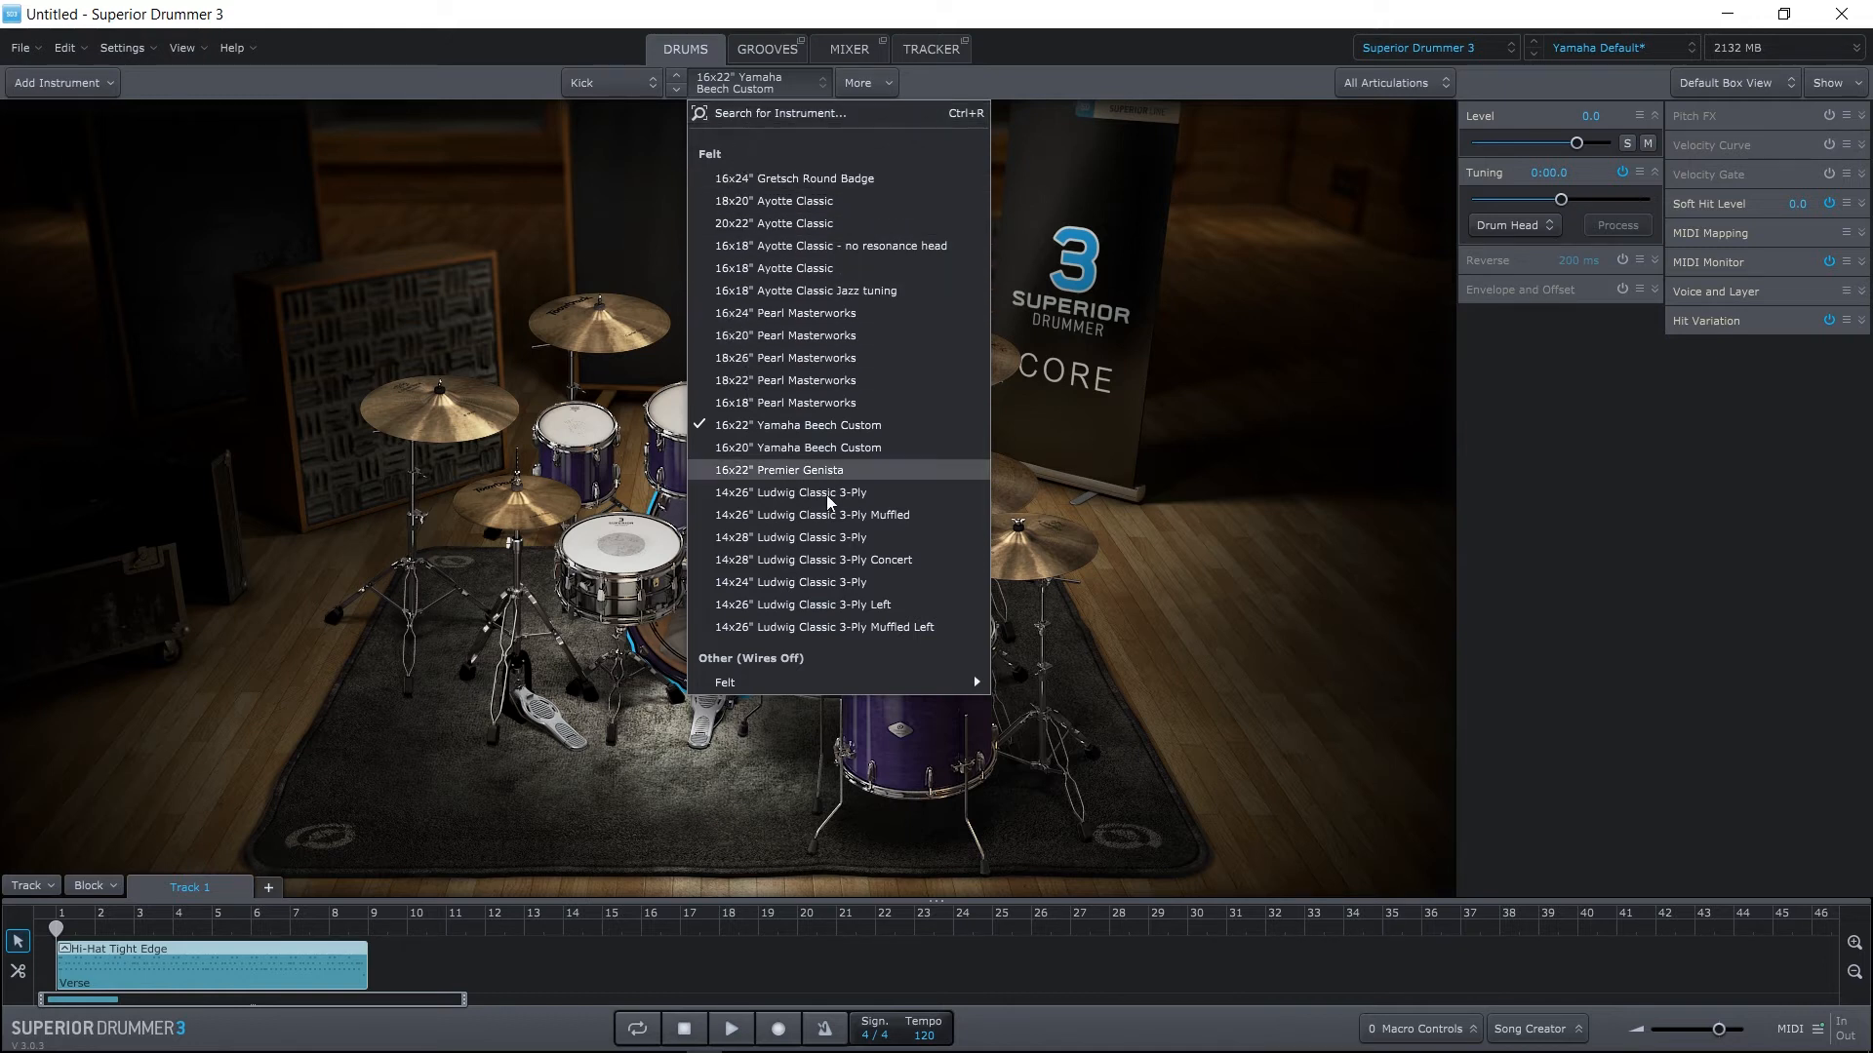
{"action": "mouse_move", "coordinate": [812, 586]}
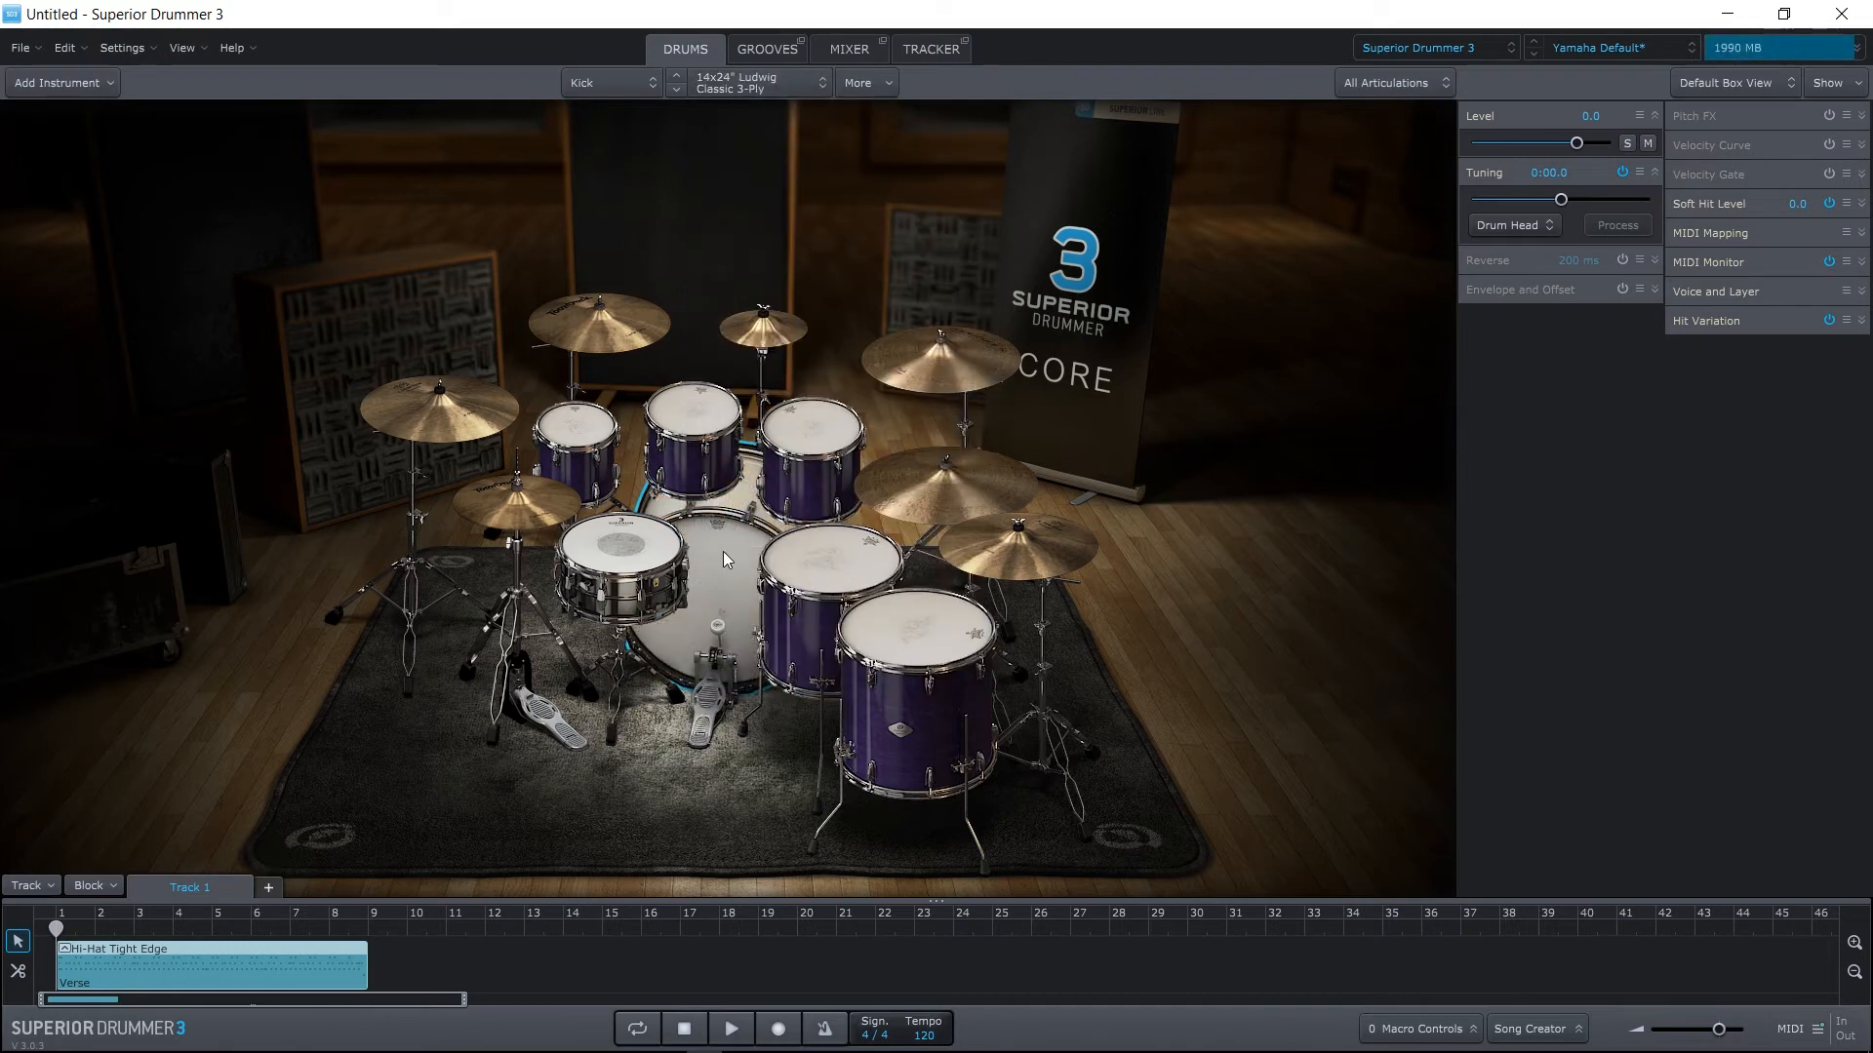
{"action": "left_click", "coordinate": [857, 82]}
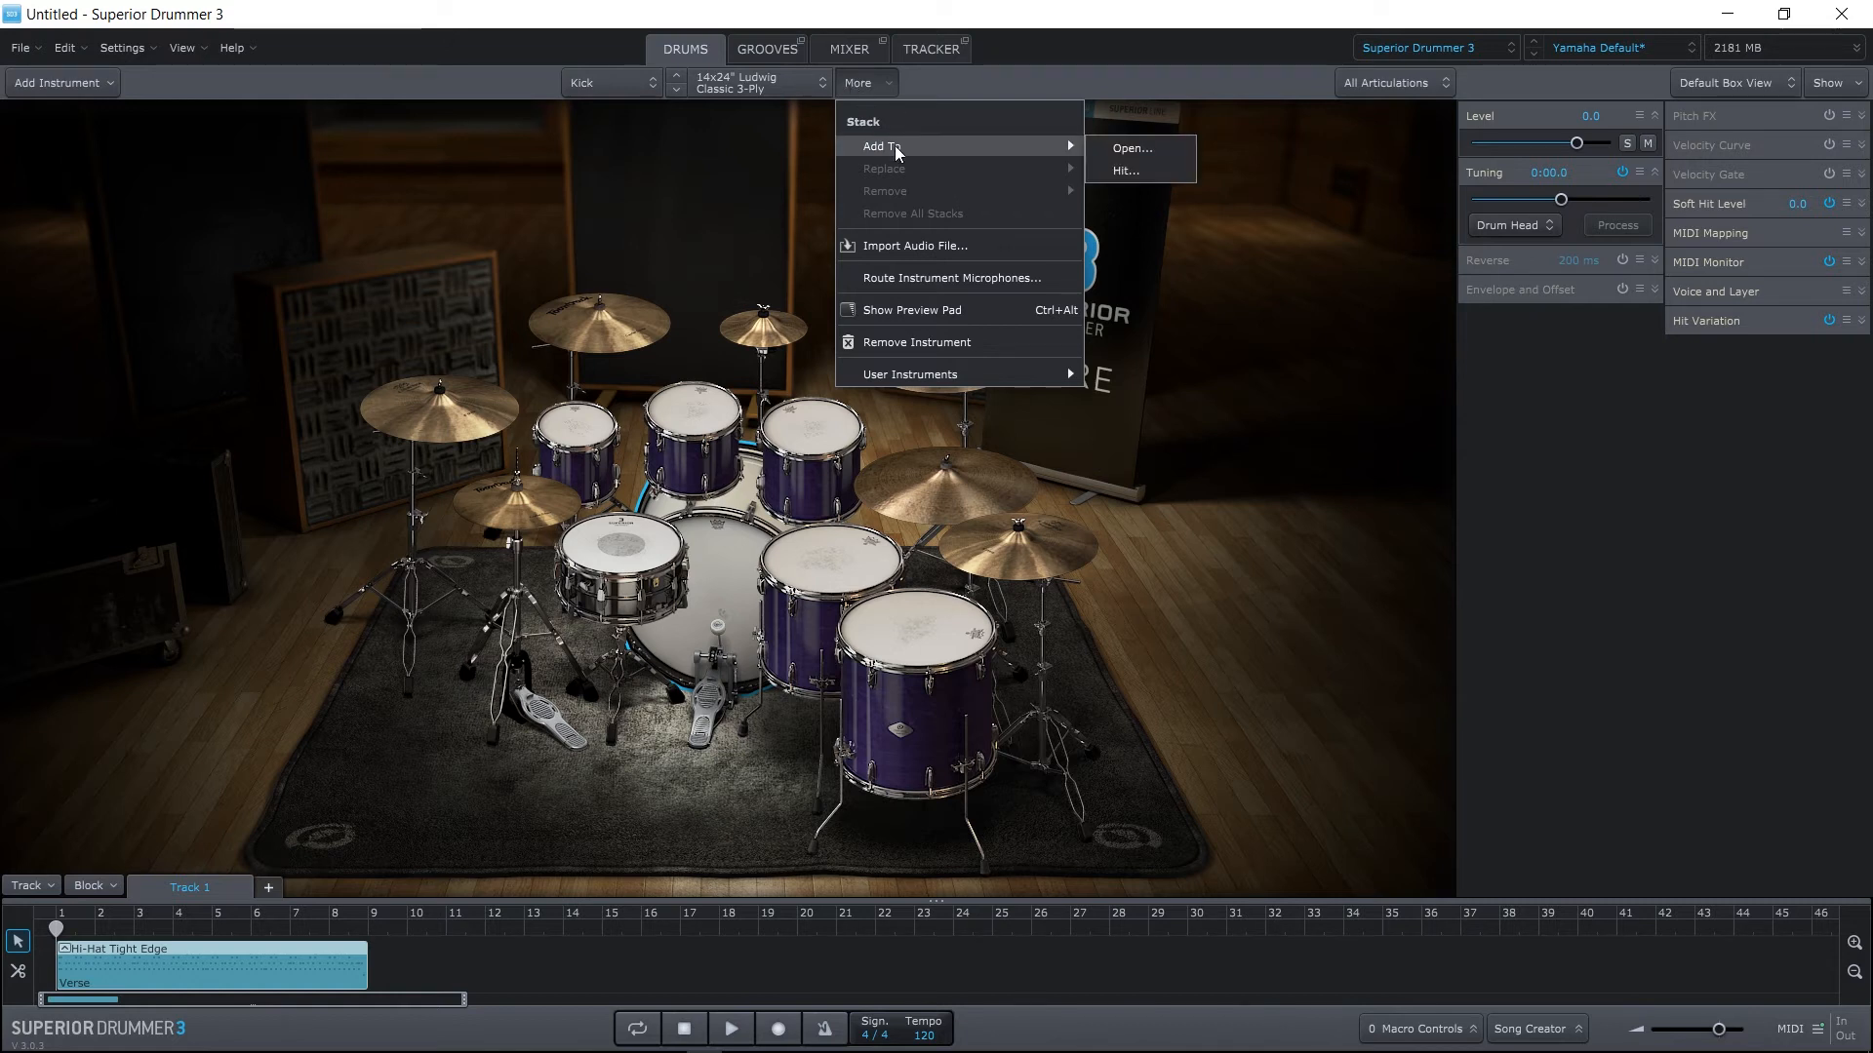
{"action": "mouse_move", "coordinate": [1122, 171]}
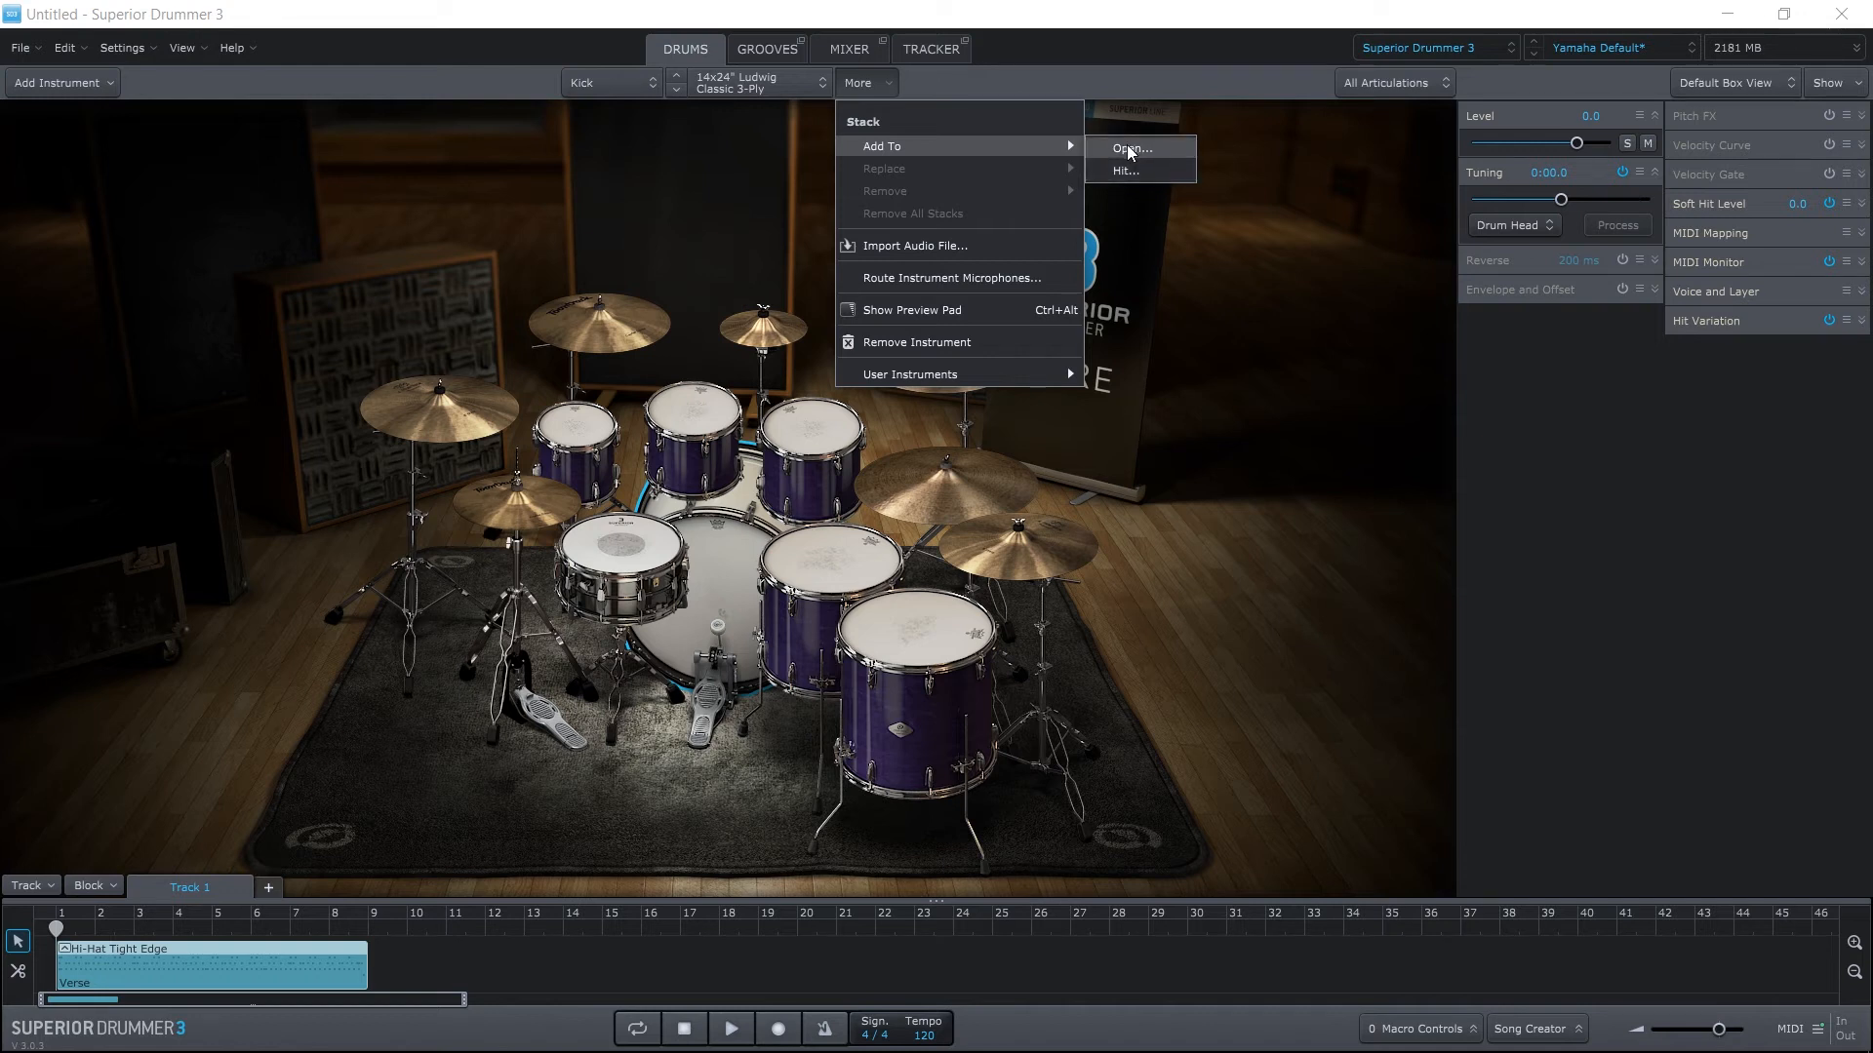
{"action": "mouse_move", "coordinate": [1126, 171]}
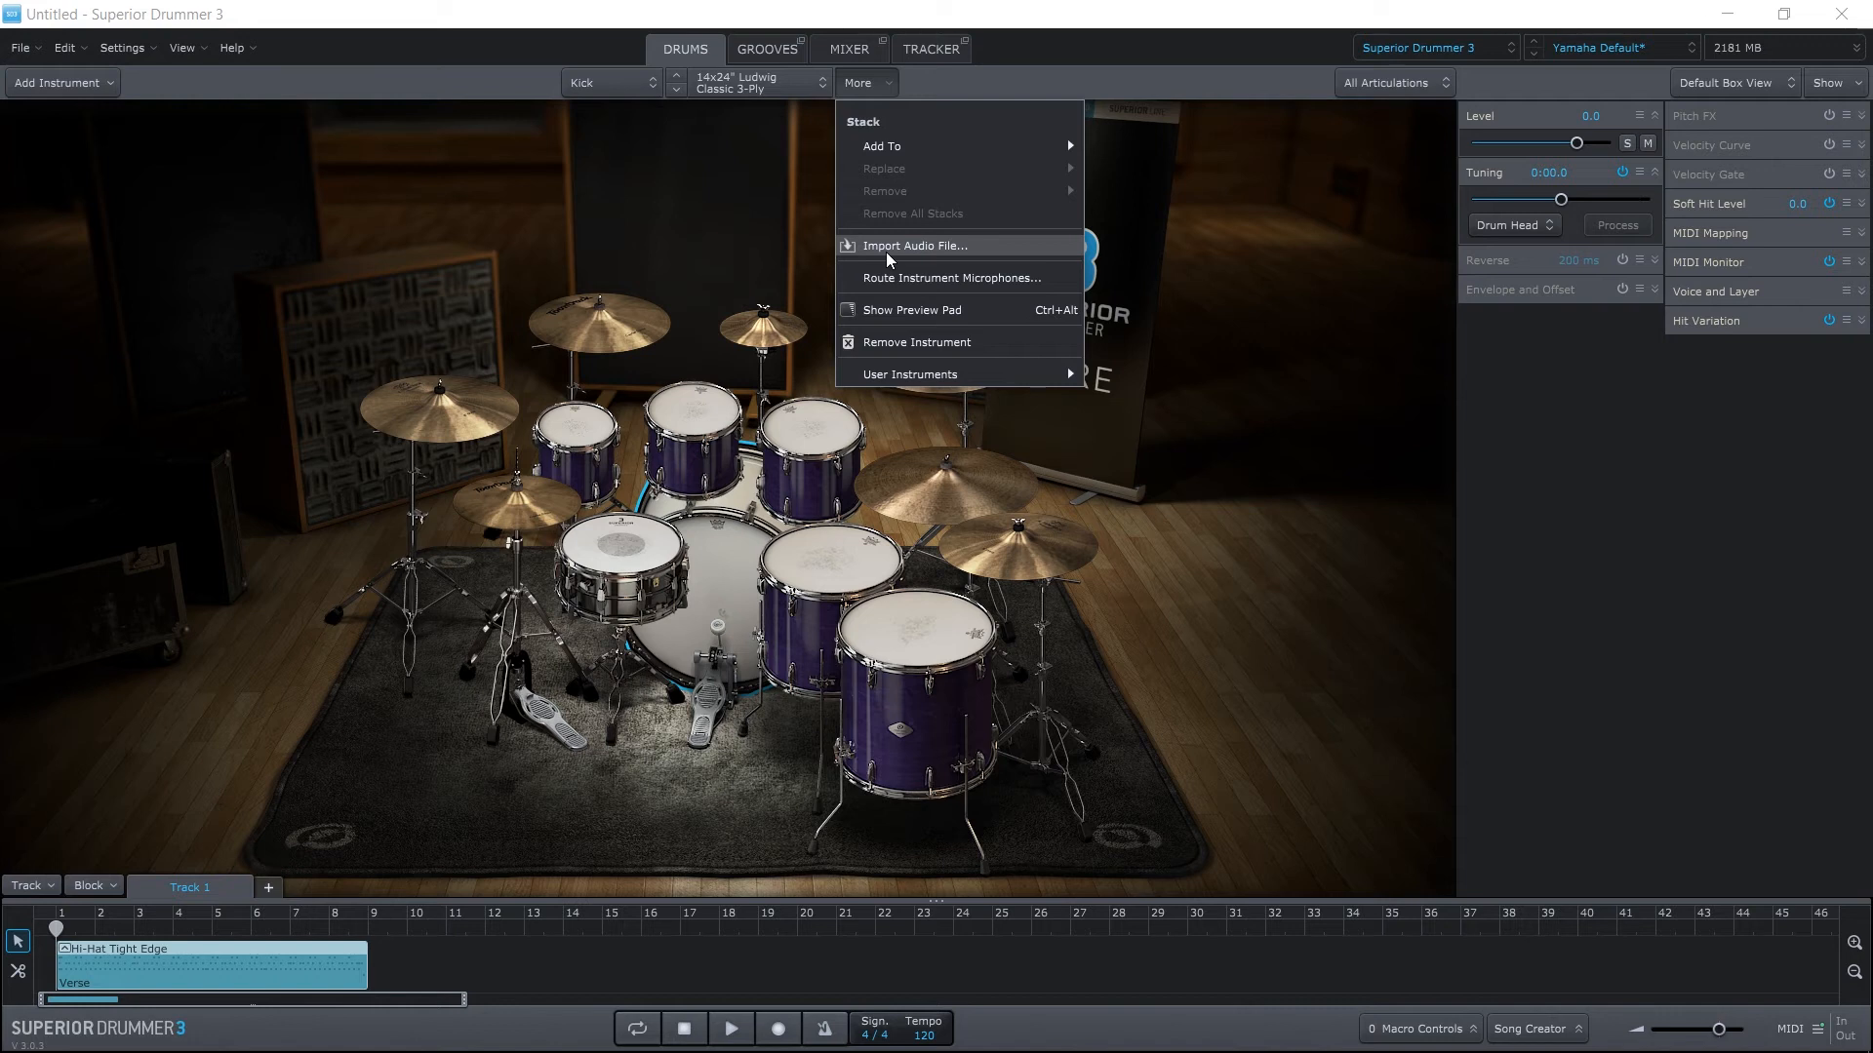
{"action": "mouse_move", "coordinate": [889, 257]}
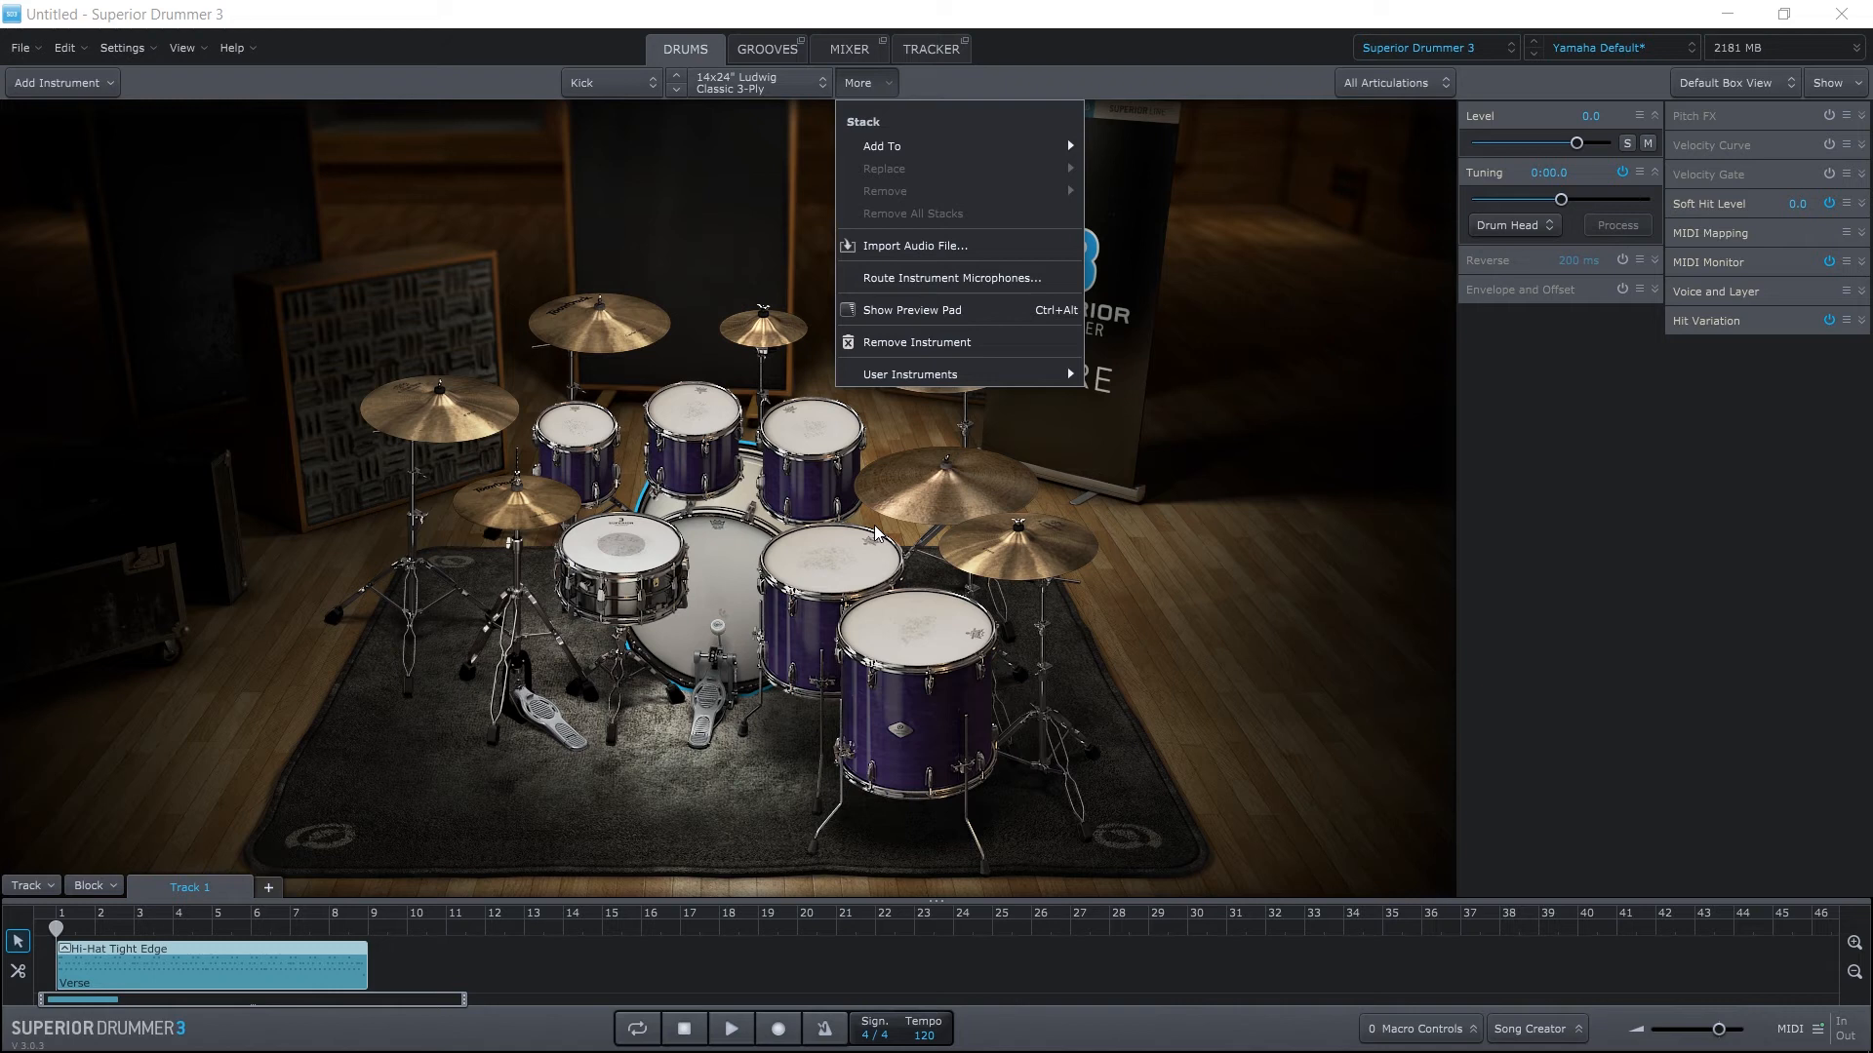
{"action": "mouse_move", "coordinate": [911, 309]}
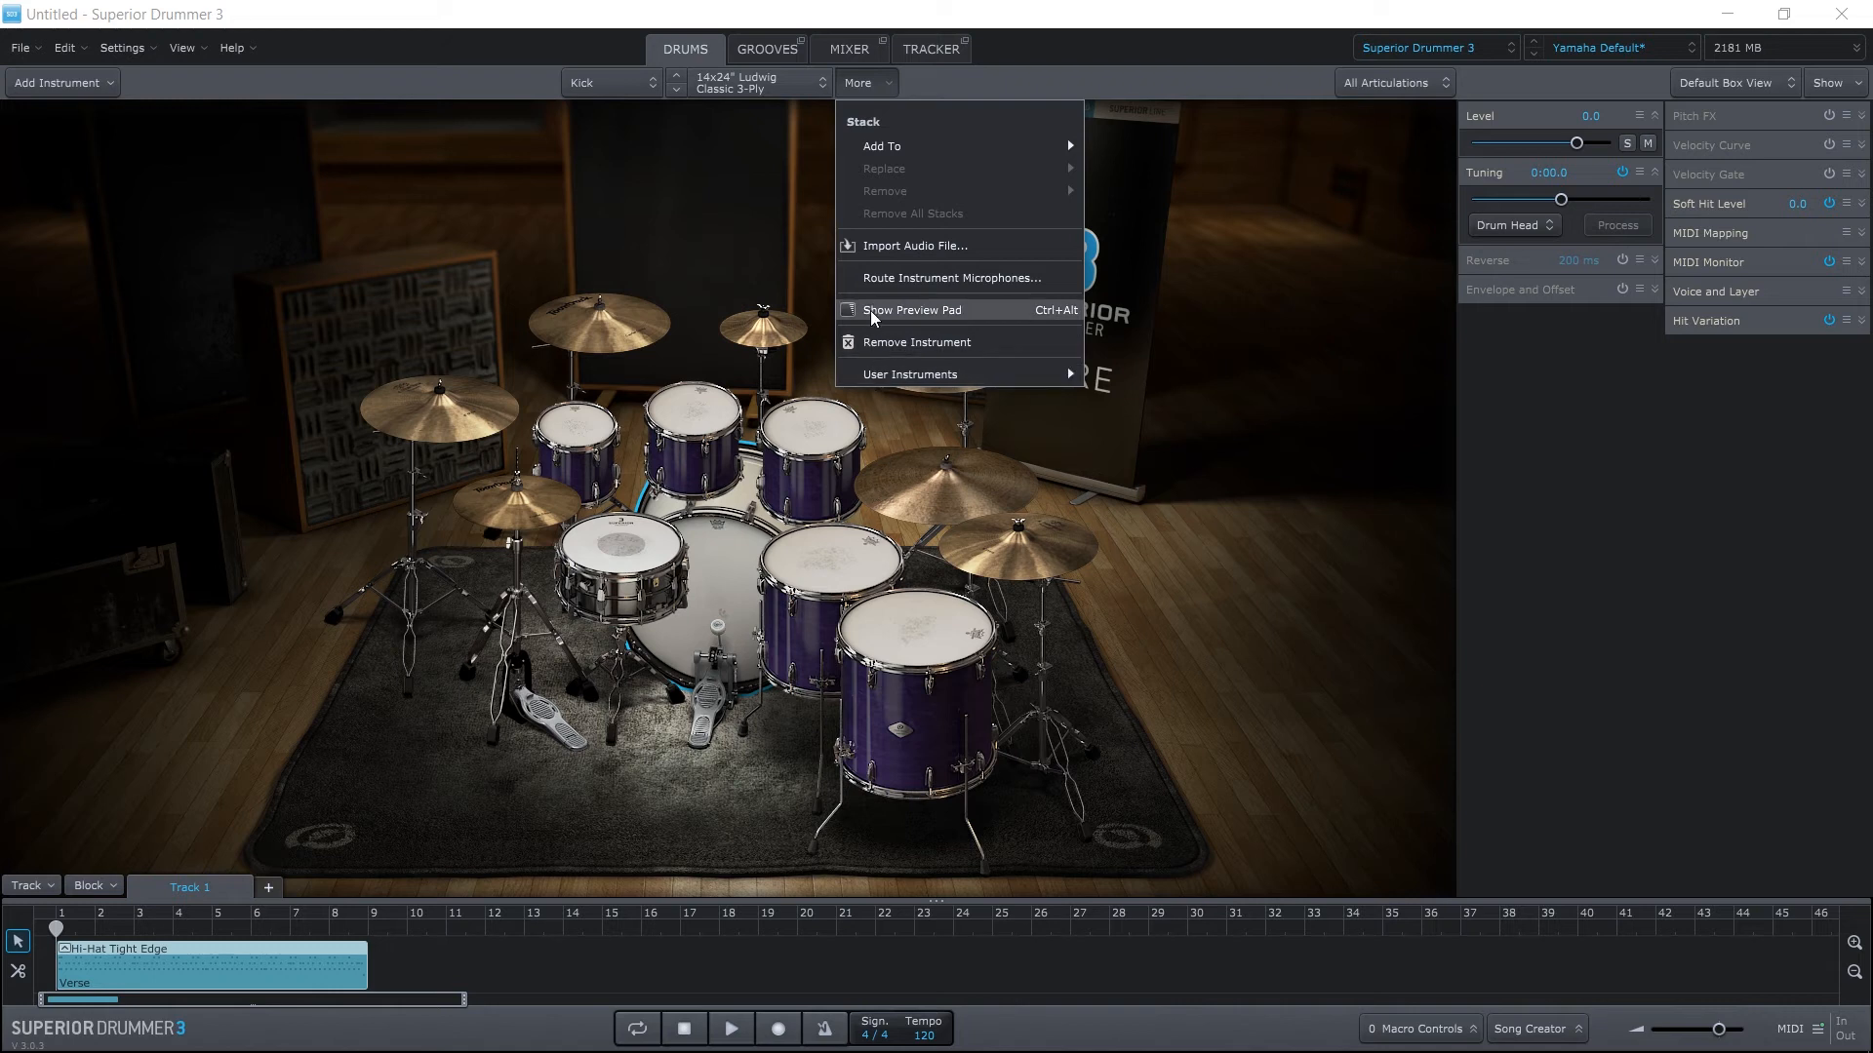
{"action": "mouse_move", "coordinate": [916, 342]}
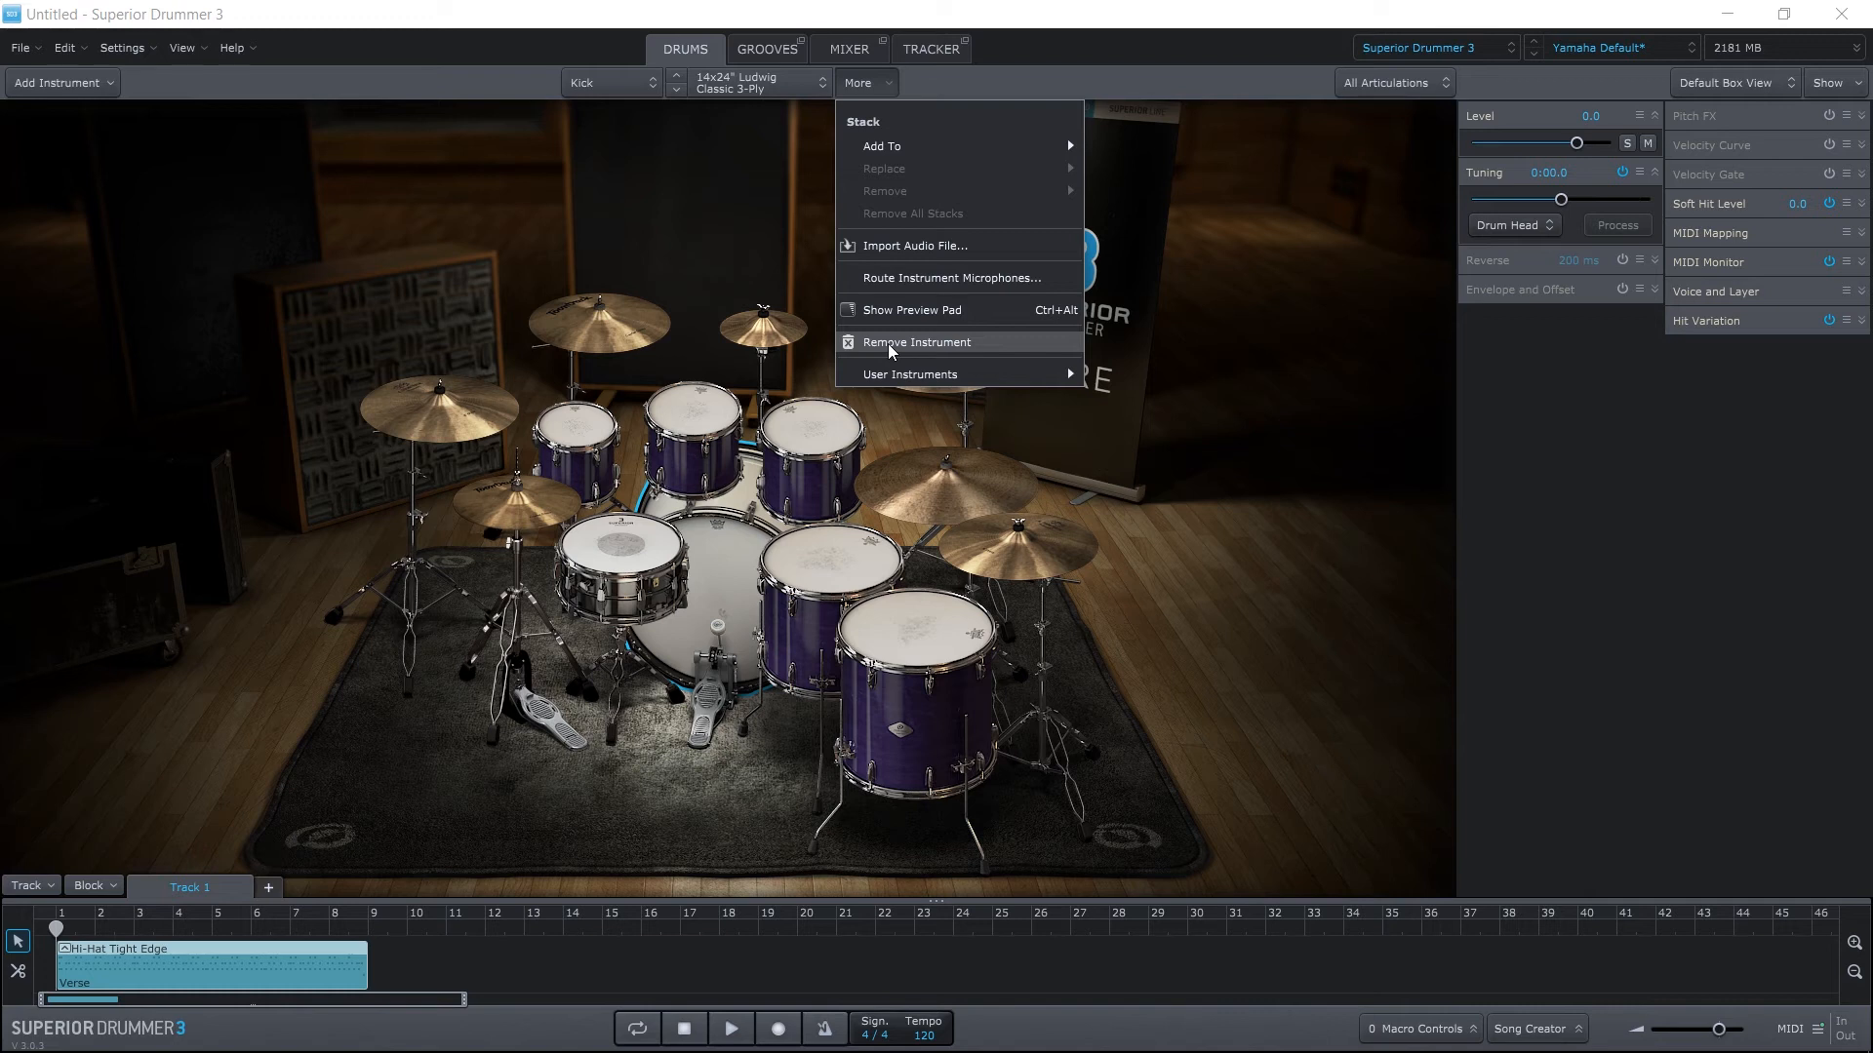
{"action": "mouse_move", "coordinate": [920, 347]}
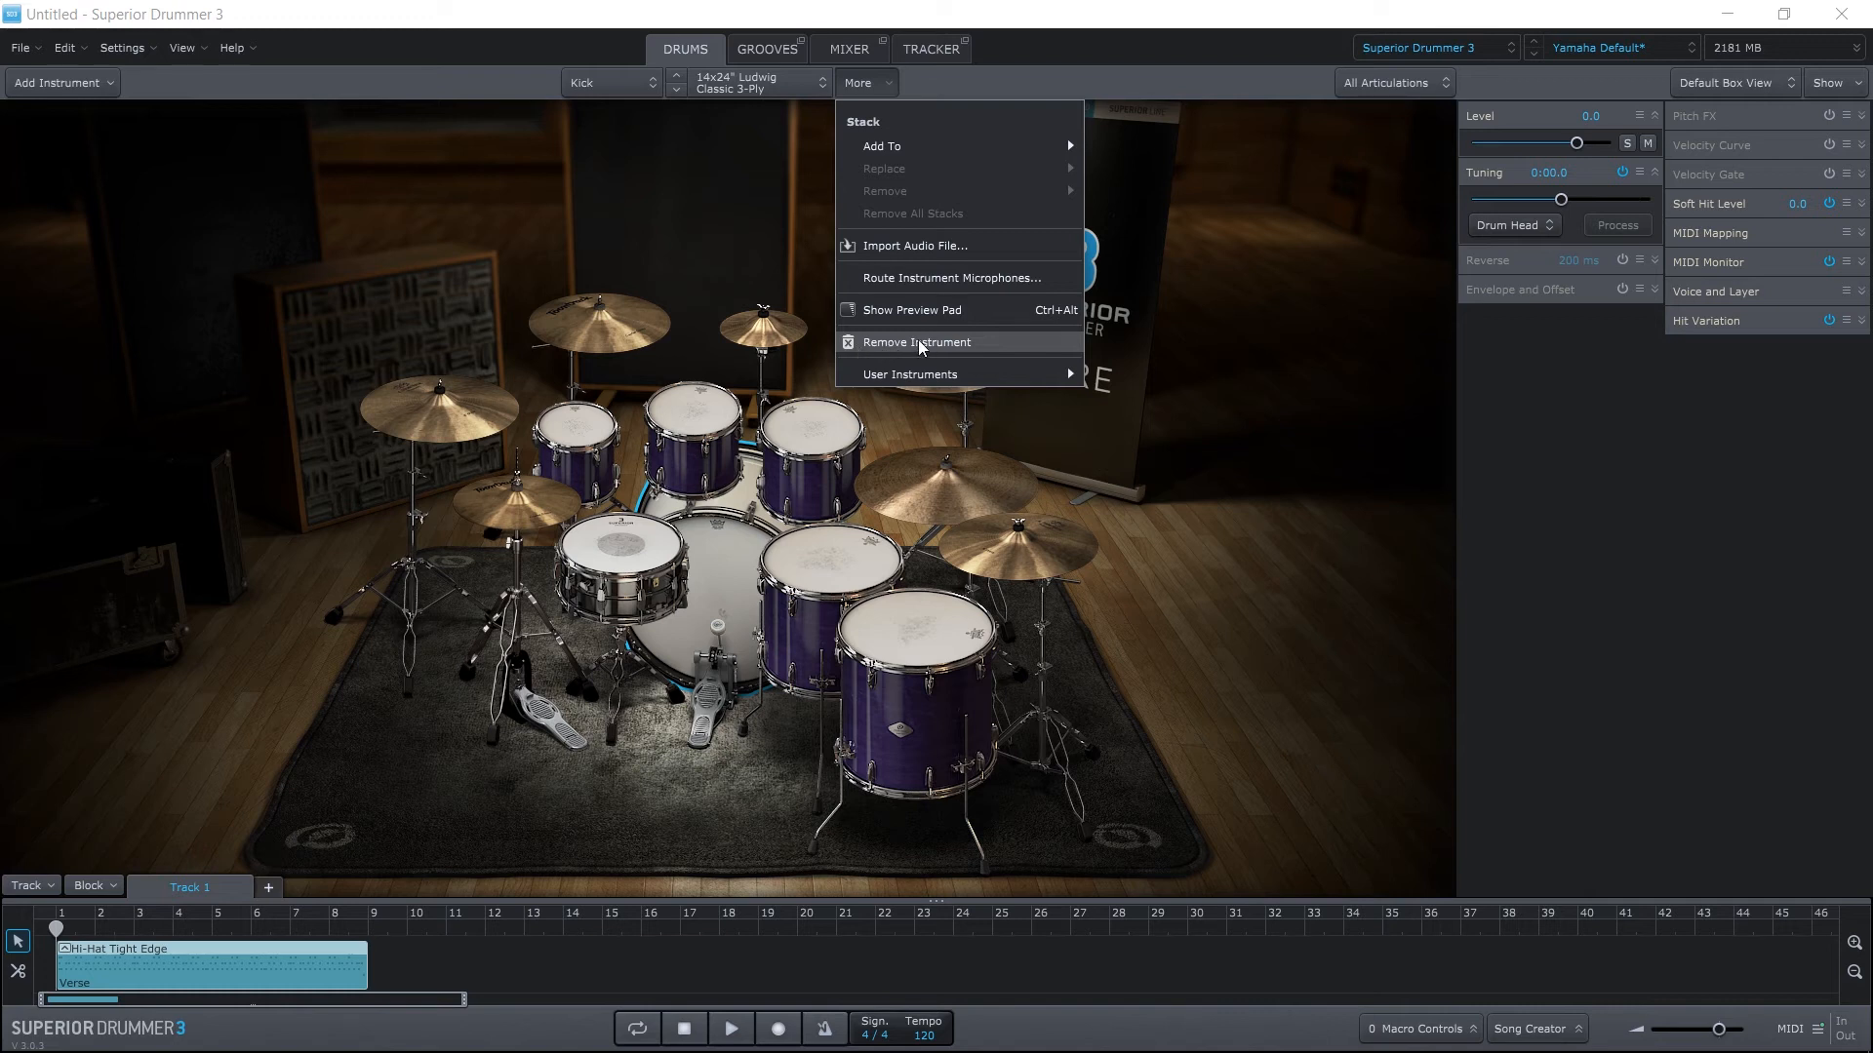
{"action": "mouse_move", "coordinate": [910, 373]}
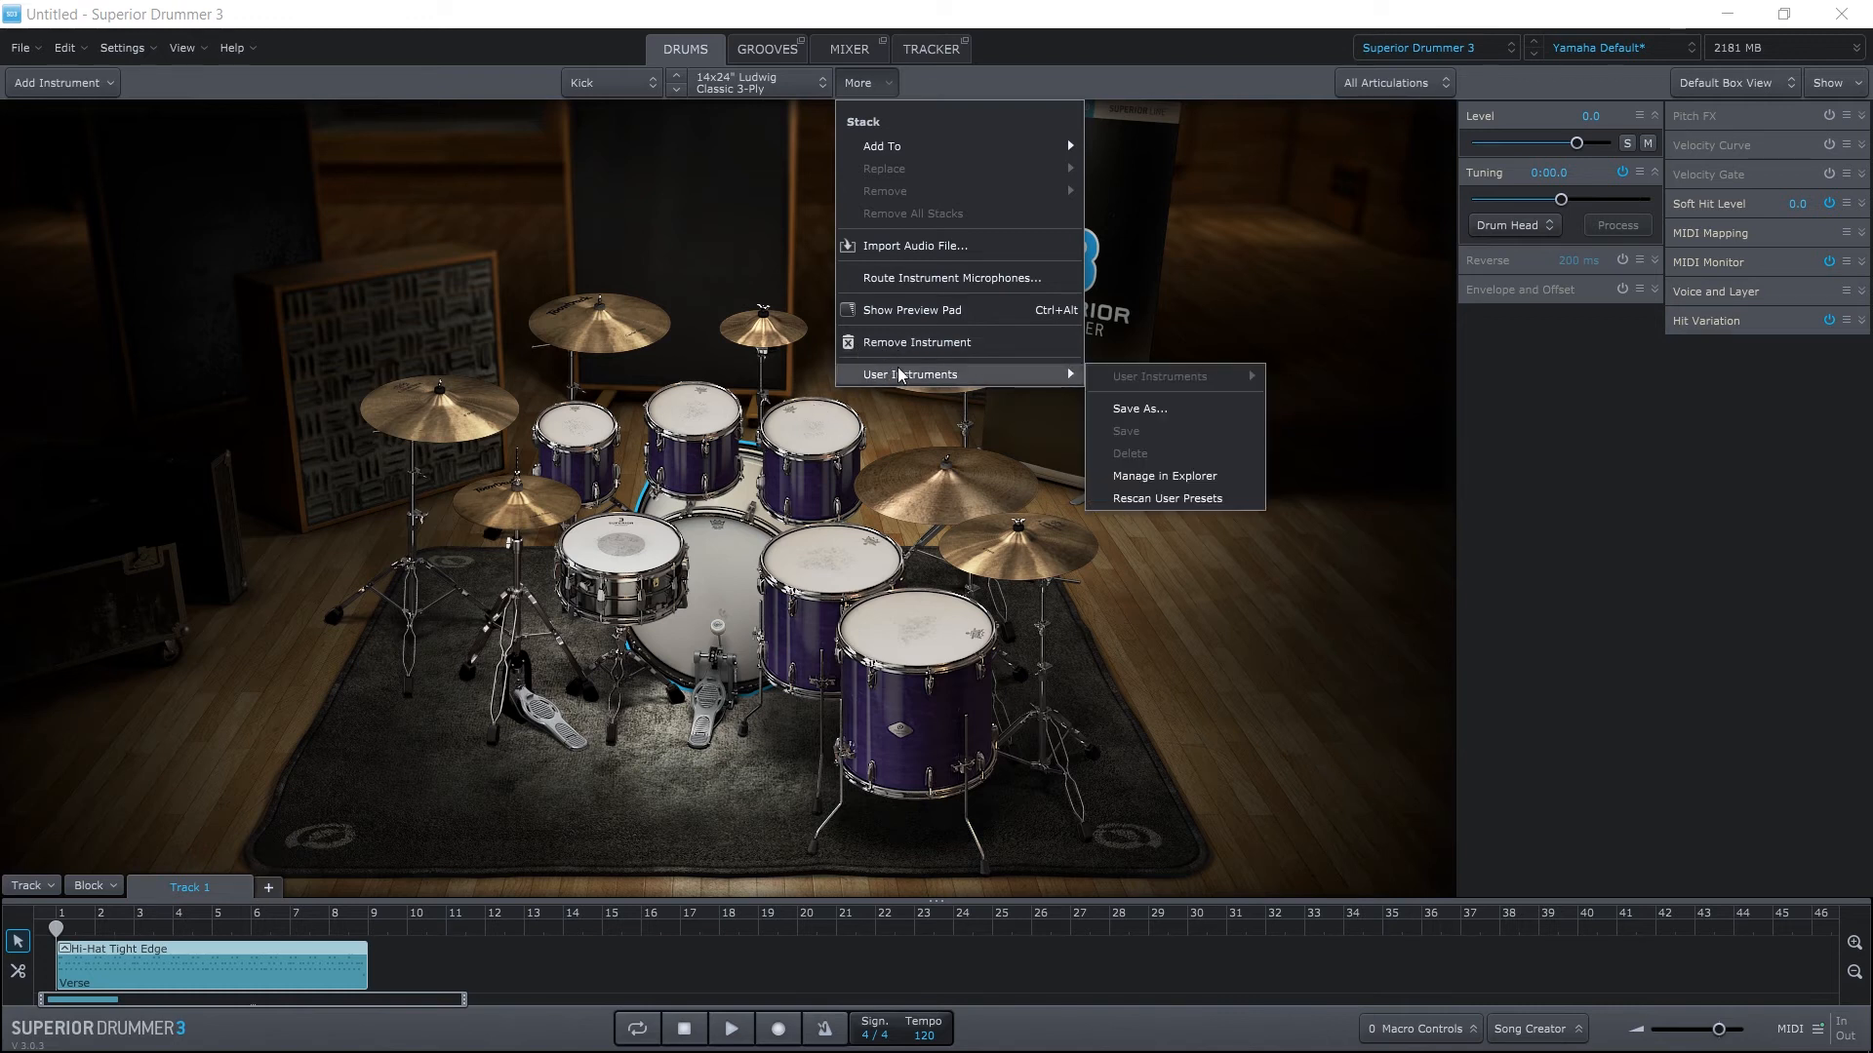
{"action": "mouse_move", "coordinate": [1135, 408]}
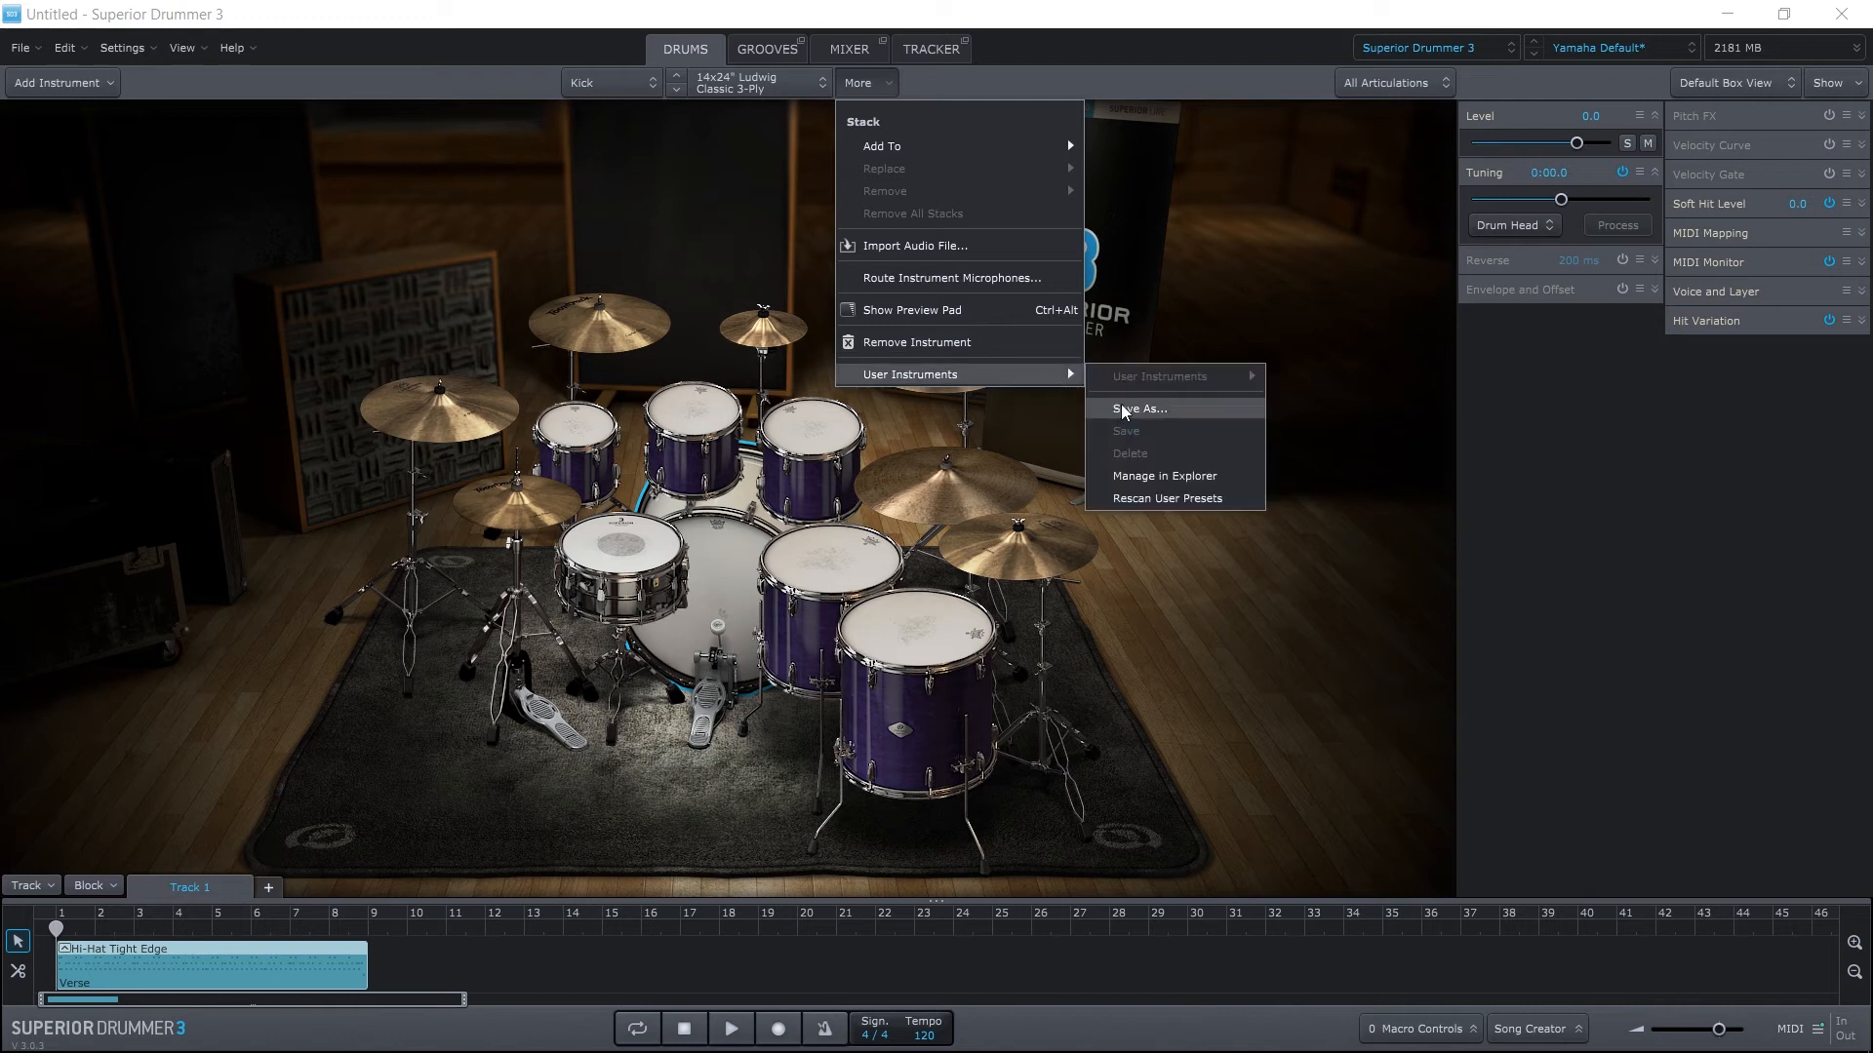
{"action": "mouse_move", "coordinate": [701, 466]}
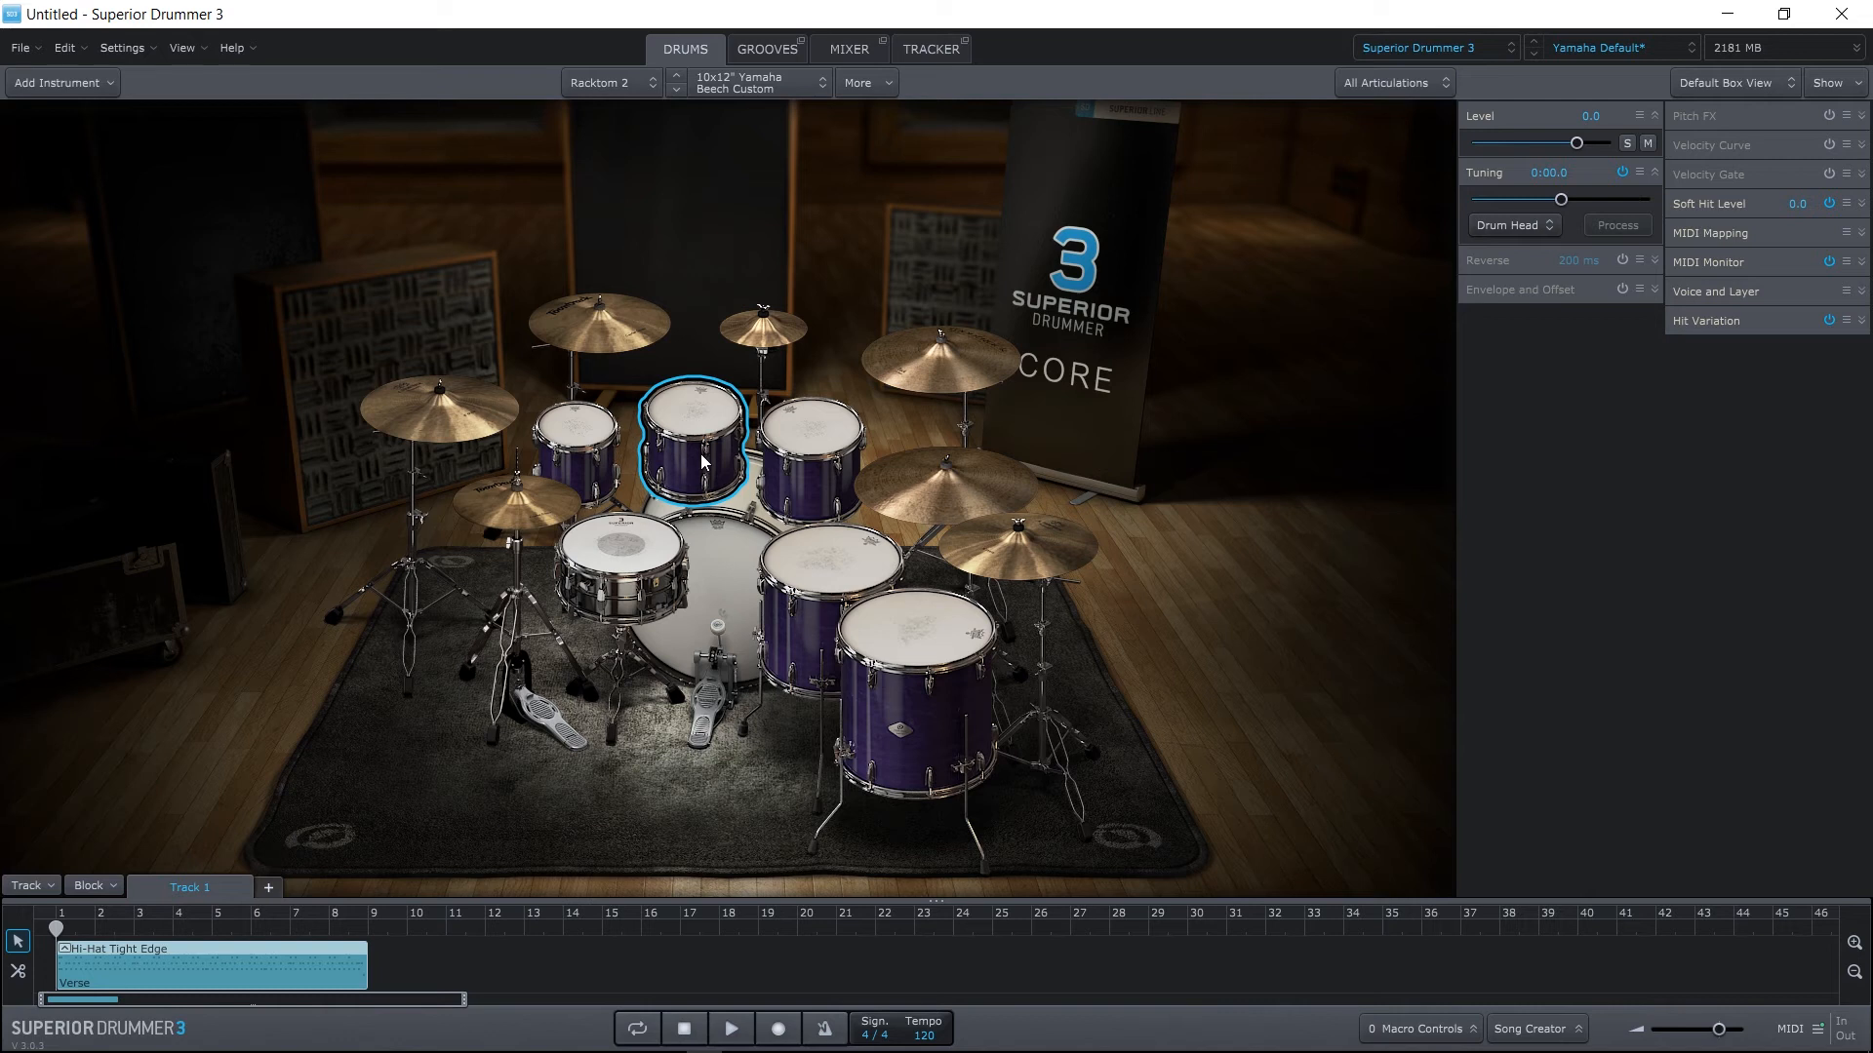
{"action": "mouse_move", "coordinate": [313, 808]}
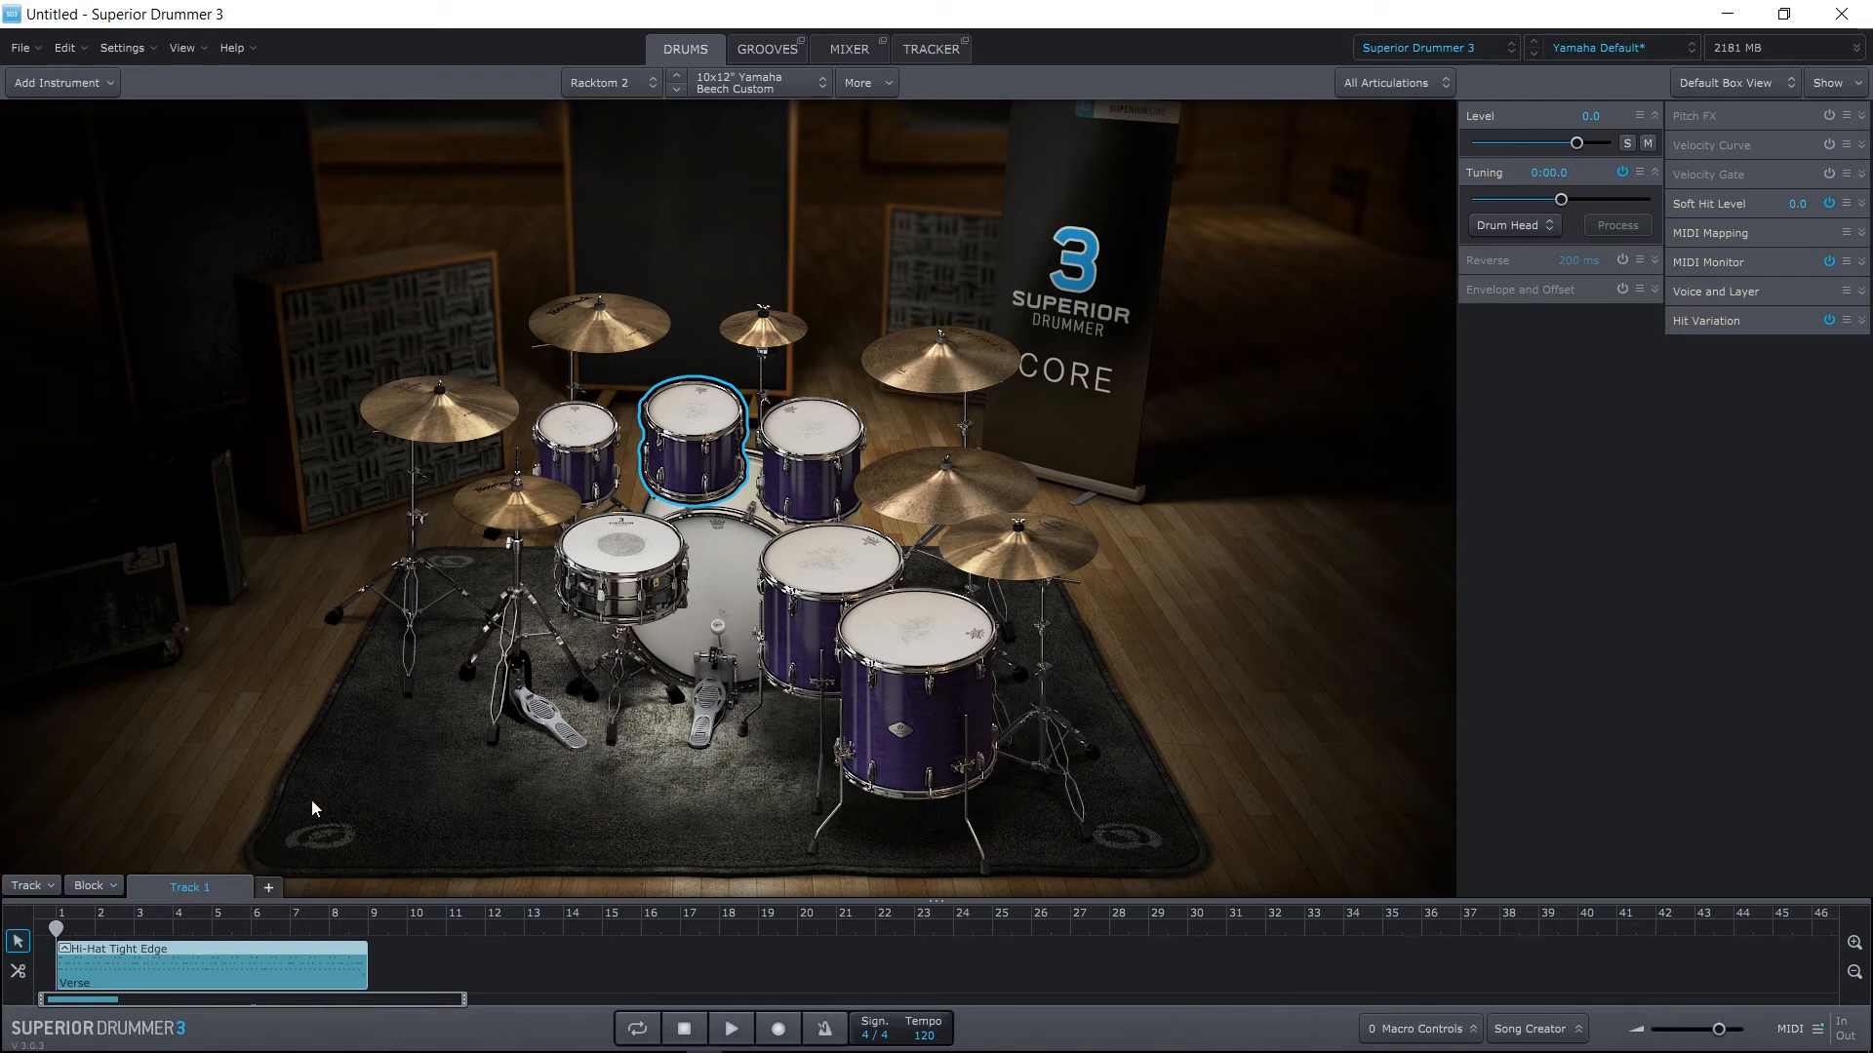
{"action": "left_click", "coordinate": [729, 1028]}
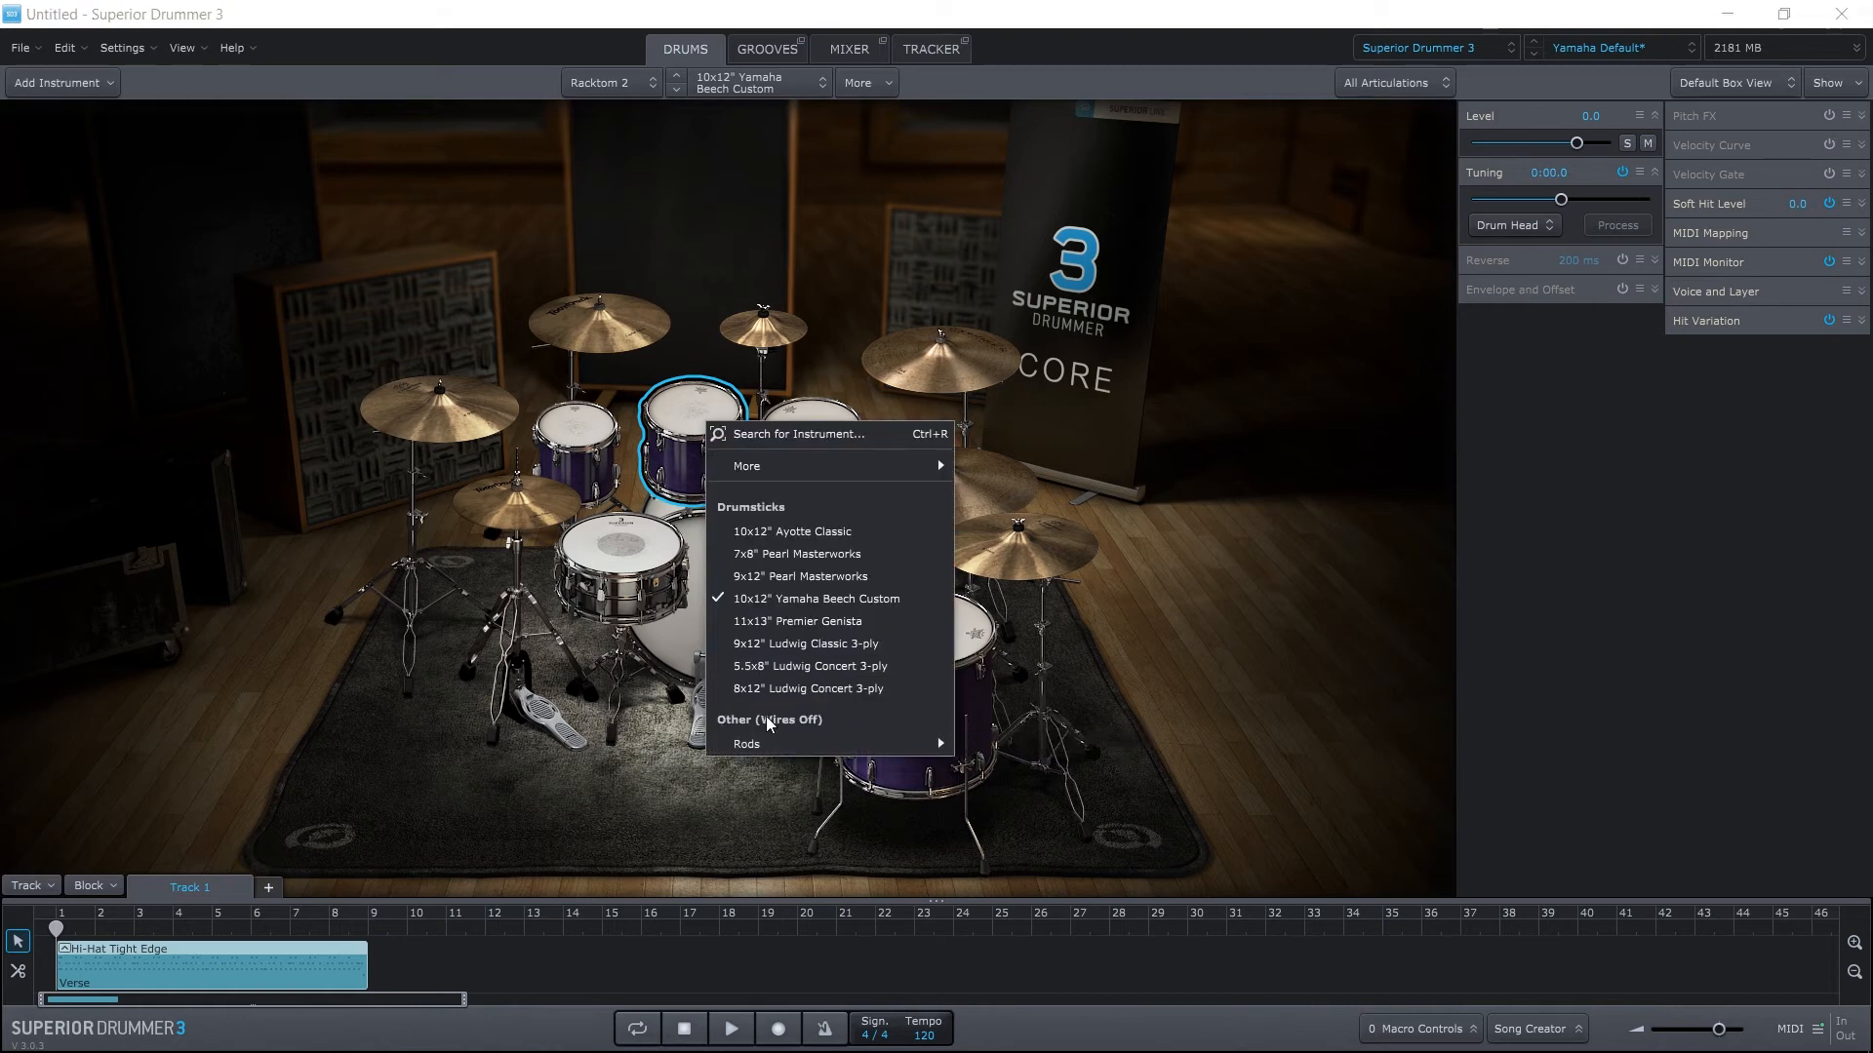
{"action": "mouse_move", "coordinate": [807, 501]}
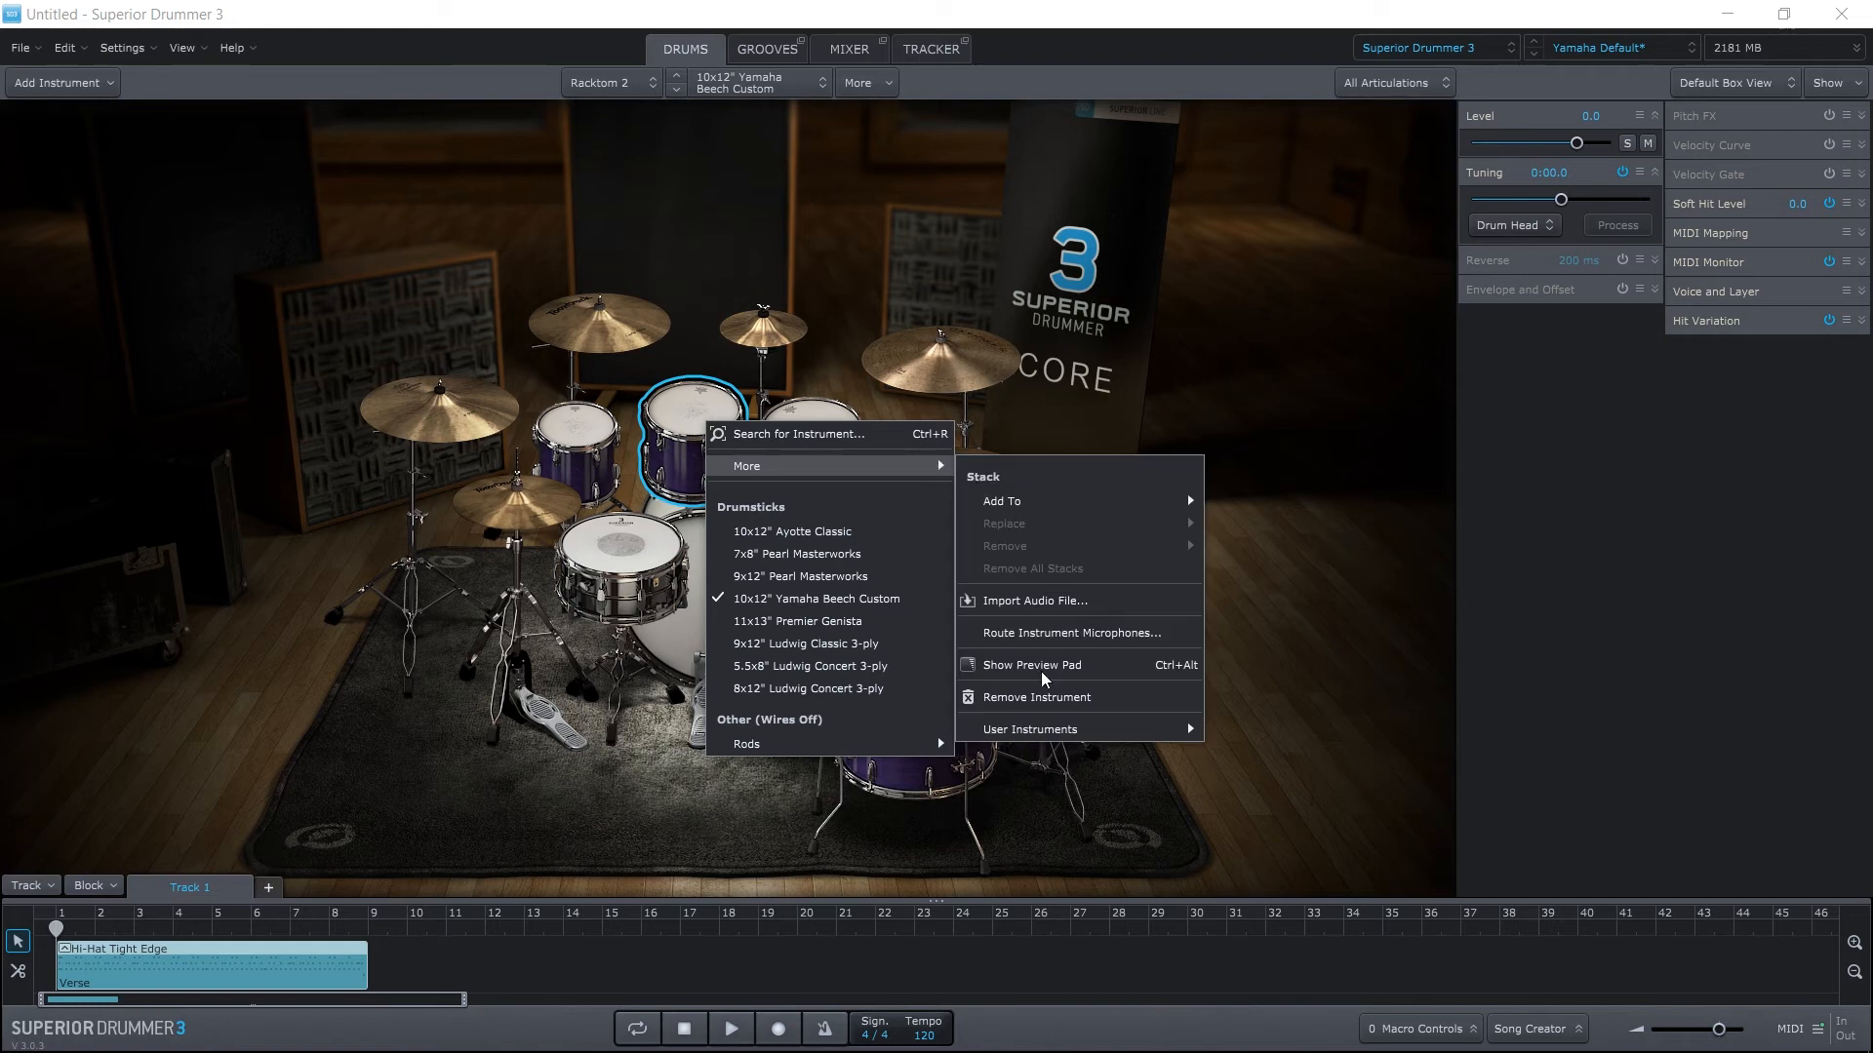
{"action": "left_click", "coordinate": [1036, 697]}
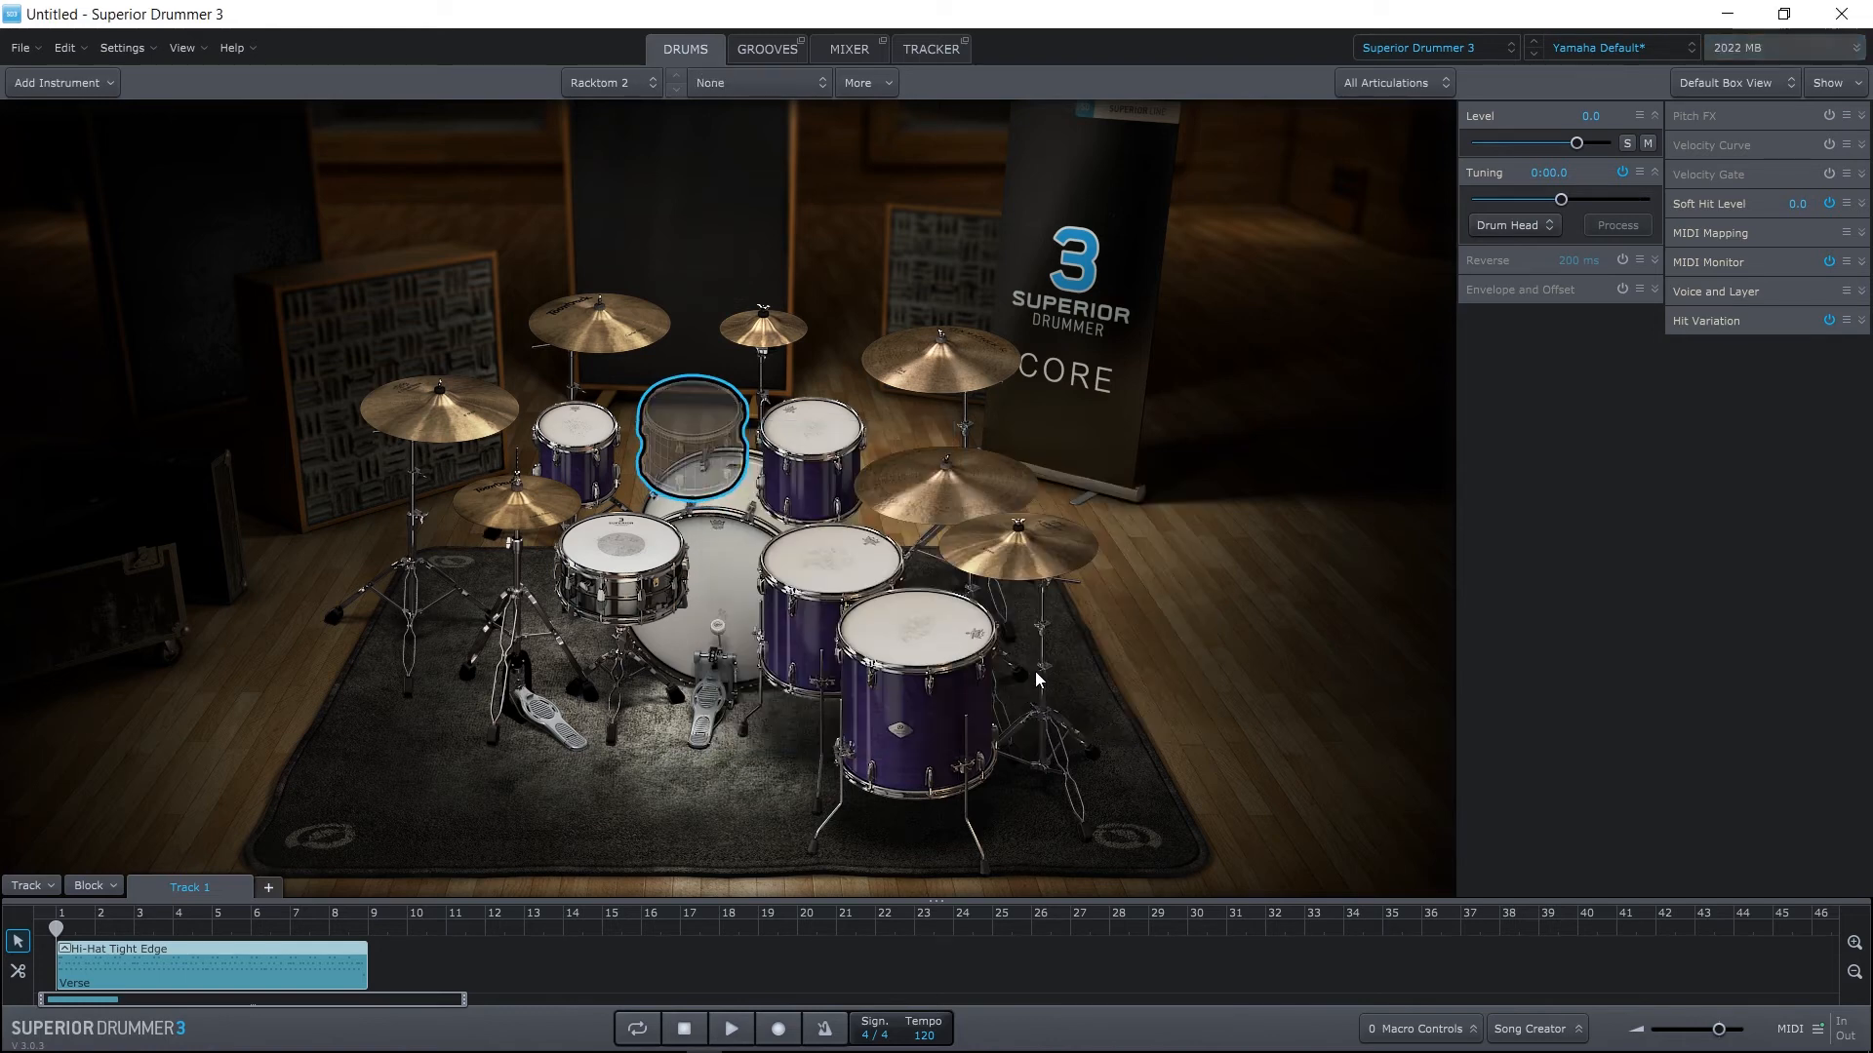
{"action": "mouse_move", "coordinate": [839, 451]}
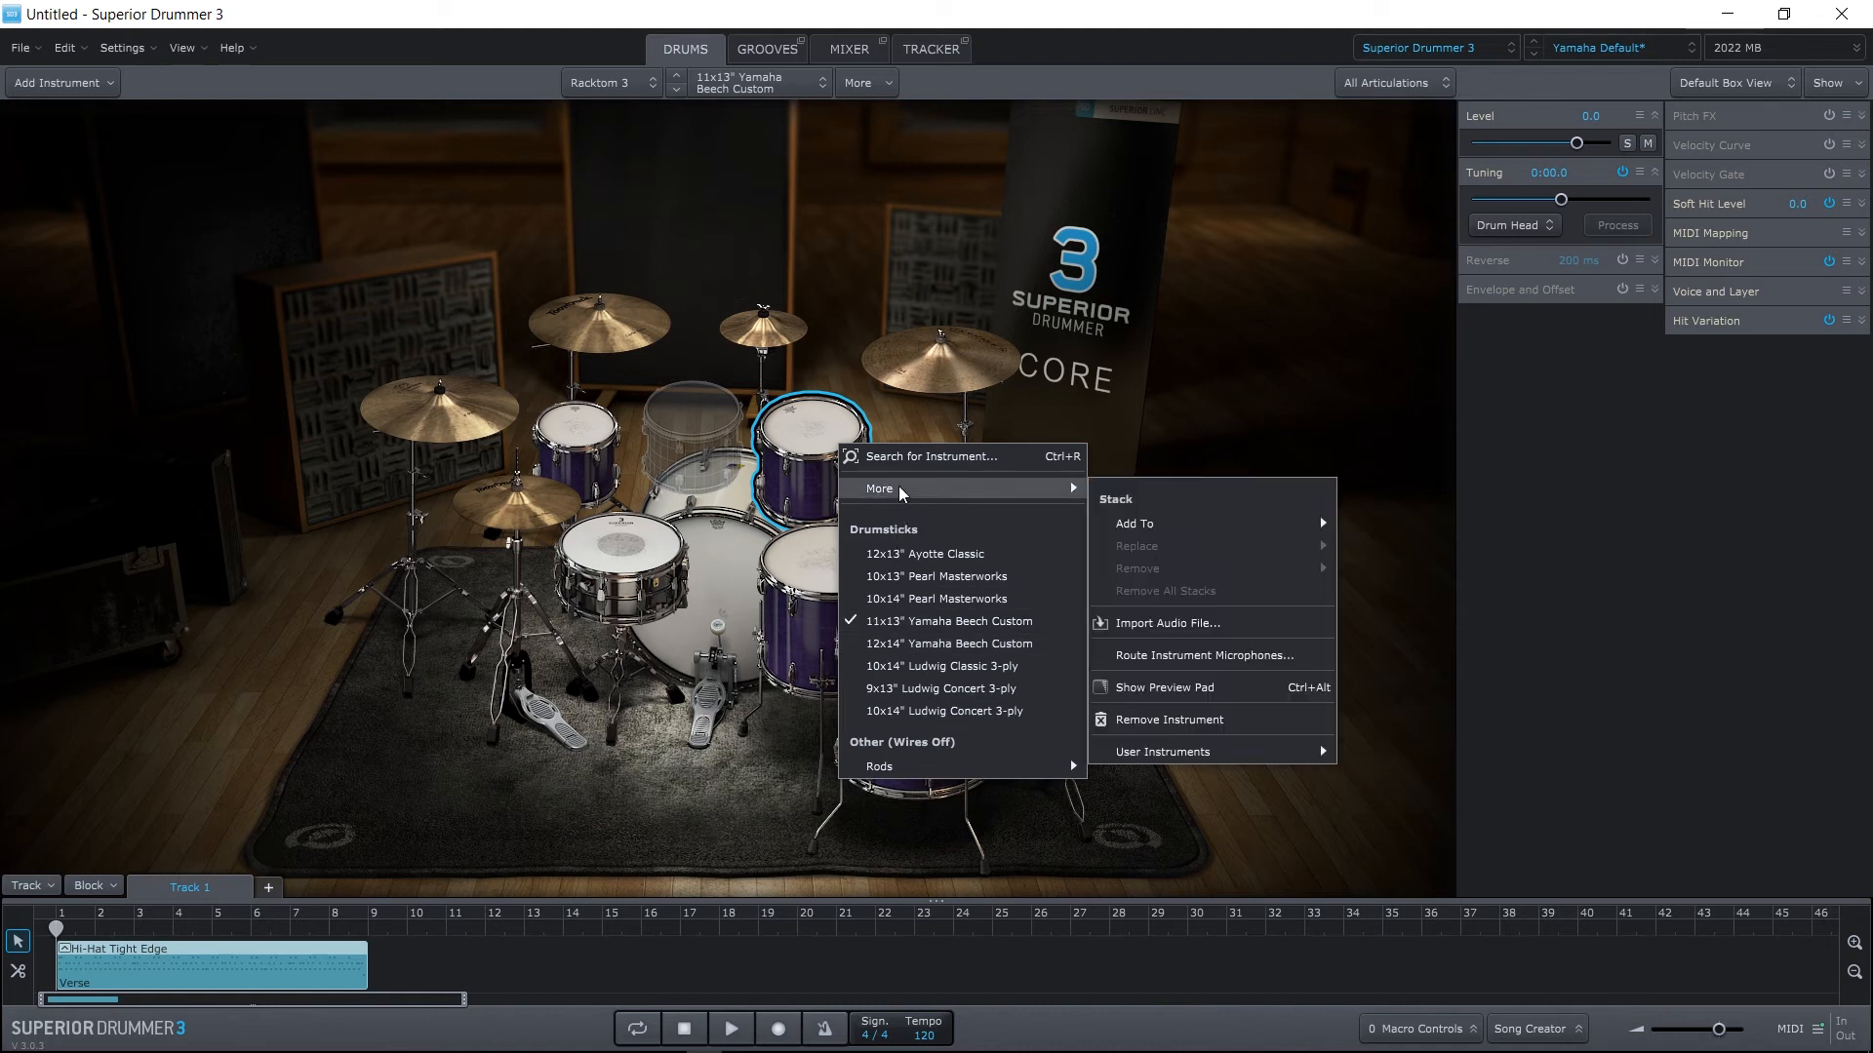
{"action": "left_click", "coordinate": [1169, 719]}
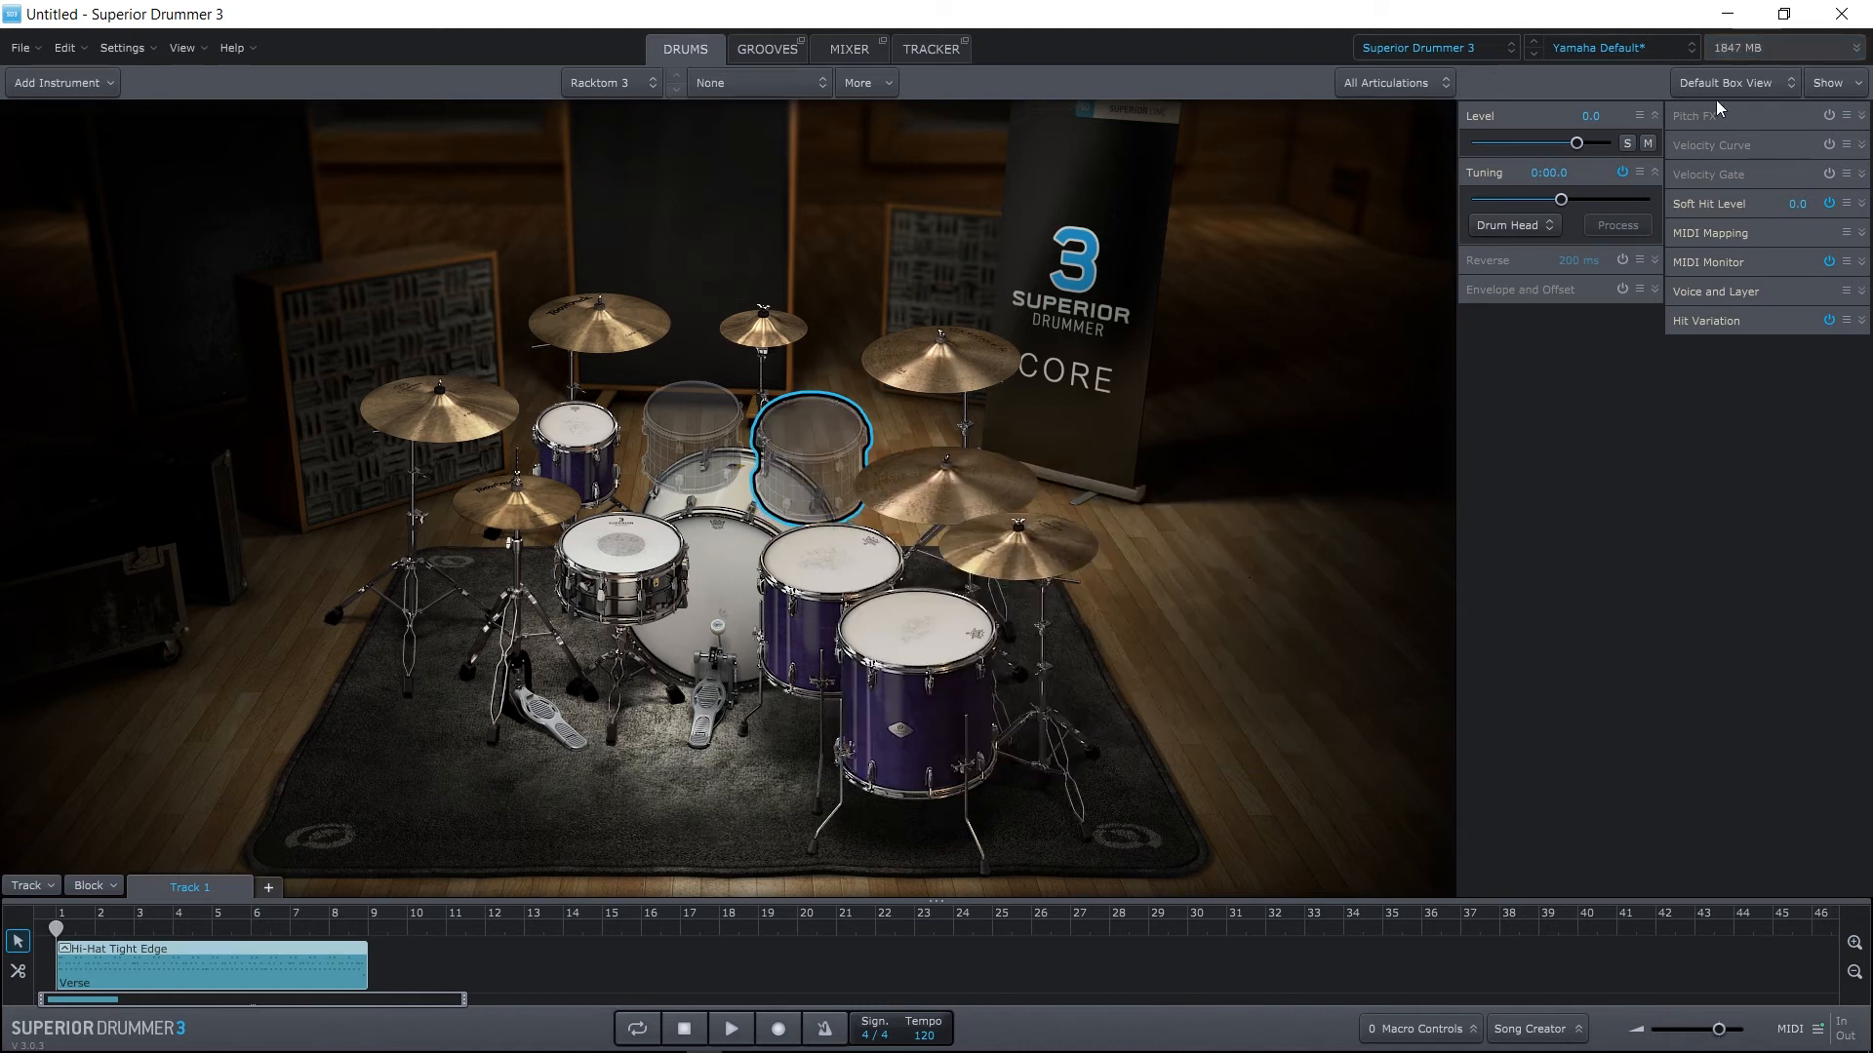
{"action": "mouse_move", "coordinate": [985, 273]}
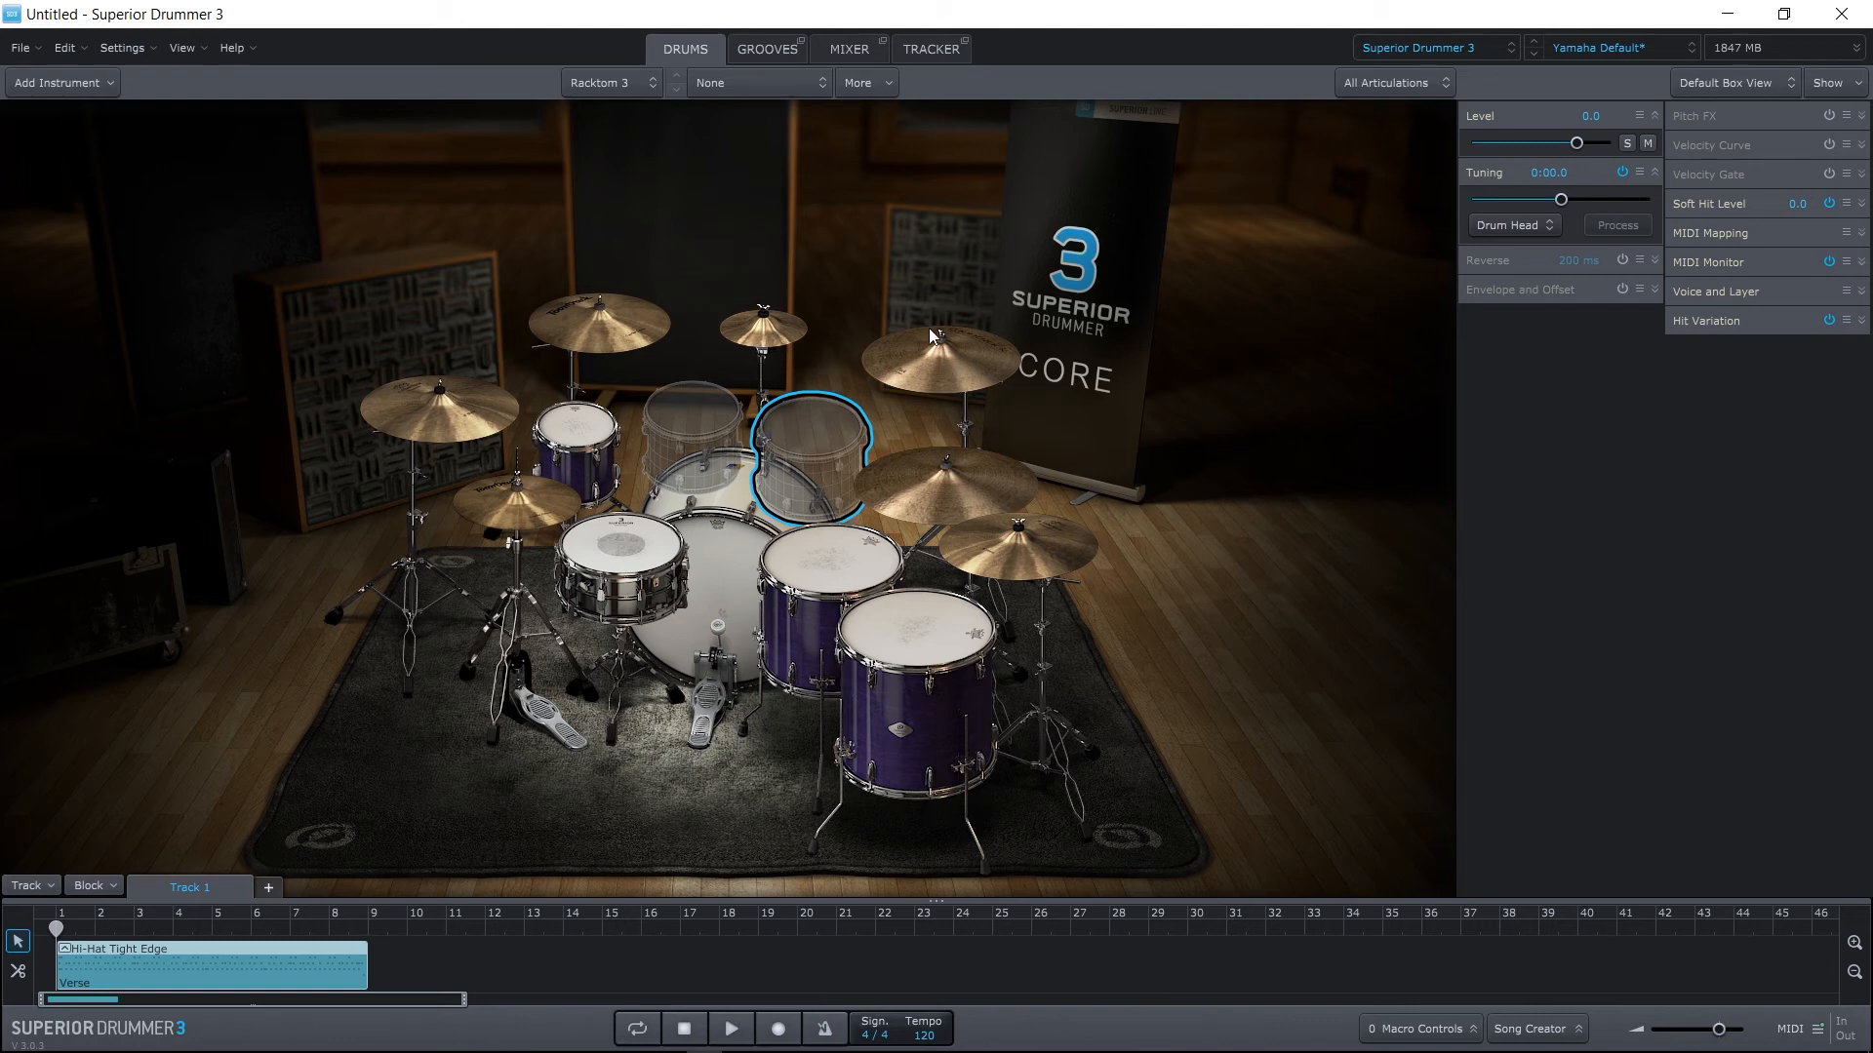
{"action": "mouse_move", "coordinate": [510, 511]}
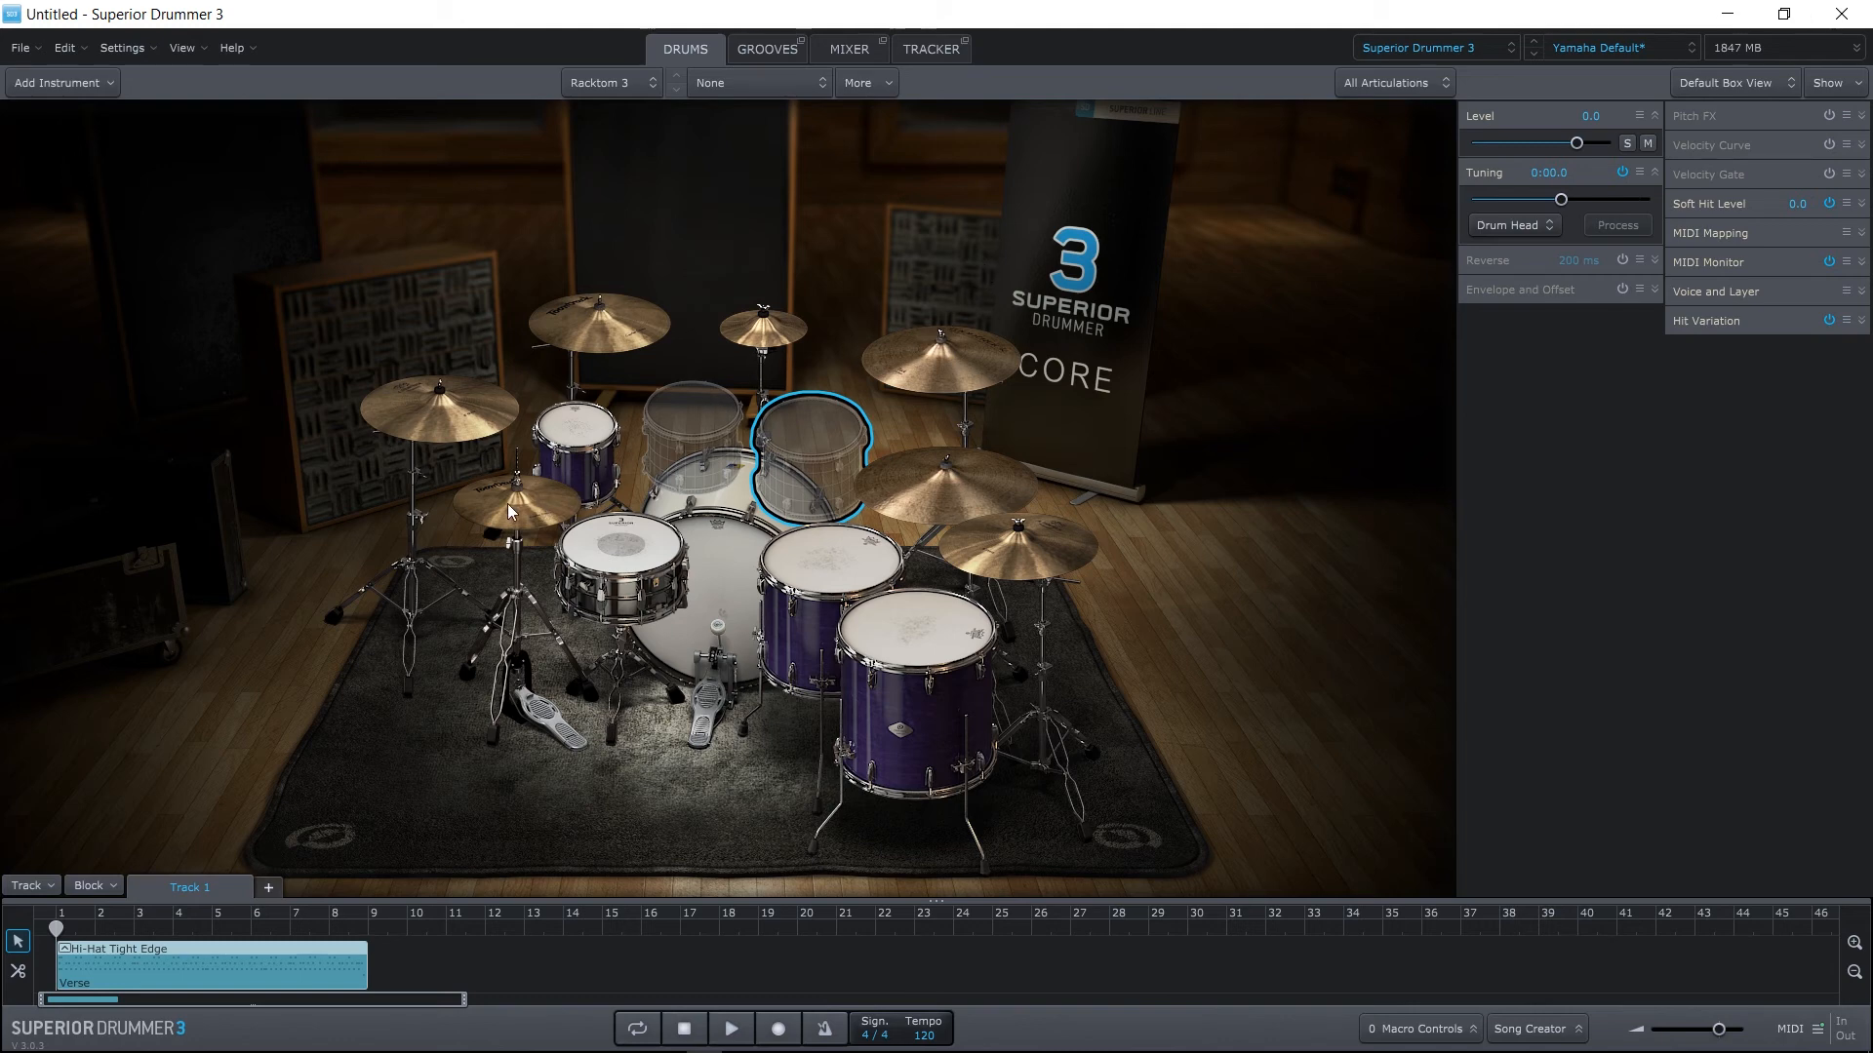
Toggle the hi-hat's Seq Hits and Open Bell articulations, leaving 13 of 27 loaded.
{"action": "left_click", "coordinate": [514, 495]}
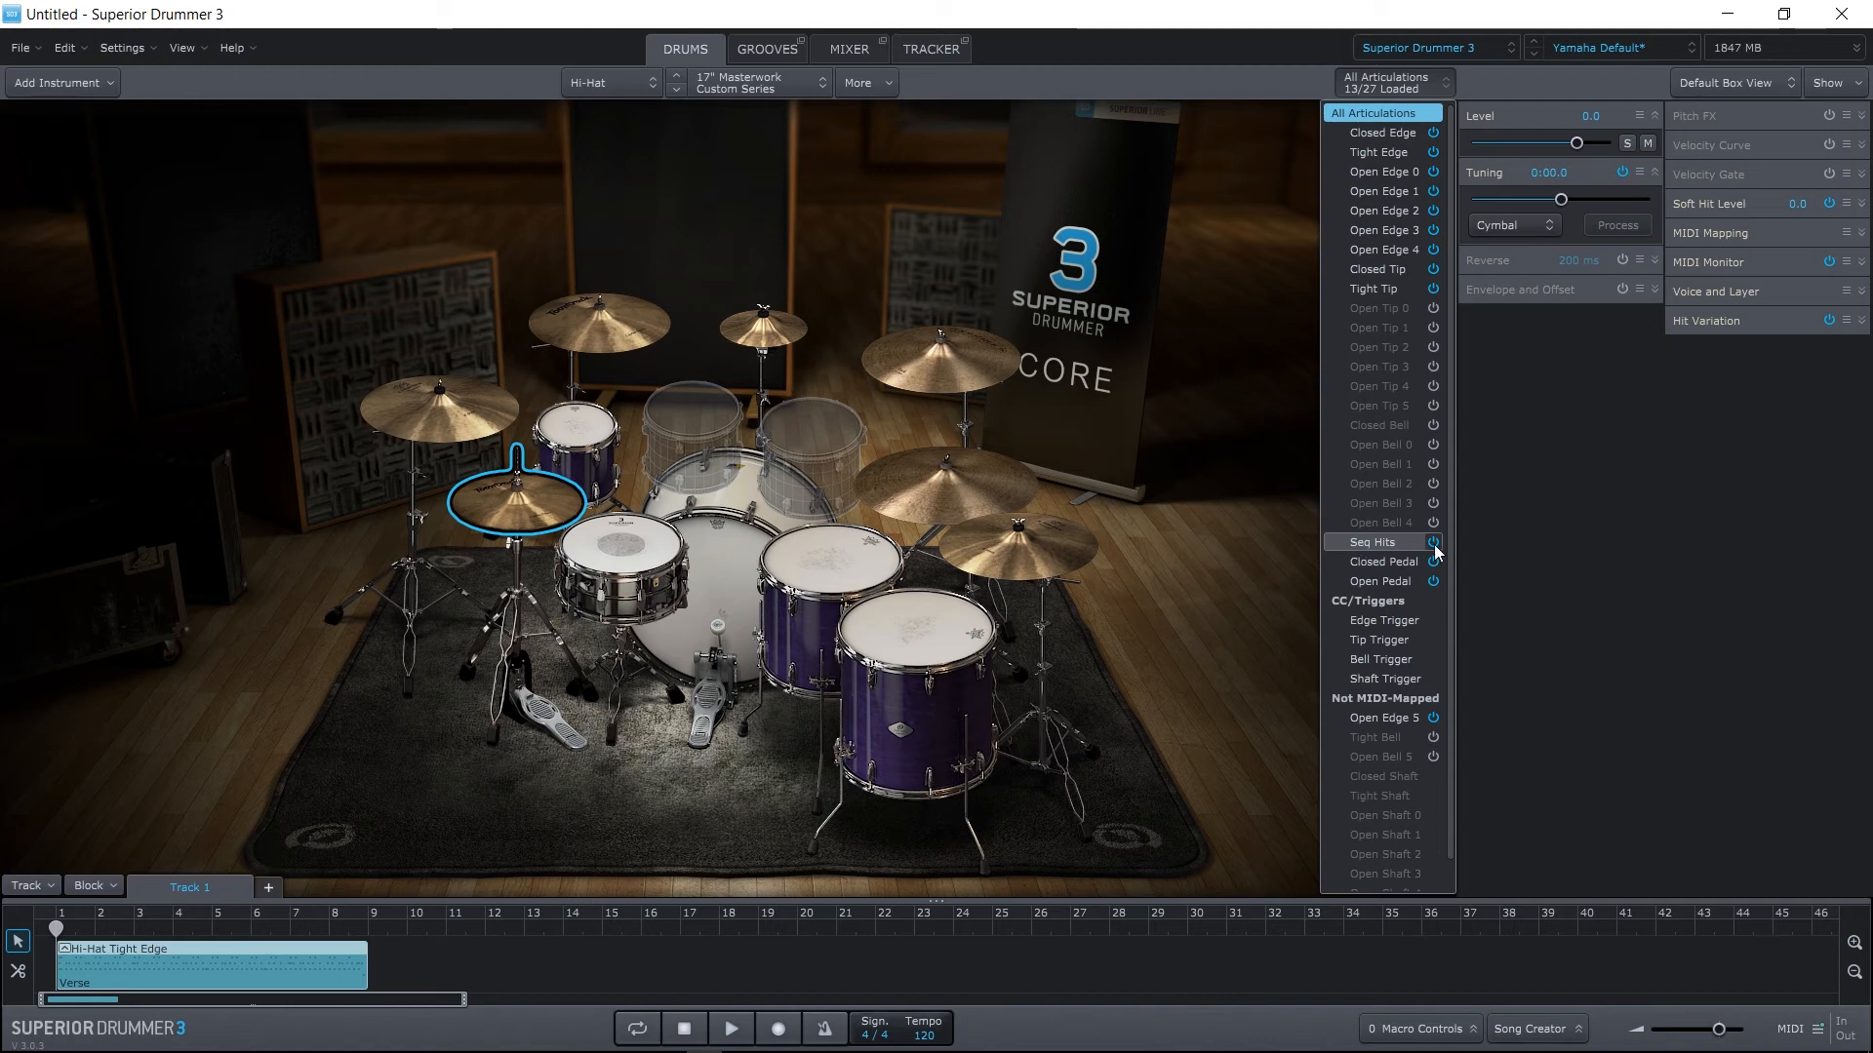
{"action": "left_click", "coordinate": [1432, 542]}
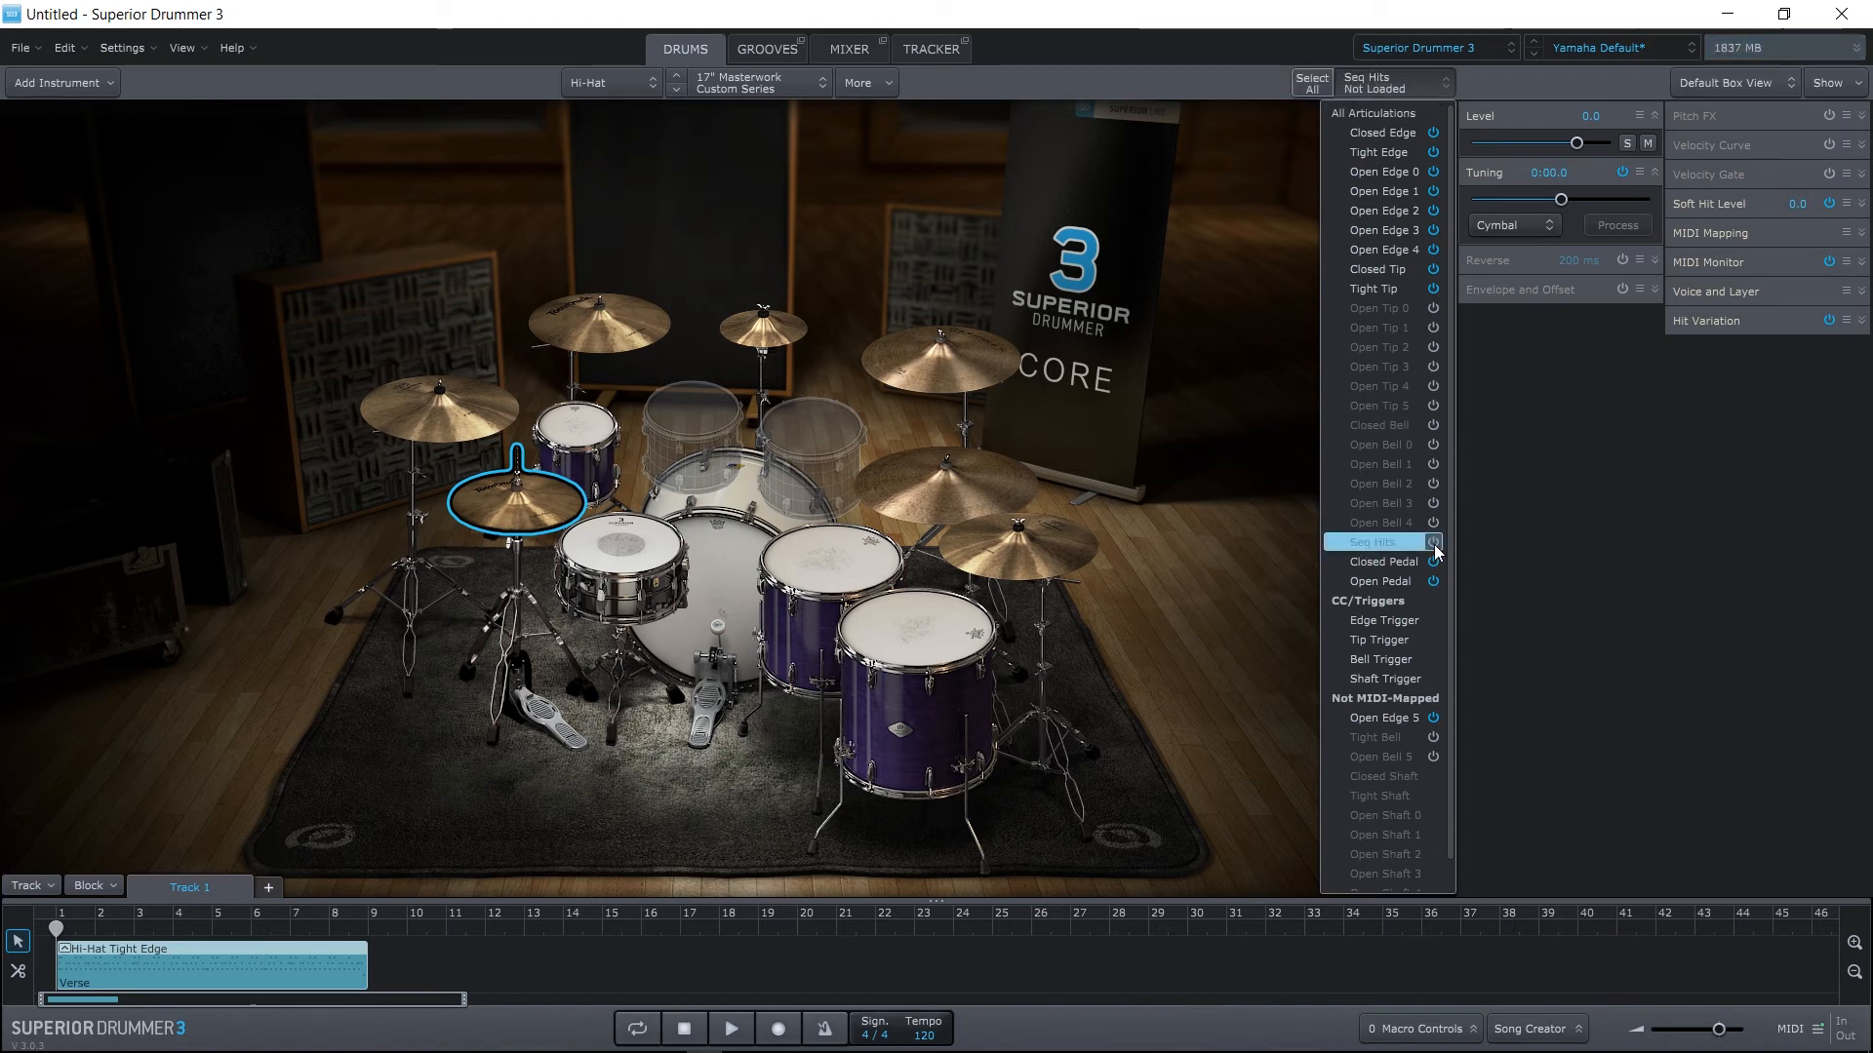
{"action": "left_click", "coordinate": [1432, 541]}
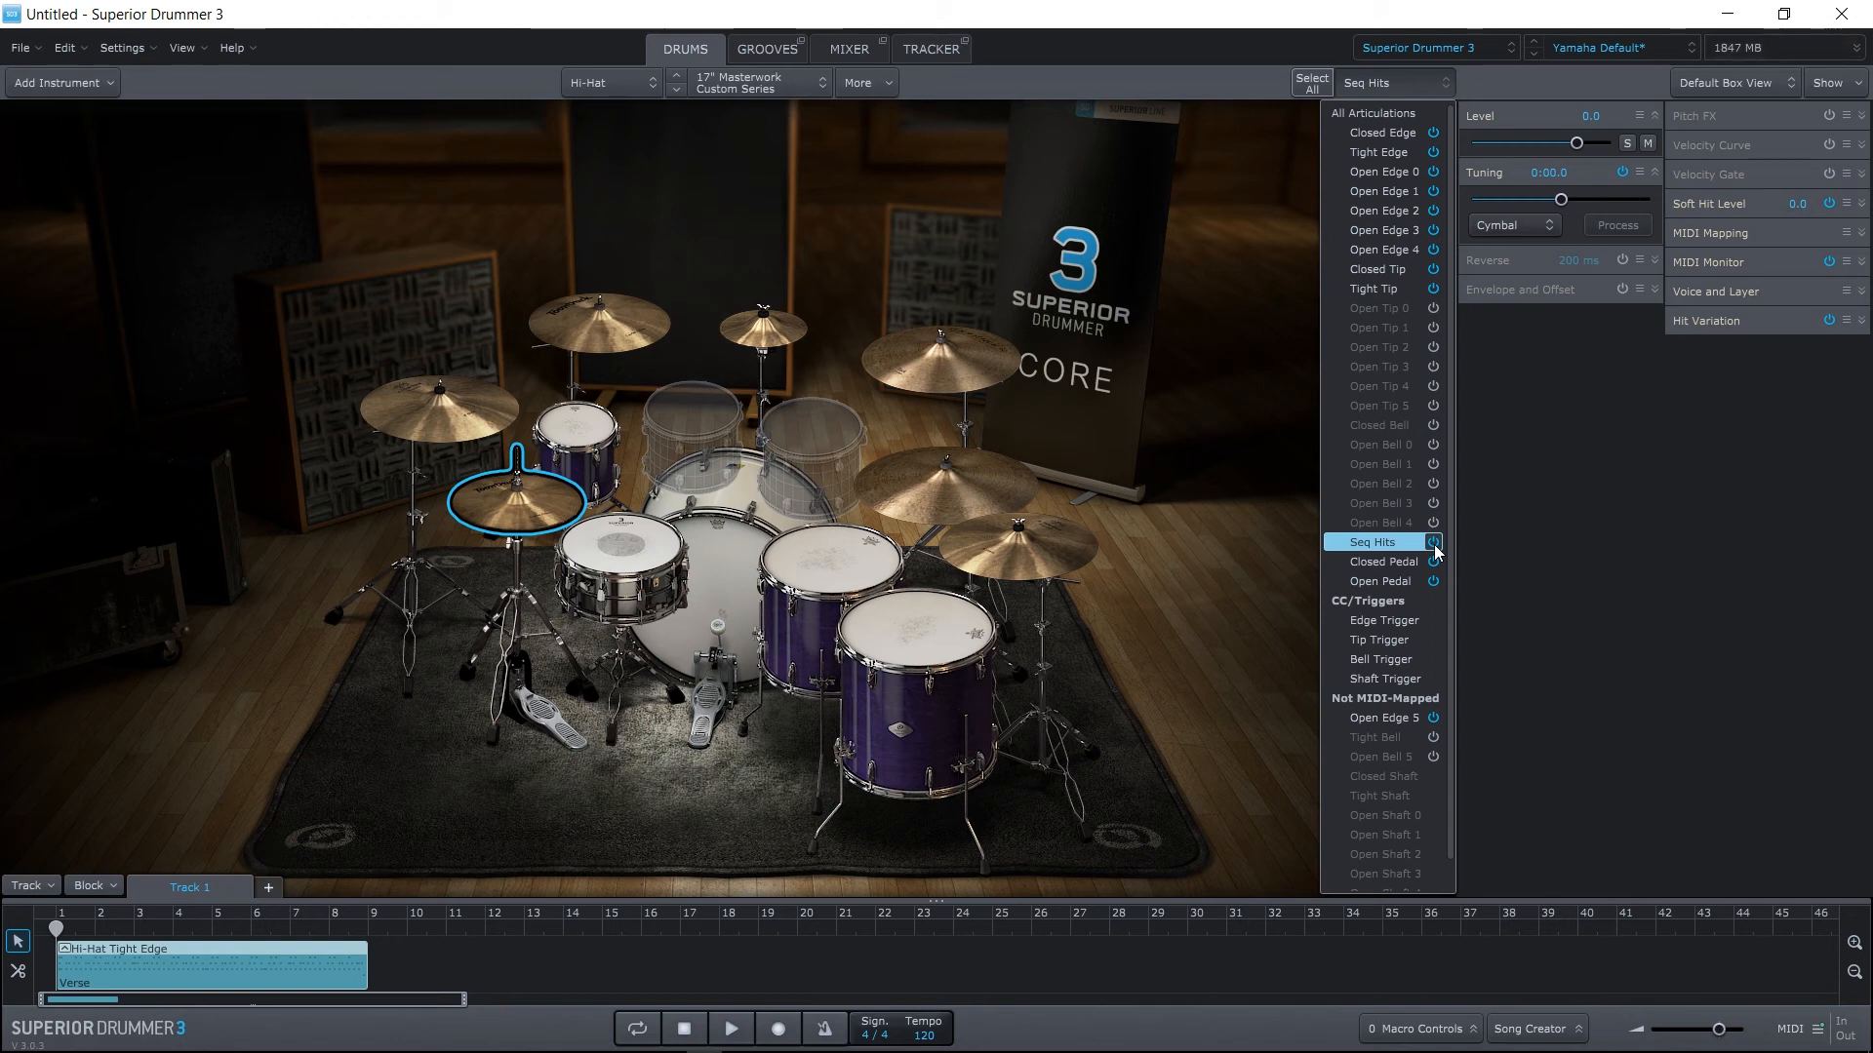
{"action": "mouse_move", "coordinate": [1379, 522]}
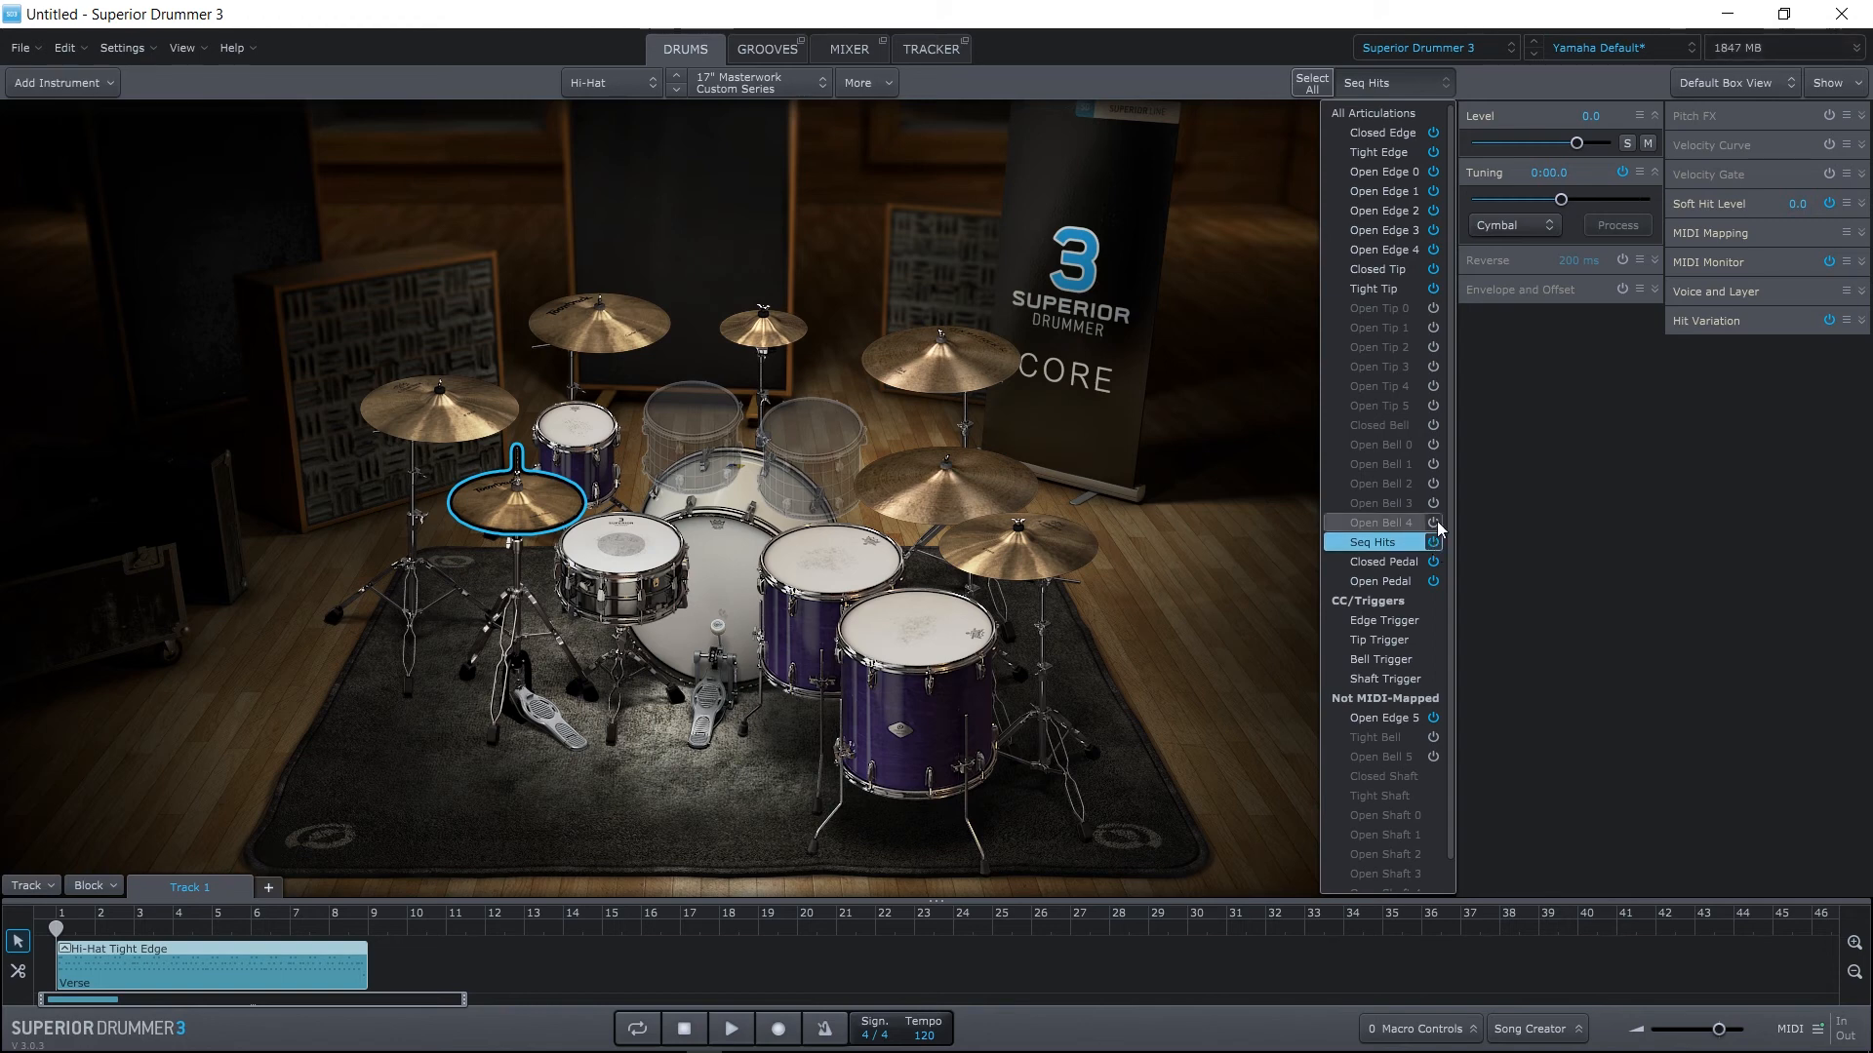
{"action": "left_click", "coordinate": [1381, 445]}
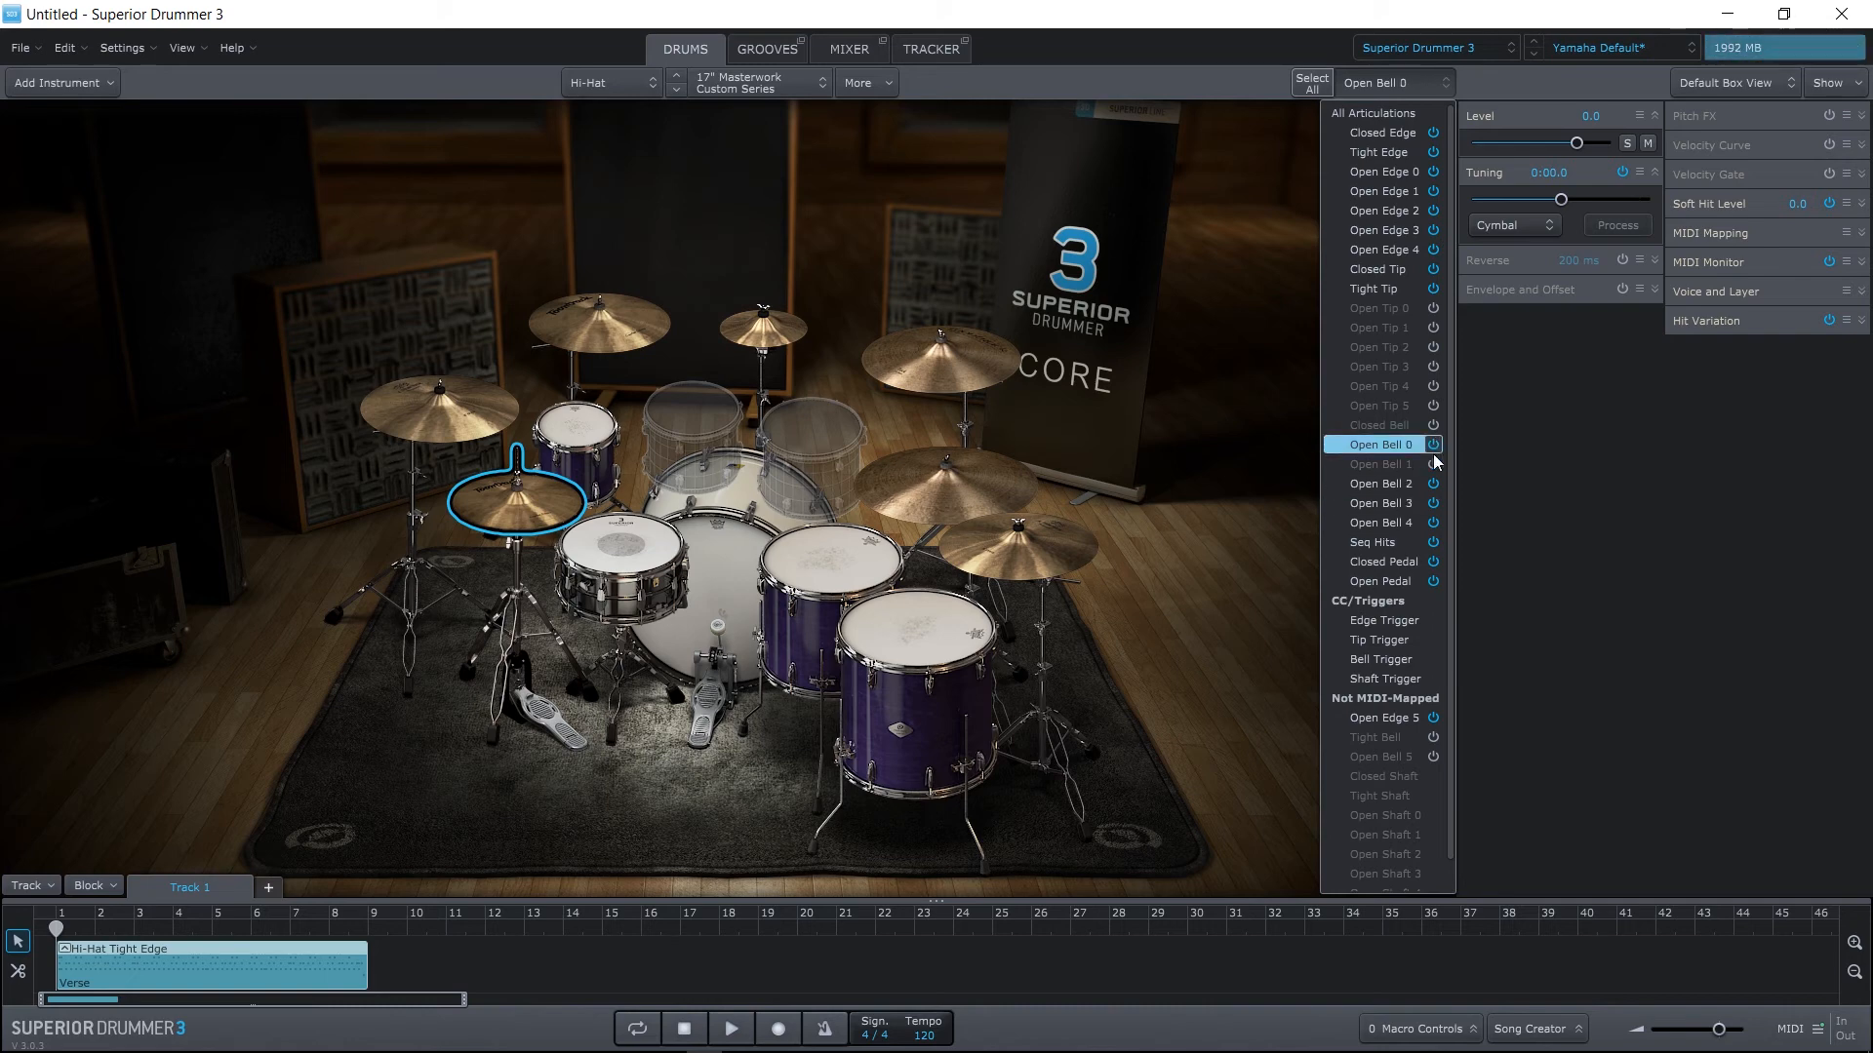
{"action": "left_click", "coordinate": [1381, 463]}
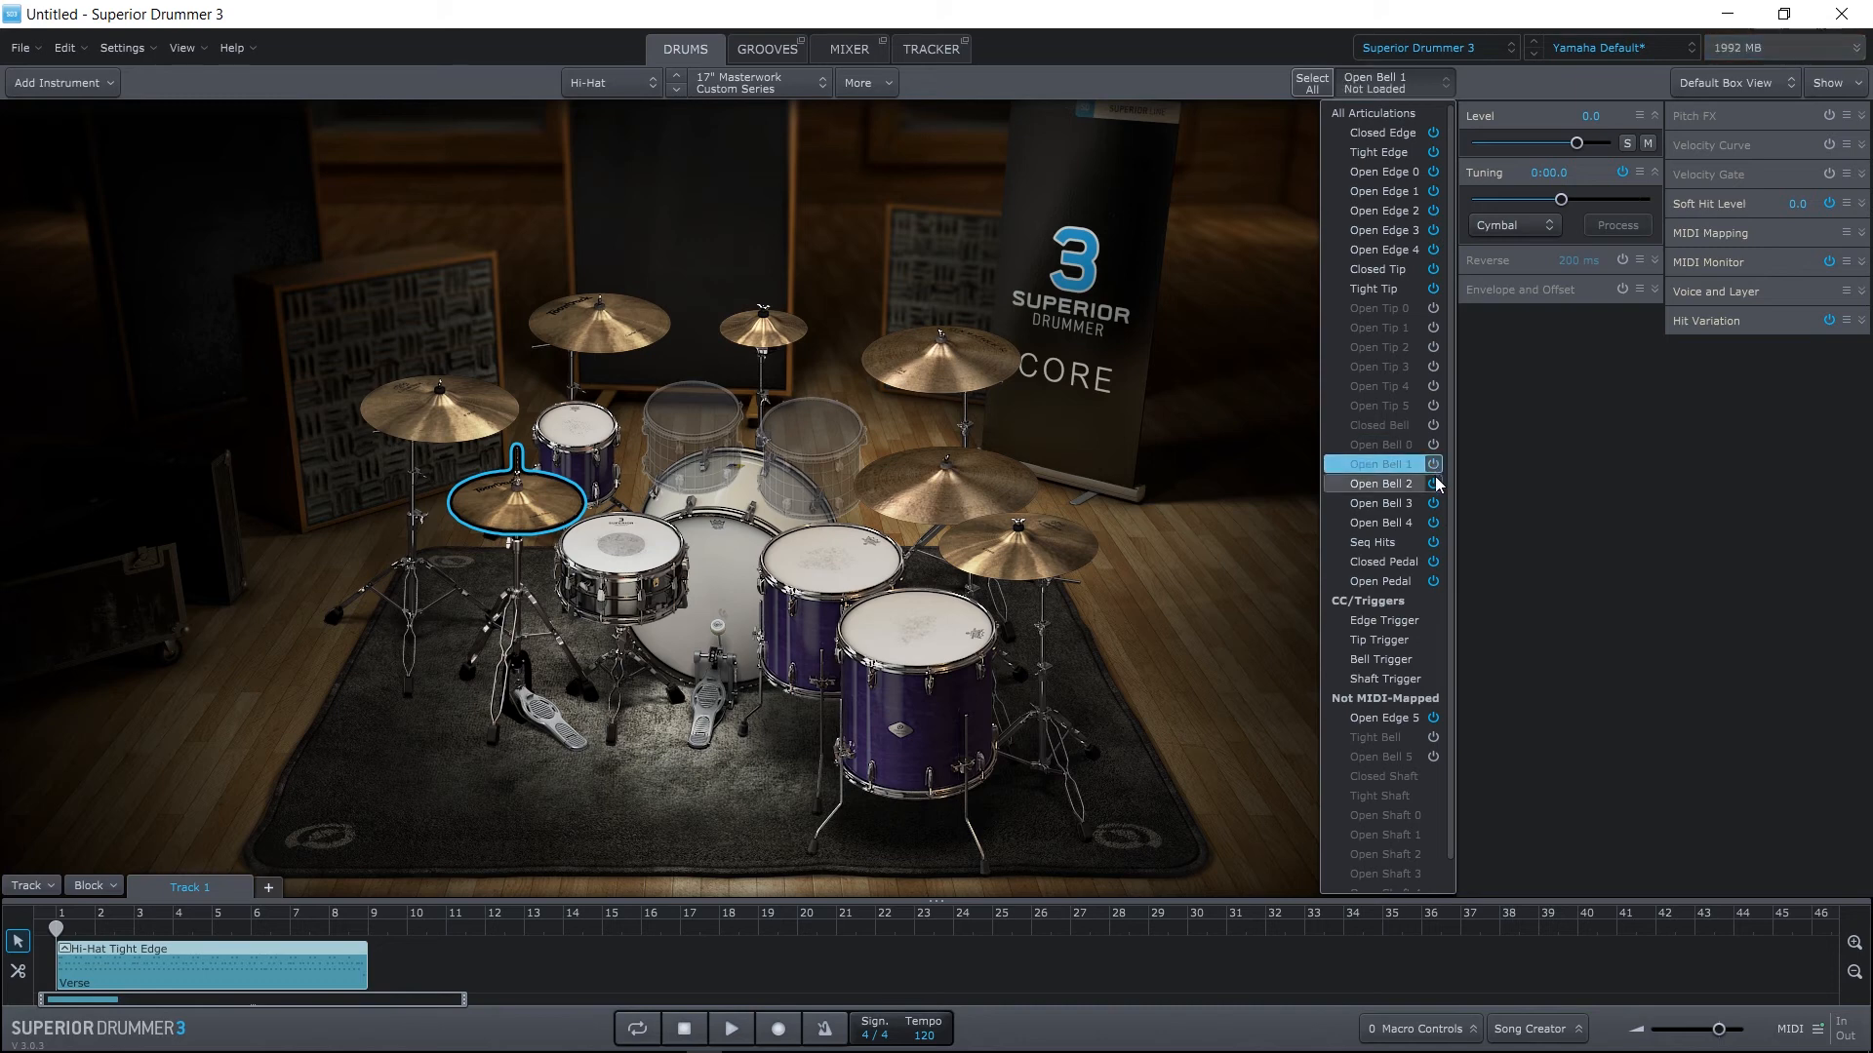
{"action": "left_click", "coordinate": [1379, 521]}
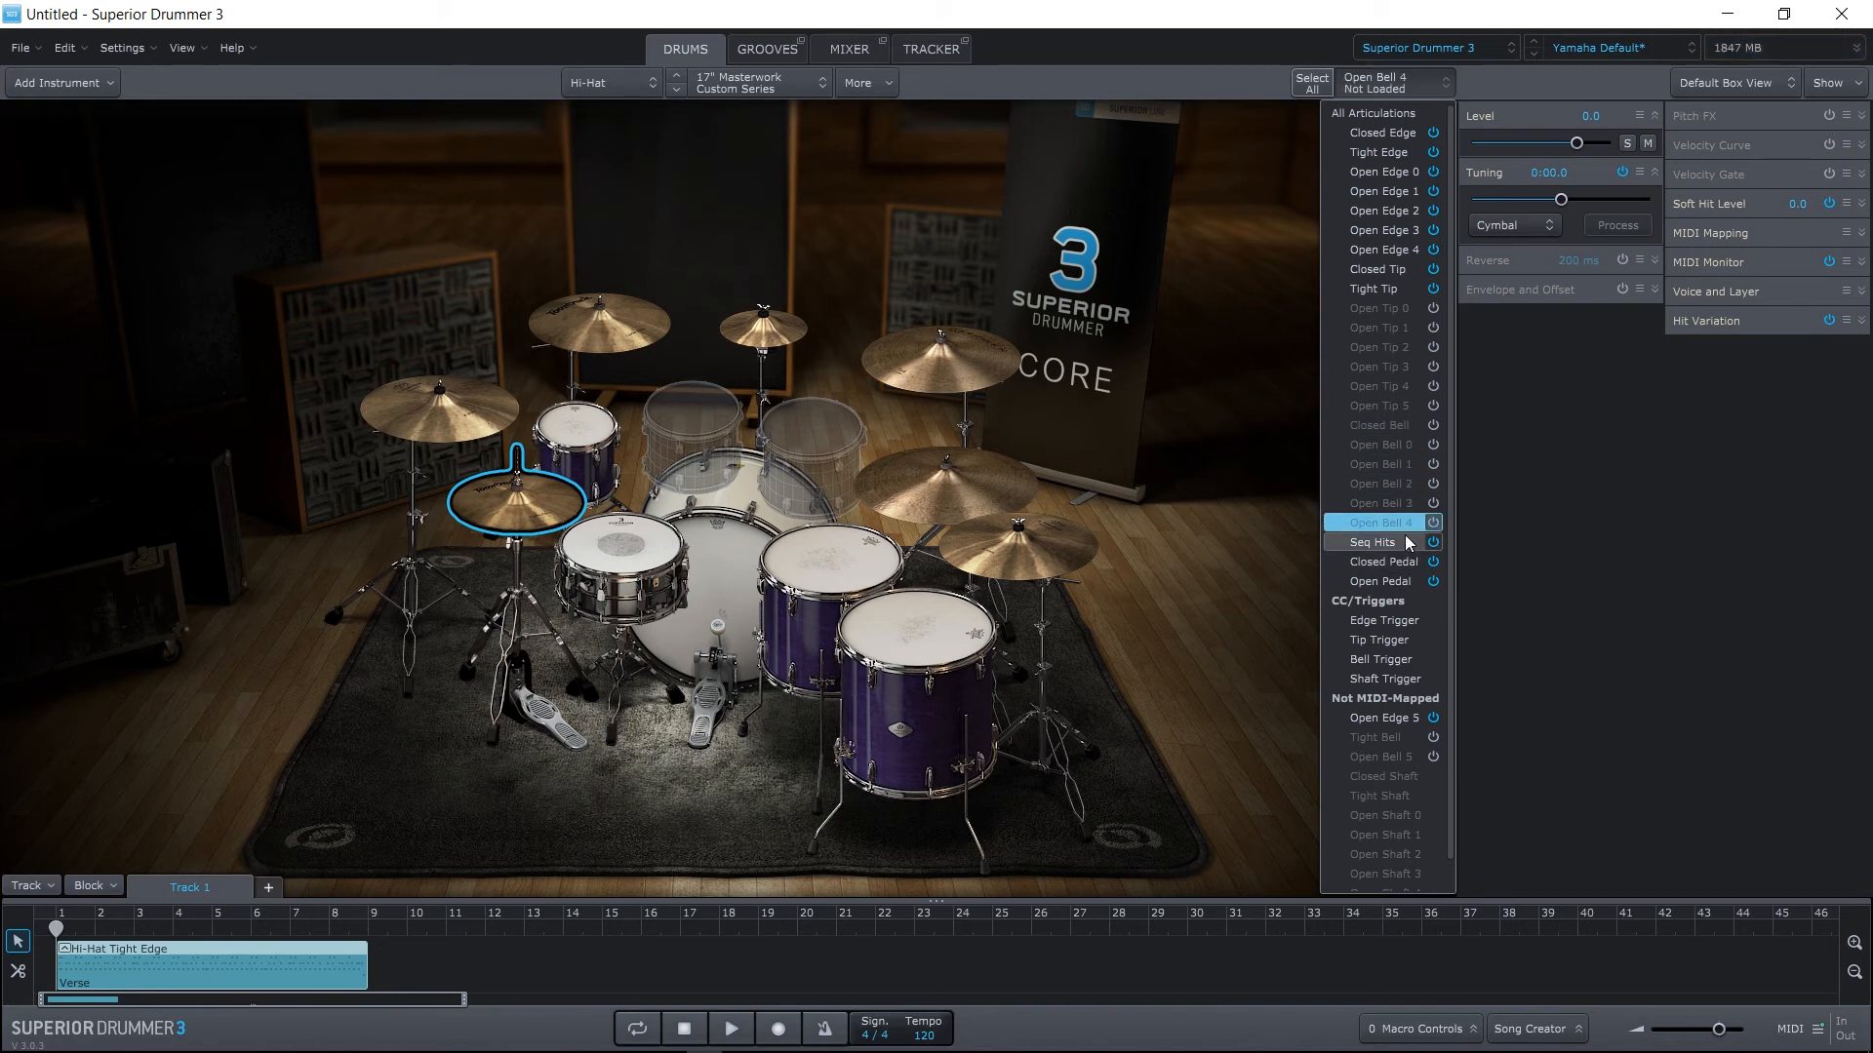
{"action": "left_click", "coordinate": [1383, 192]}
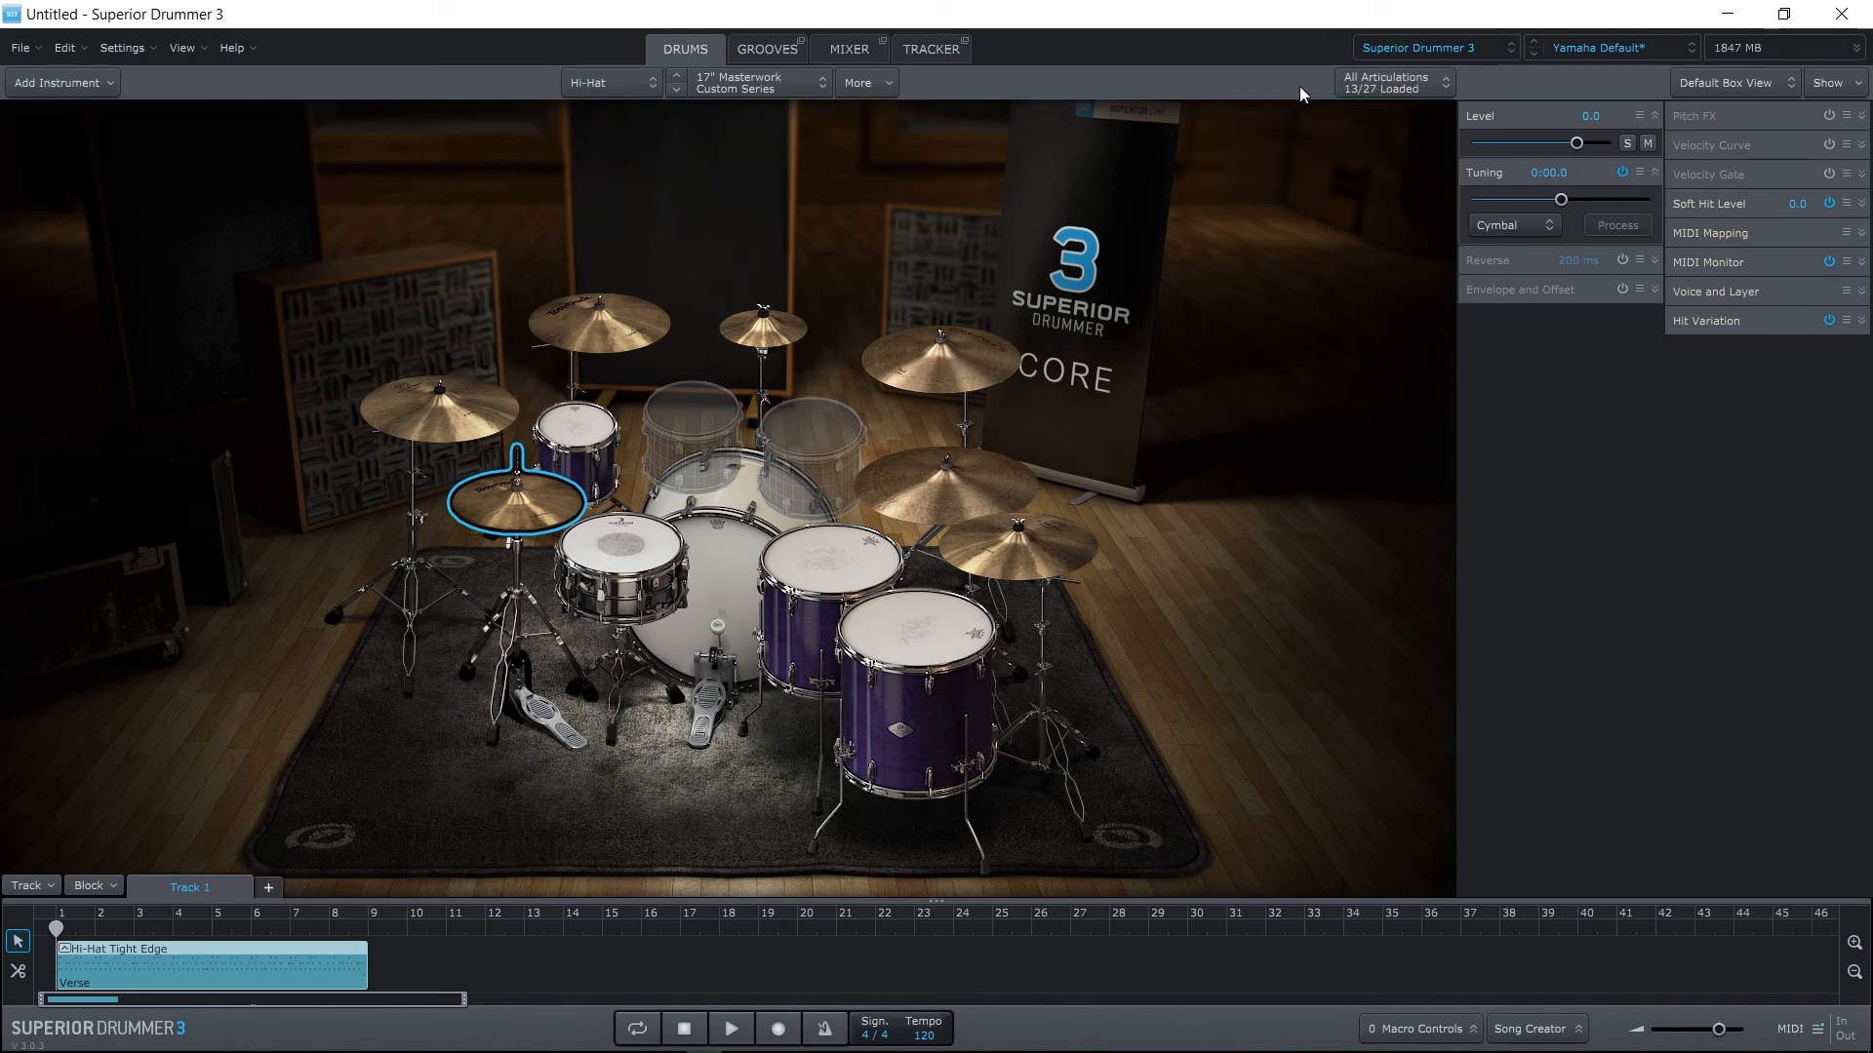
{"action": "mouse_move", "coordinate": [1391, 84]}
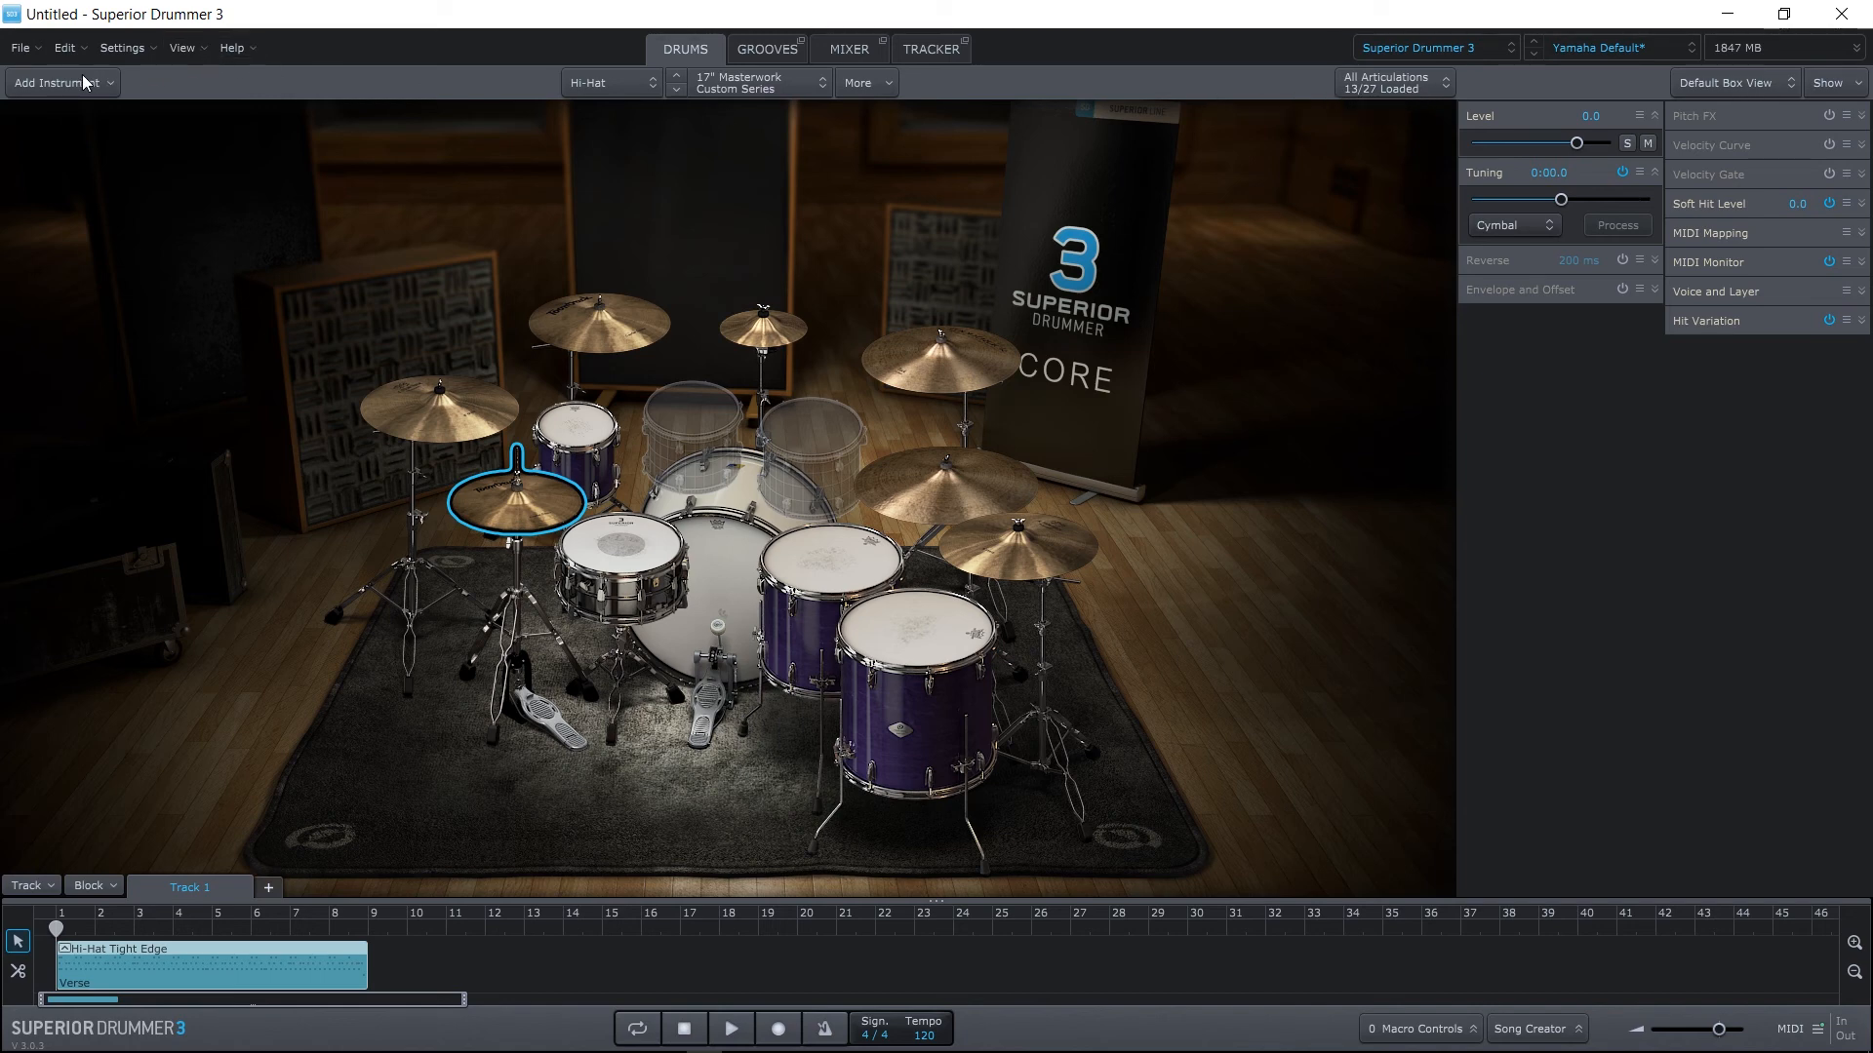
Show the Add Instrument options from the 14x24 Ludwig Classic 3-Ply kick.
{"action": "left_click", "coordinate": [60, 82]}
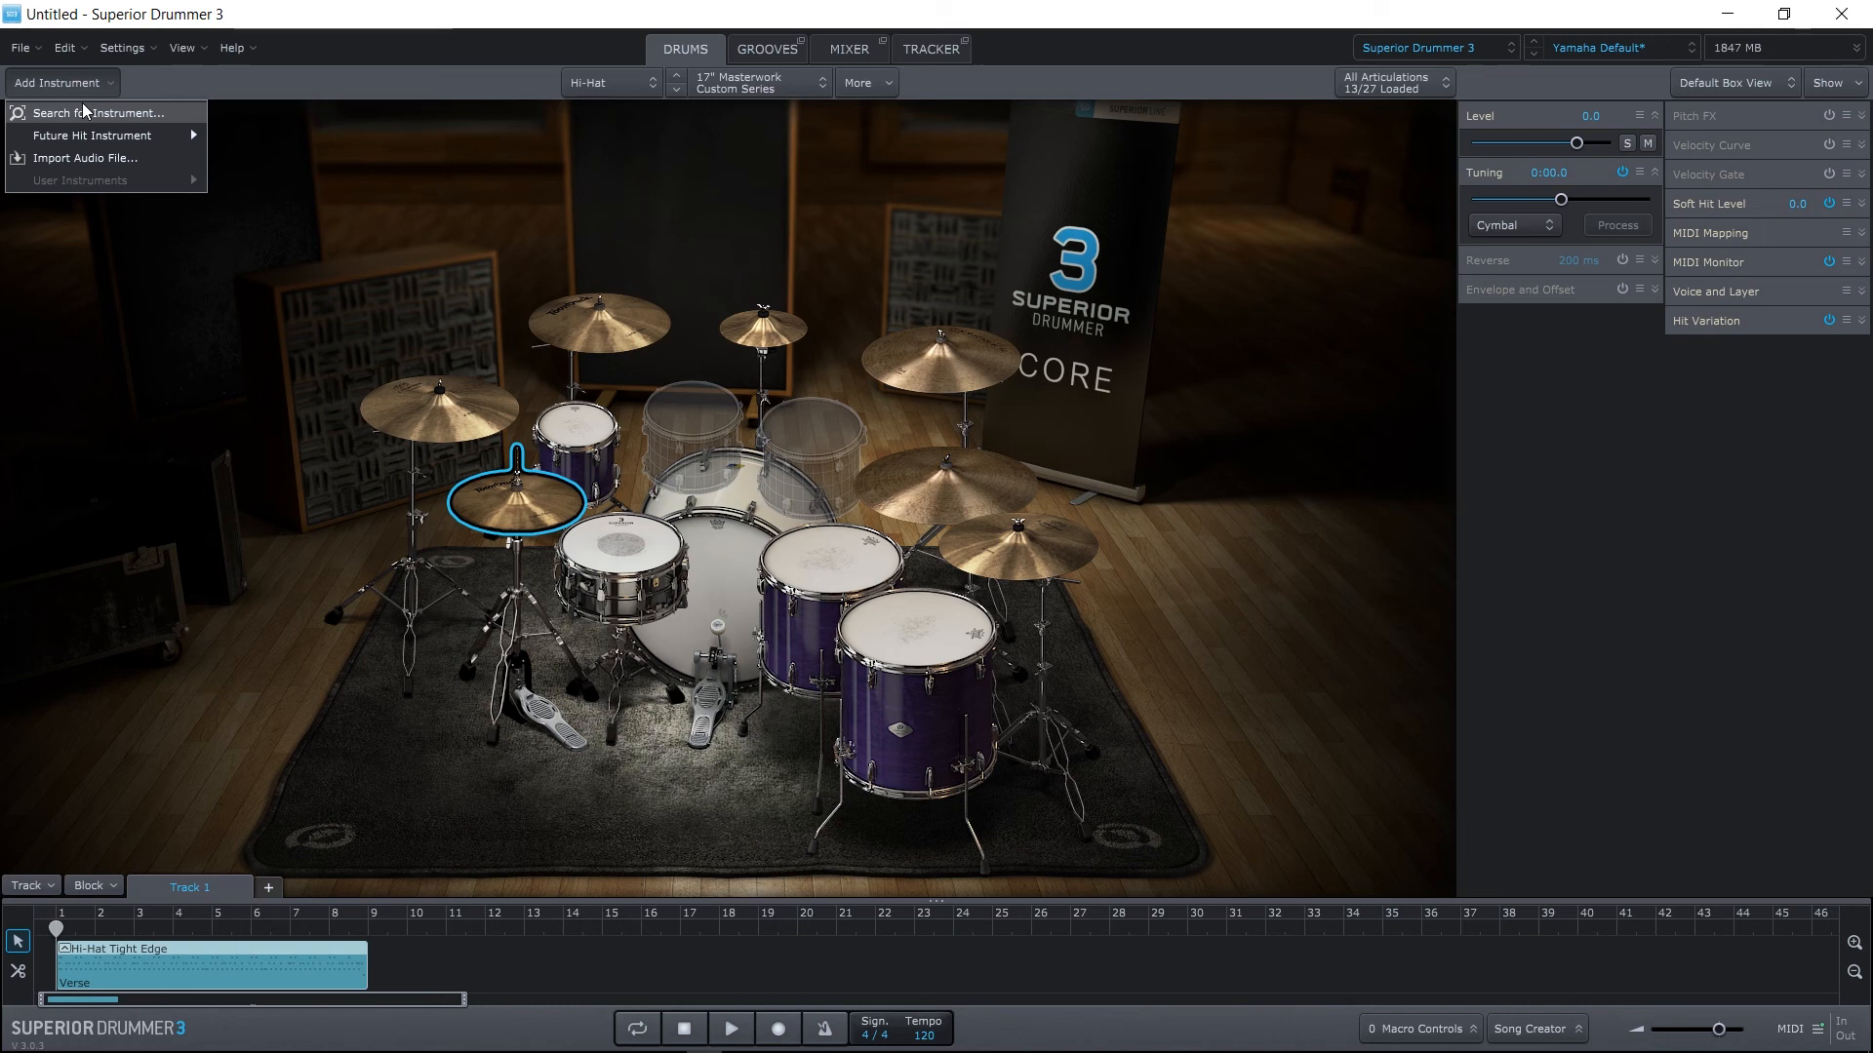
{"action": "mouse_move", "coordinate": [84, 158]}
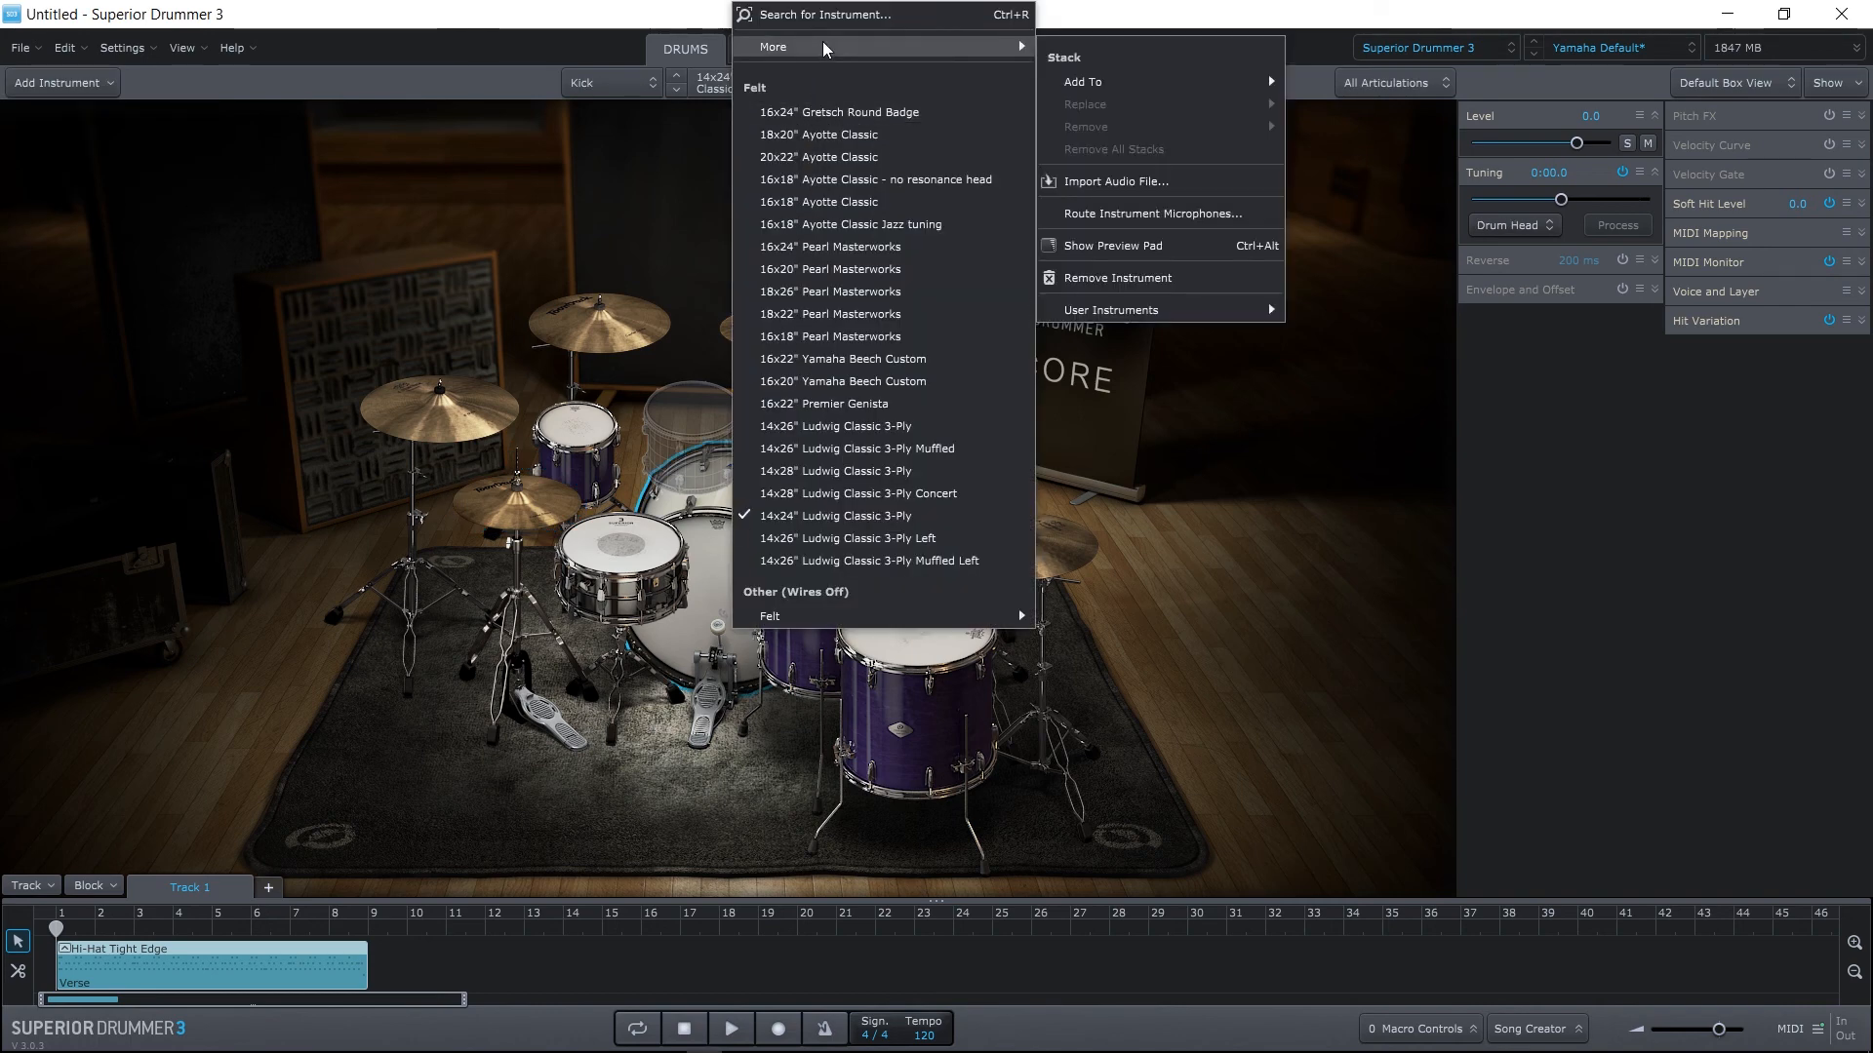
{"action": "mouse_move", "coordinate": [1113, 181]}
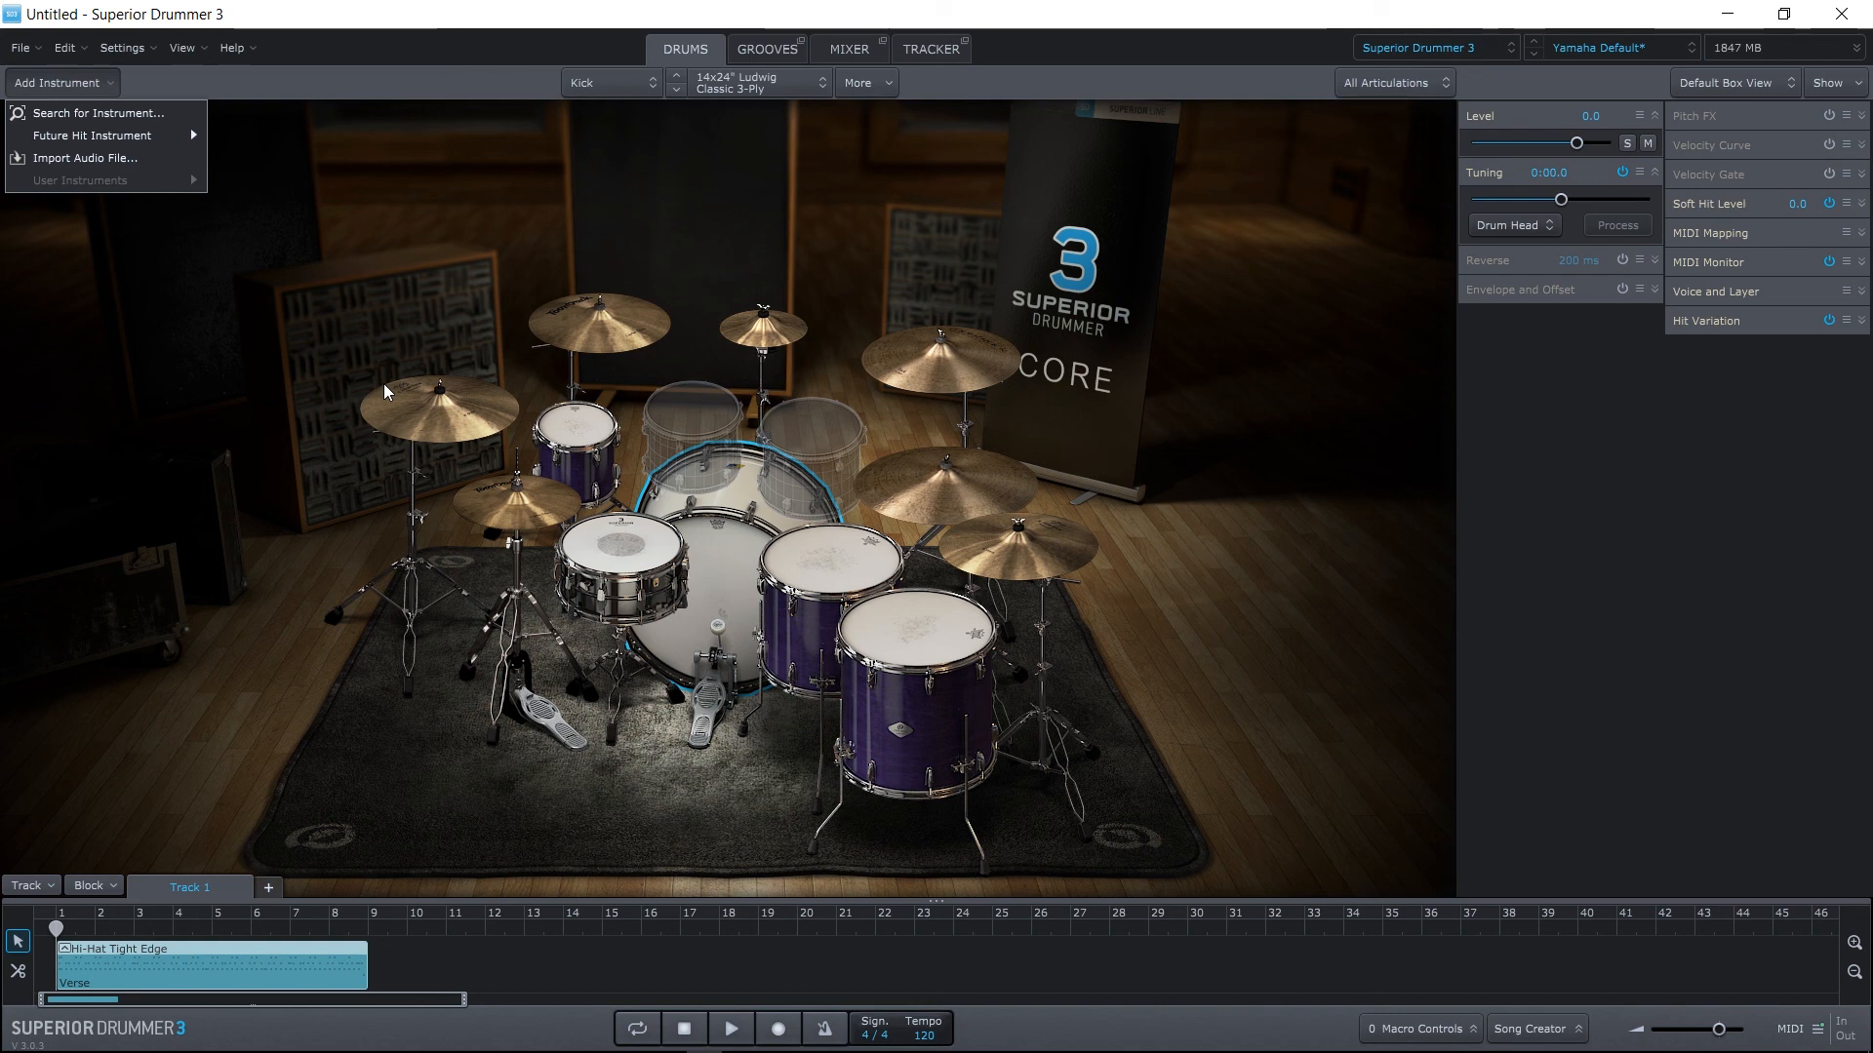
{"action": "mouse_move", "coordinate": [1511, 43]}
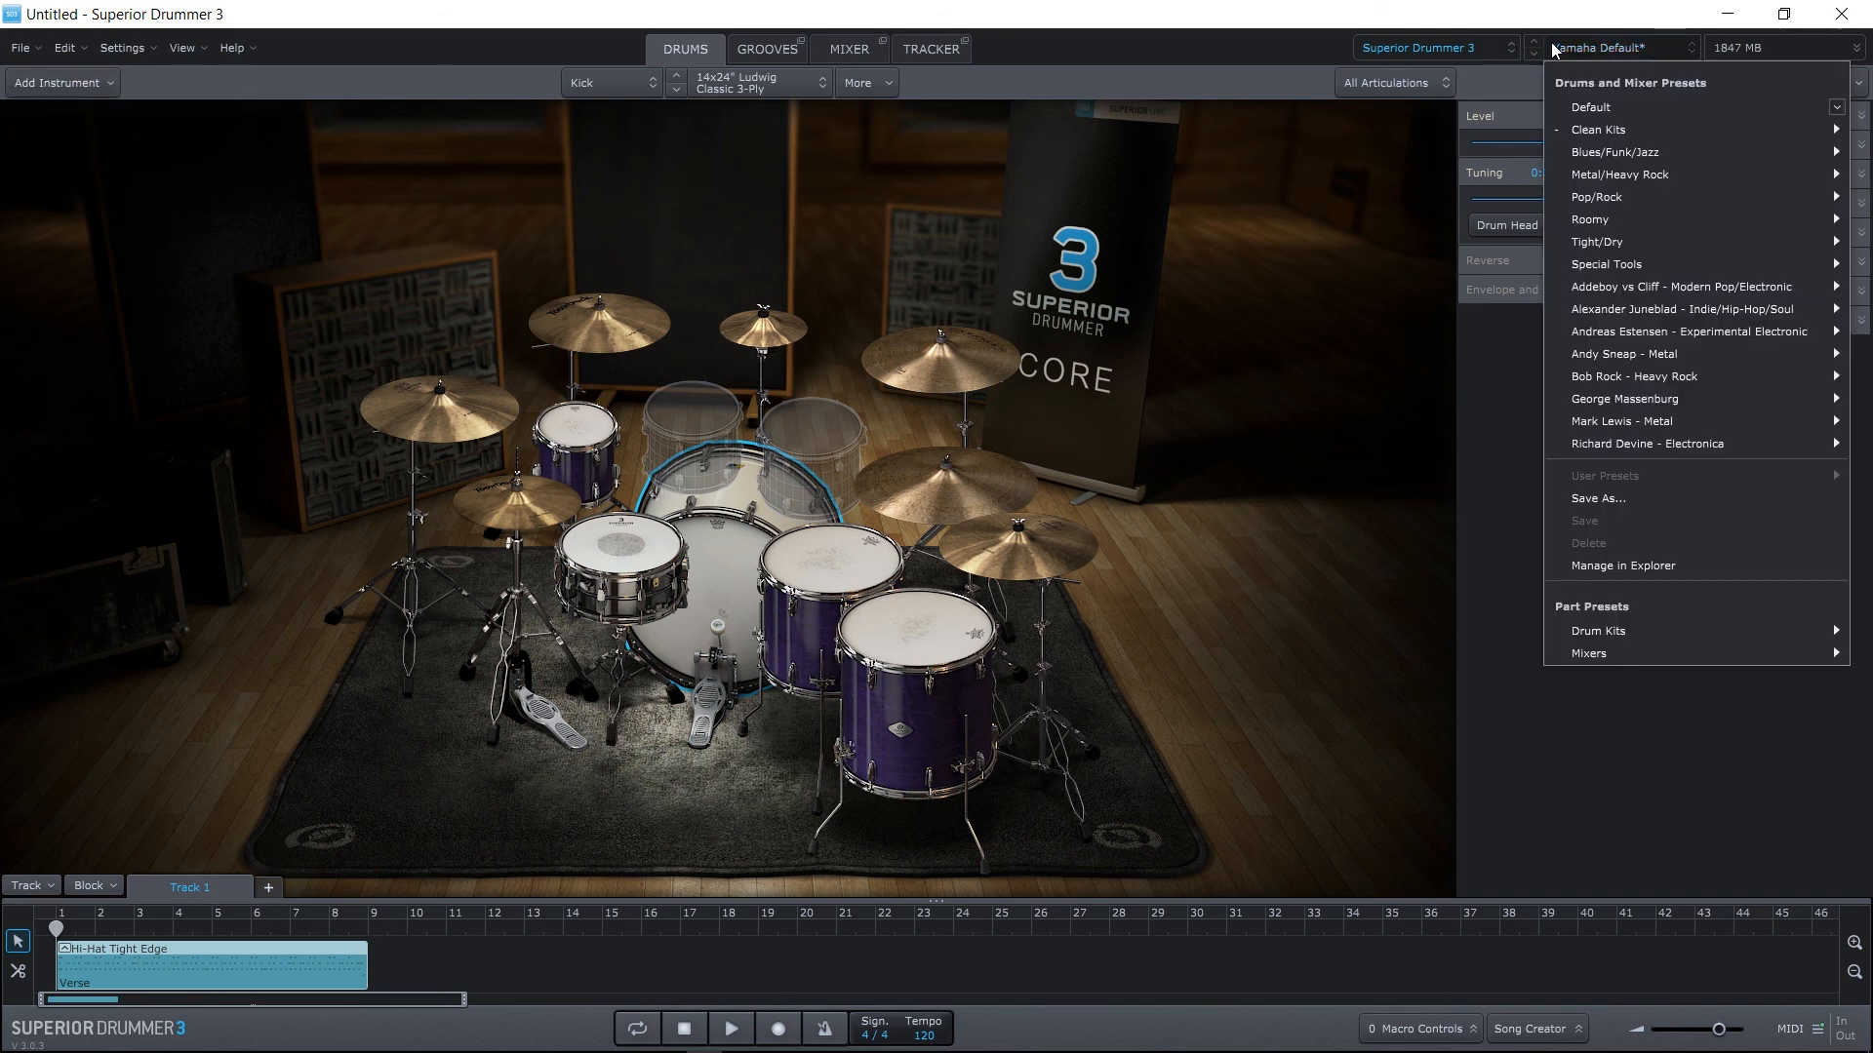
{"action": "mouse_move", "coordinate": [1076, 459]}
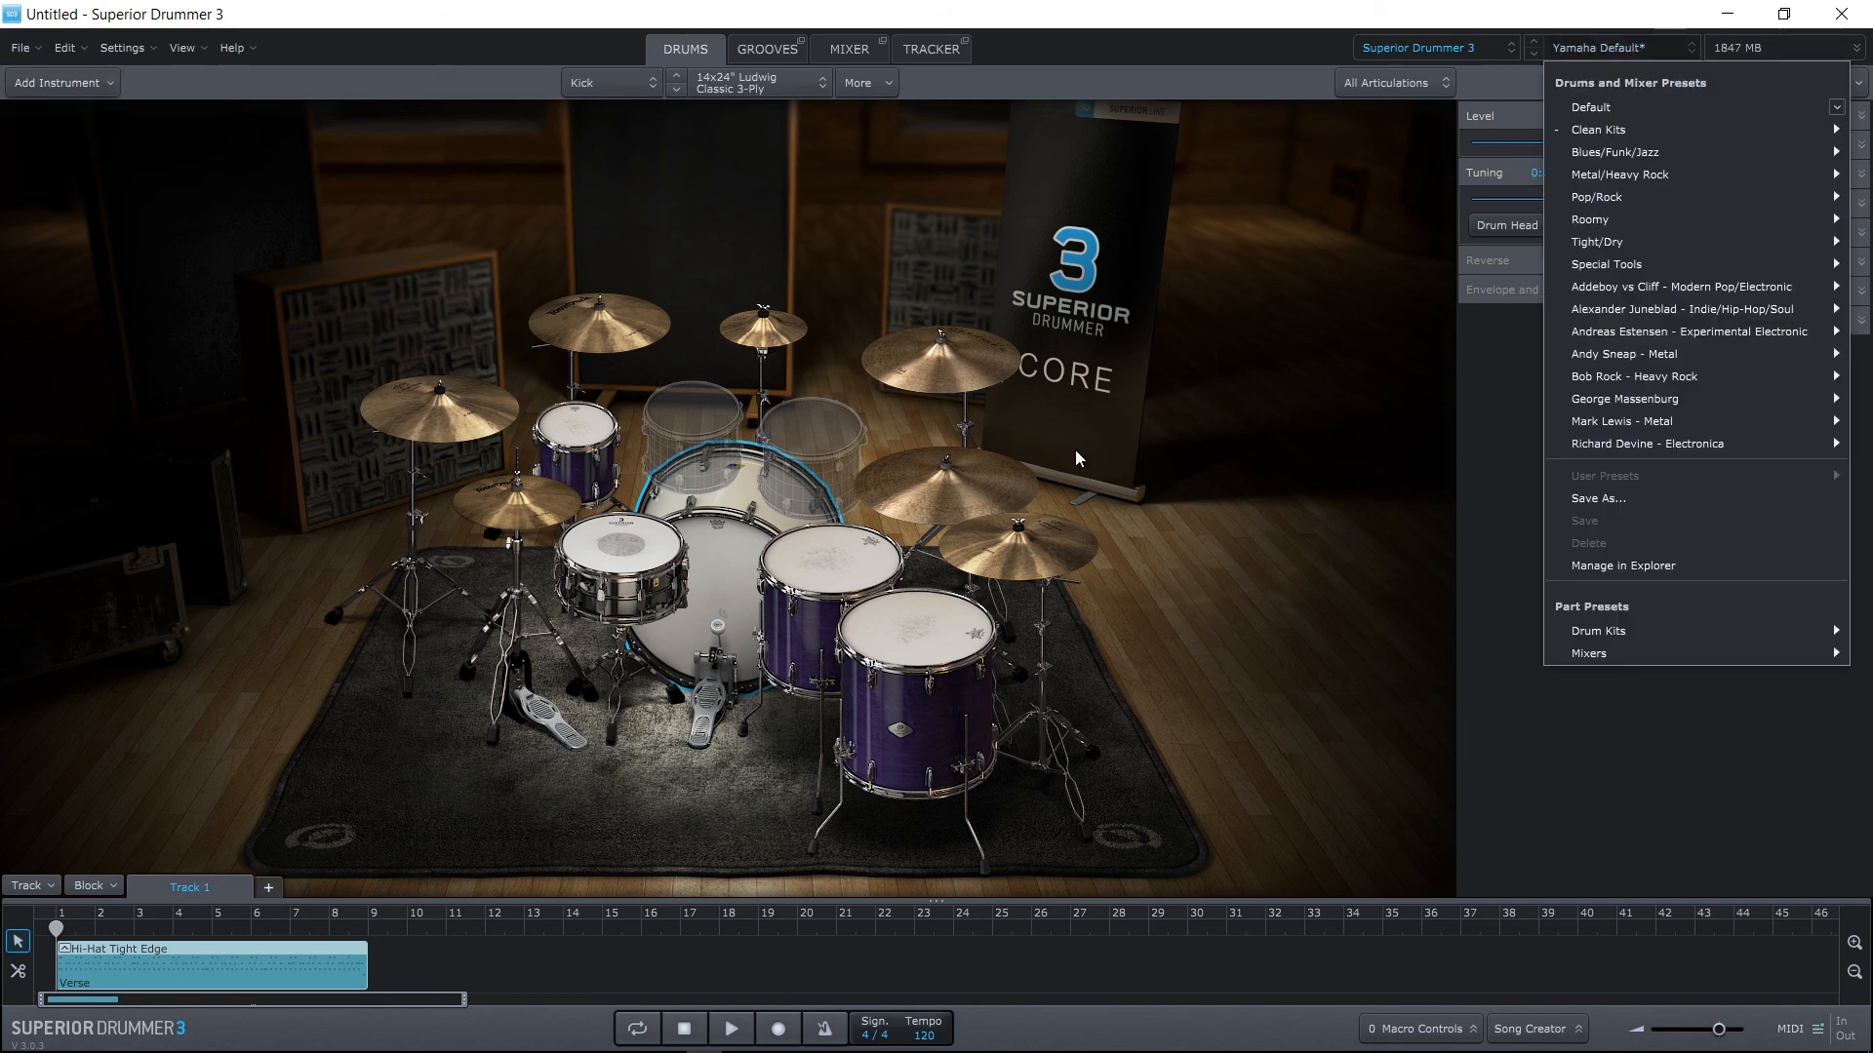
{"action": "mouse_move", "coordinate": [972, 489]}
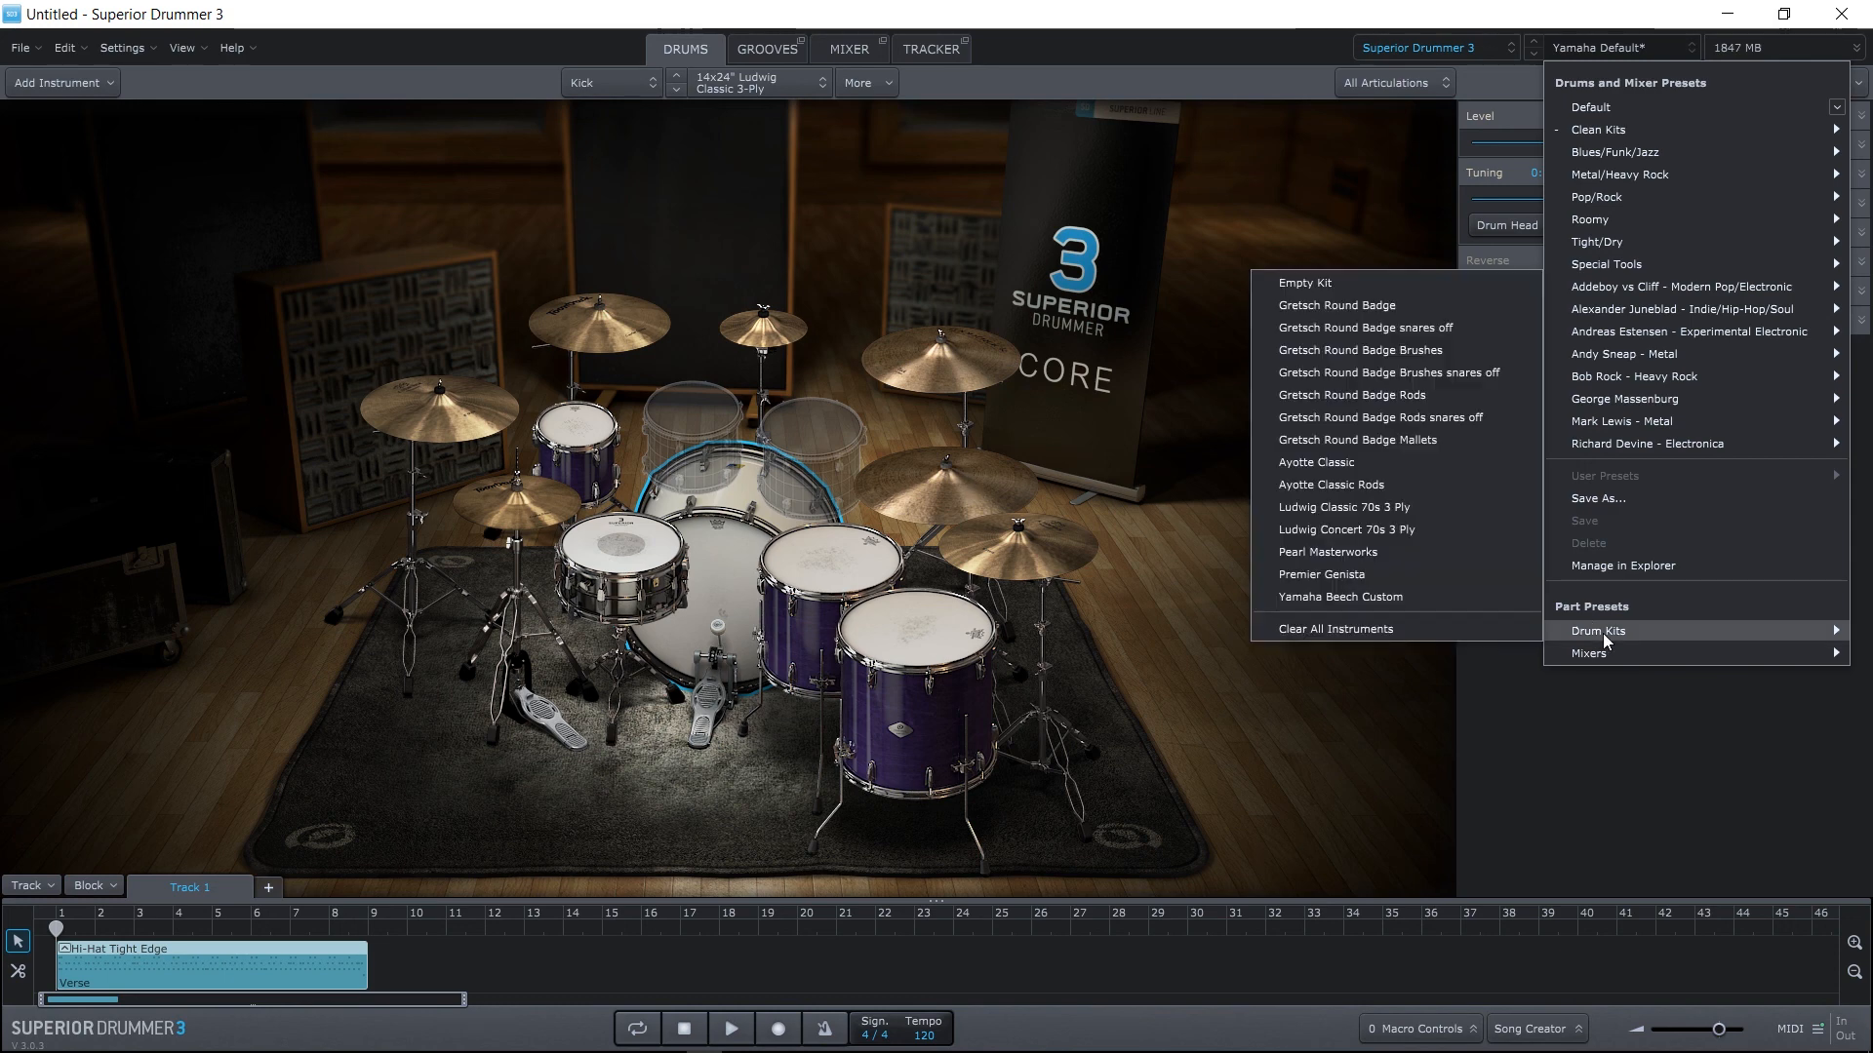
{"action": "mouse_move", "coordinate": [1305, 282]}
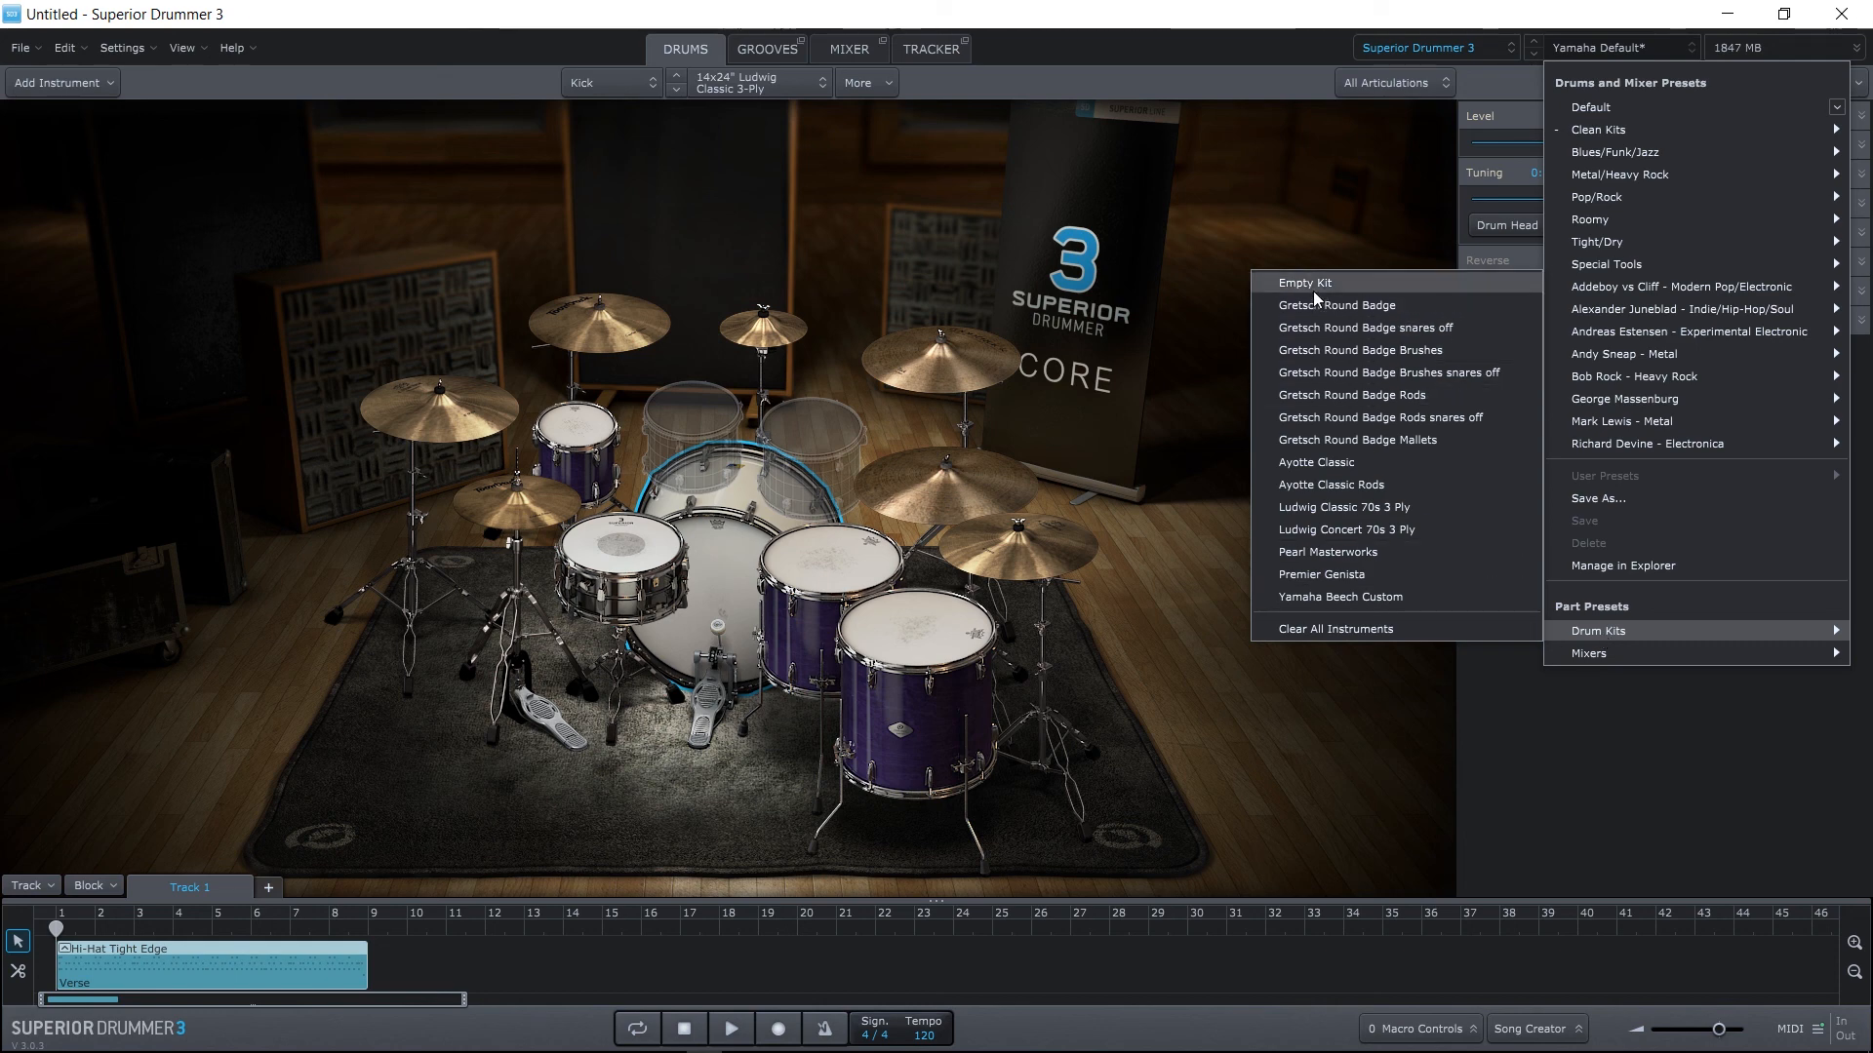
Load the Empty Kit preset and give its kick a 16x24" Gretsch Round Badge.
{"action": "left_click", "coordinate": [1303, 283]}
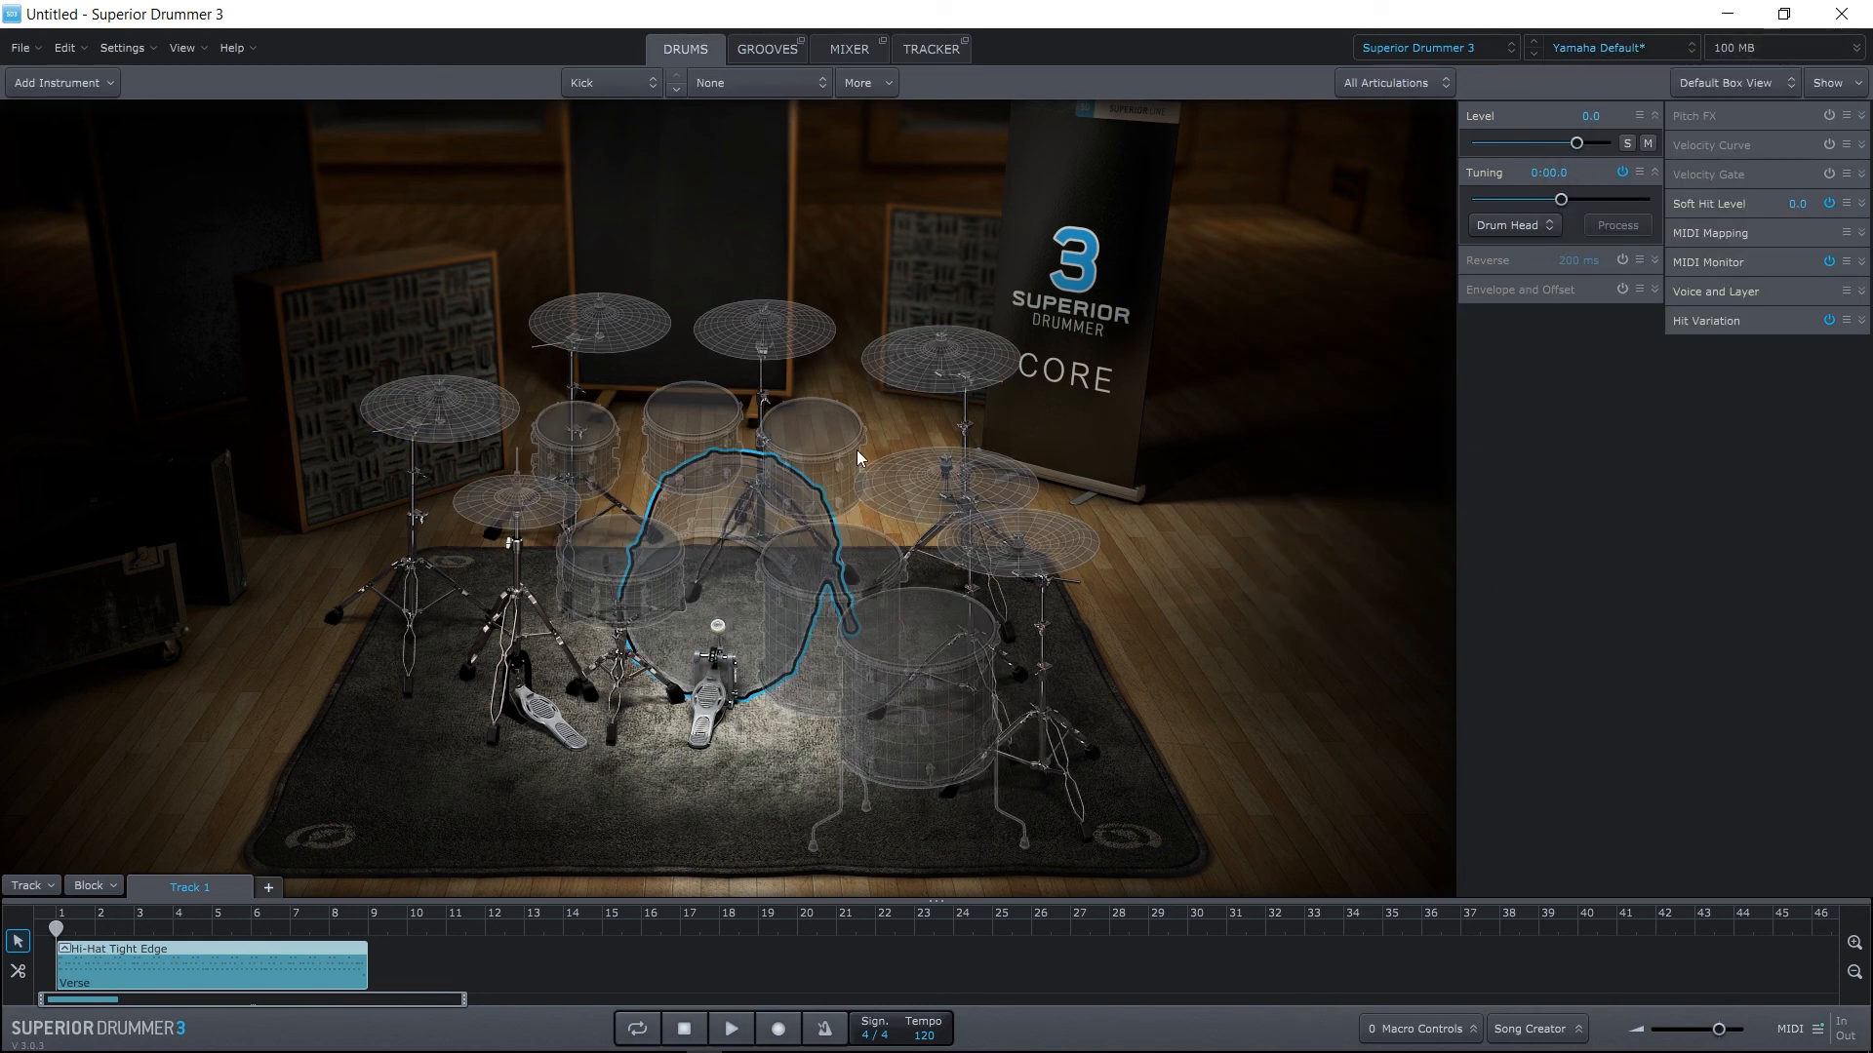
{"action": "mouse_move", "coordinate": [717, 412]}
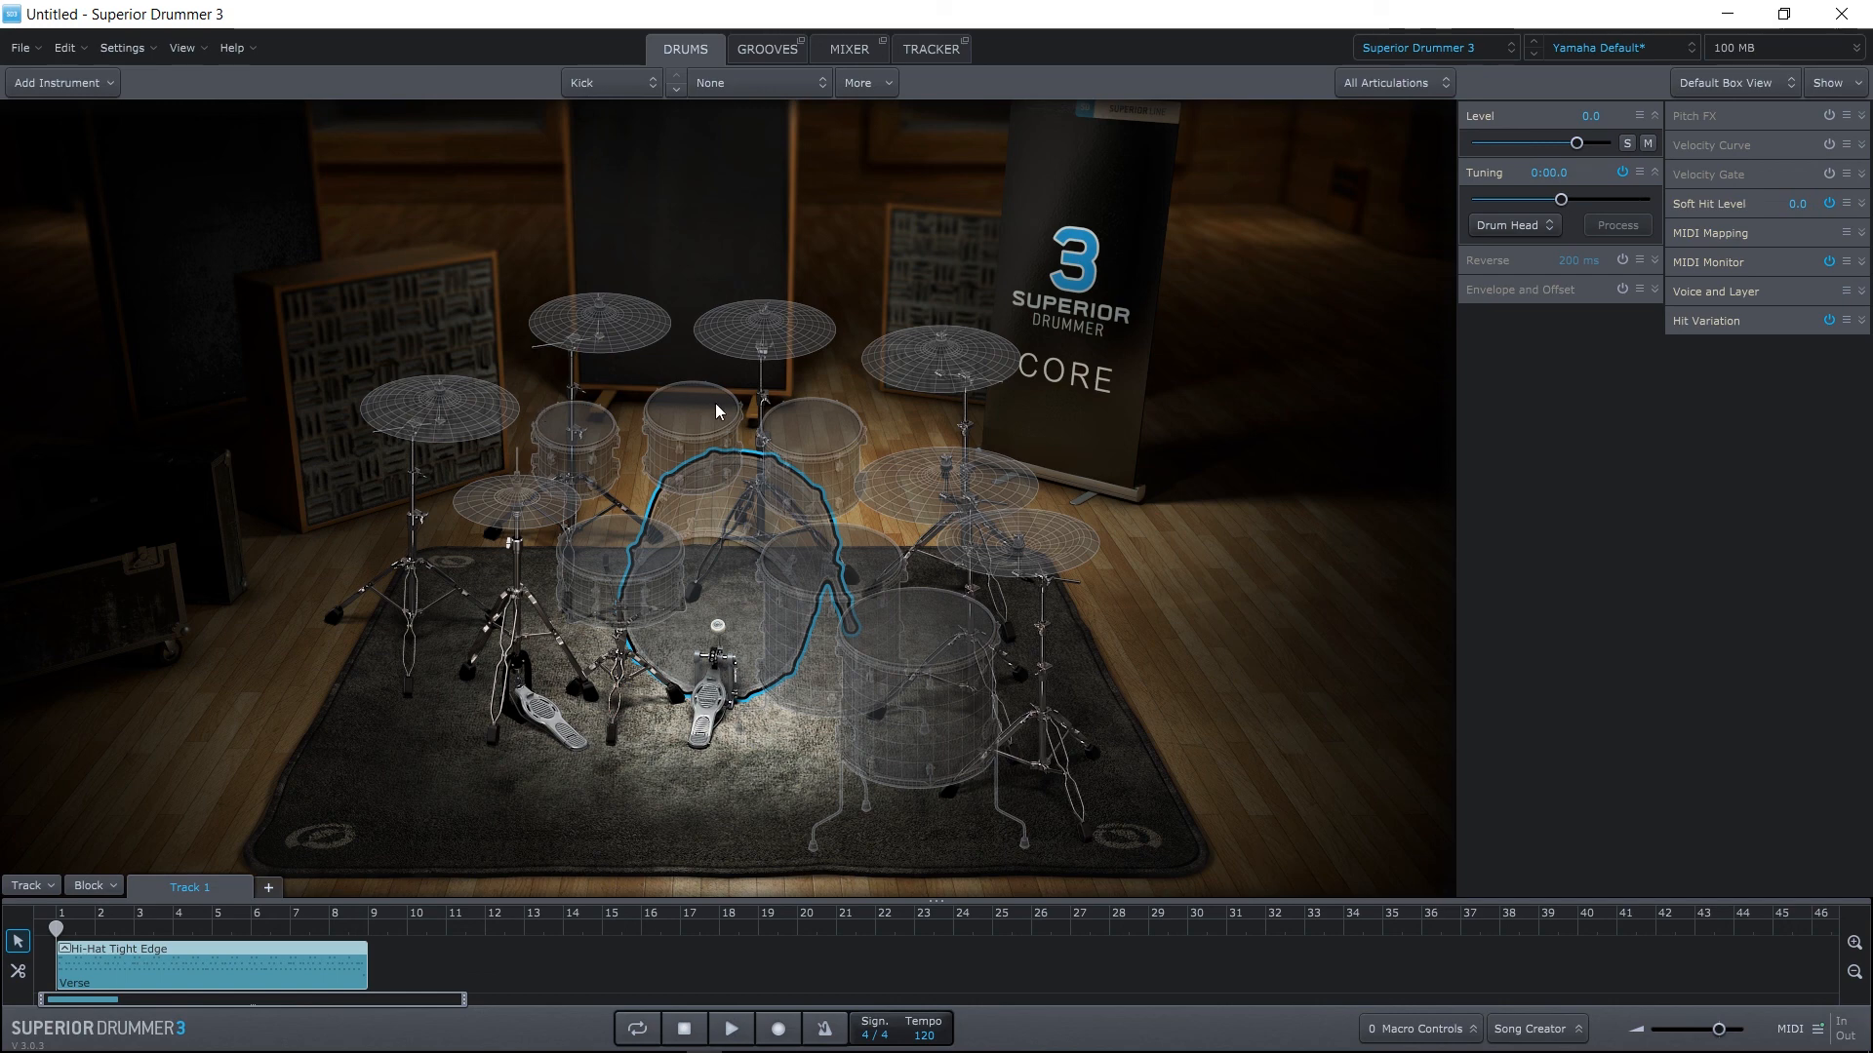
{"action": "mouse_move", "coordinate": [784, 469]}
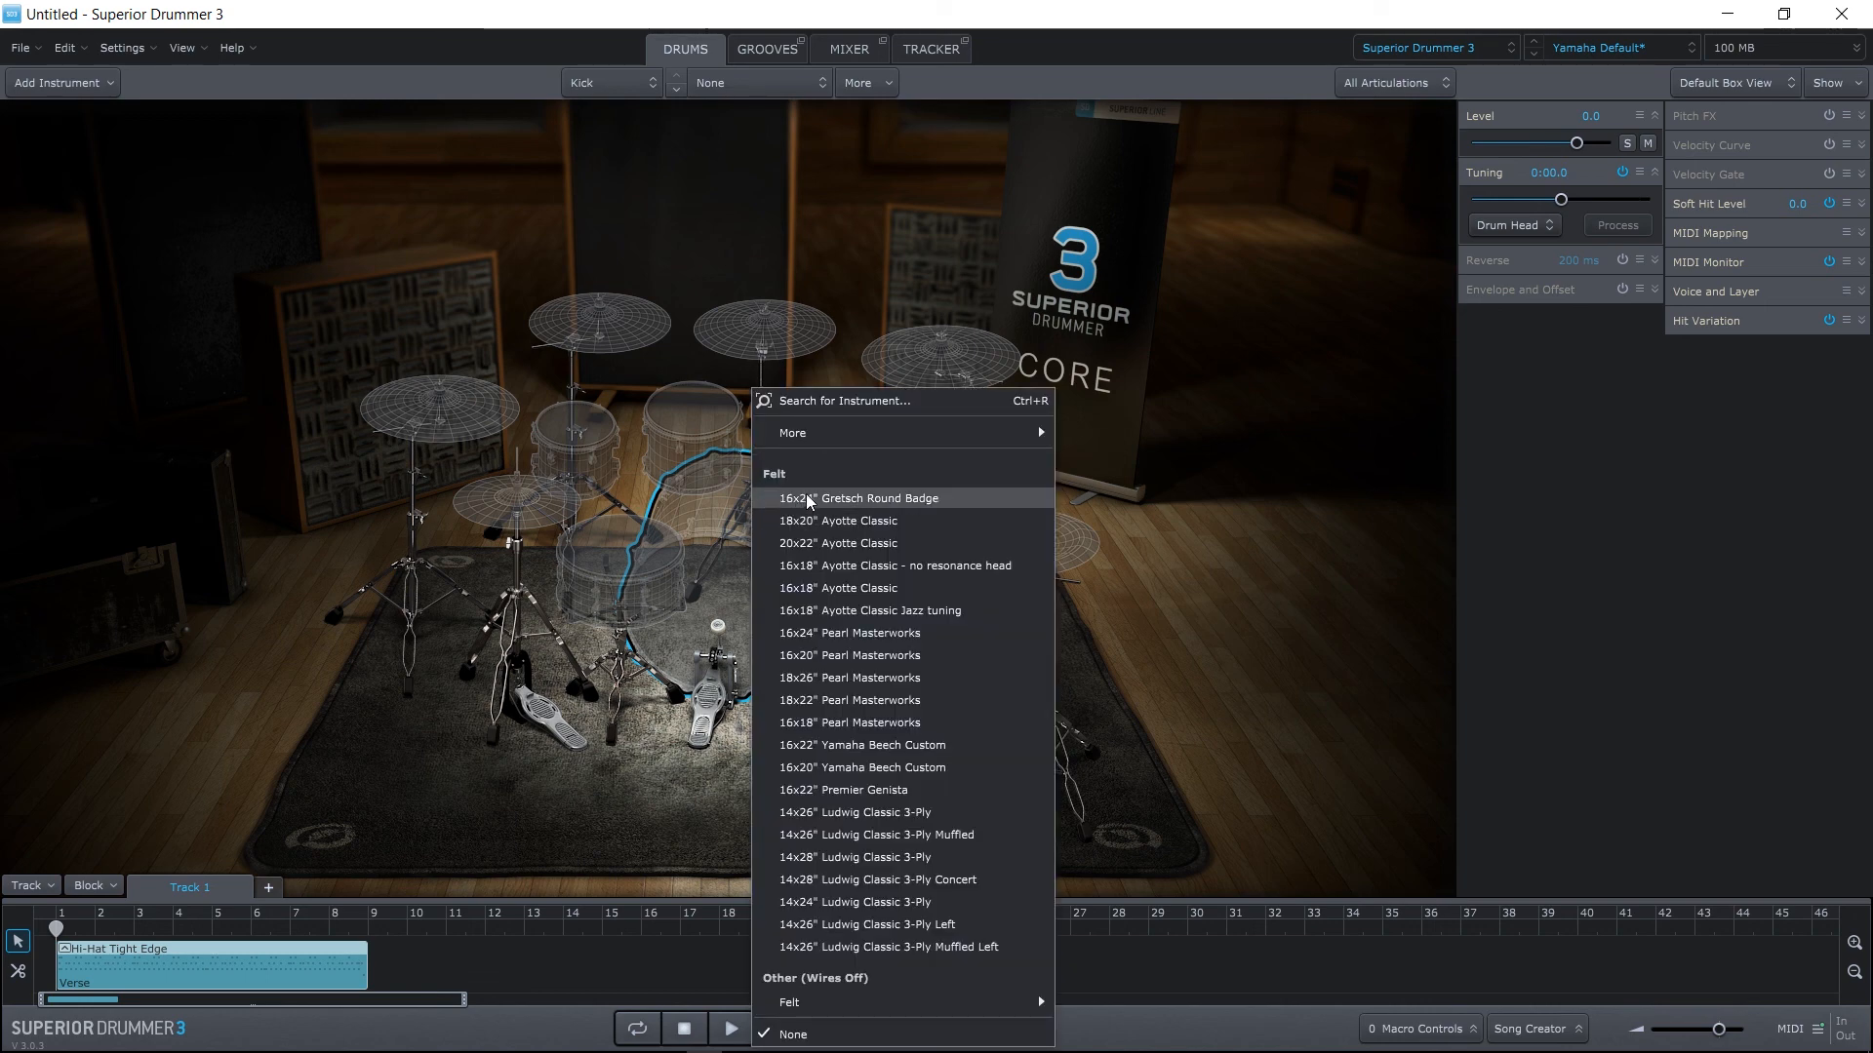
{"action": "left_click", "coordinate": [860, 498]}
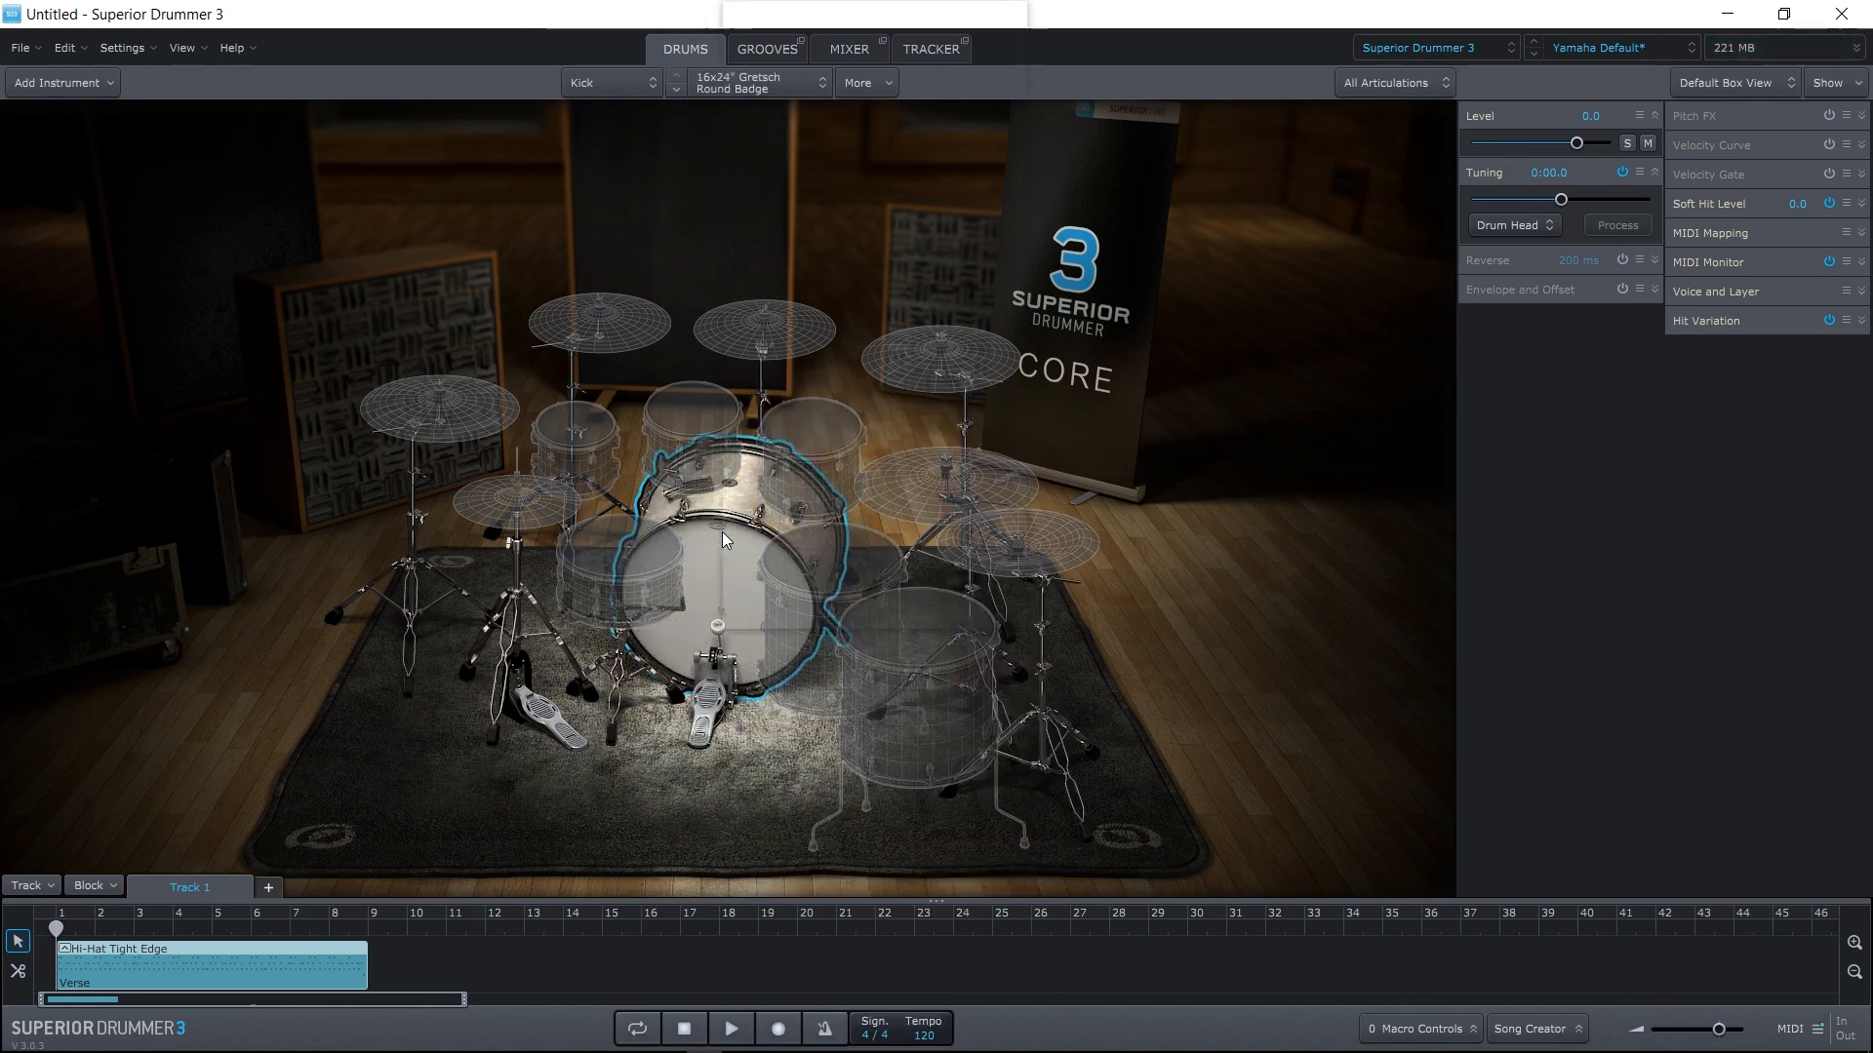